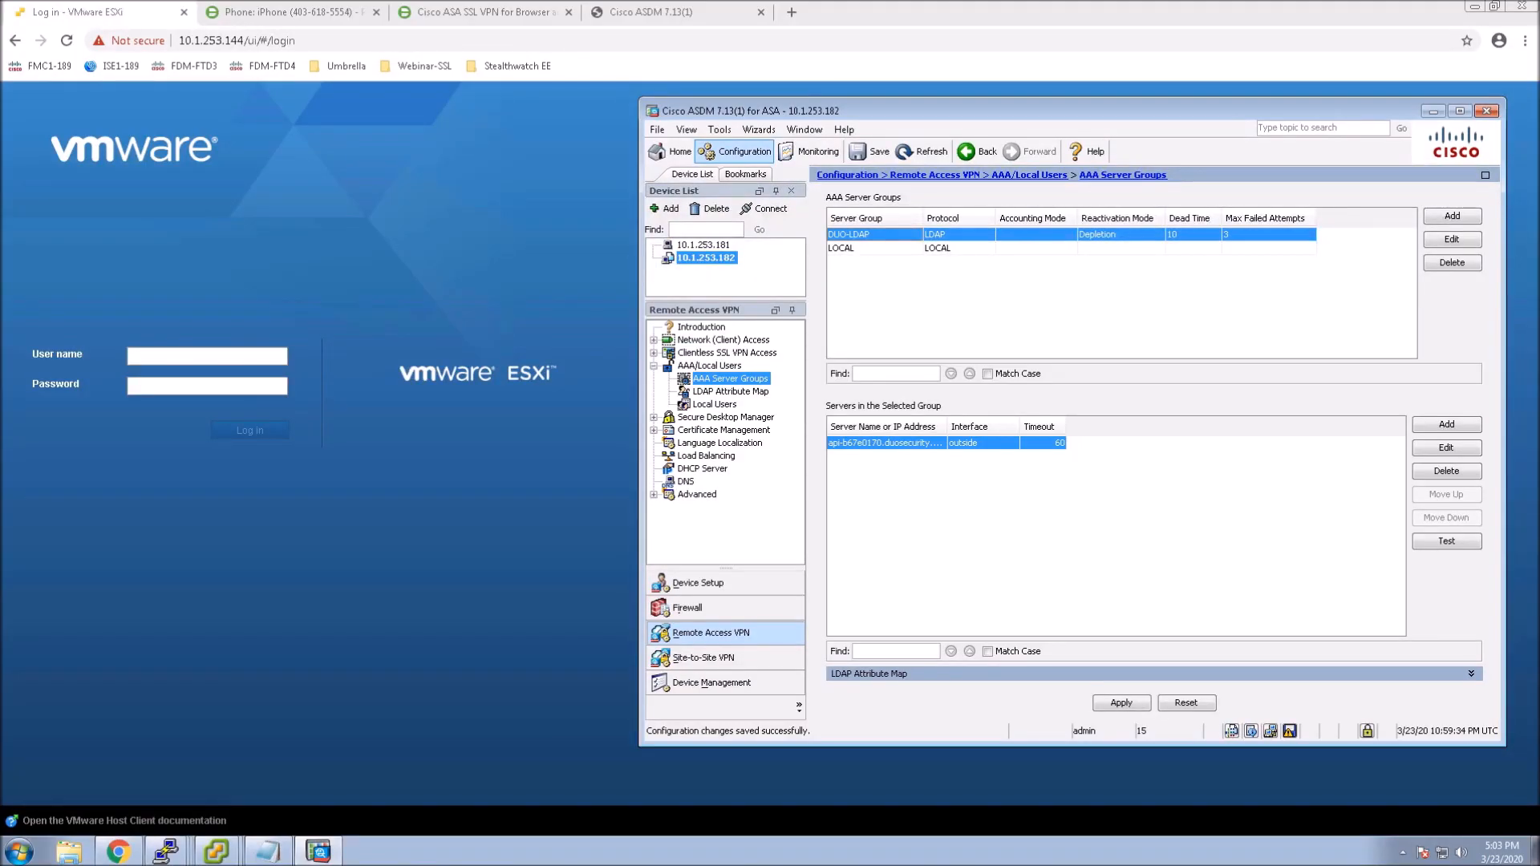
pyautogui.moveTo(384, 326)
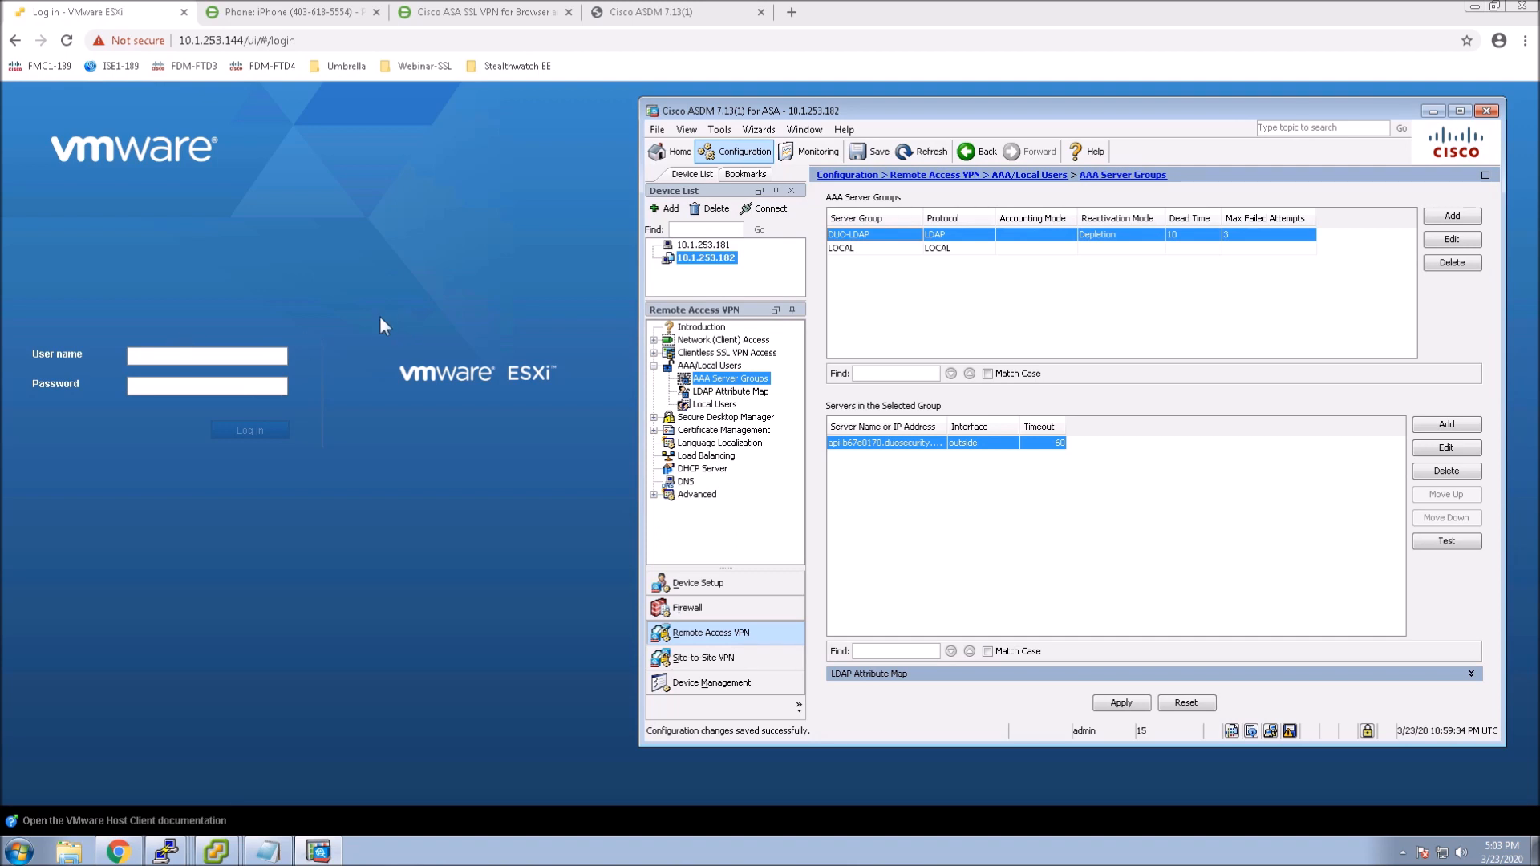
pyautogui.moveTo(729, 327)
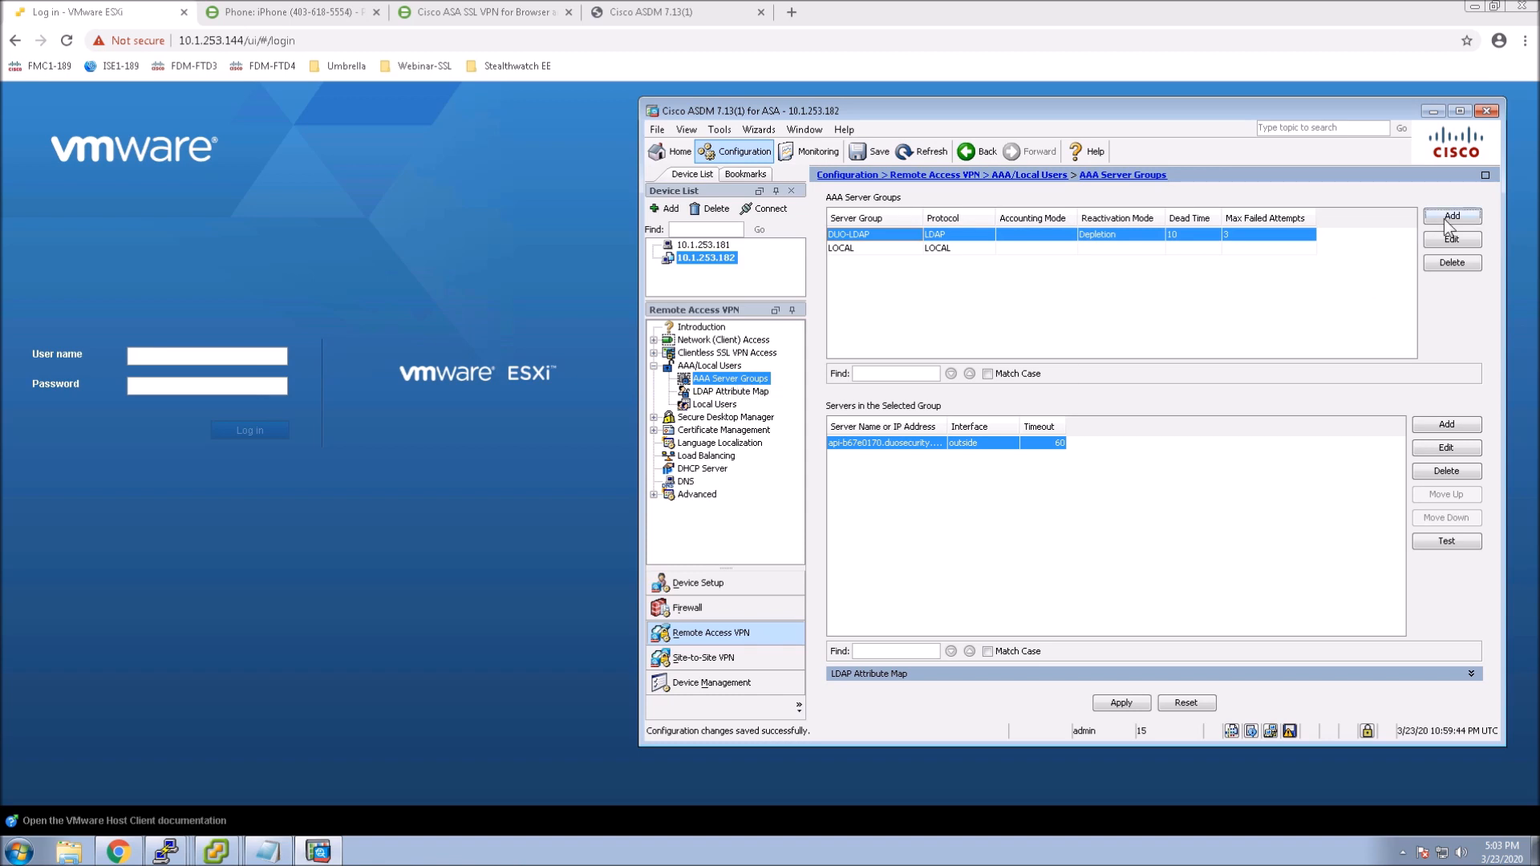
# Create a new AAA server group named AD-LDAP using the LDAP protocol
pyautogui.click(1452, 216)
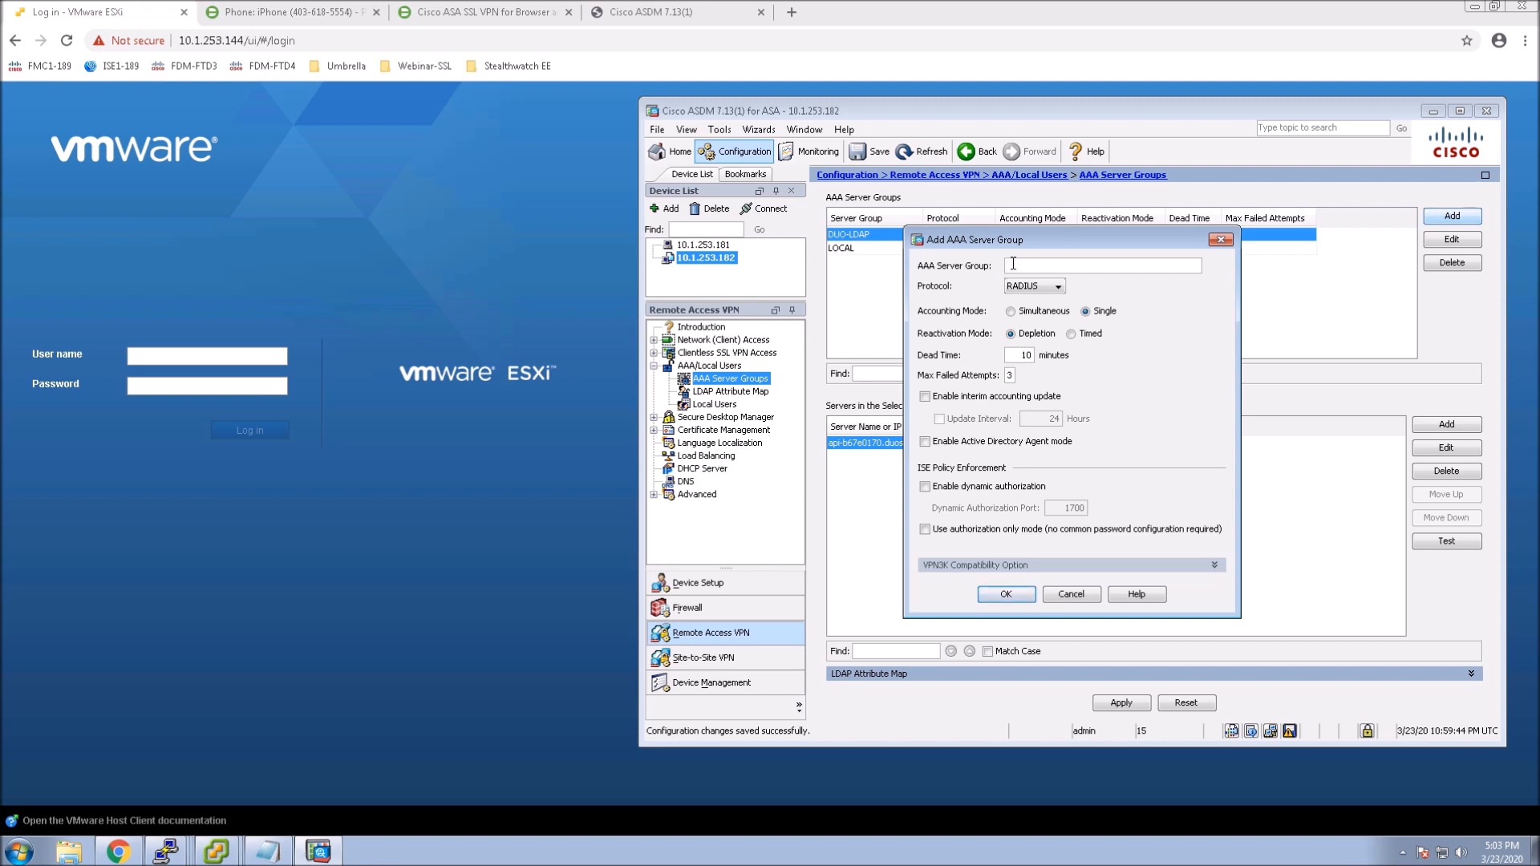
pyautogui.write('AD-LDAP')
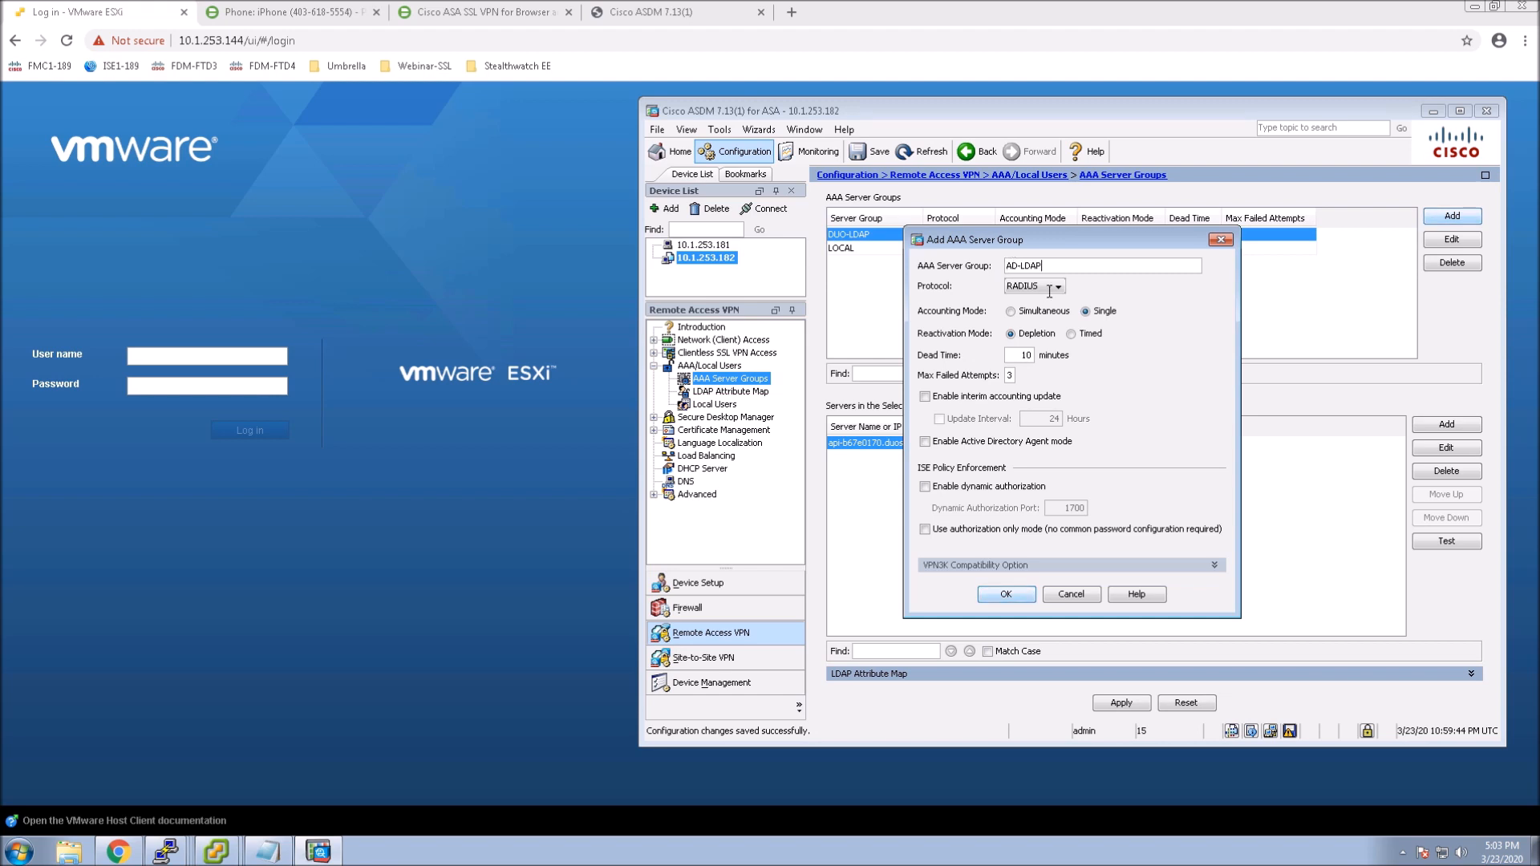
pyautogui.click(1059, 286)
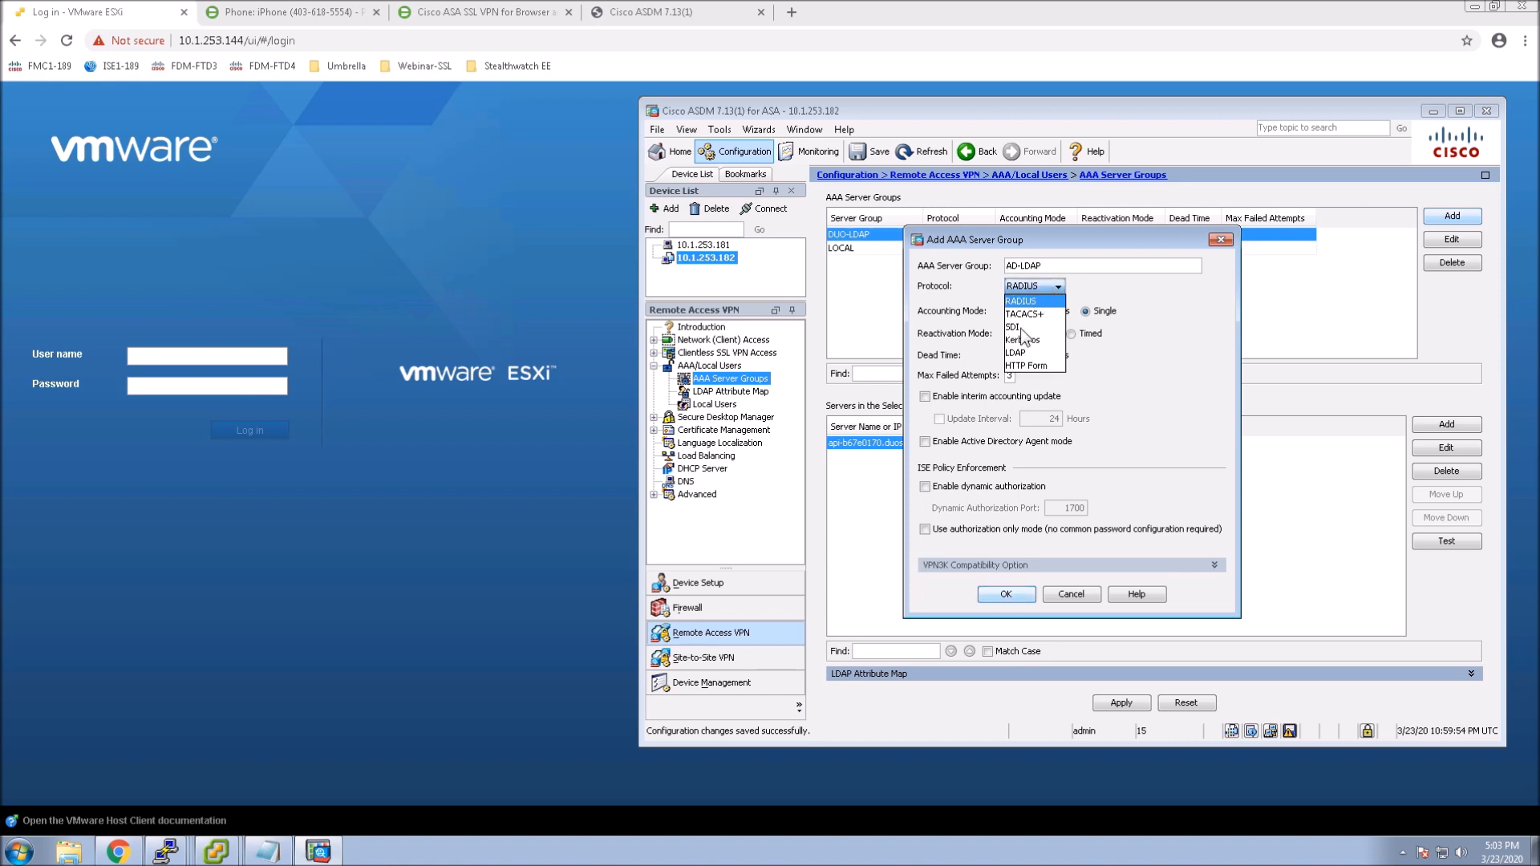
pyautogui.click(1017, 353)
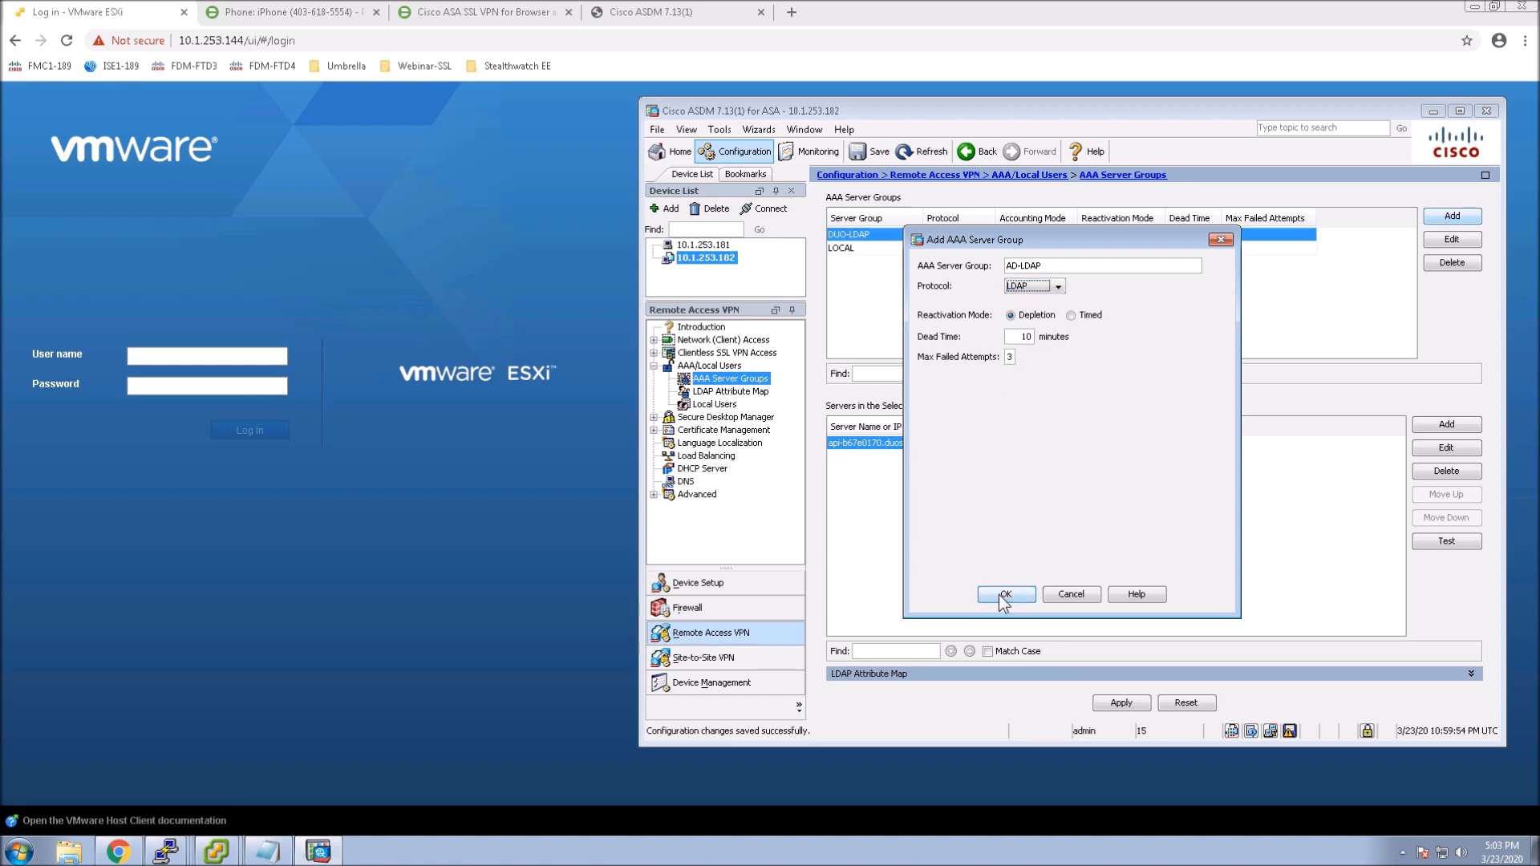
pyautogui.click(1005, 594)
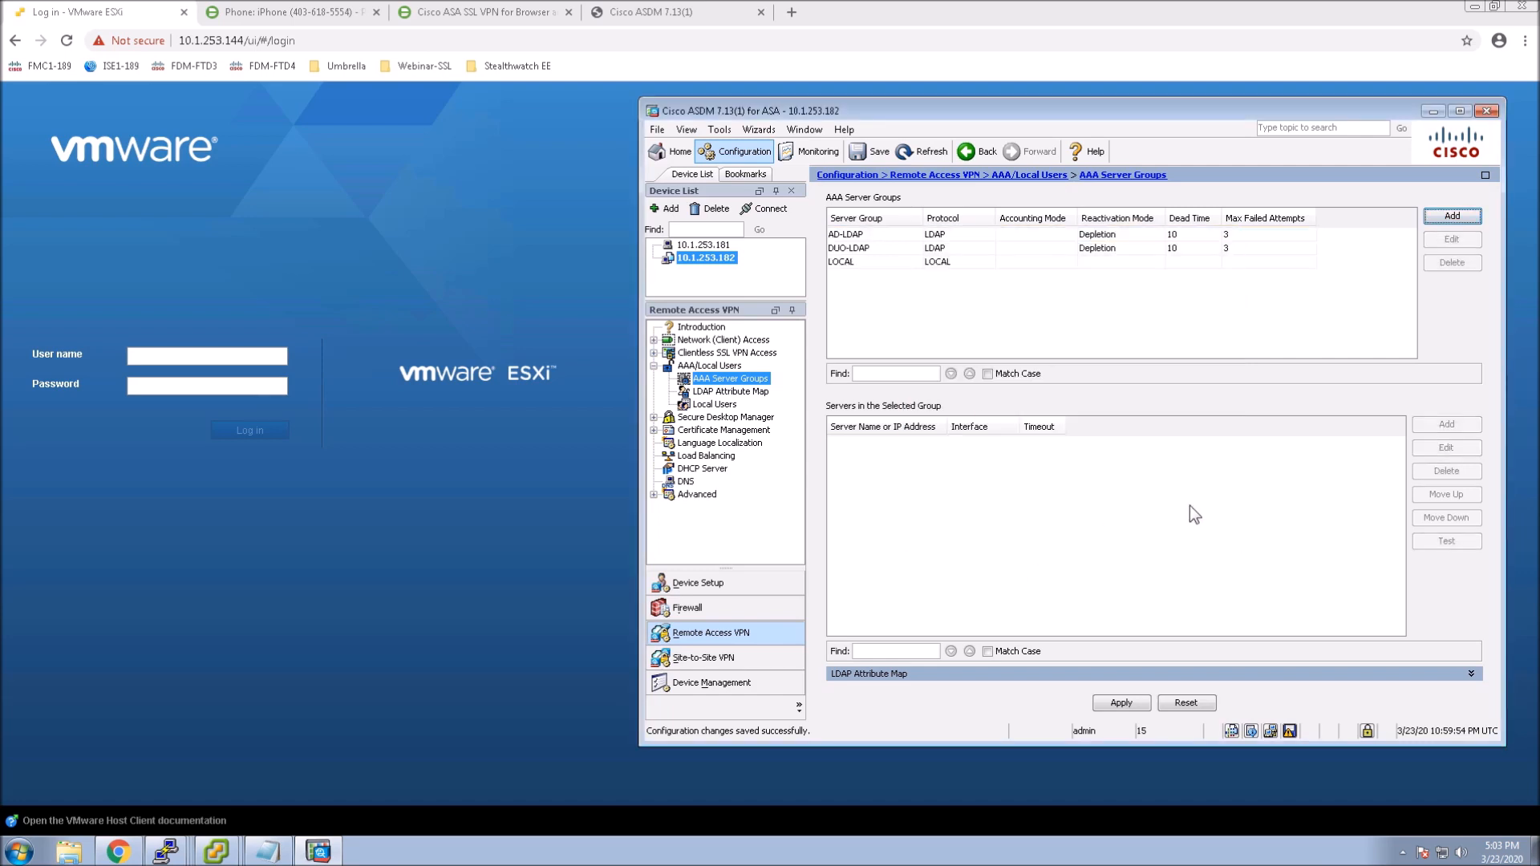
pyautogui.moveTo(875, 248)
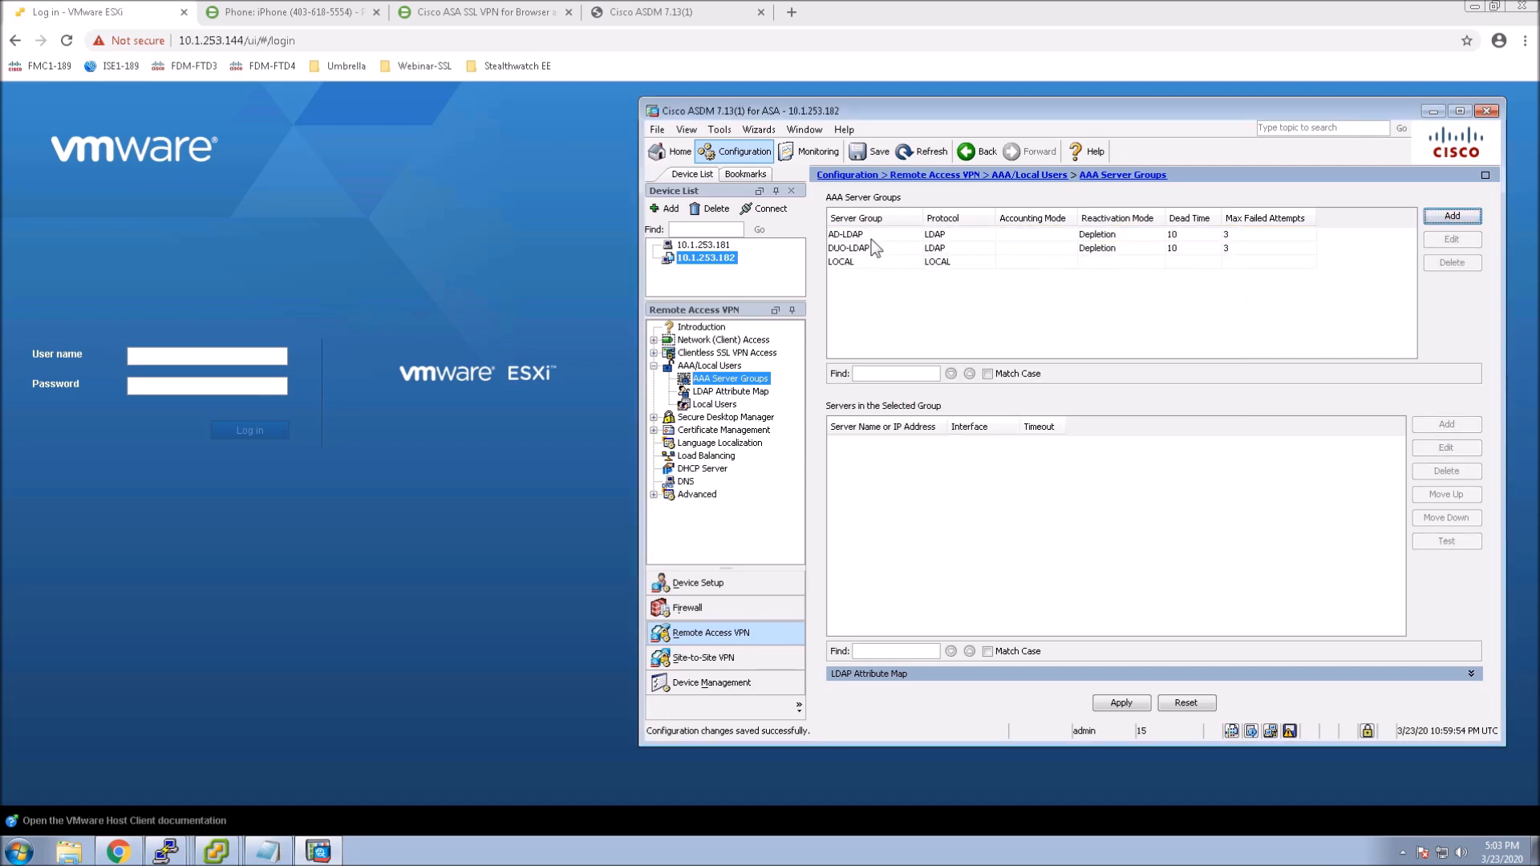
# Add LDAP server 10.1.253.115 to AD-LDAP with Microsoft server type
pyautogui.click(845, 234)
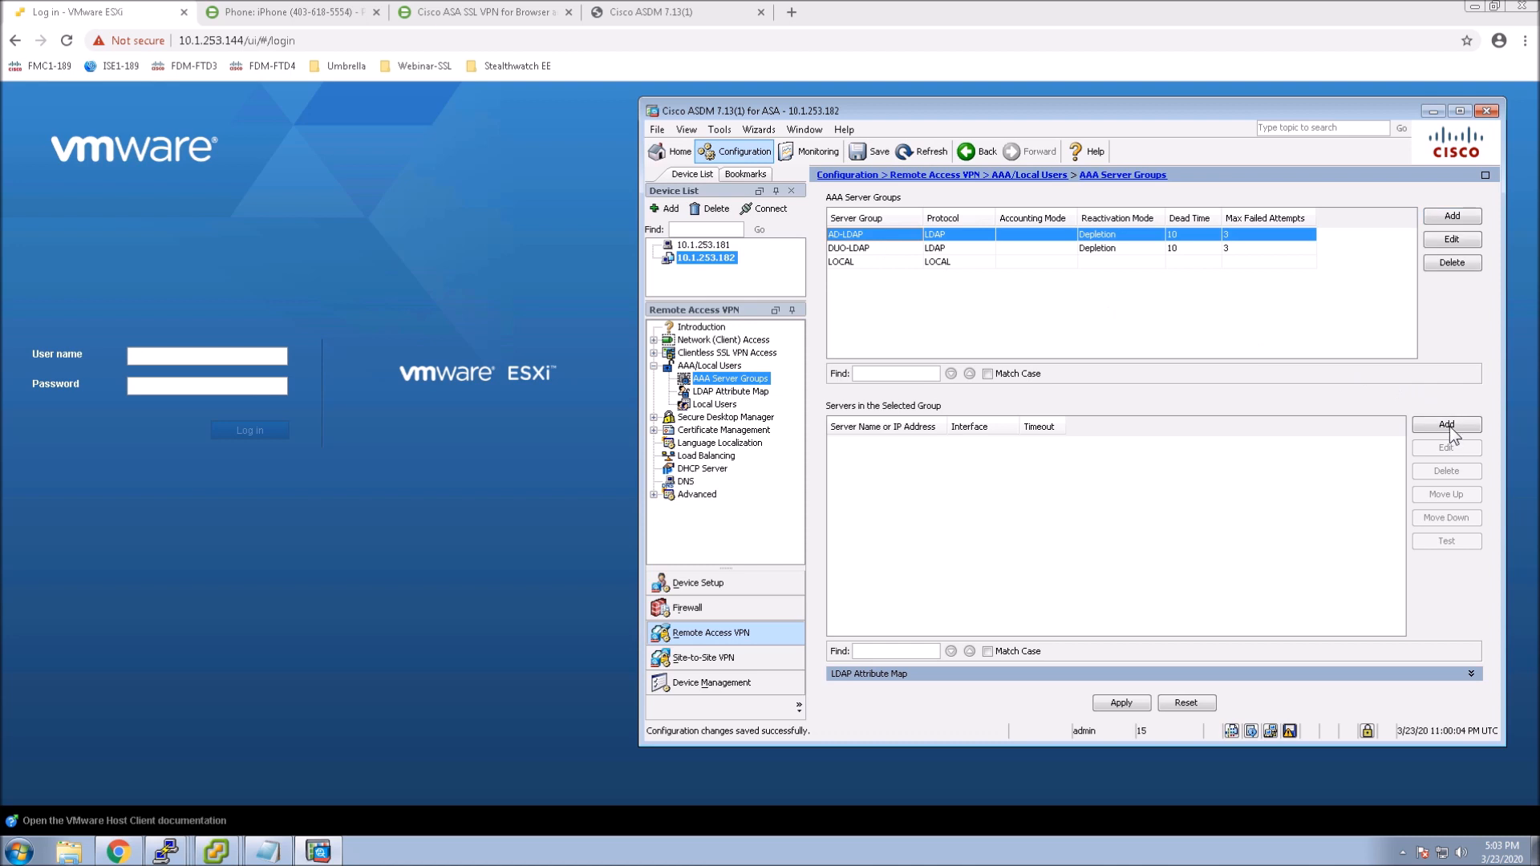
pyautogui.moveTo(1260, 397)
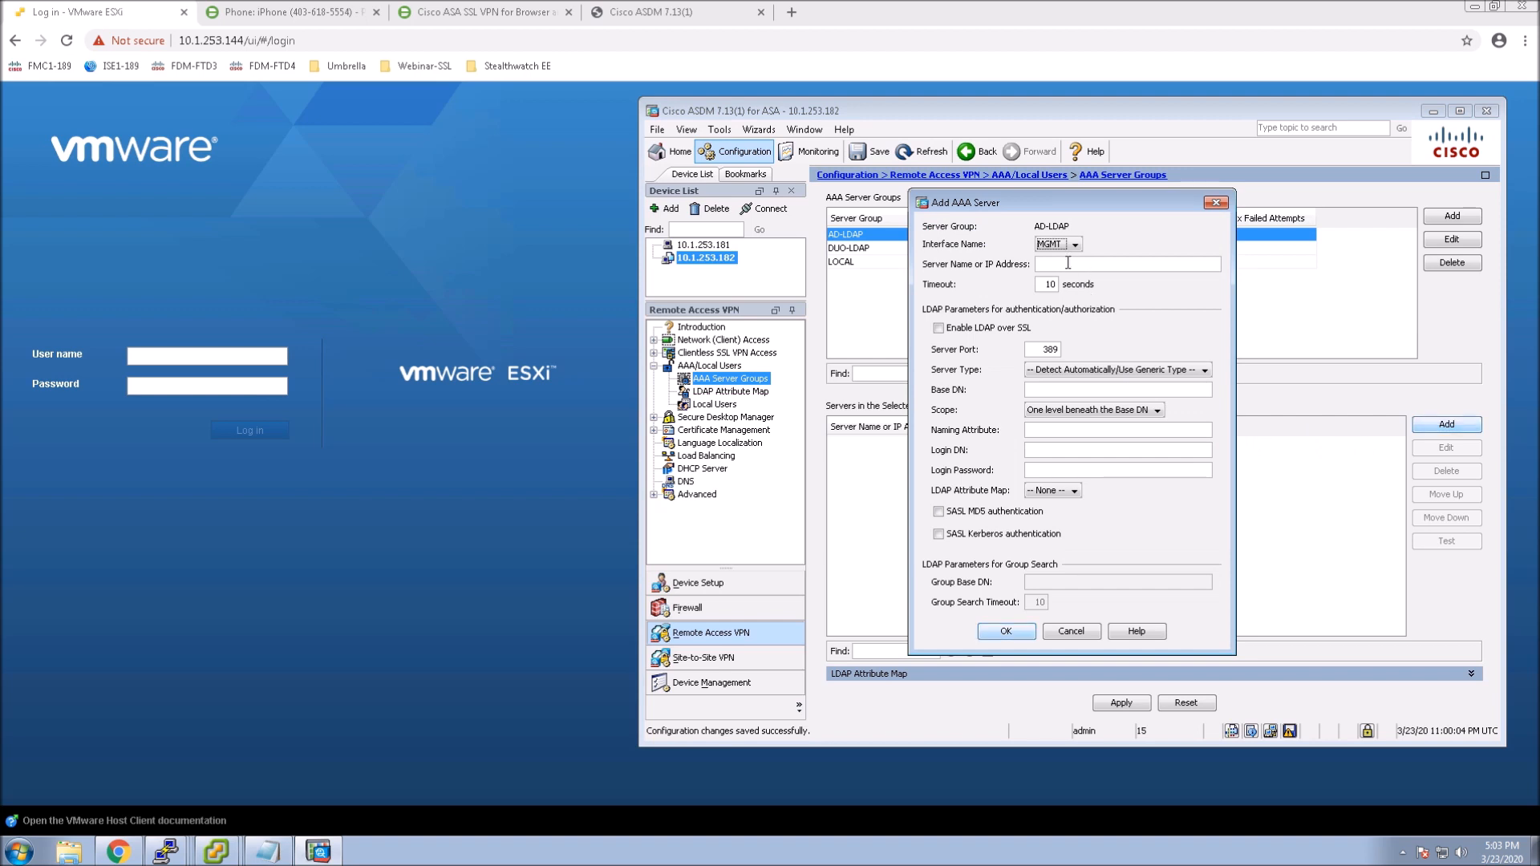
pyautogui.write('1')
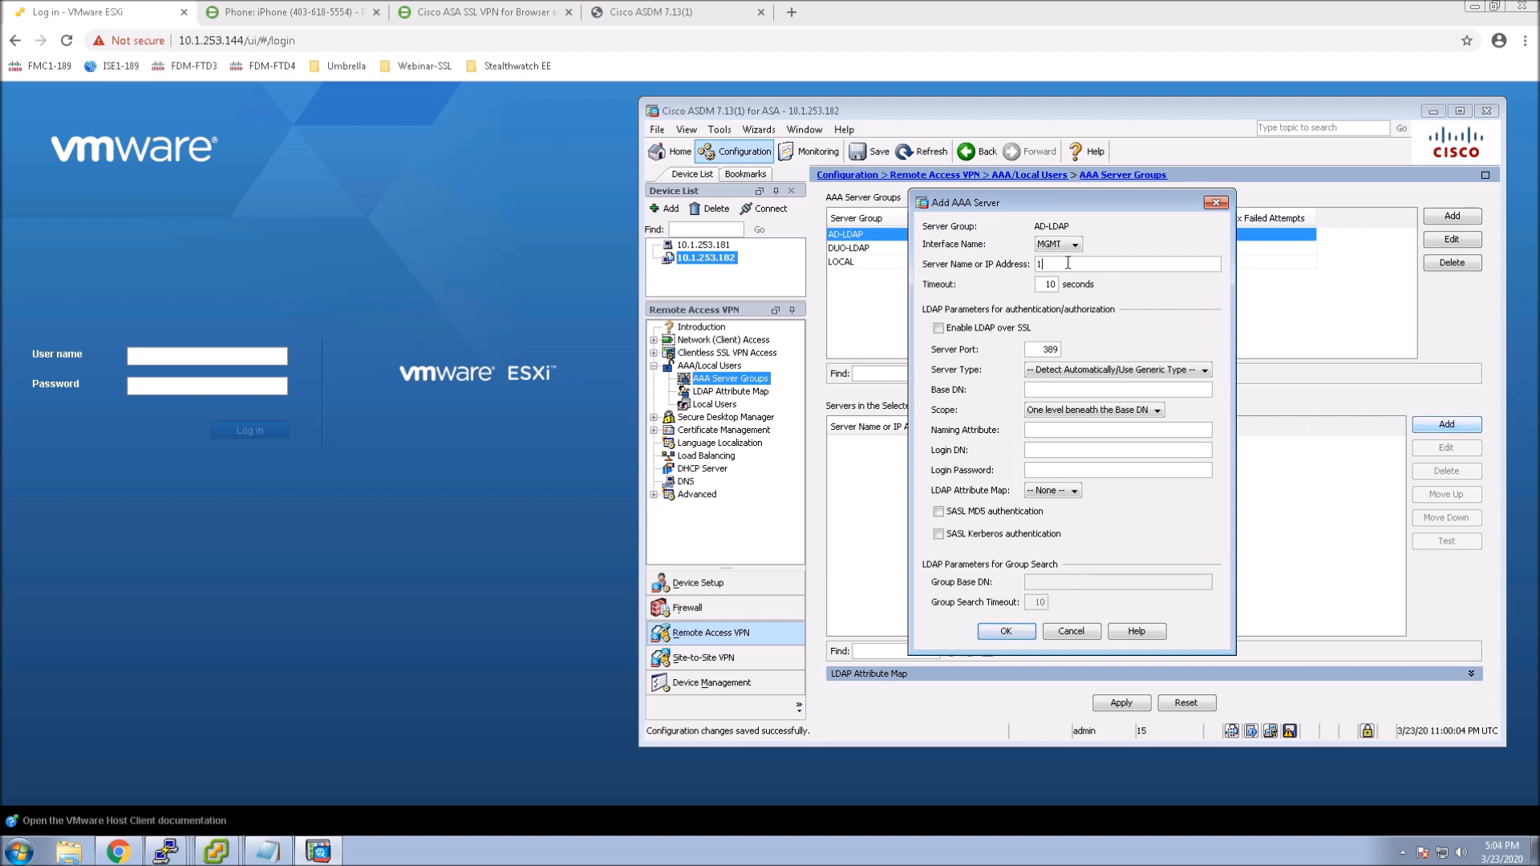
pyautogui.write('0.1.253.115')
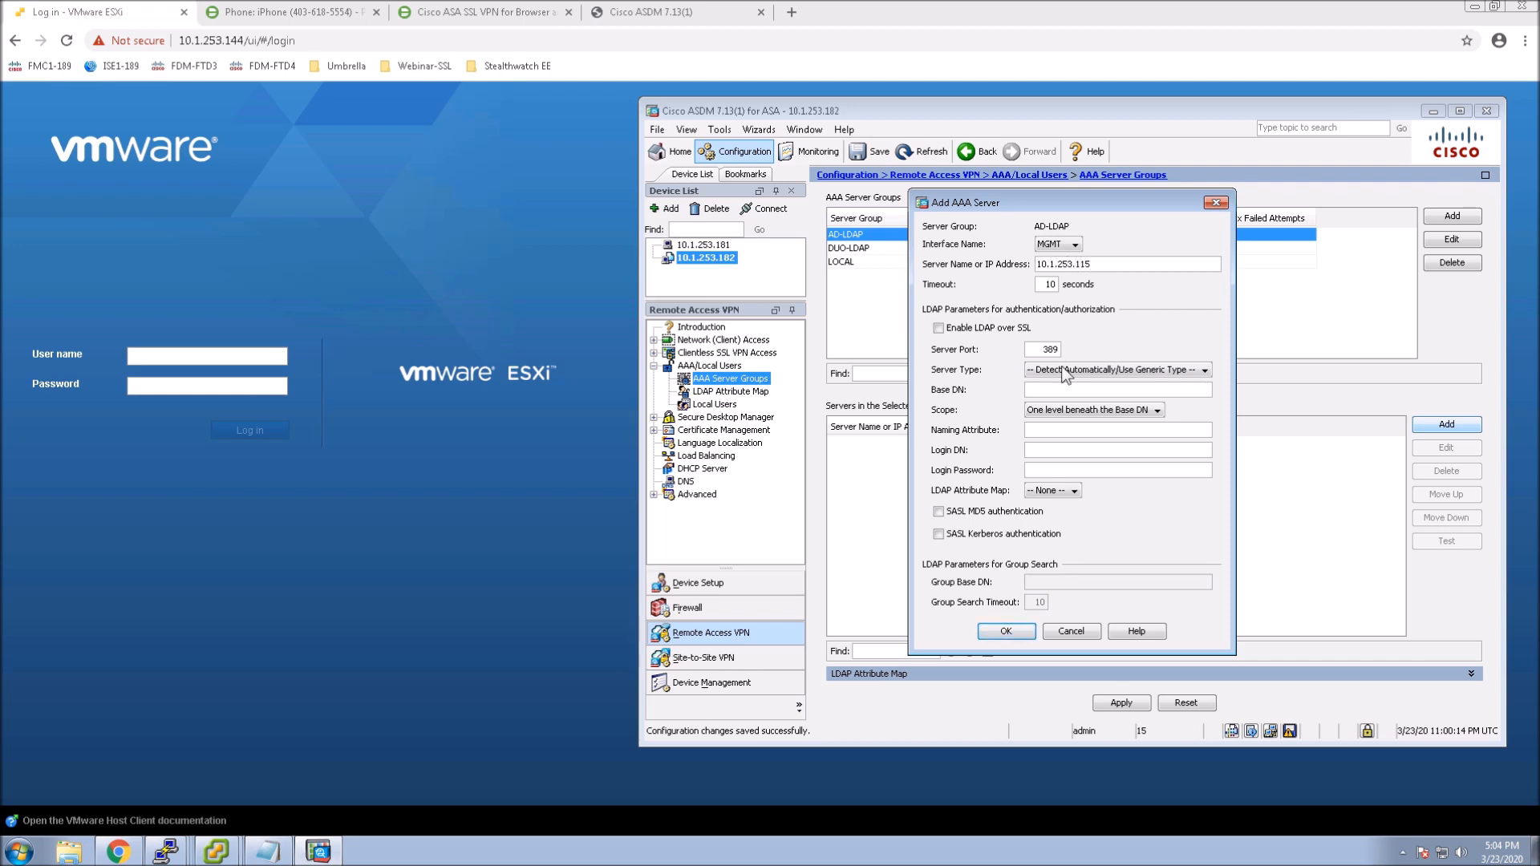
pyautogui.click(1204, 369)
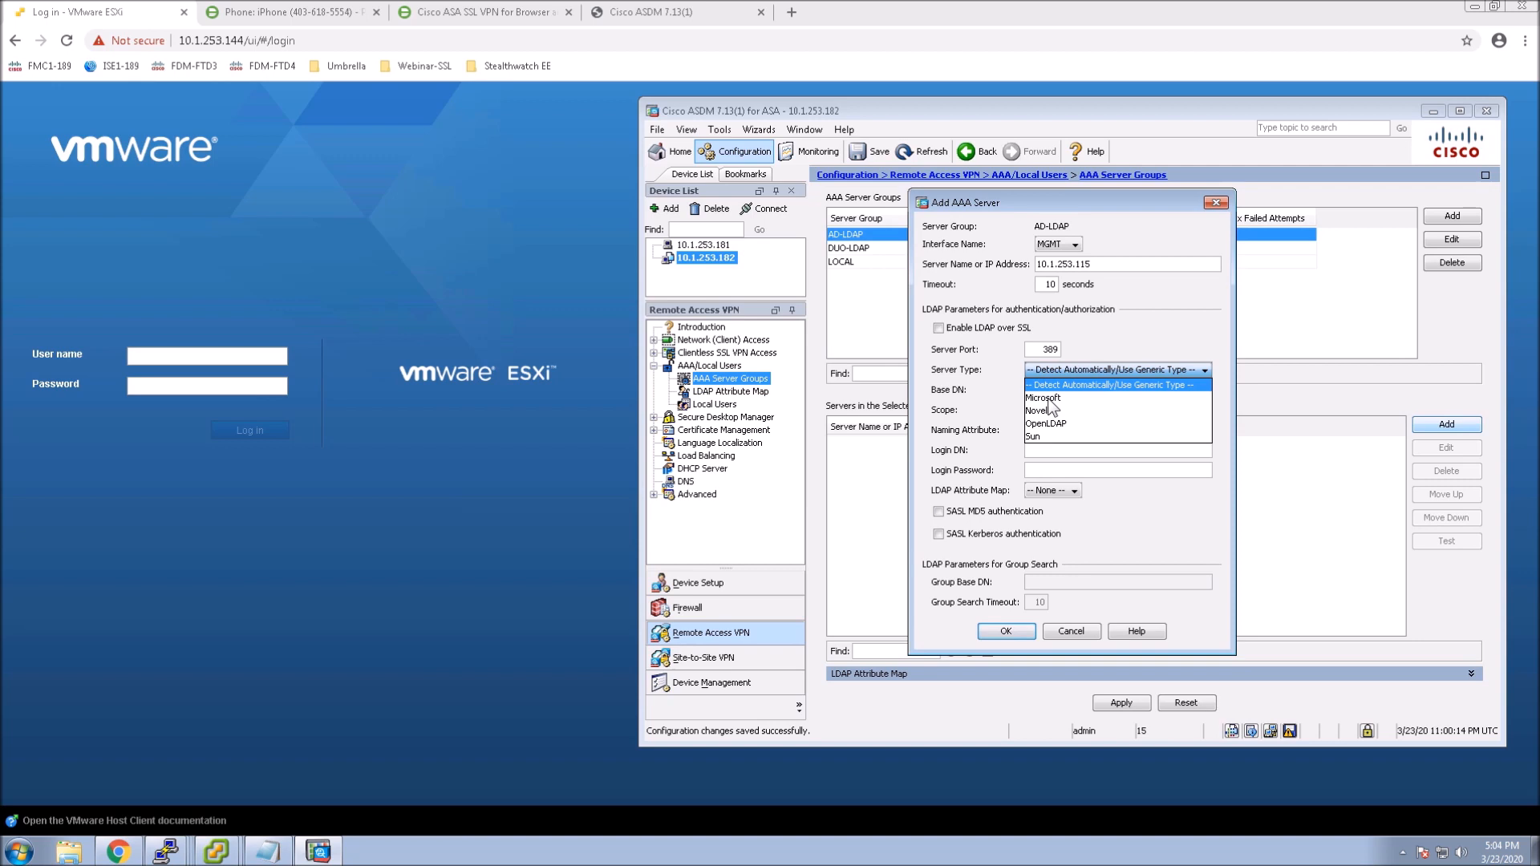
pyautogui.click(1043, 398)
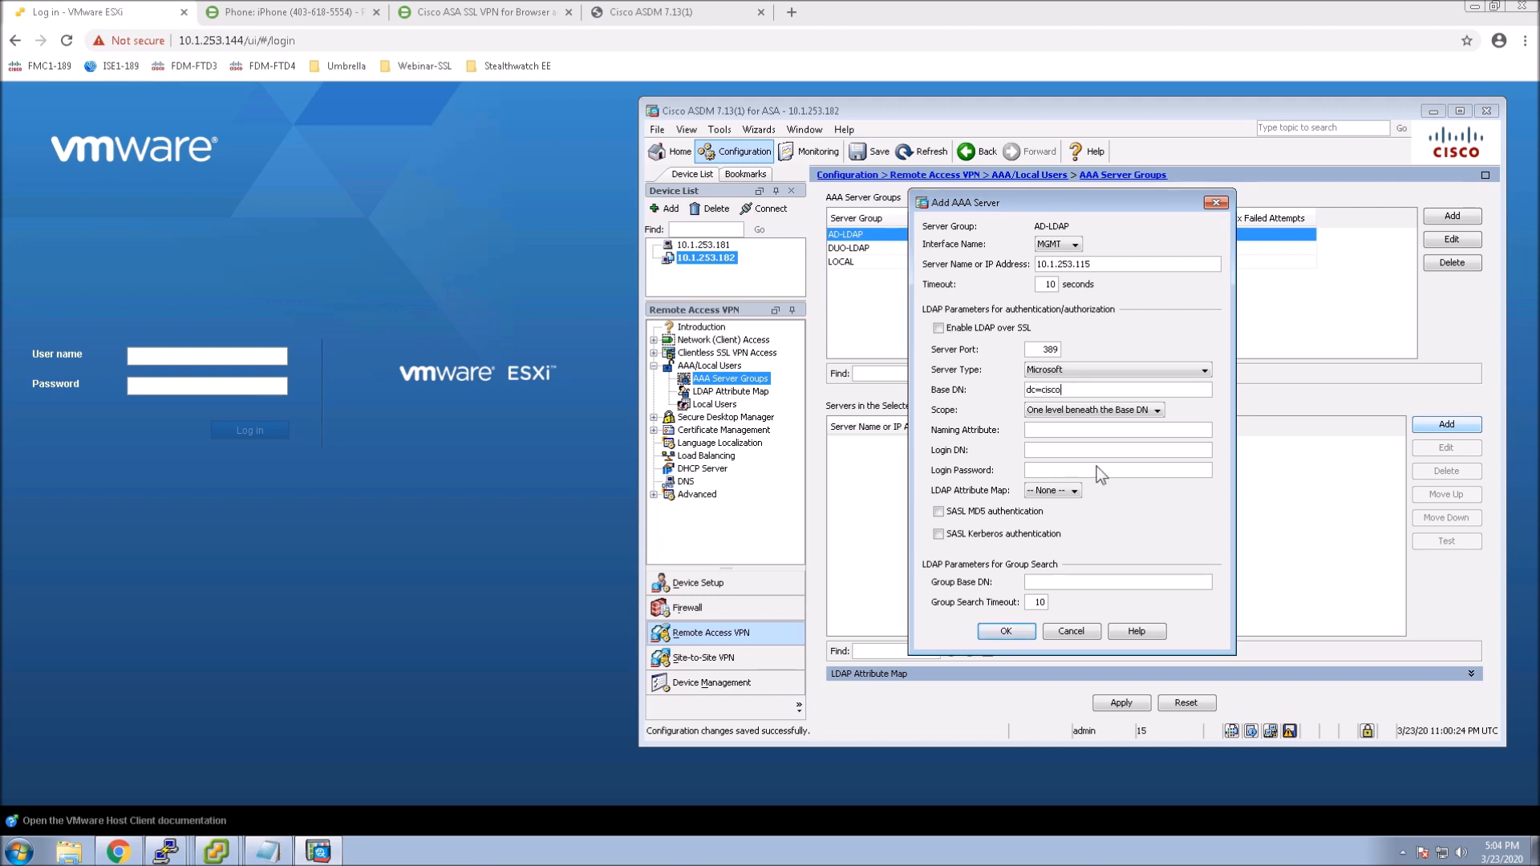
# Set base DN dc=cisco,dc=local, all-levels scope, sAMAccountName naming and administrator login, then confirm
pyautogui.write(',dc=')
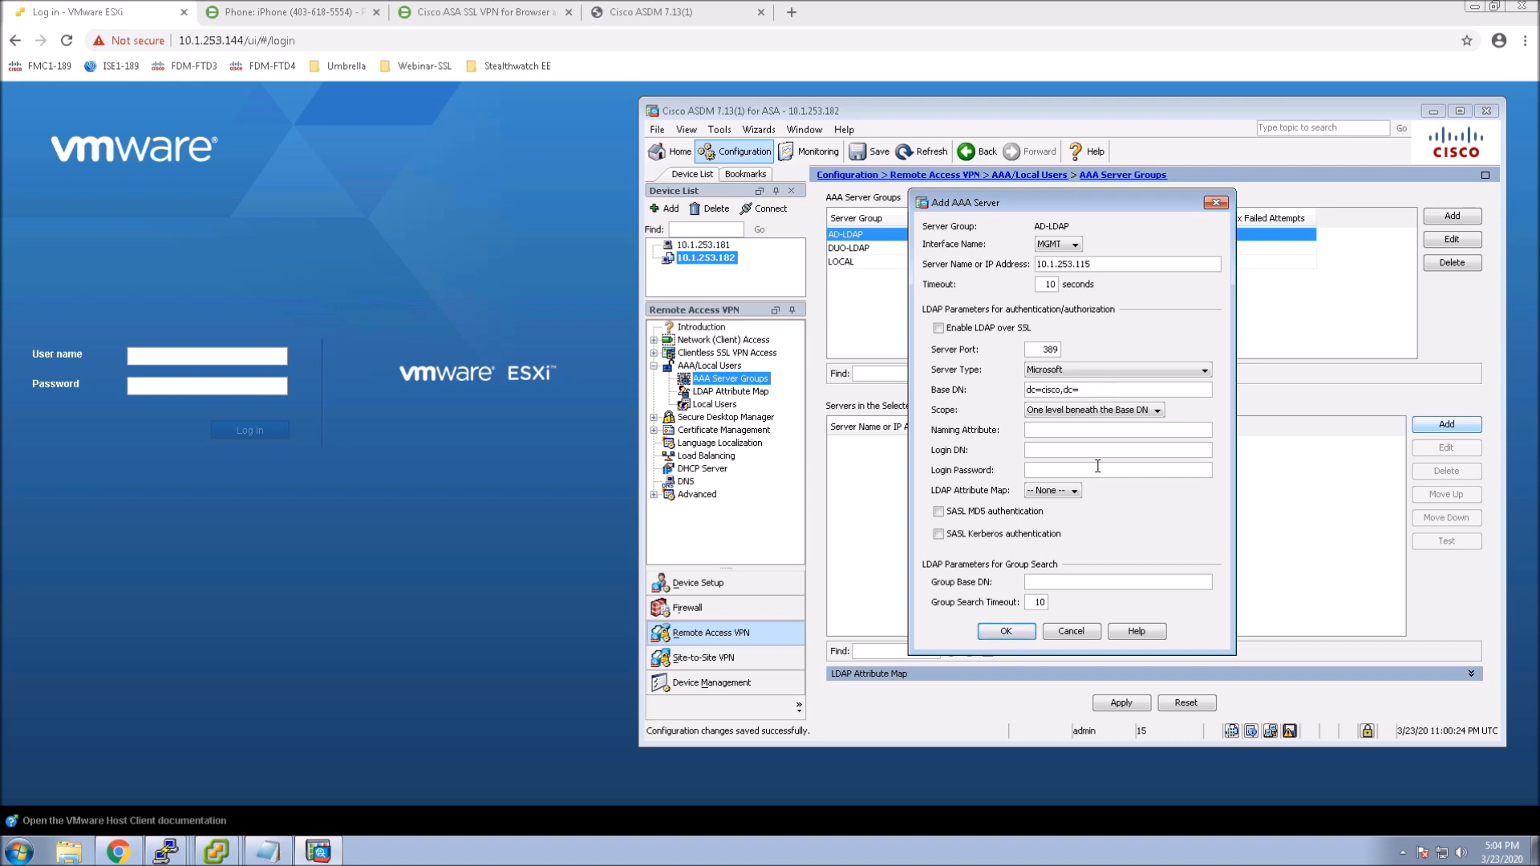
pyautogui.write('local')
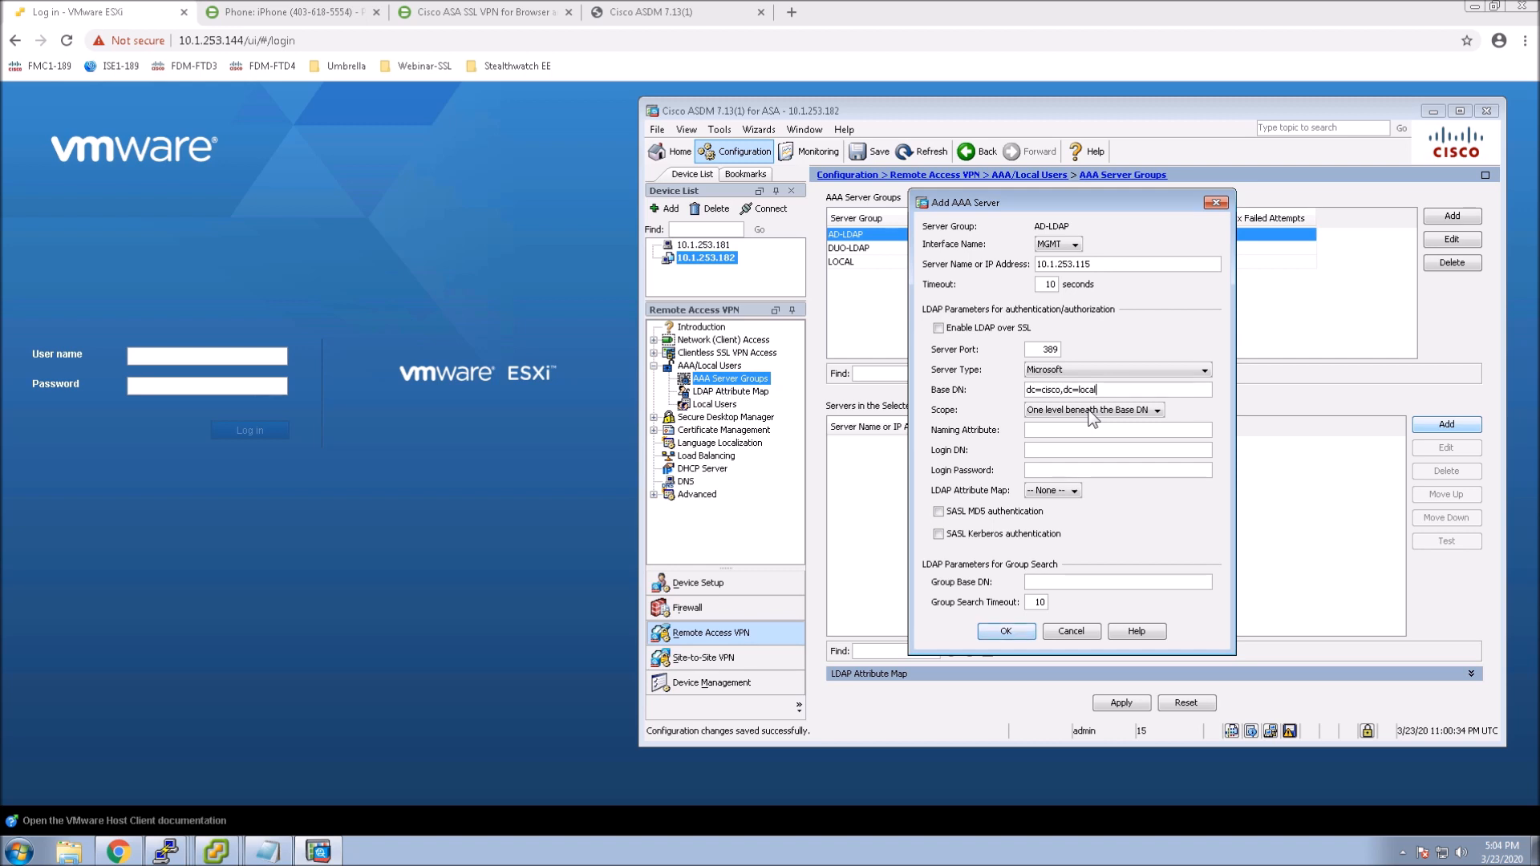
pyautogui.click(1157, 410)
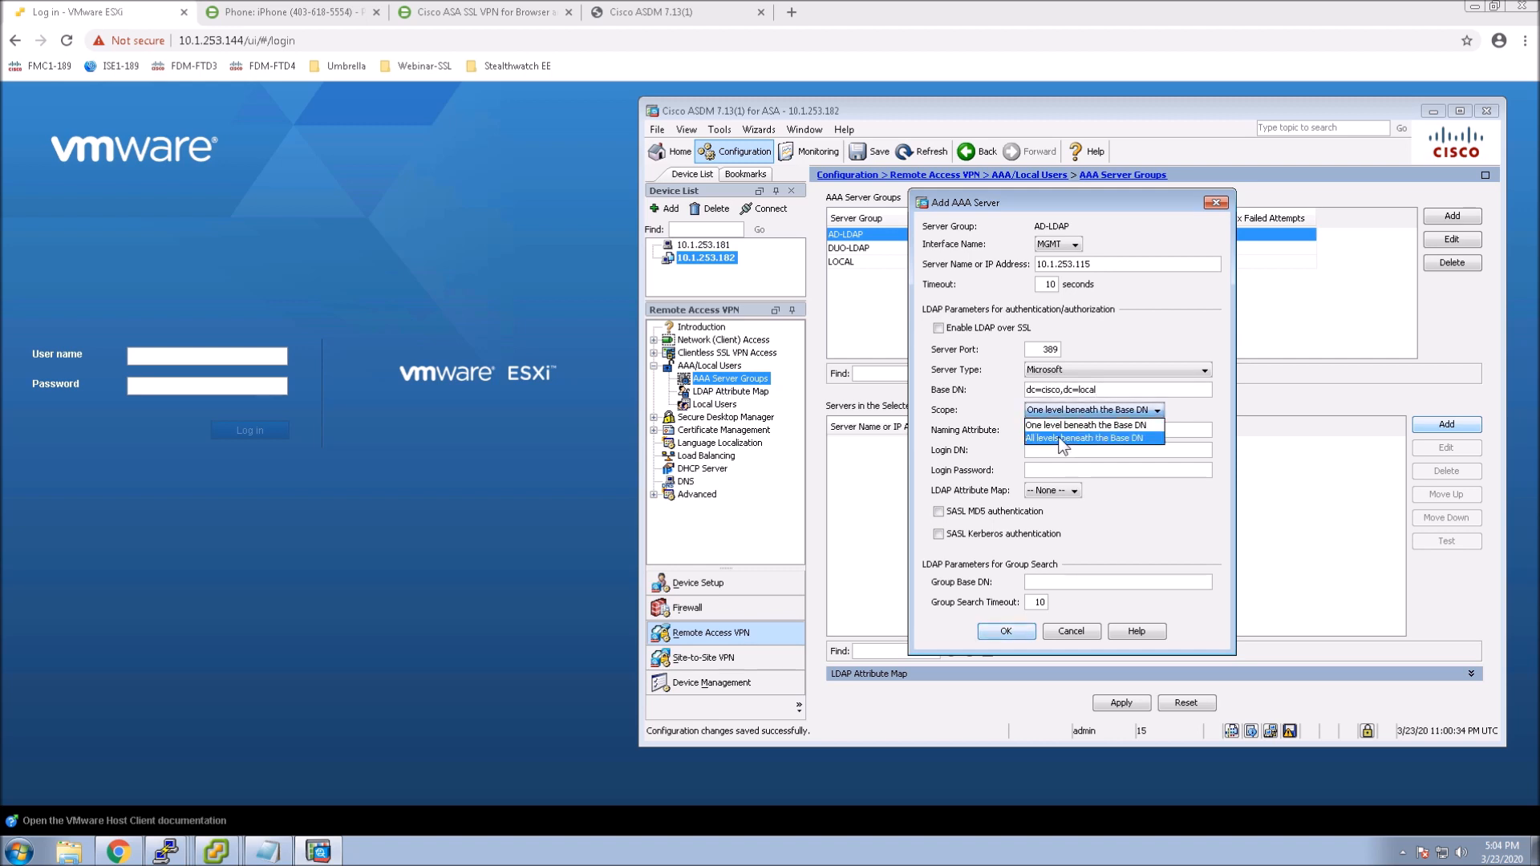
pyautogui.click(1090, 438)
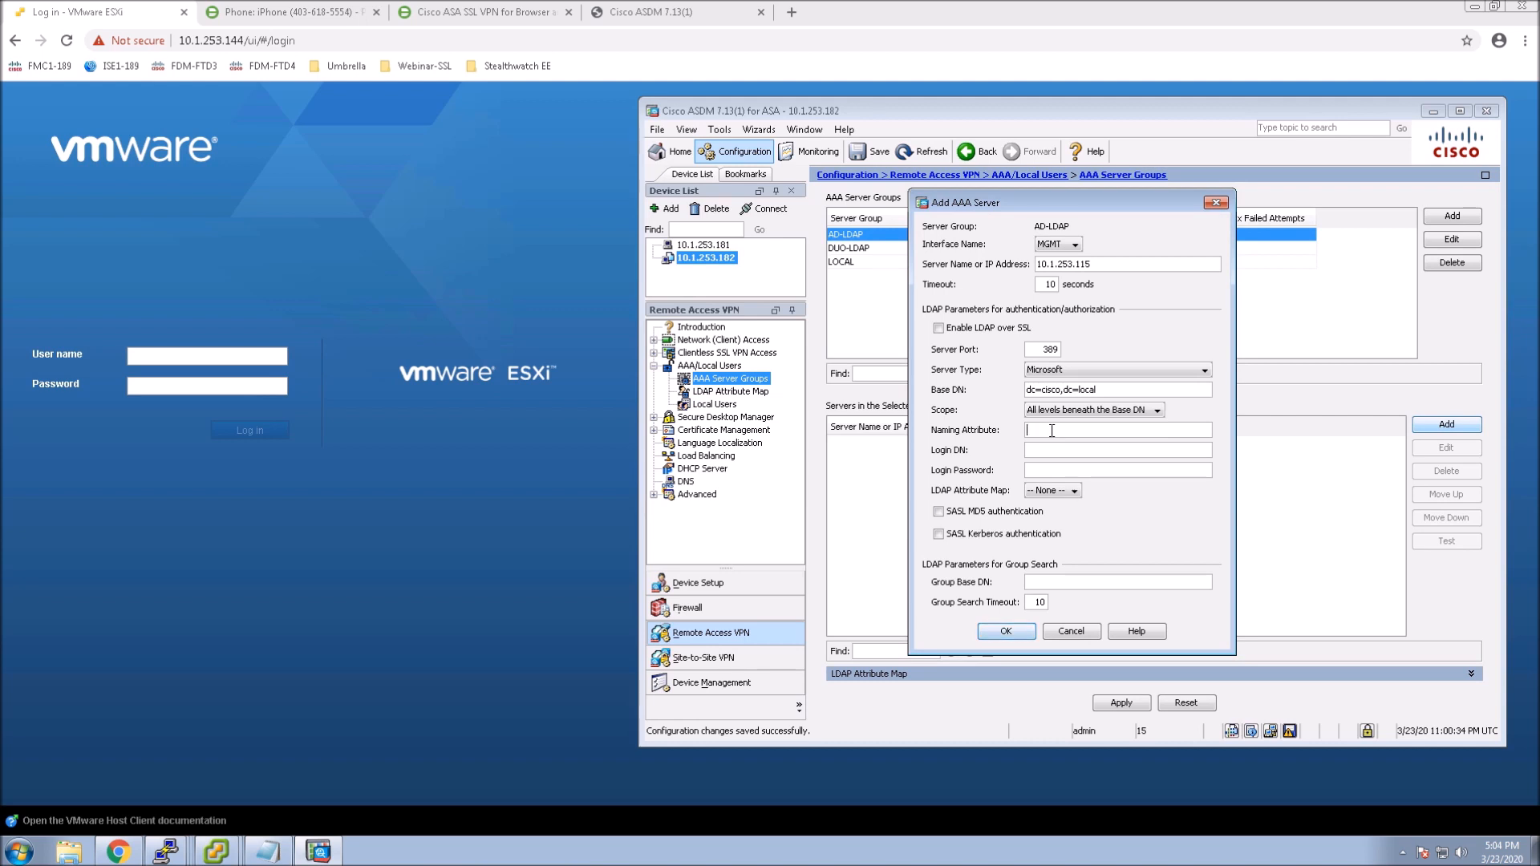
pyautogui.write('sAMA')
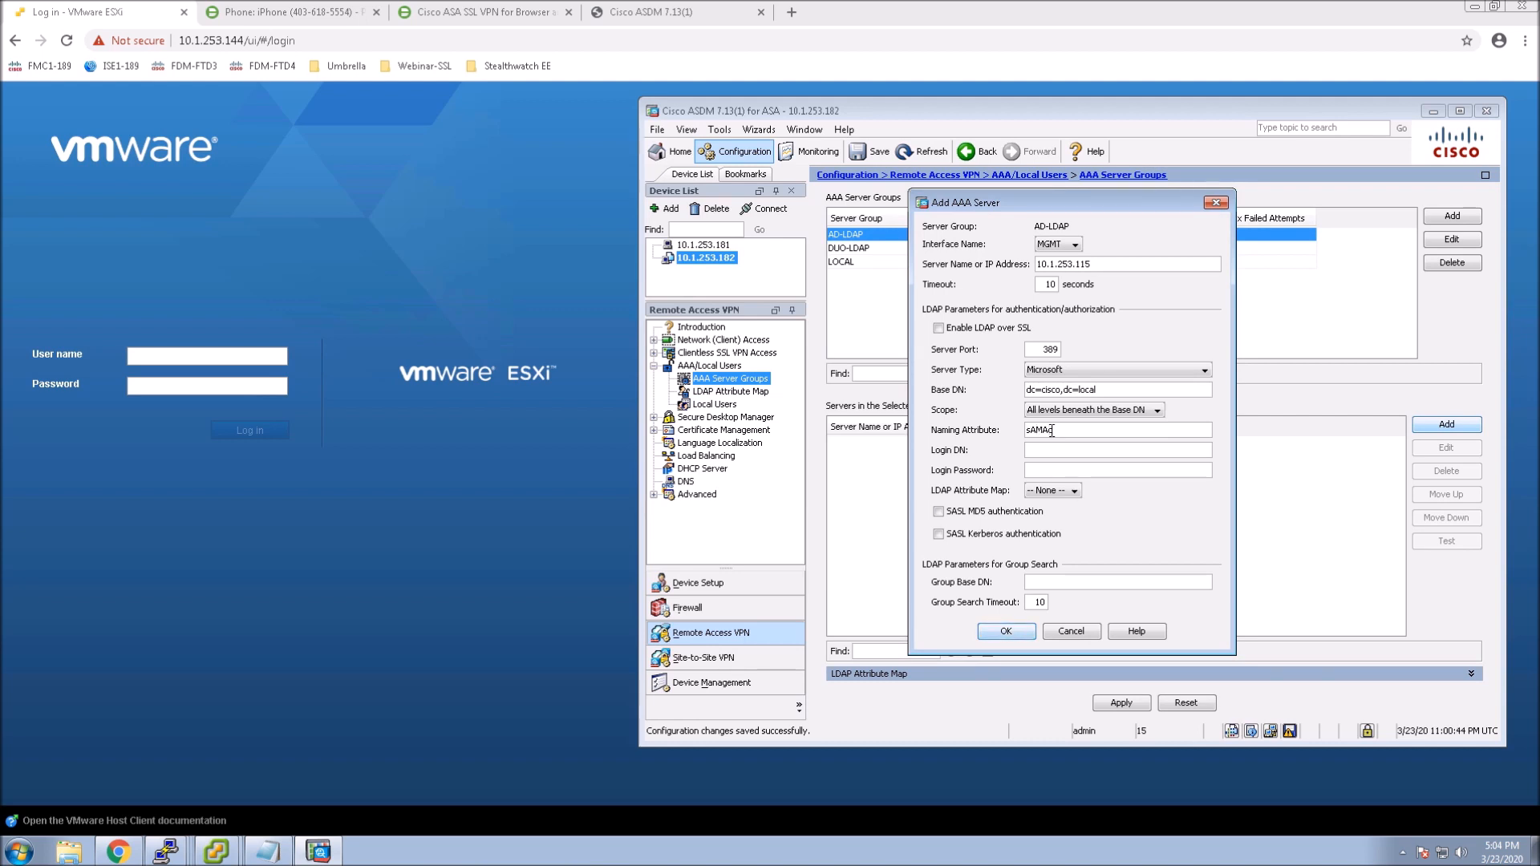
pyautogui.write('countName')
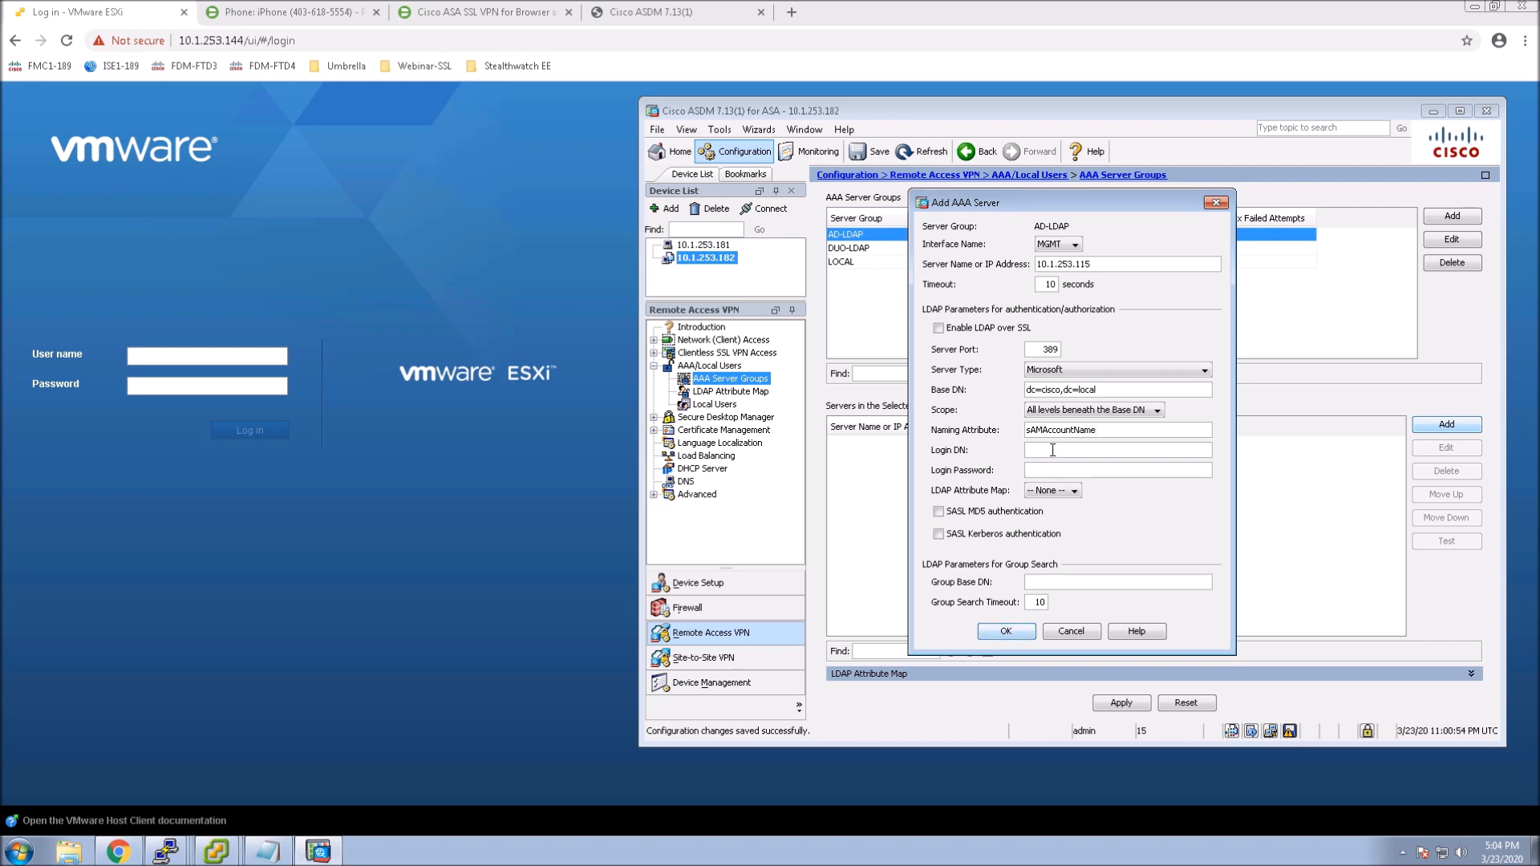
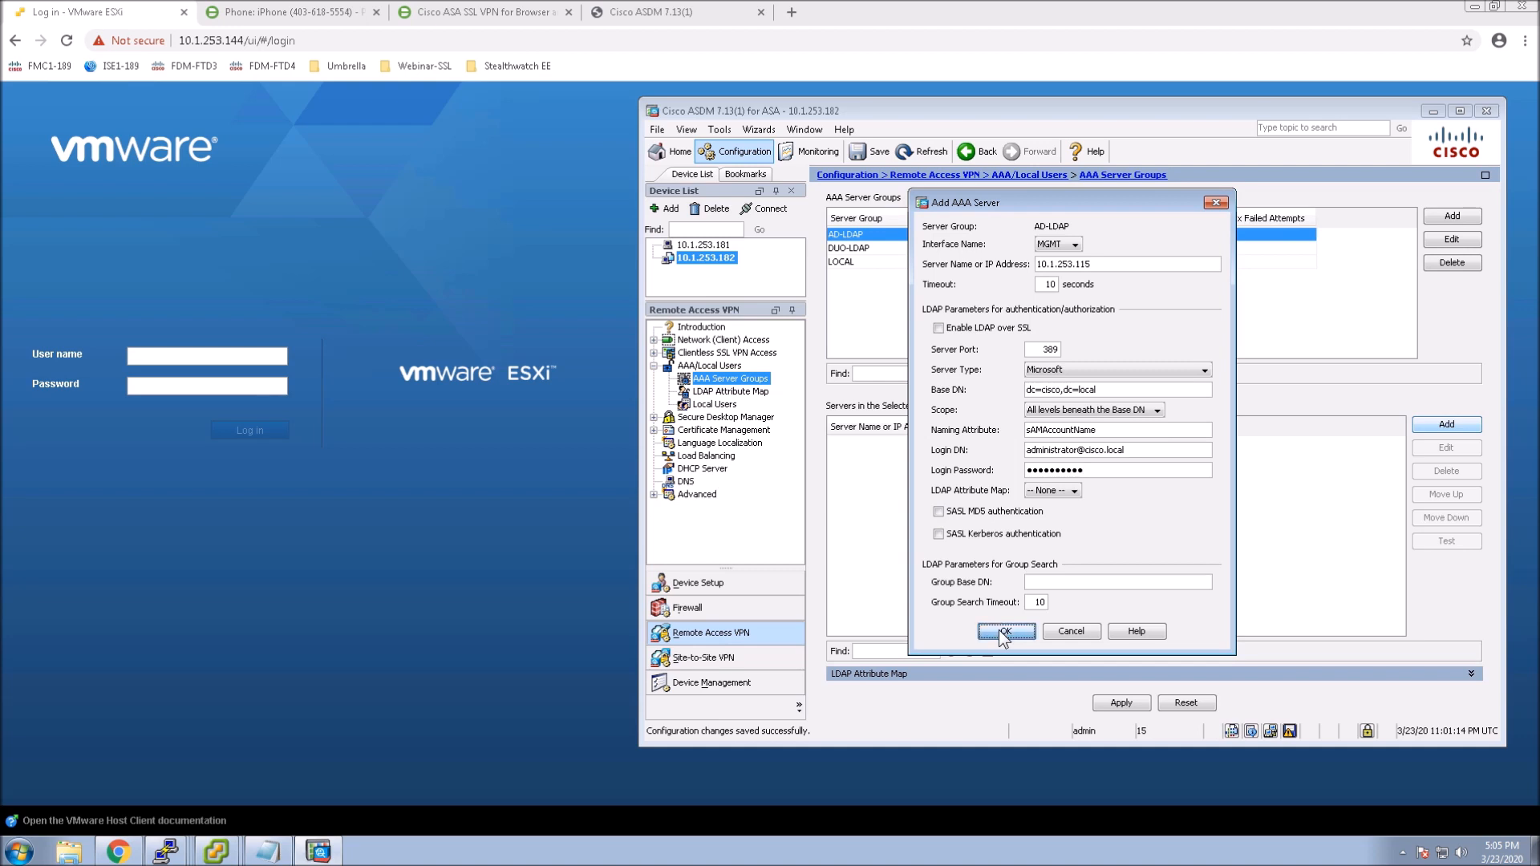
pyautogui.click(1002, 630)
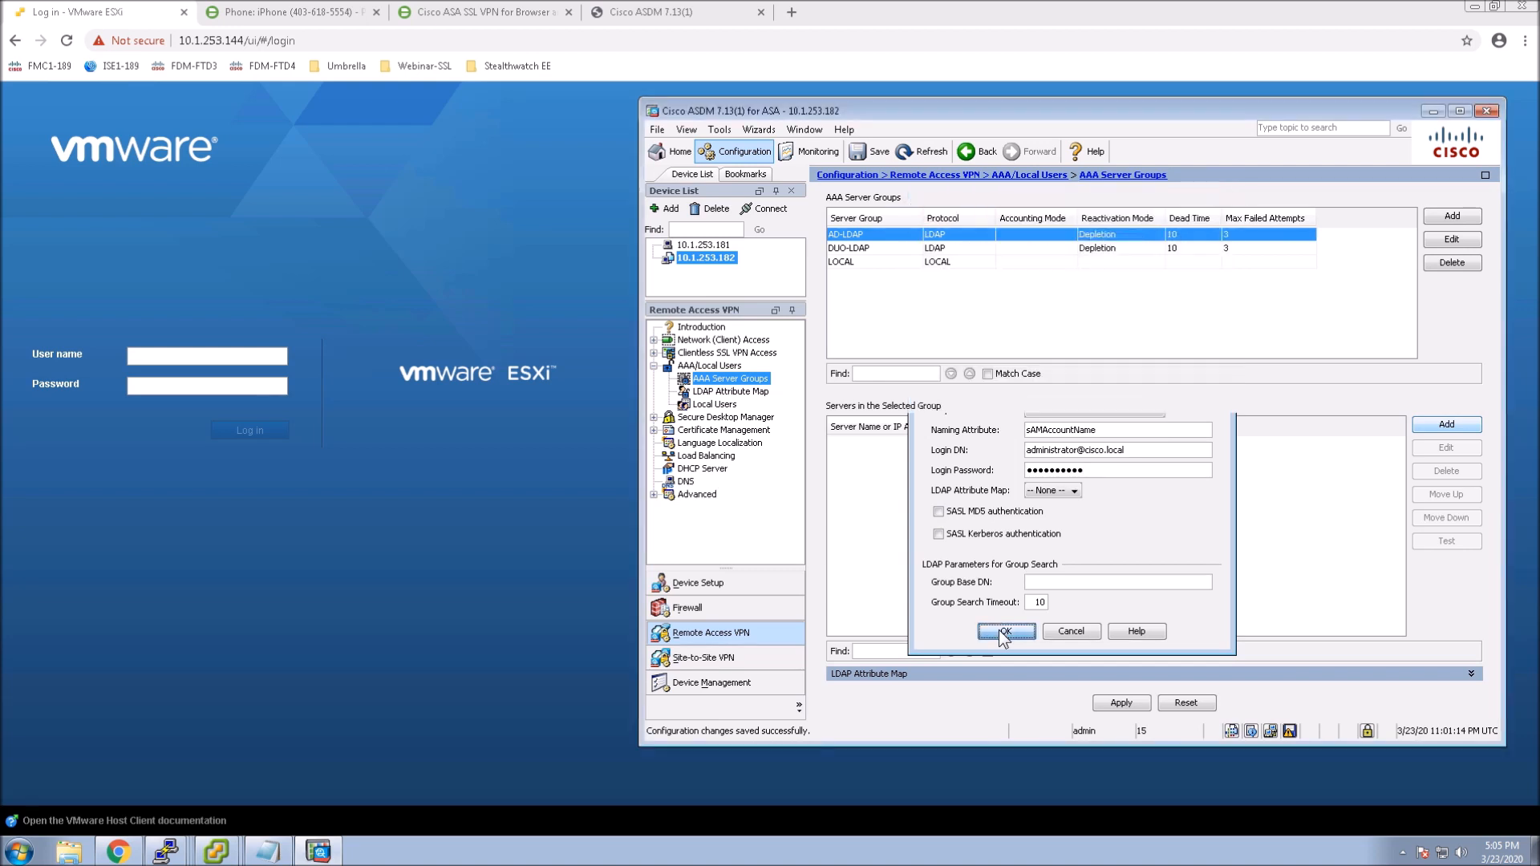
# Apply the AD-LDAP server configuration to the ASA and dismiss the no-changes notice
pyautogui.click(1005, 631)
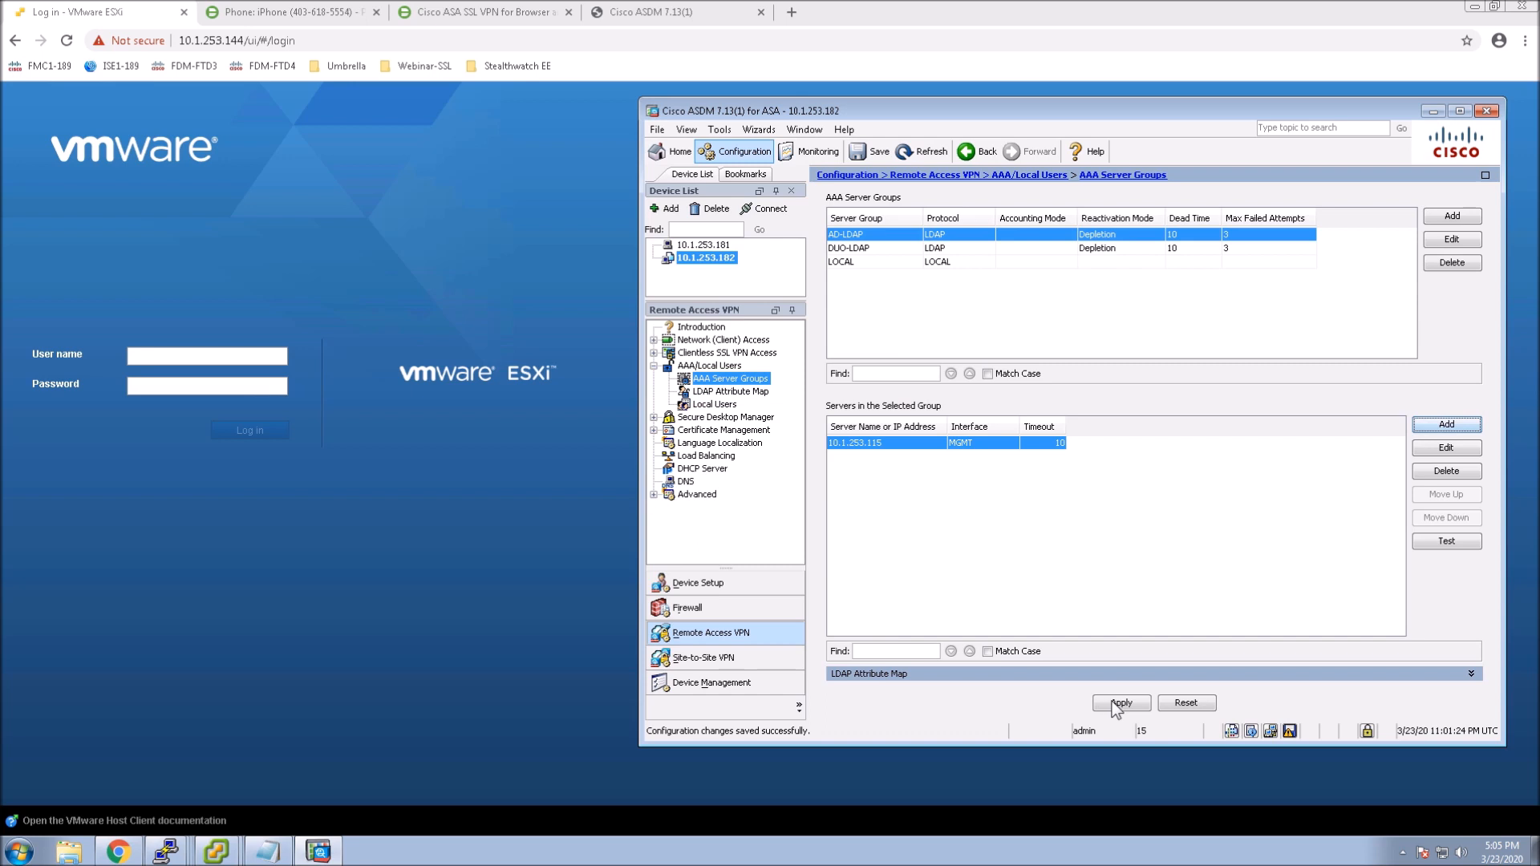
pyautogui.click(1119, 703)
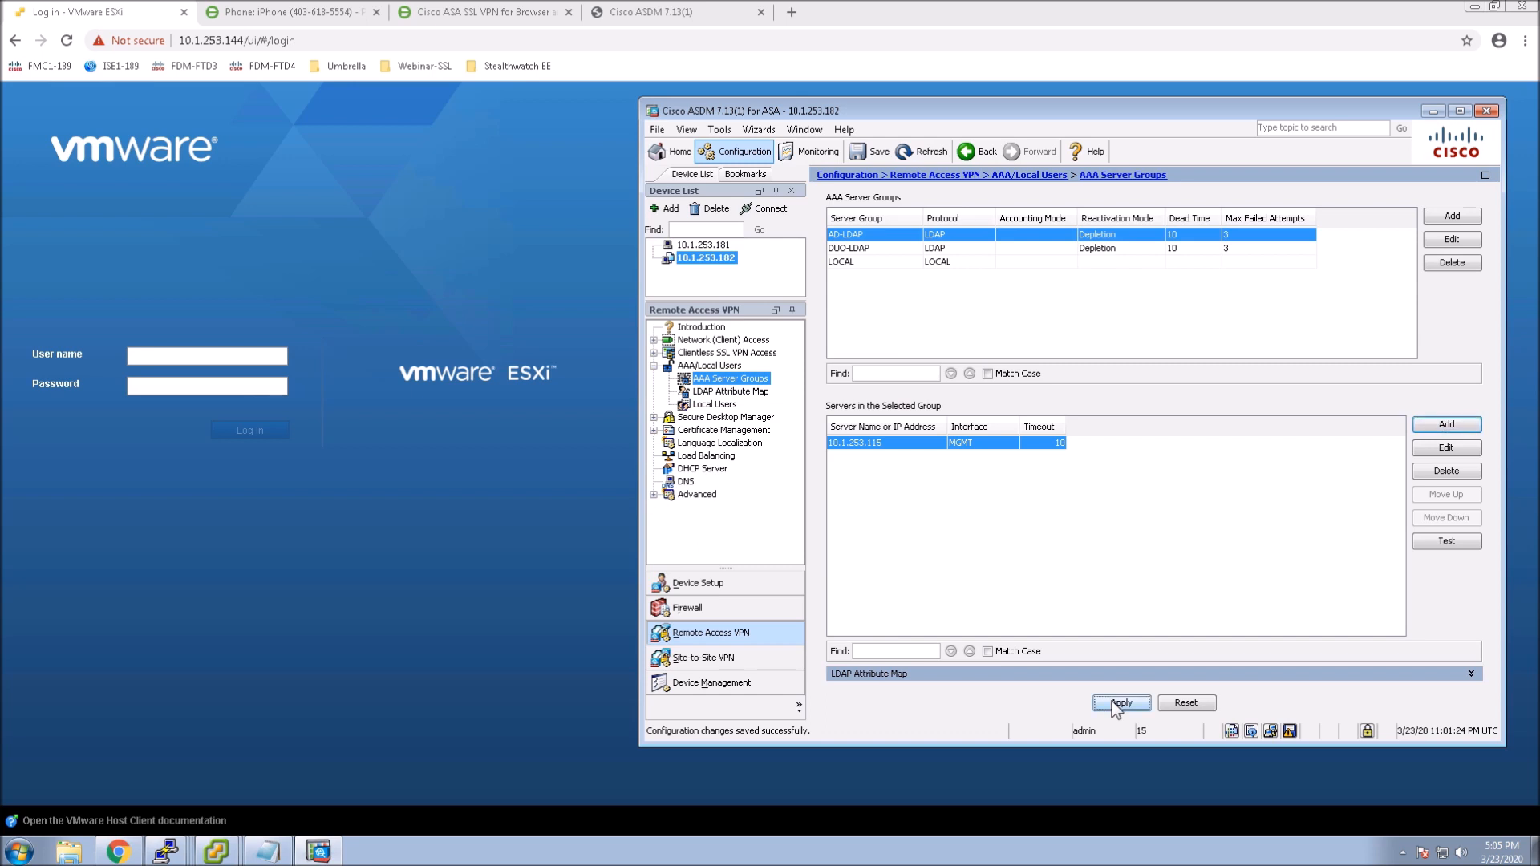
pyautogui.click(1120, 703)
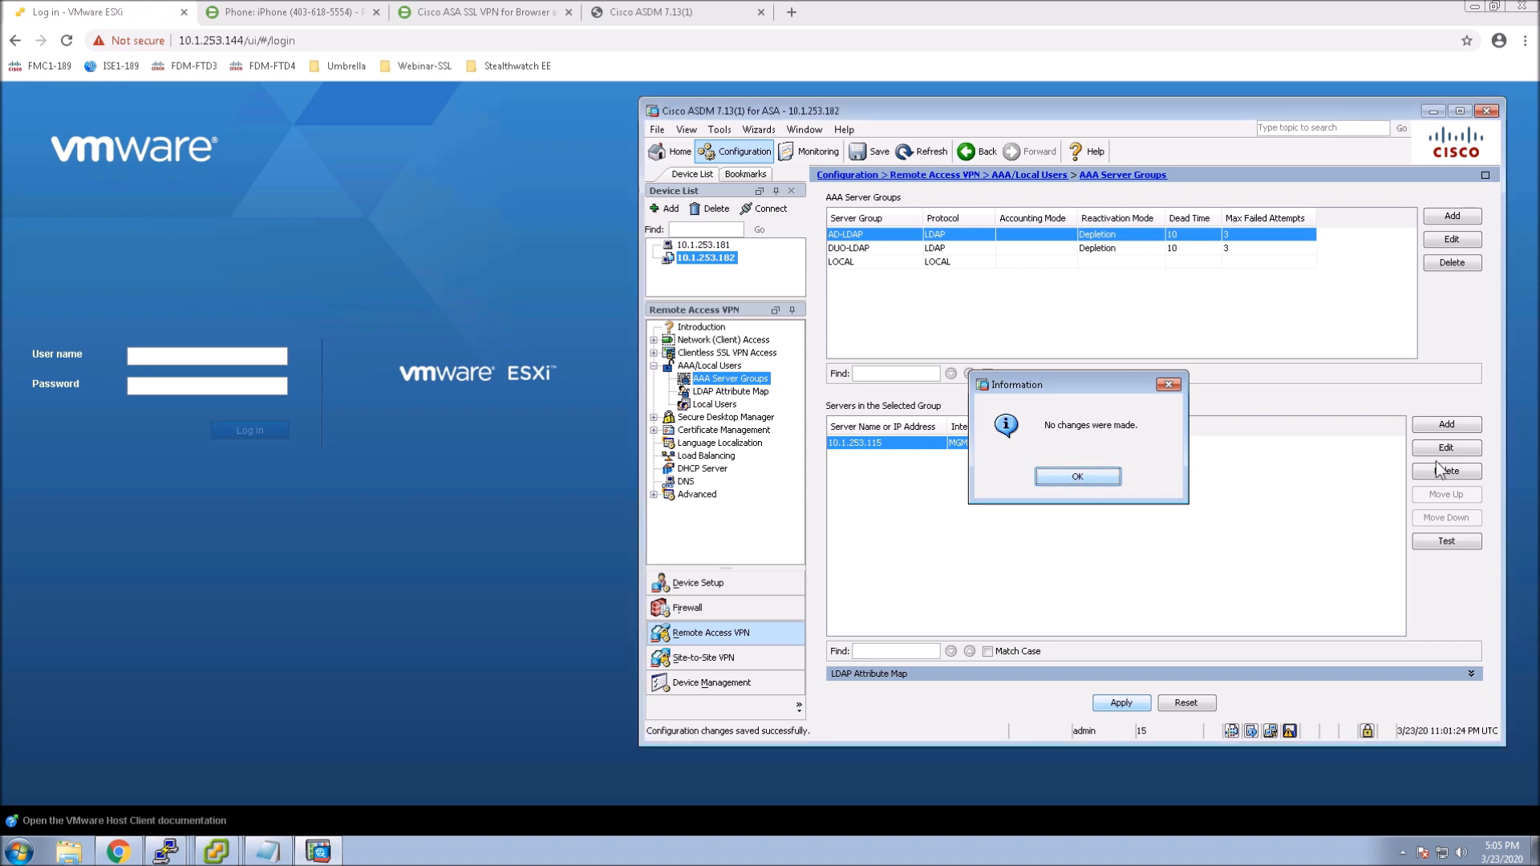
pyautogui.click(1077, 477)
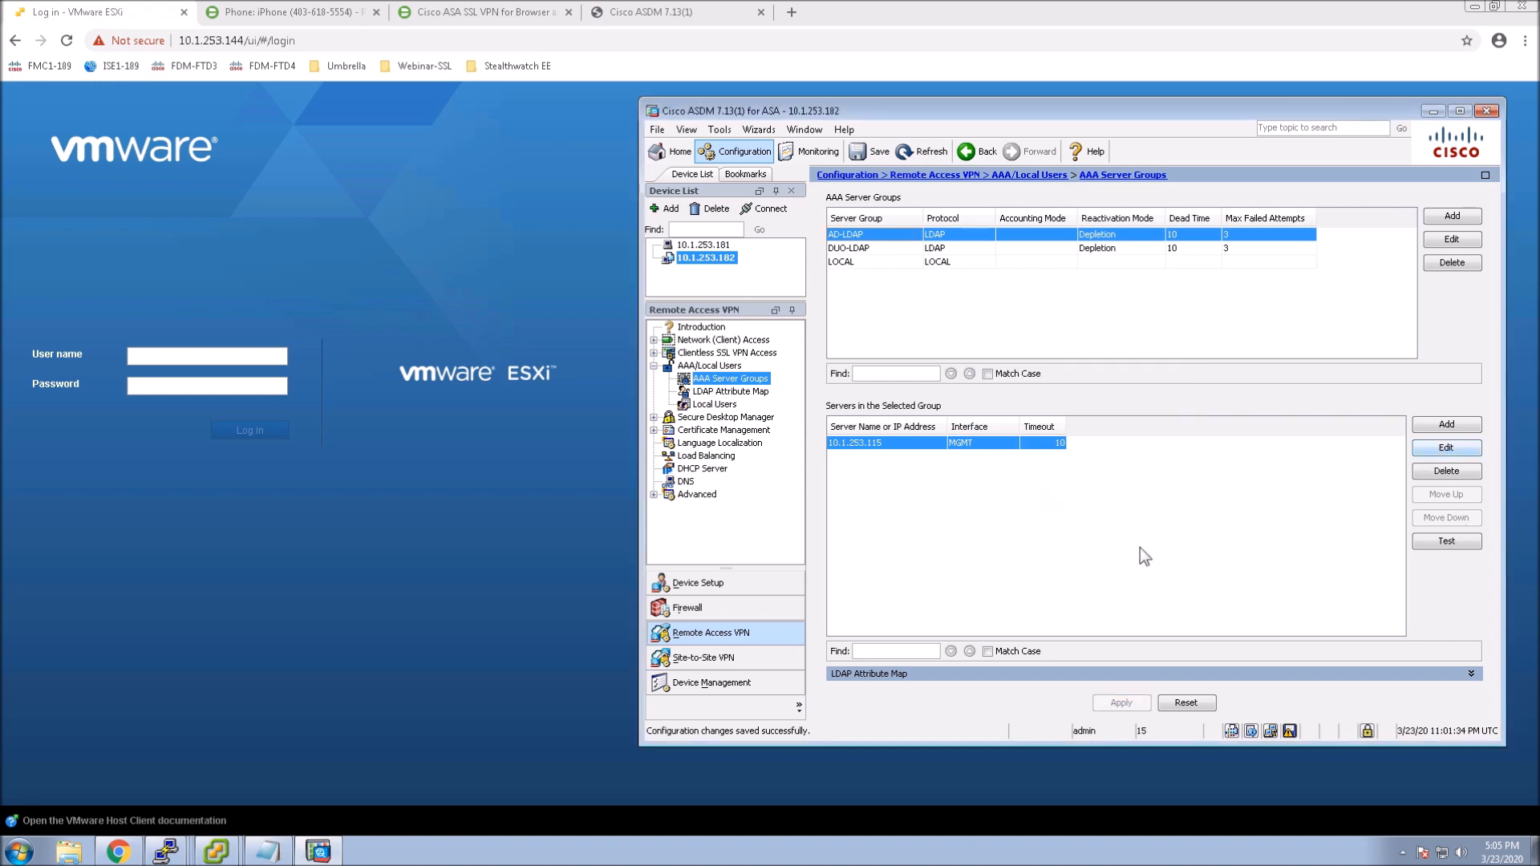
# Test authentication of user sales1 against server 10.1.253.115 and dismiss the success message
pyautogui.click(1445, 541)
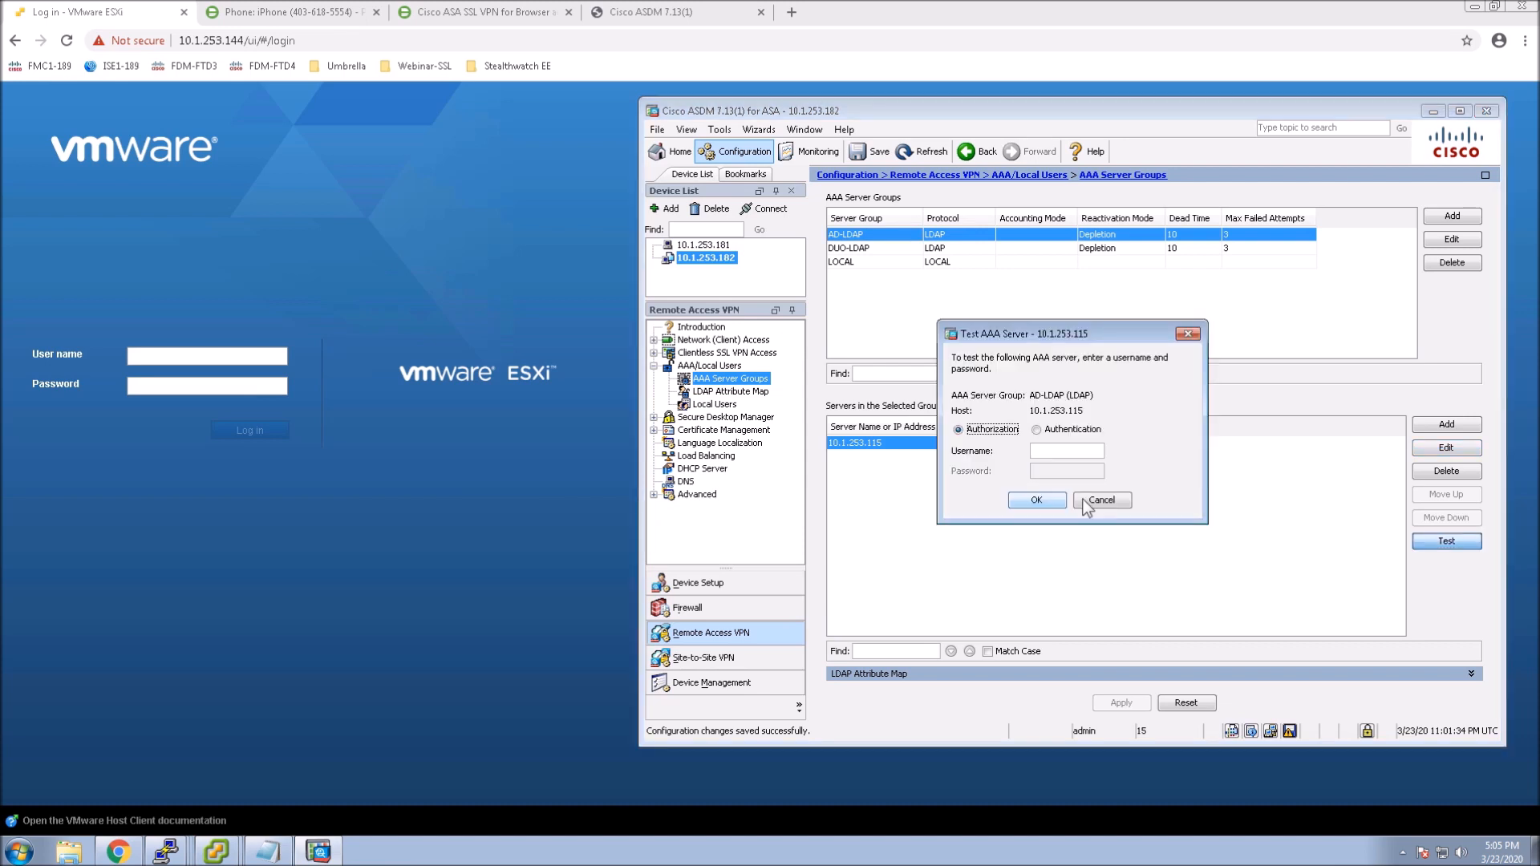
pyautogui.click(1036, 429)
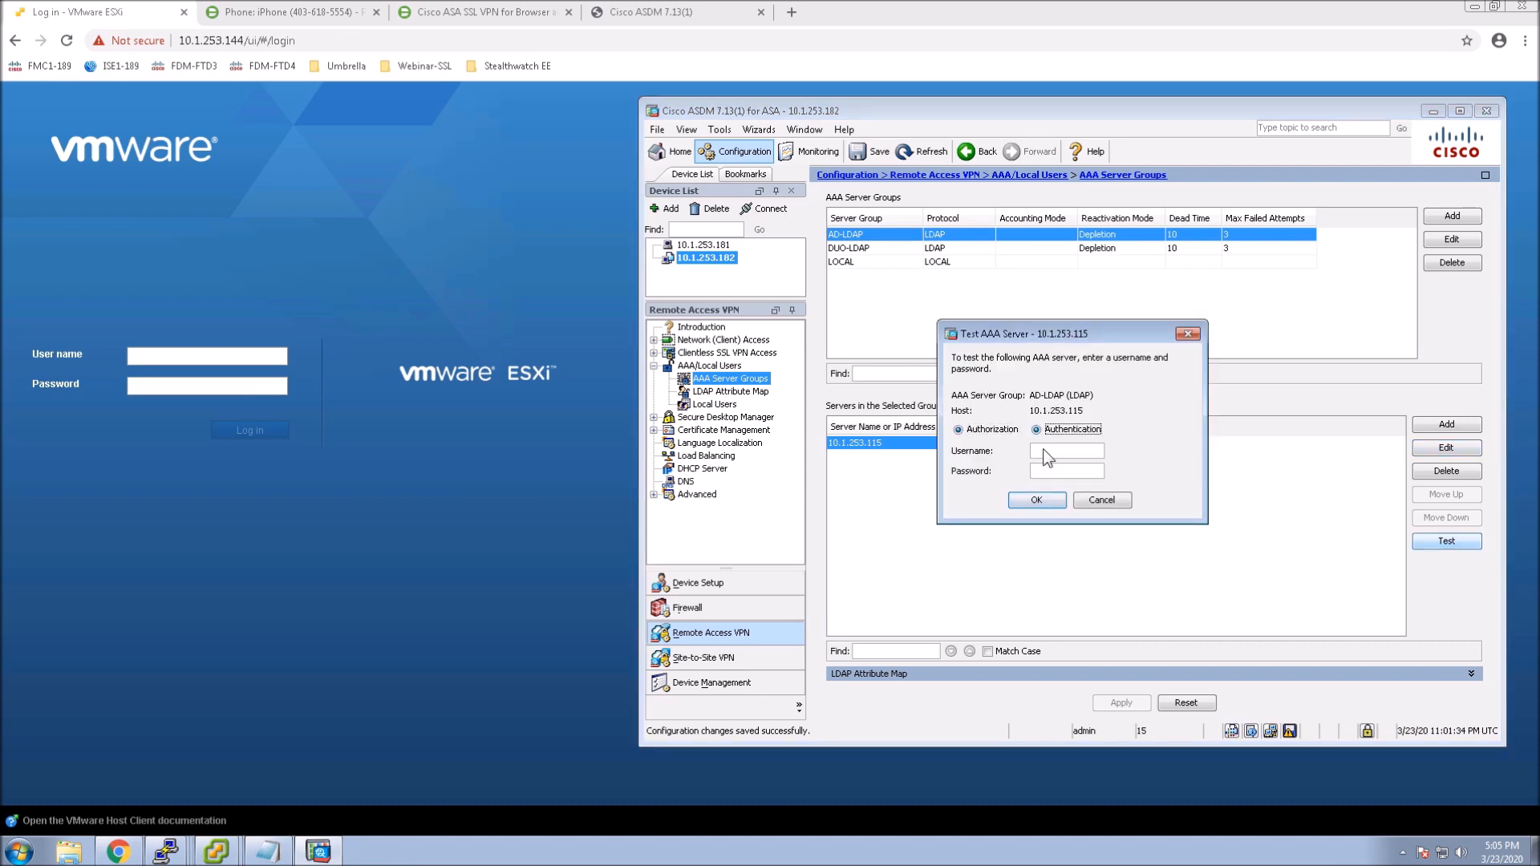
pyautogui.click(1040, 430)
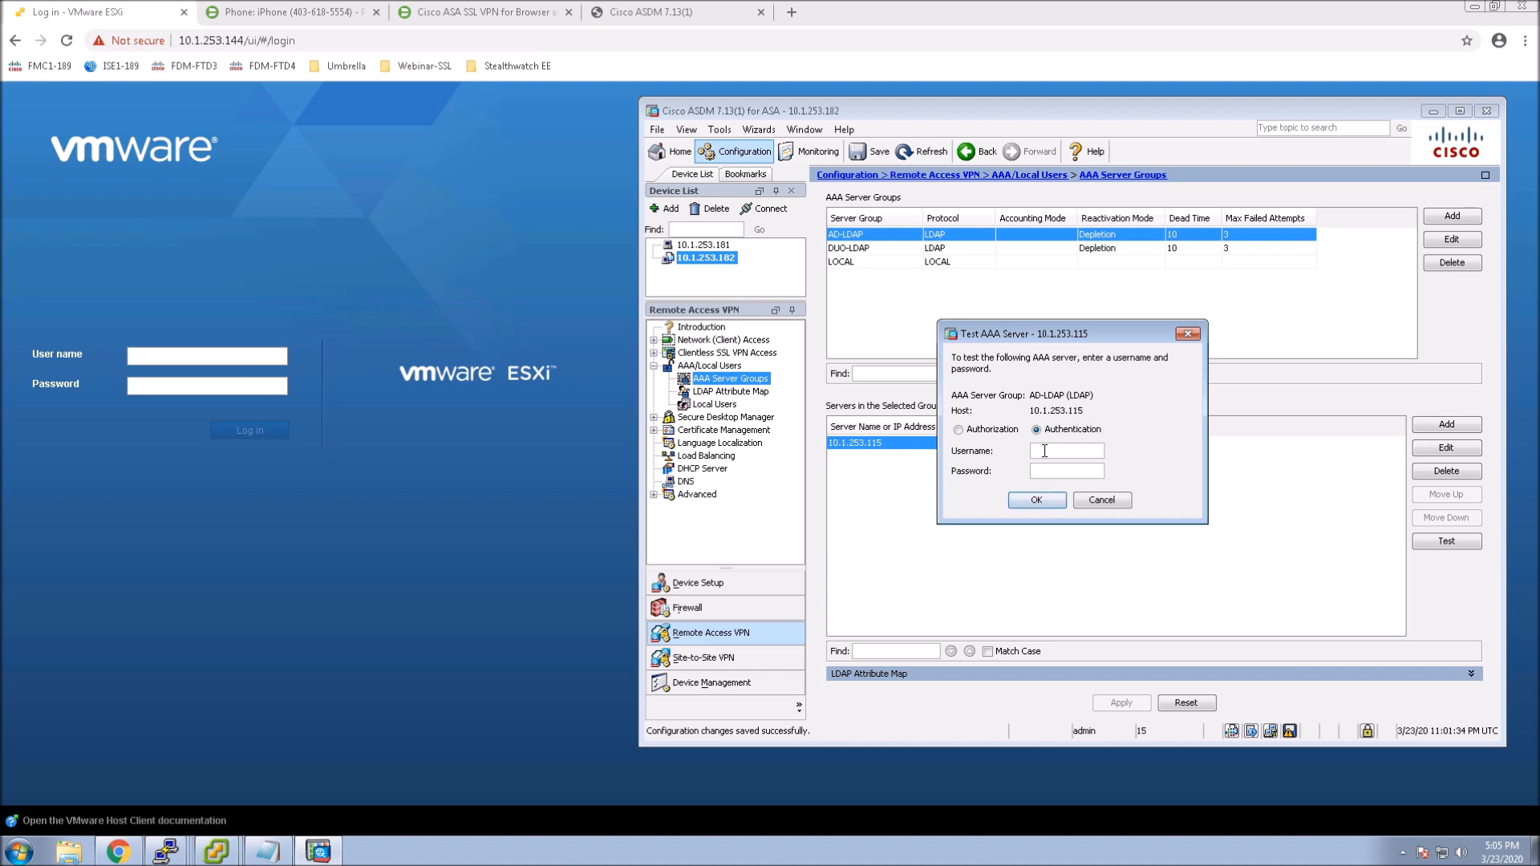
pyautogui.write('sales1')
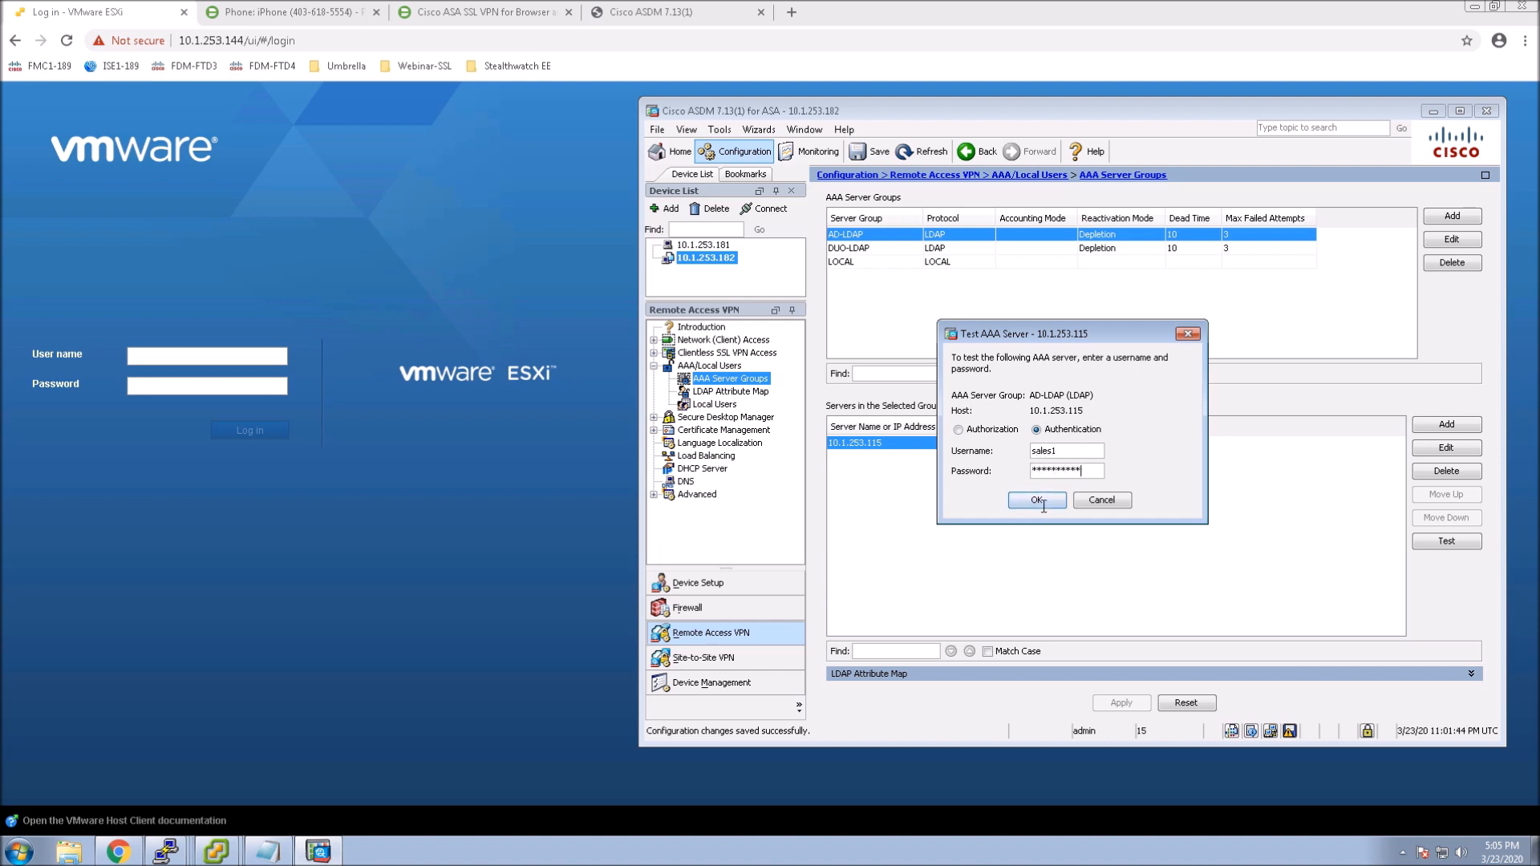
pyautogui.click(1032, 500)
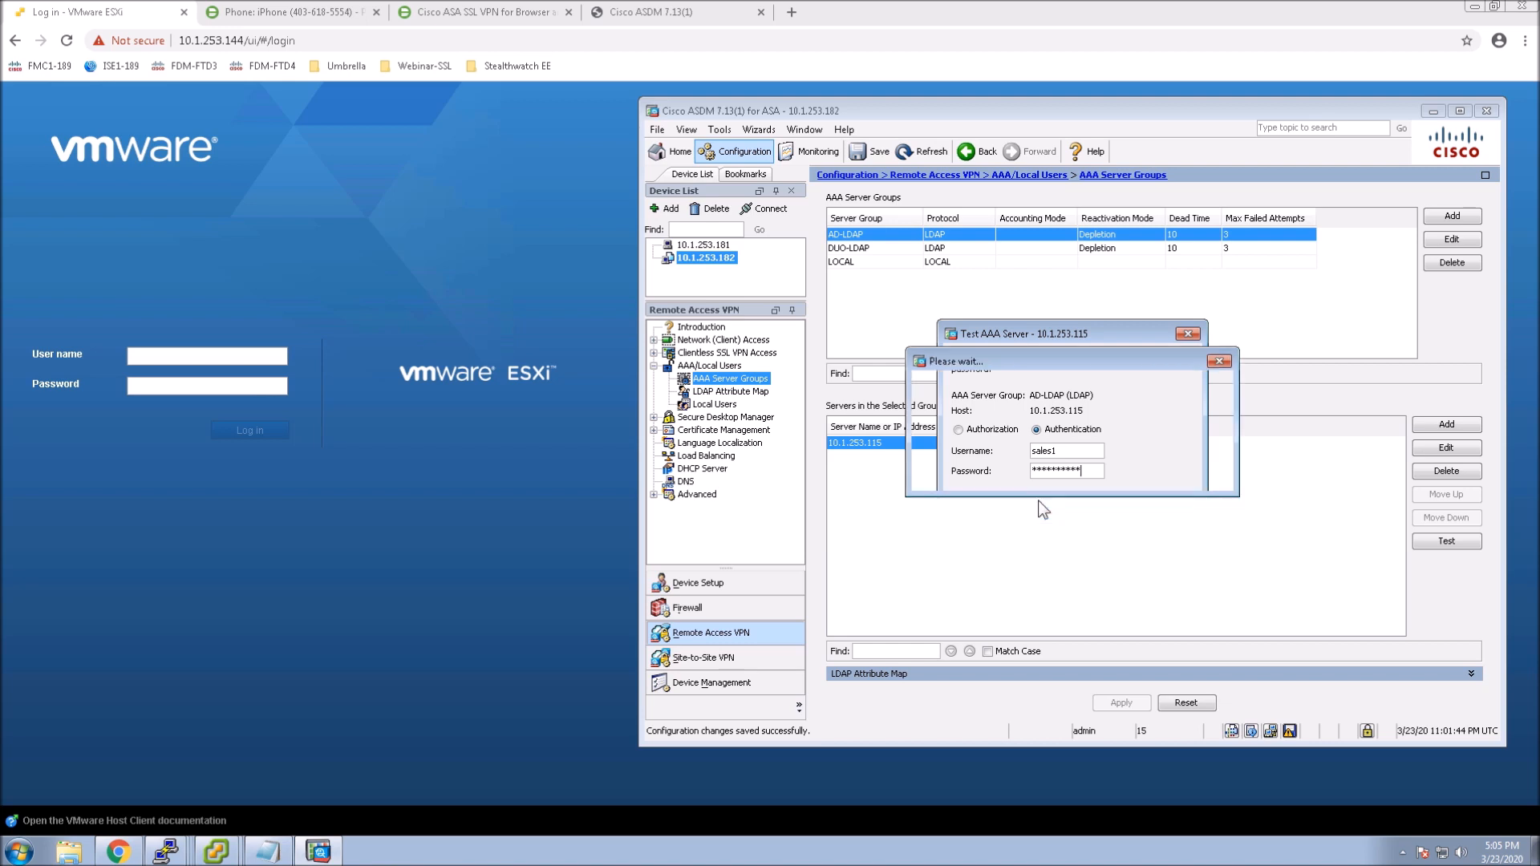
pyautogui.click(1445, 540)
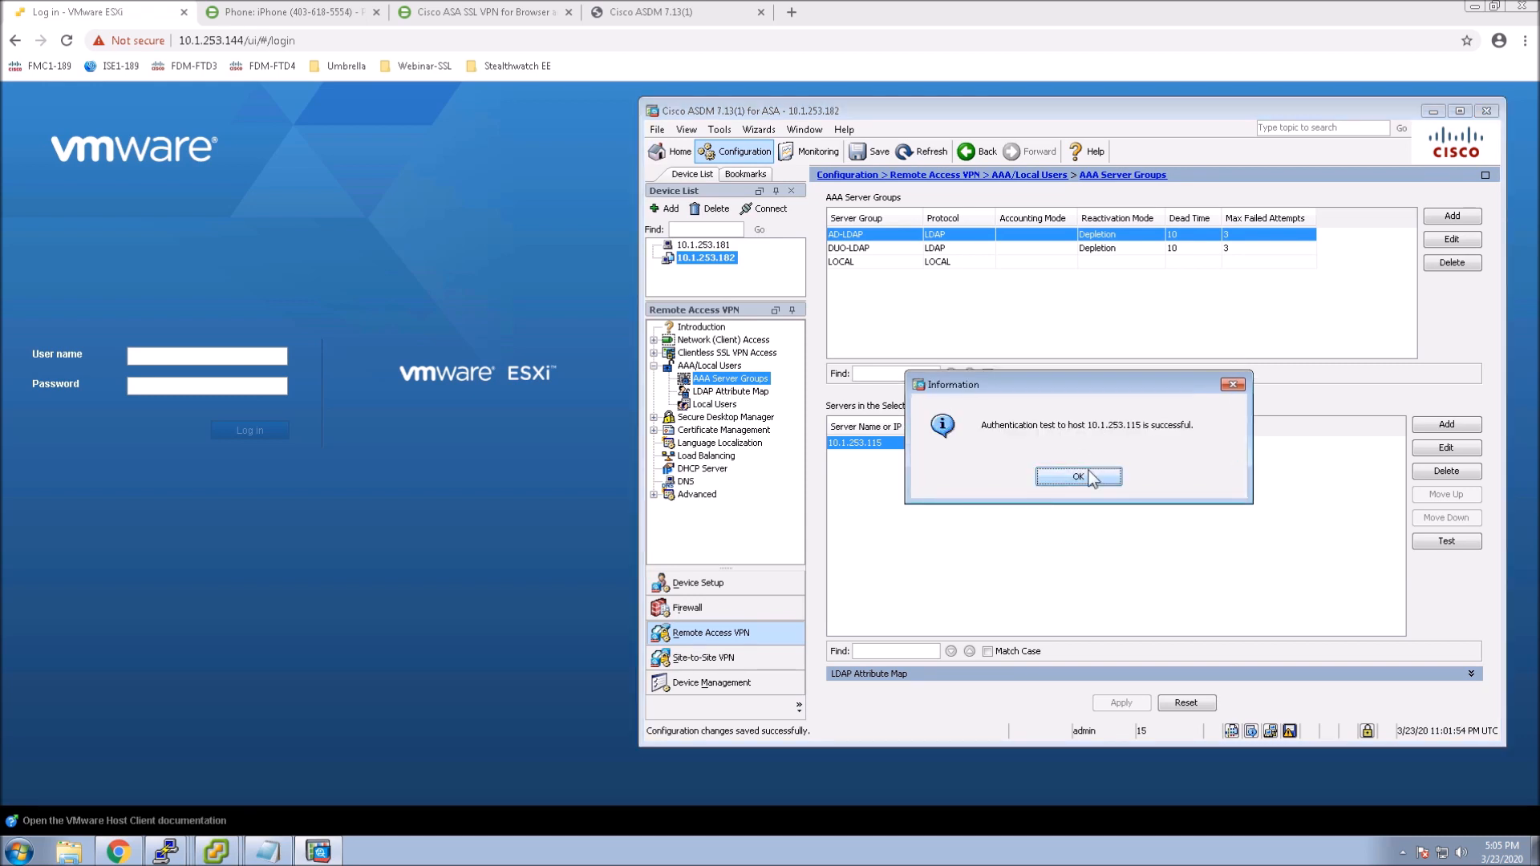
pyautogui.click(1078, 477)
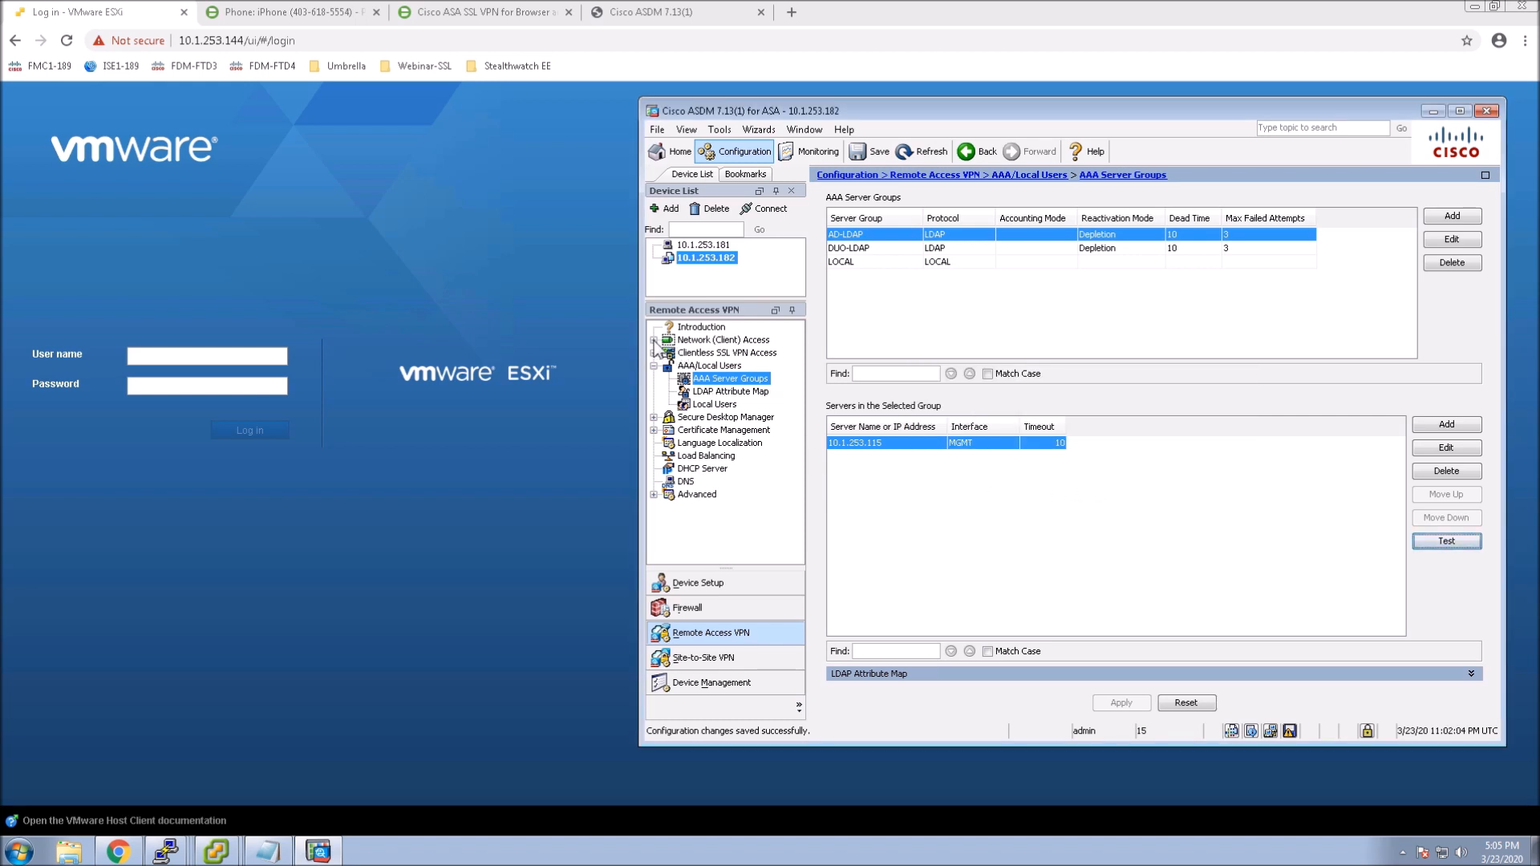
# Expand Network (Client) Access and show the AnyConnect Connection Profiles list
pyautogui.click(655, 340)
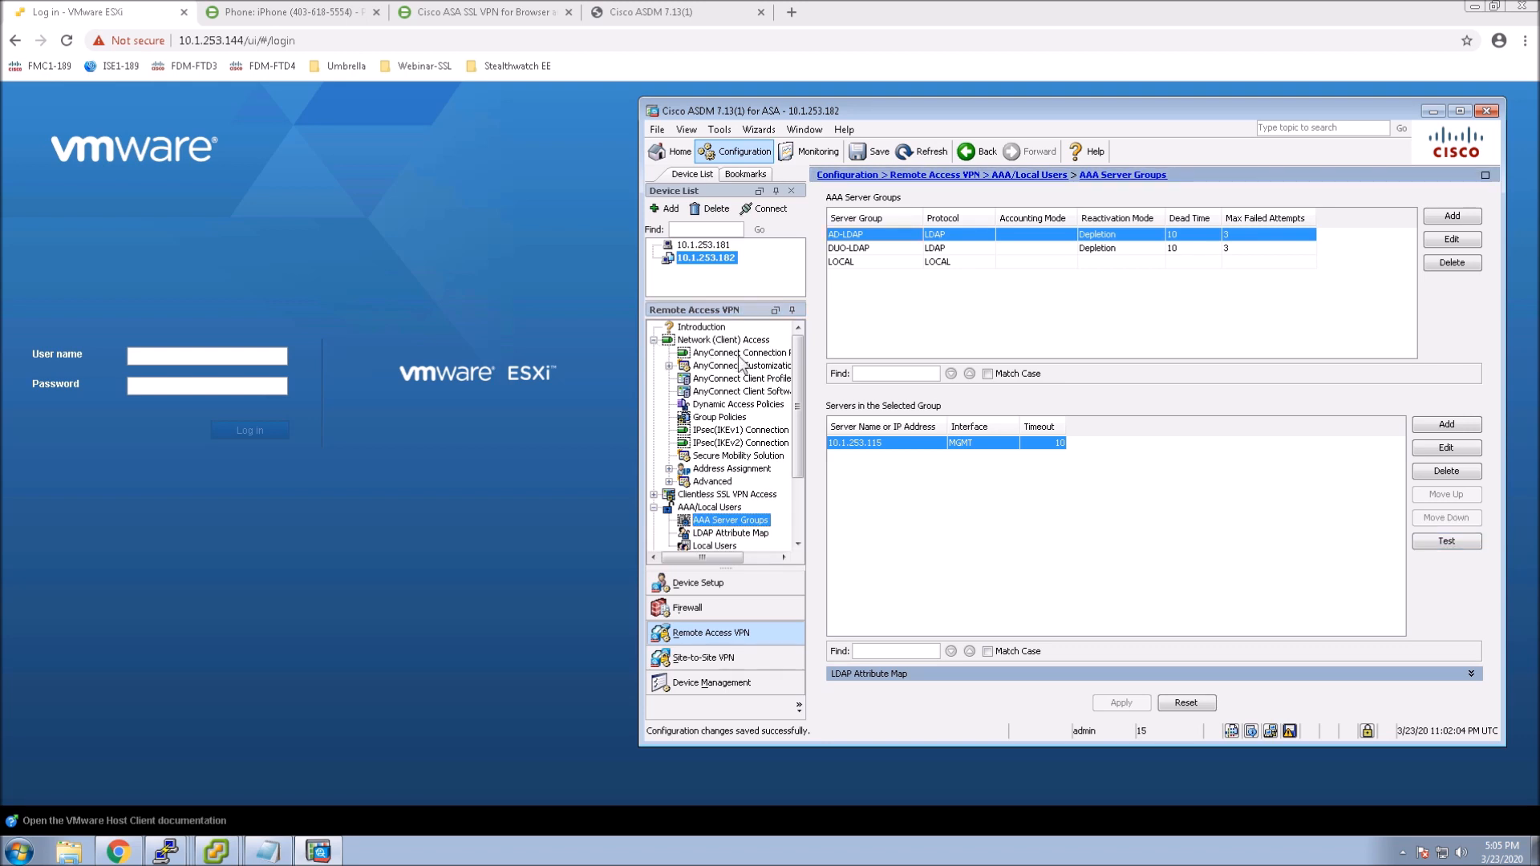
pyautogui.click(730, 353)
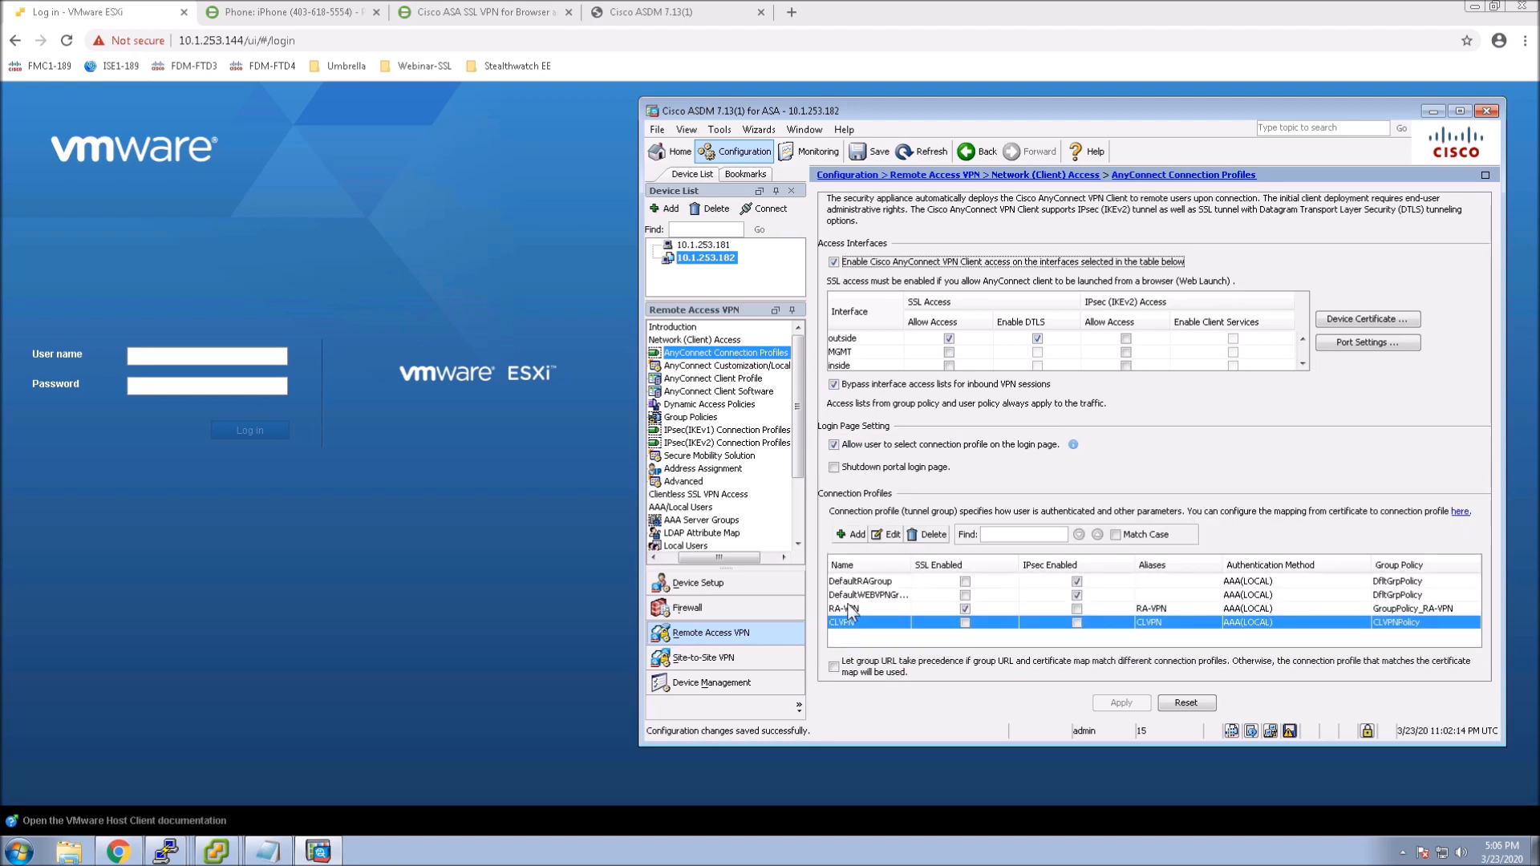
pyautogui.moveTo(896, 542)
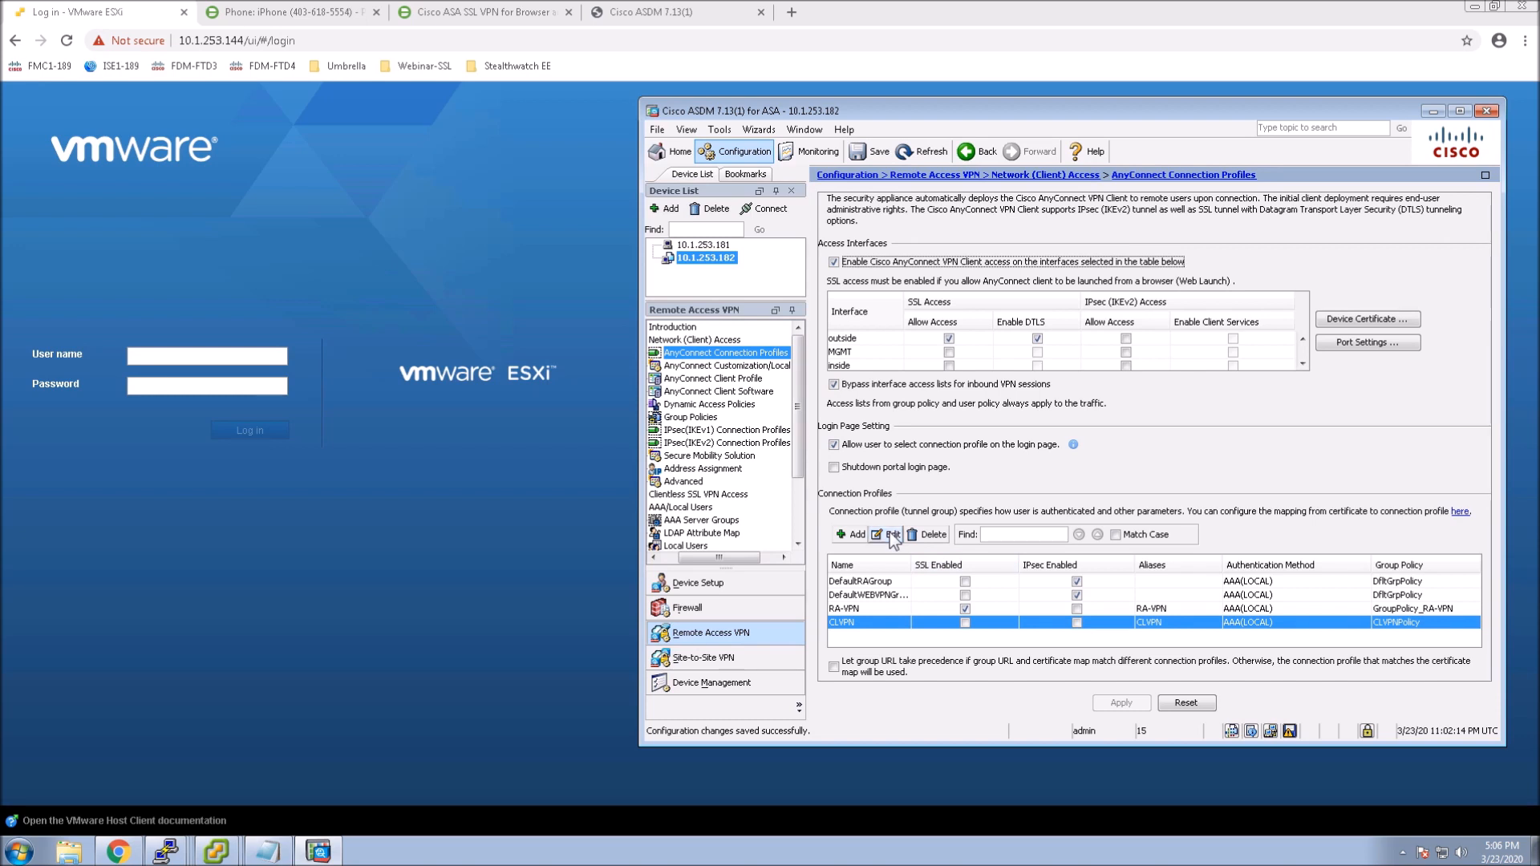
# Set the CLVPN profile's AAA server group to AD-LDAP, declining the DNS and pool prompts
pyautogui.click(878, 535)
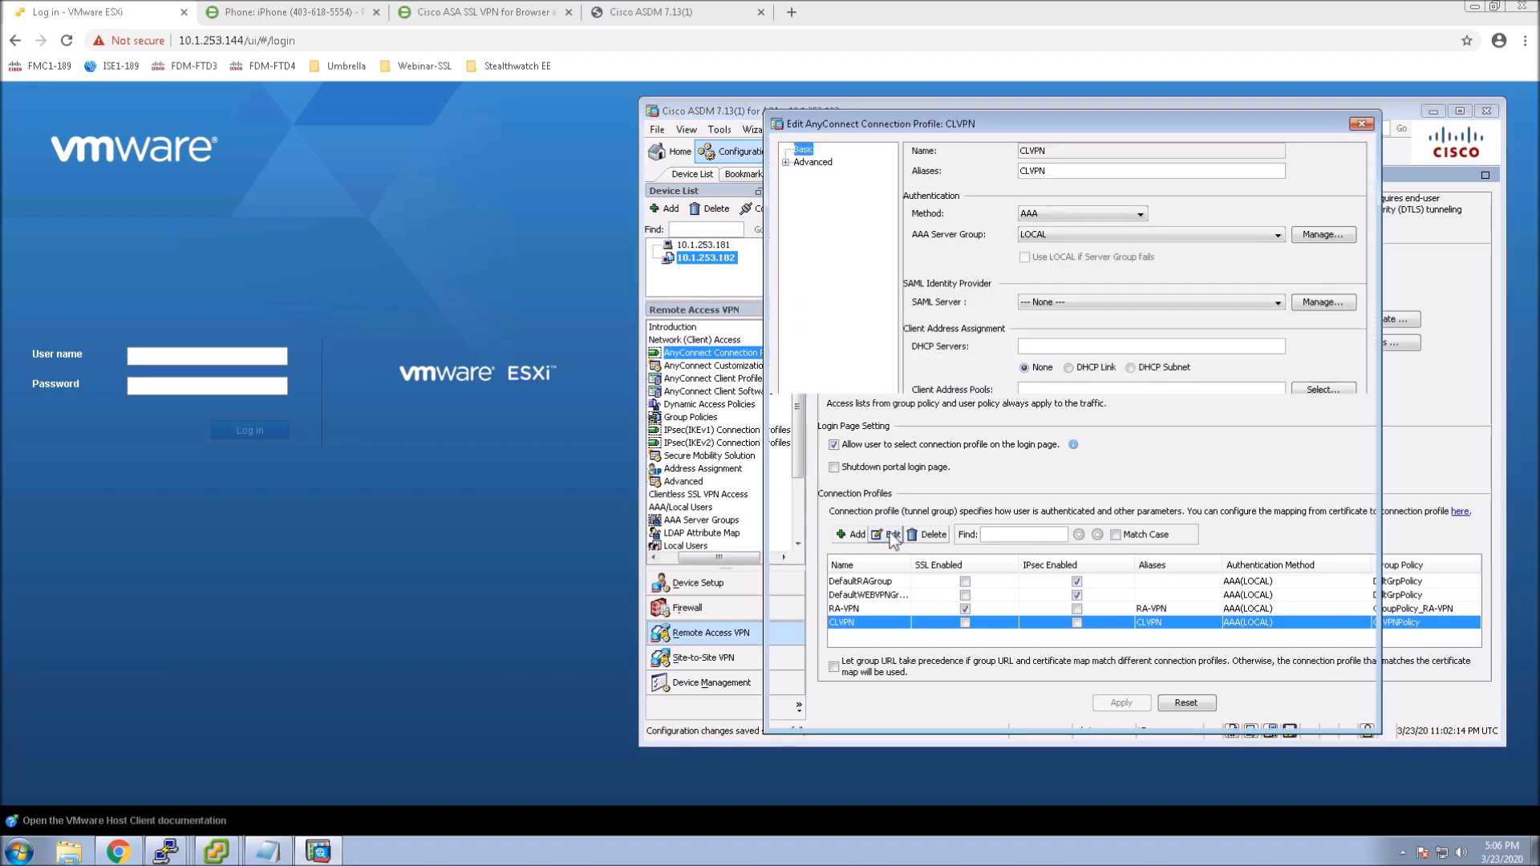
pyautogui.click(889, 533)
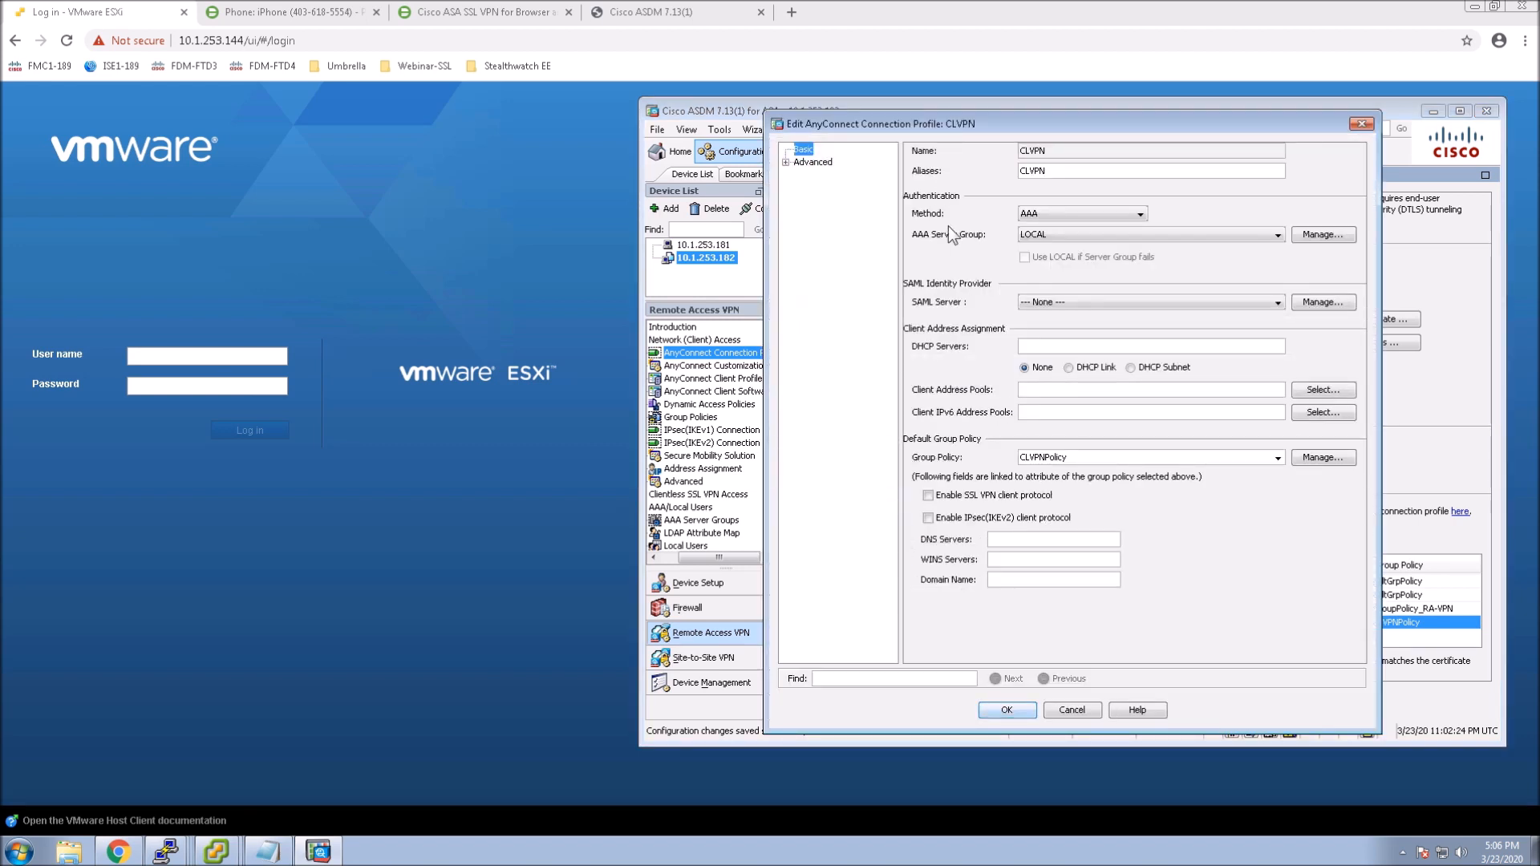
pyautogui.click(1277, 234)
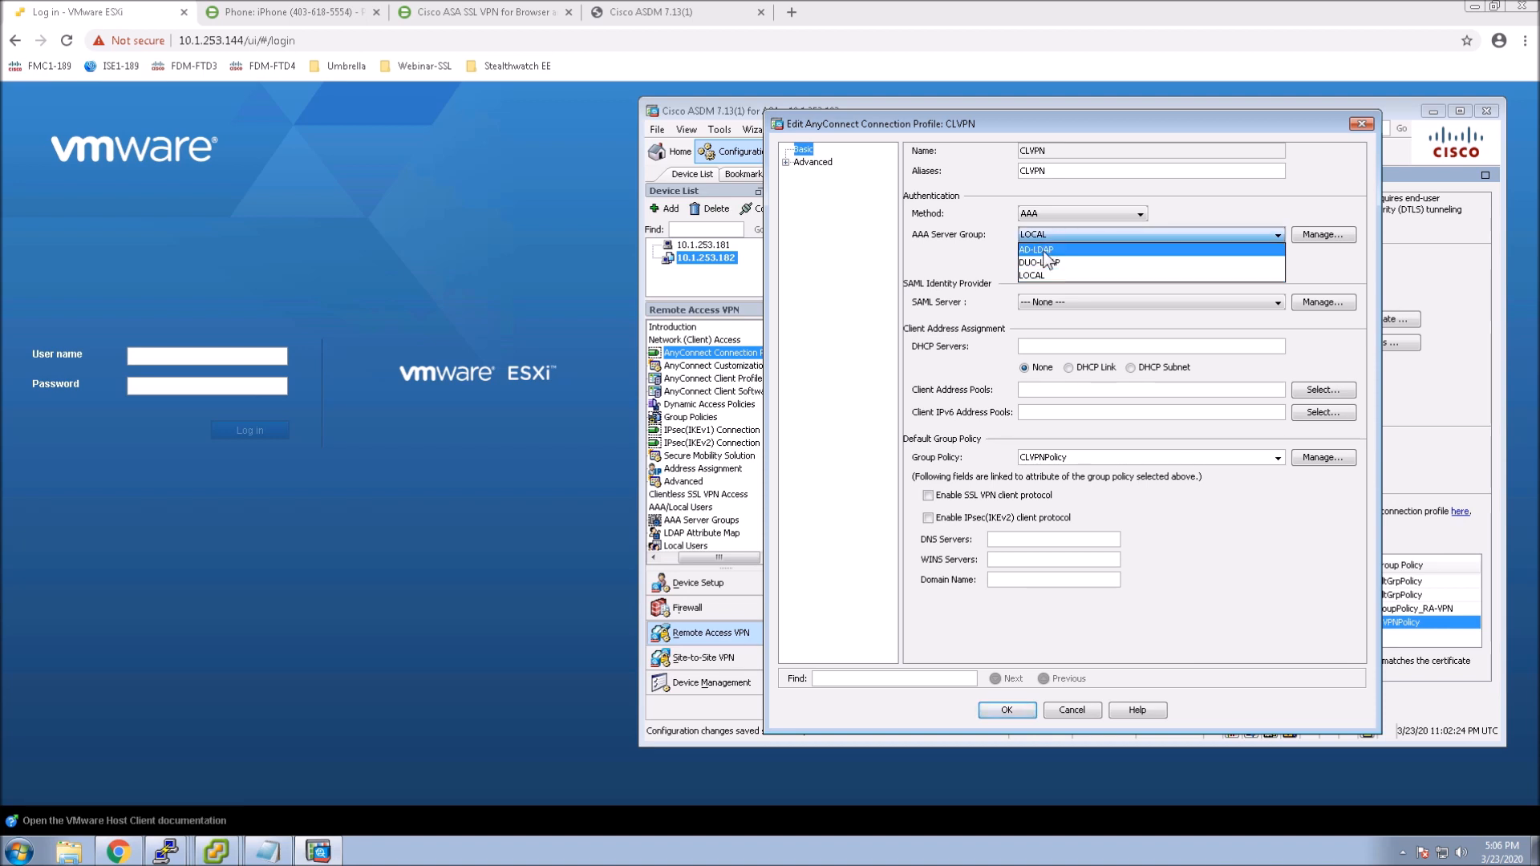
pyautogui.click(1036, 248)
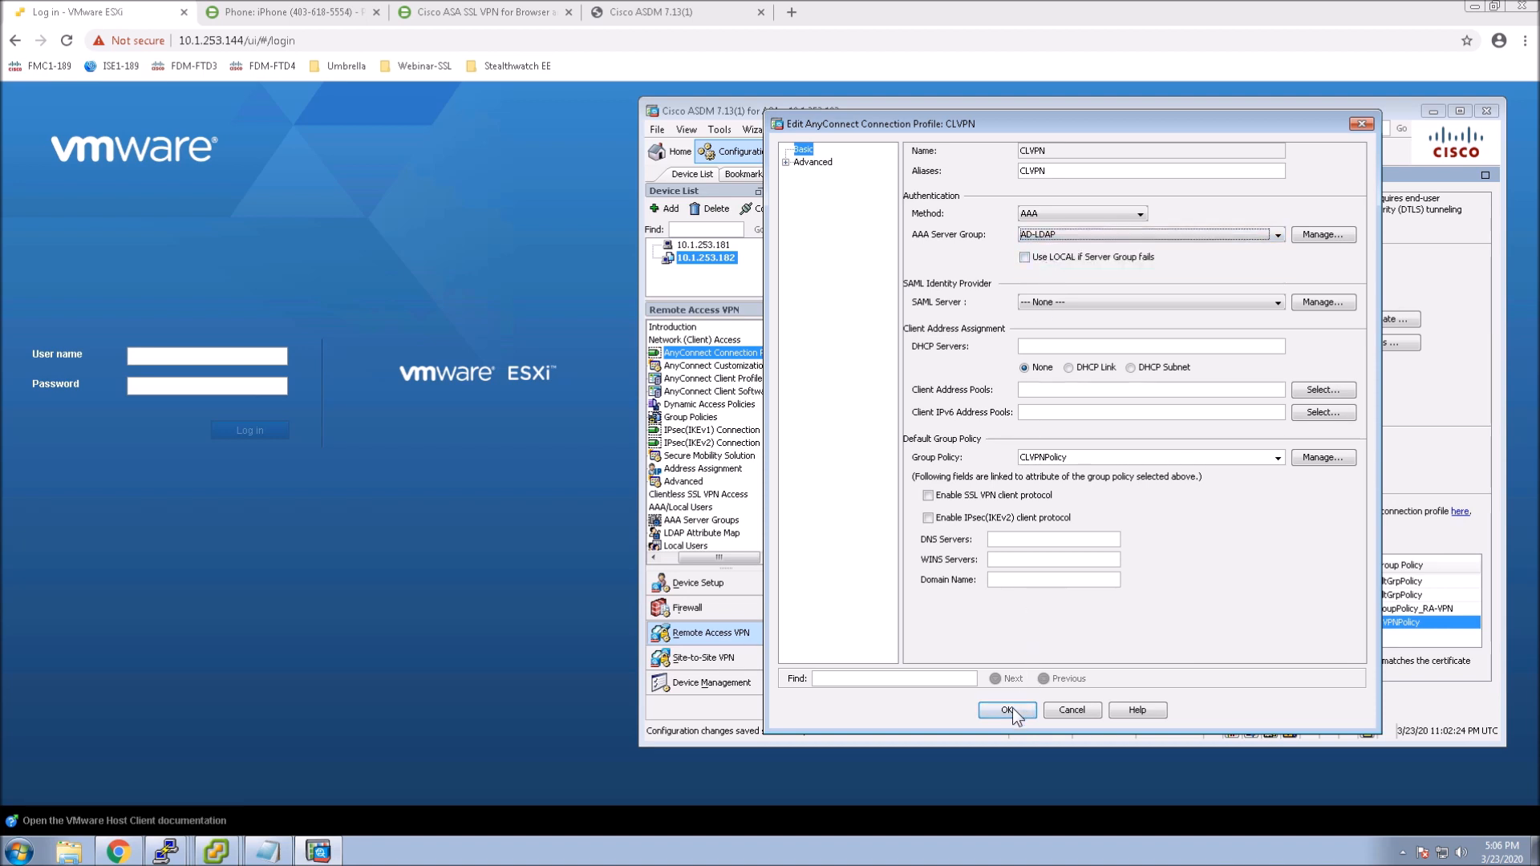
pyautogui.click(1006, 710)
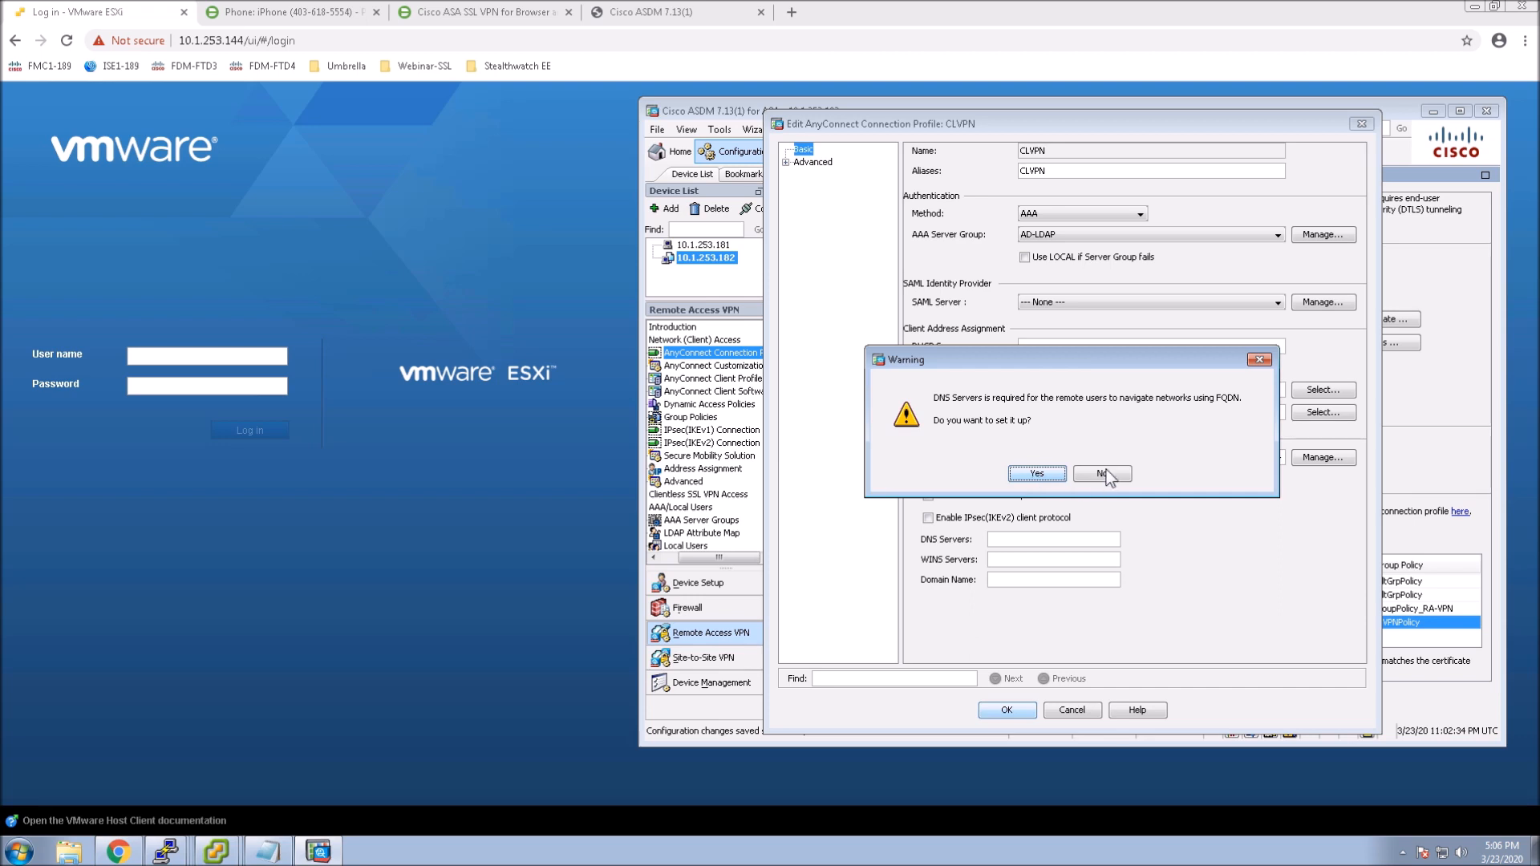
pyautogui.click(1102, 474)
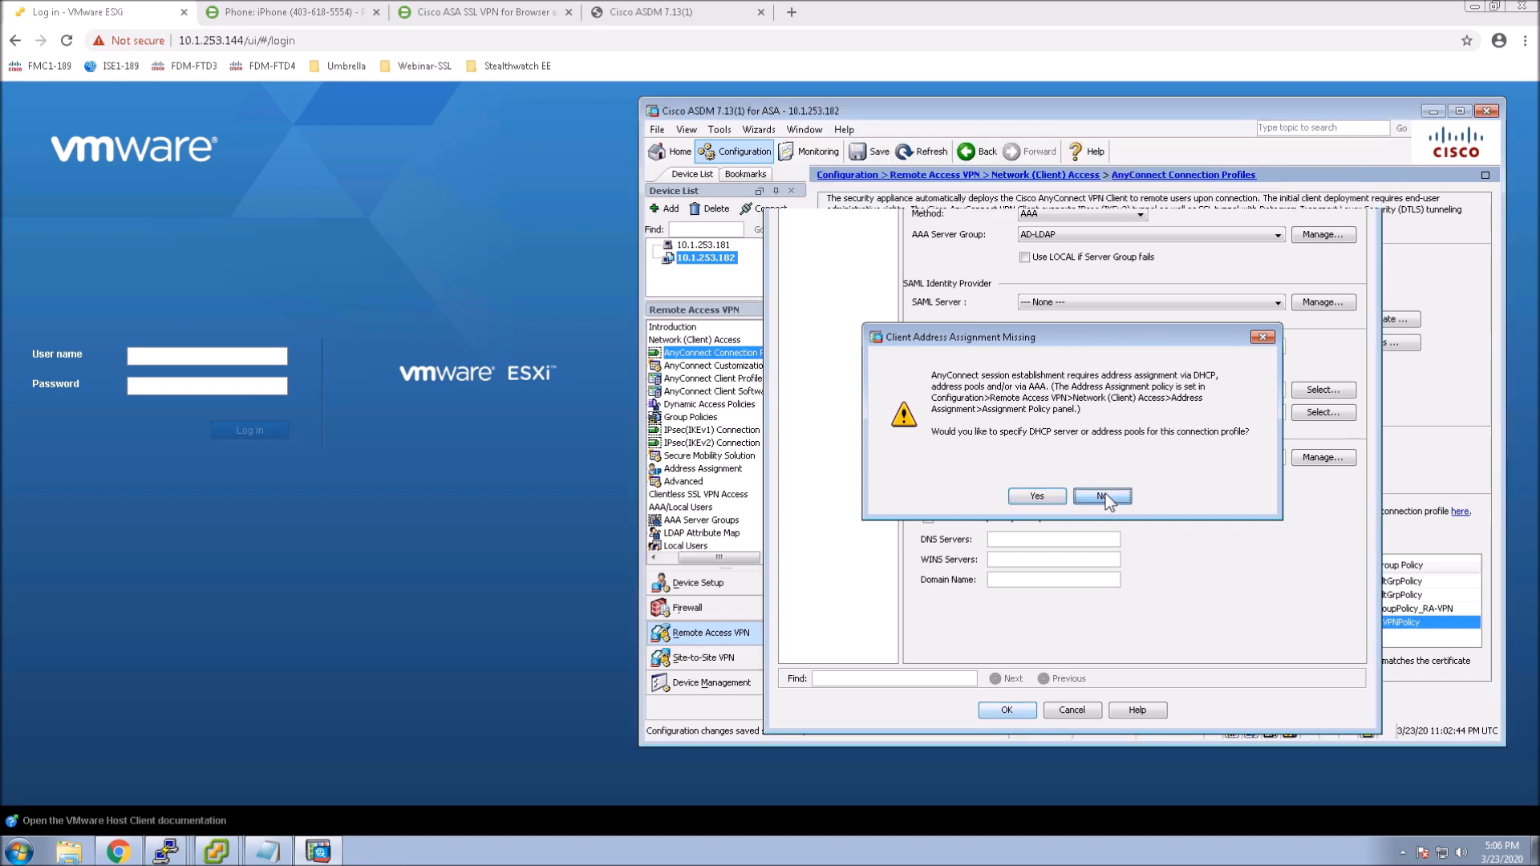
pyautogui.click(1102, 495)
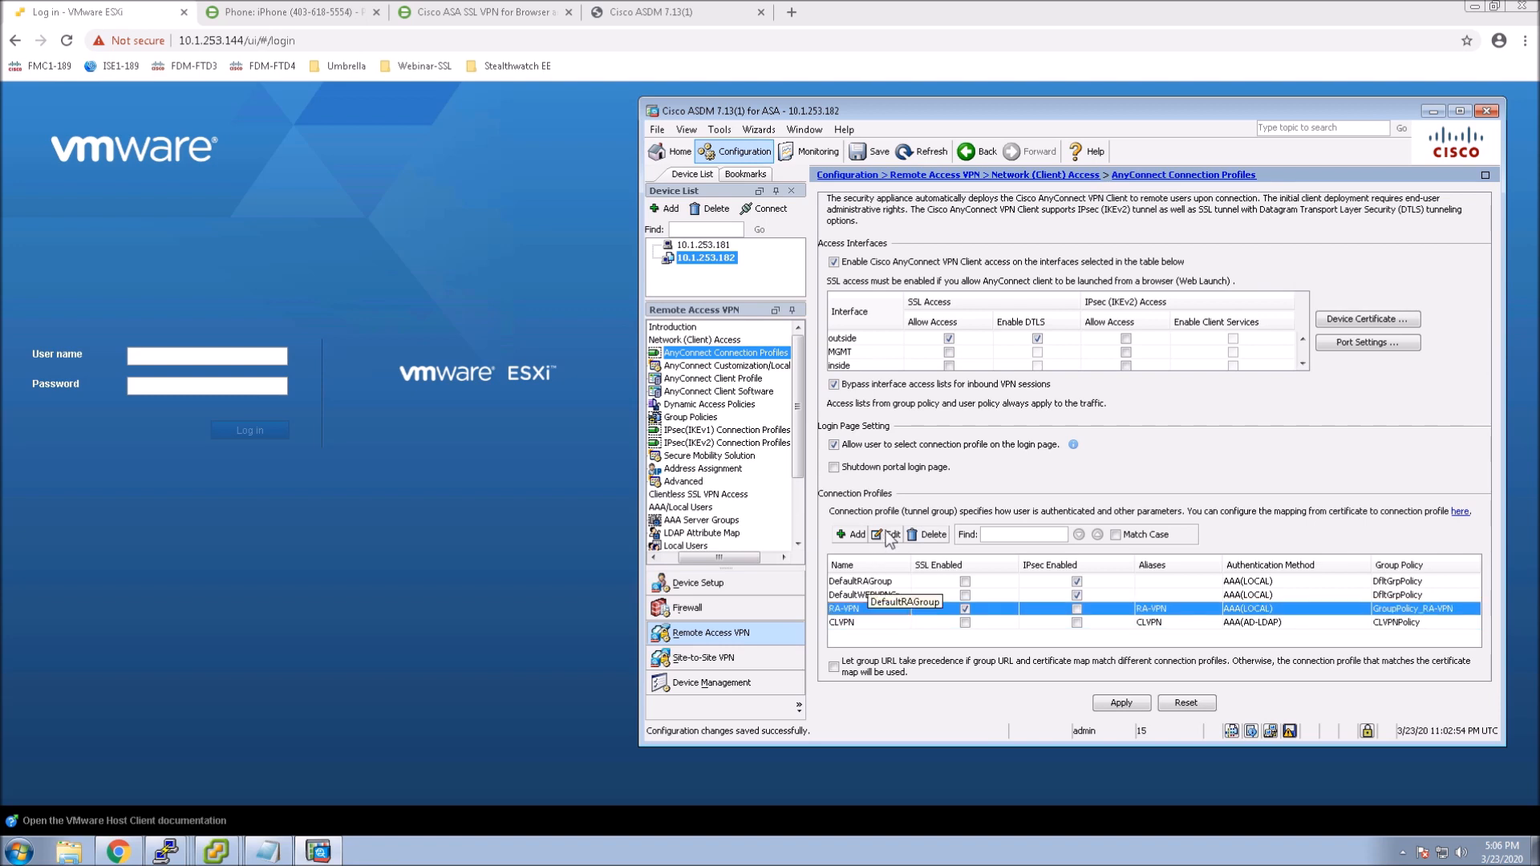
# Set the RA-VPN profile's AAA server group to AD-LDAP and apply to the ASA
pyautogui.click(889, 534)
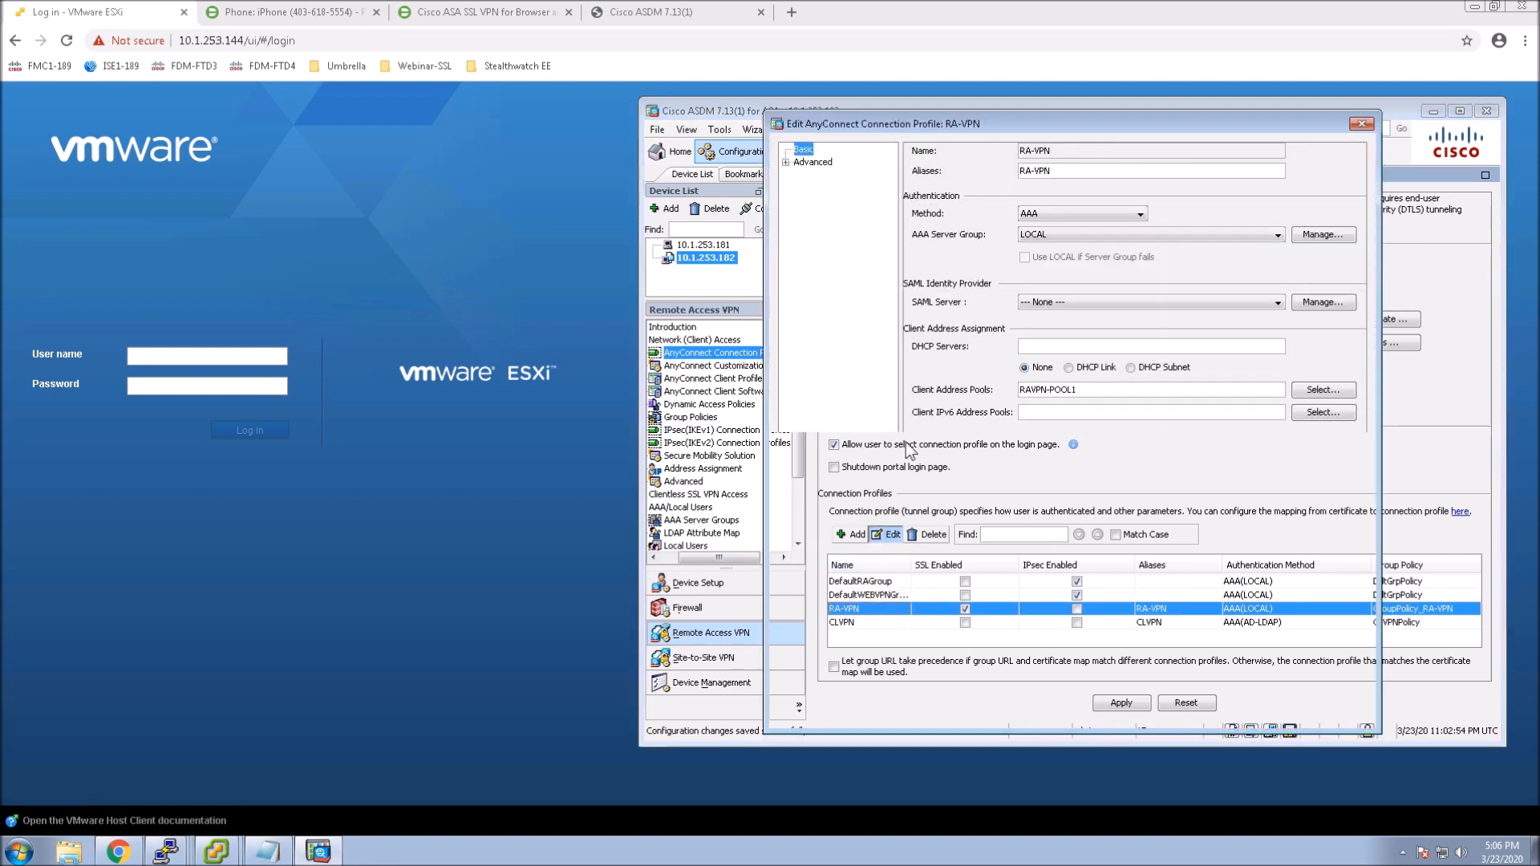
pyautogui.click(1139, 213)
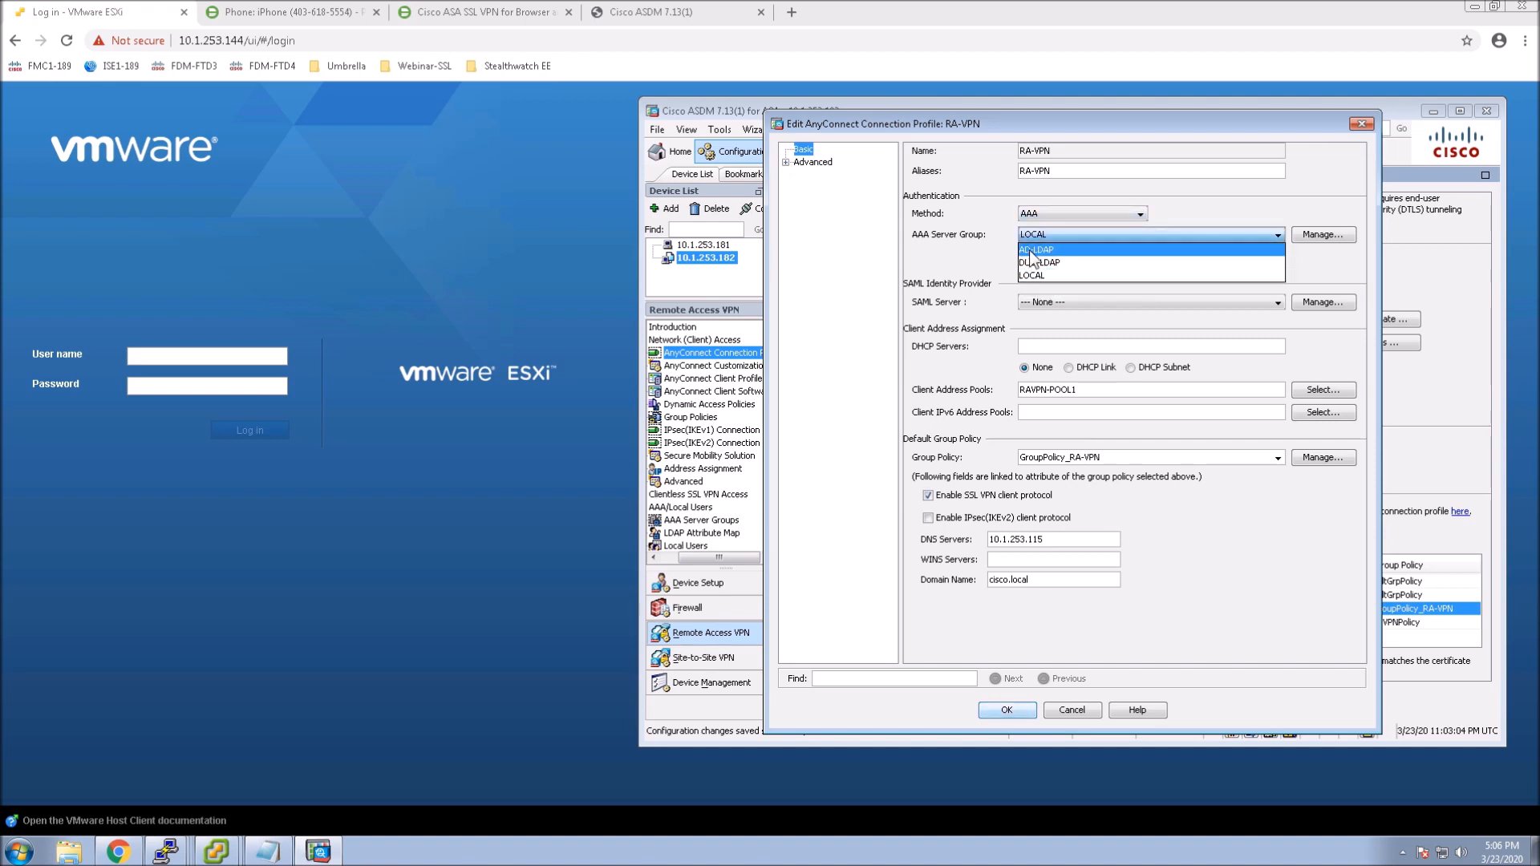
pyautogui.click(1033, 248)
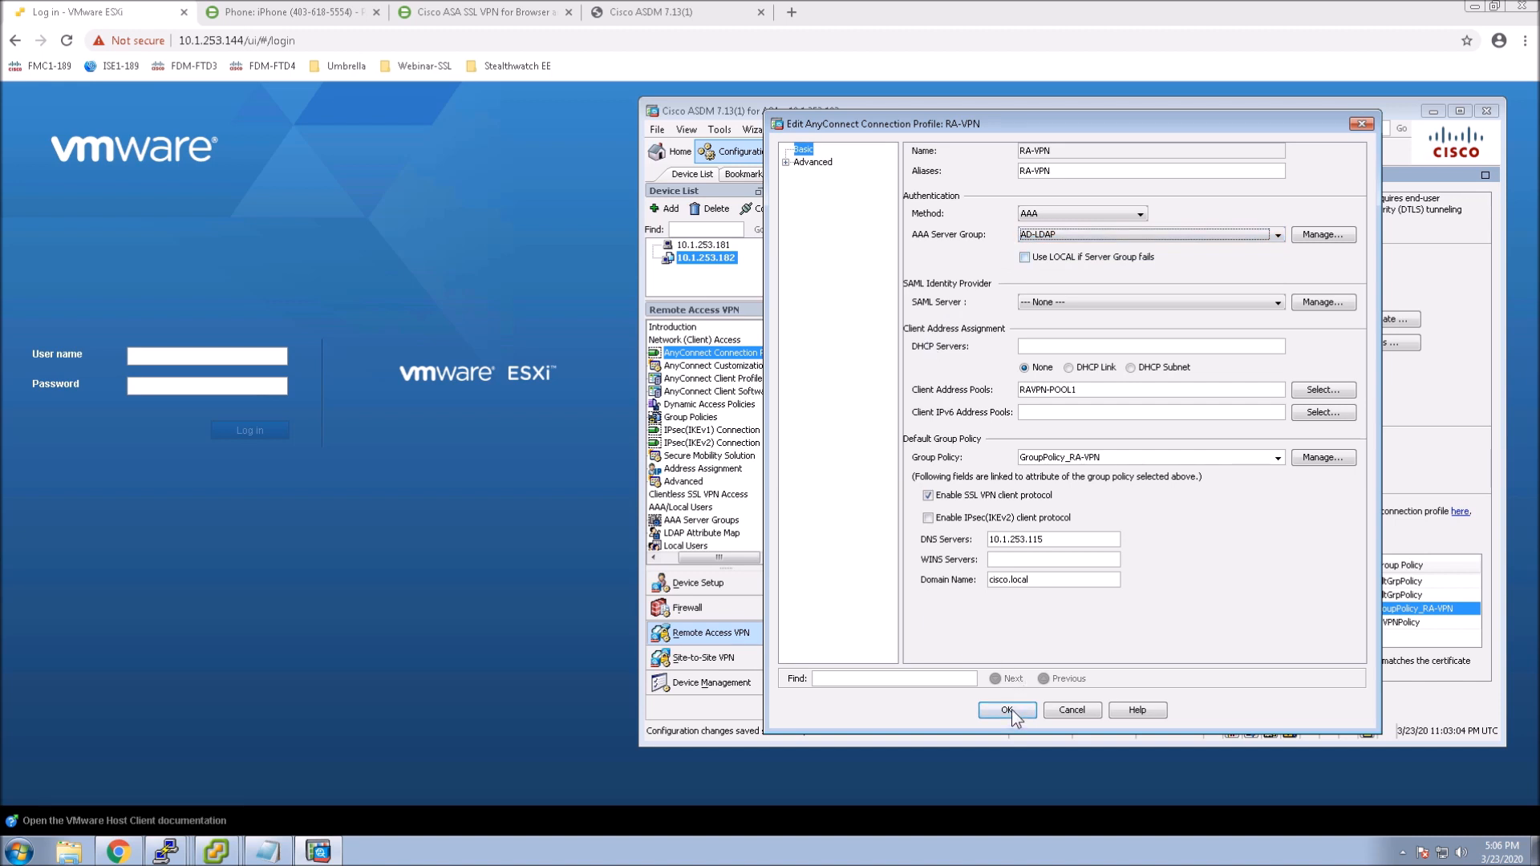
pyautogui.click(1005, 710)
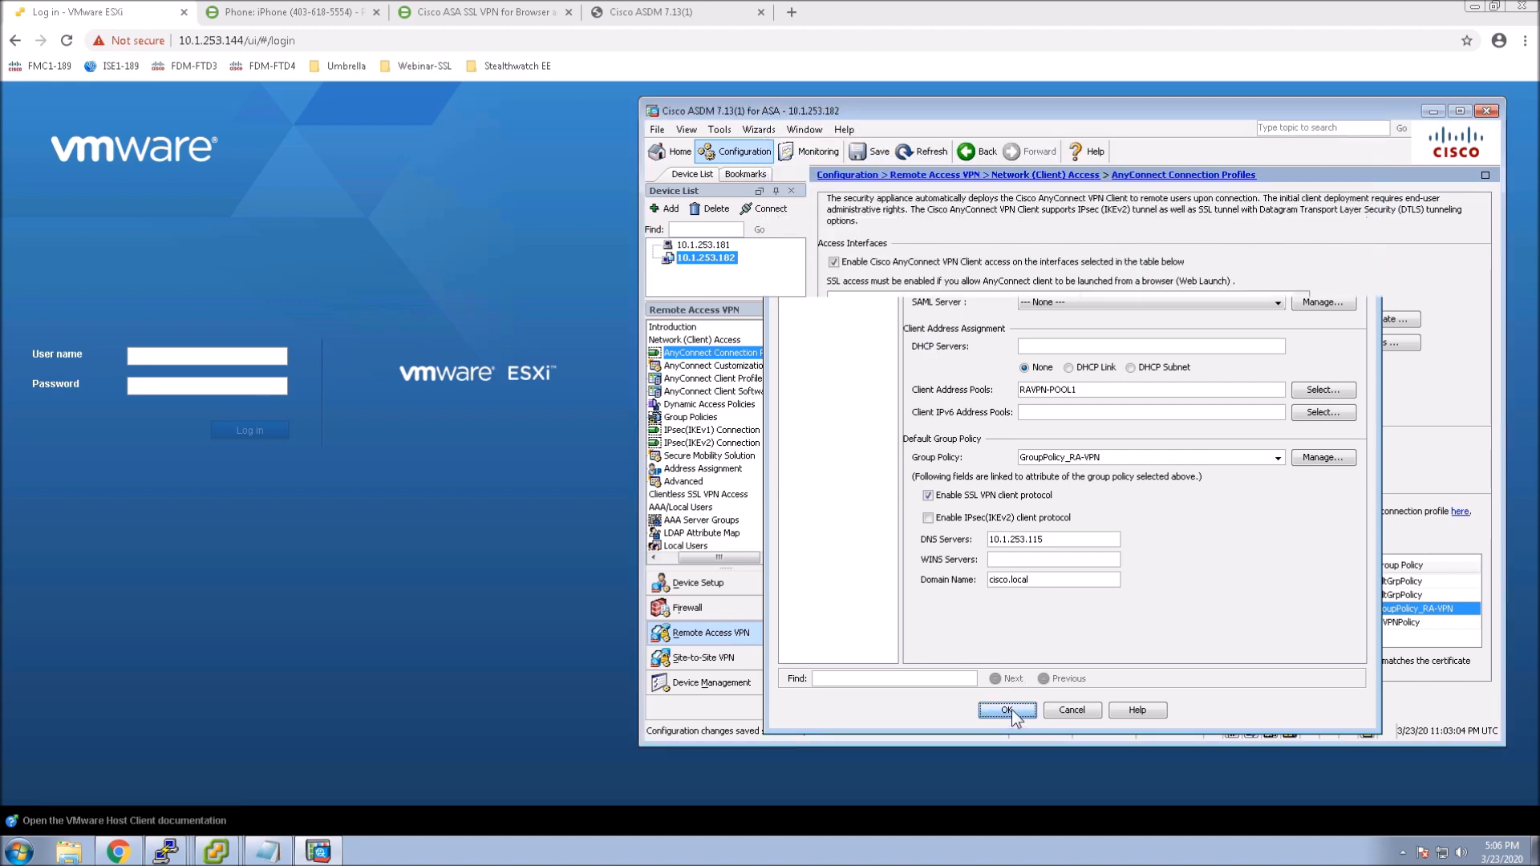
pyautogui.click(1006, 710)
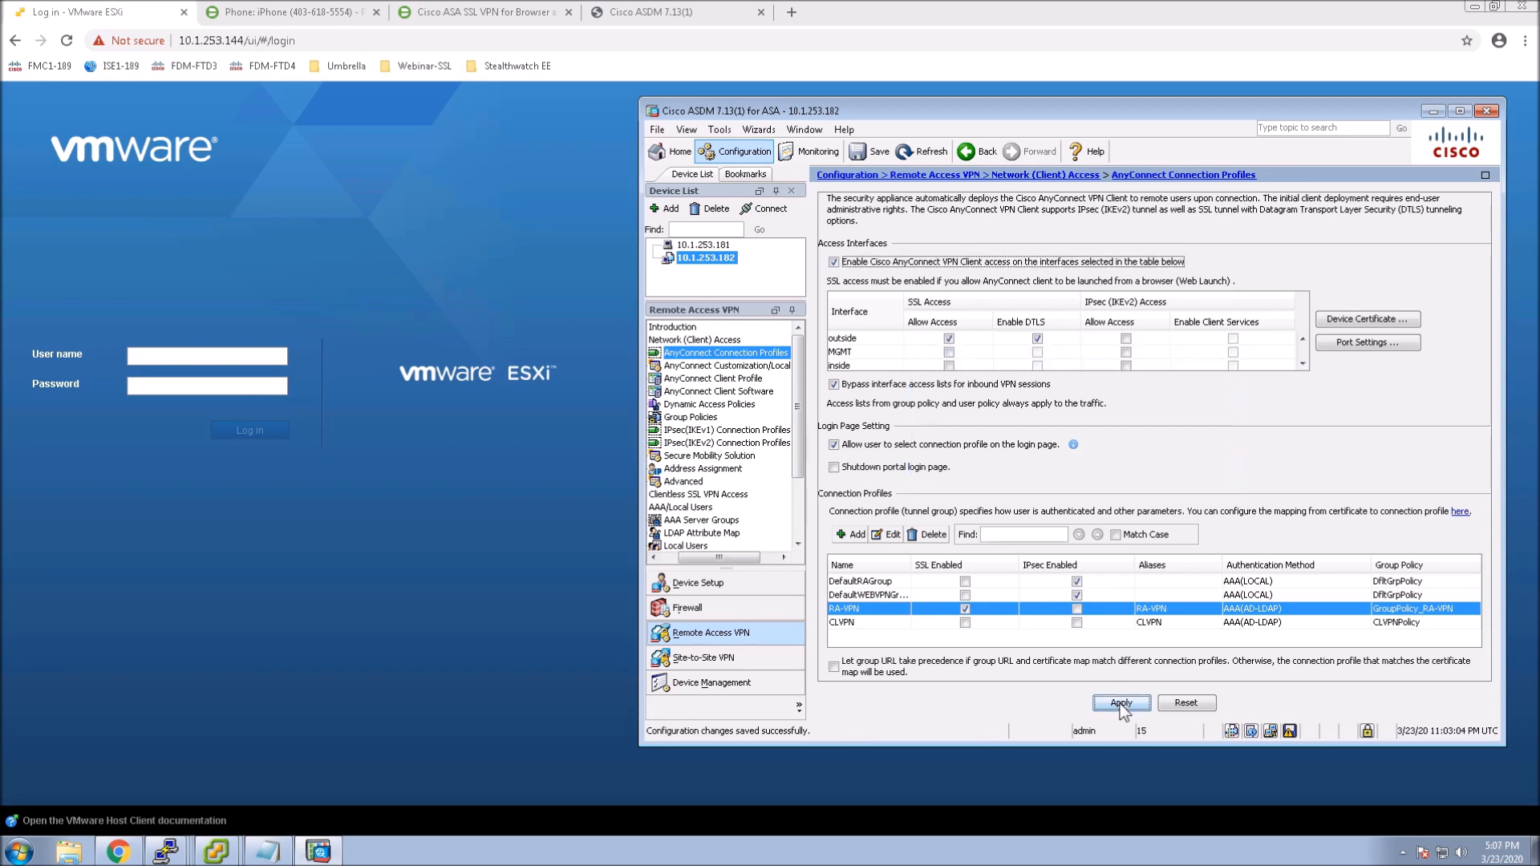
pyautogui.click(1120, 703)
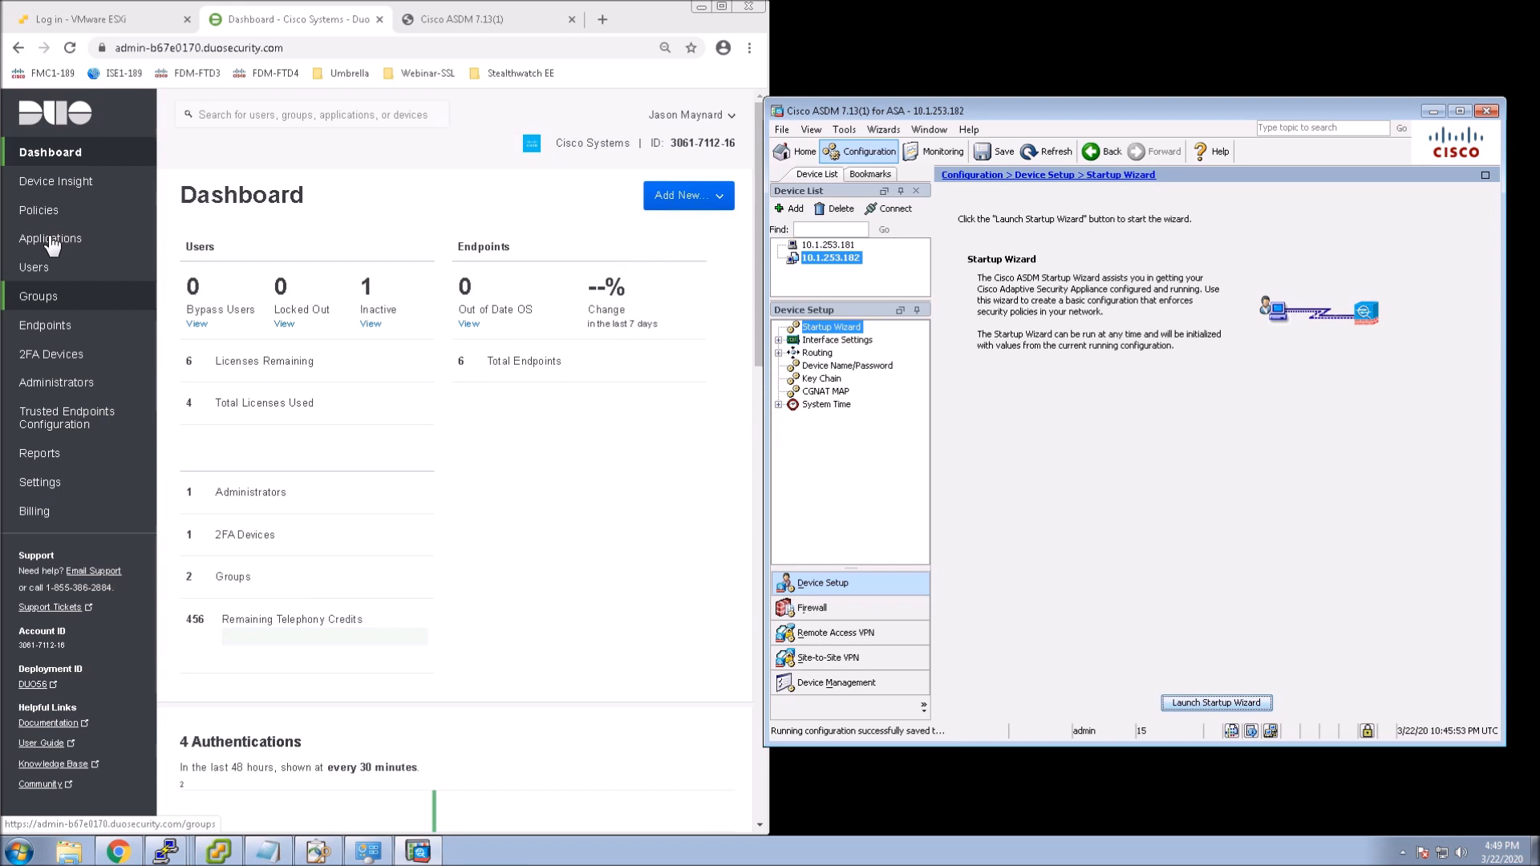
# Search Duo's application catalogue for Cisco and protect the Cisco ASA SSL VPN application
pyautogui.click(50, 237)
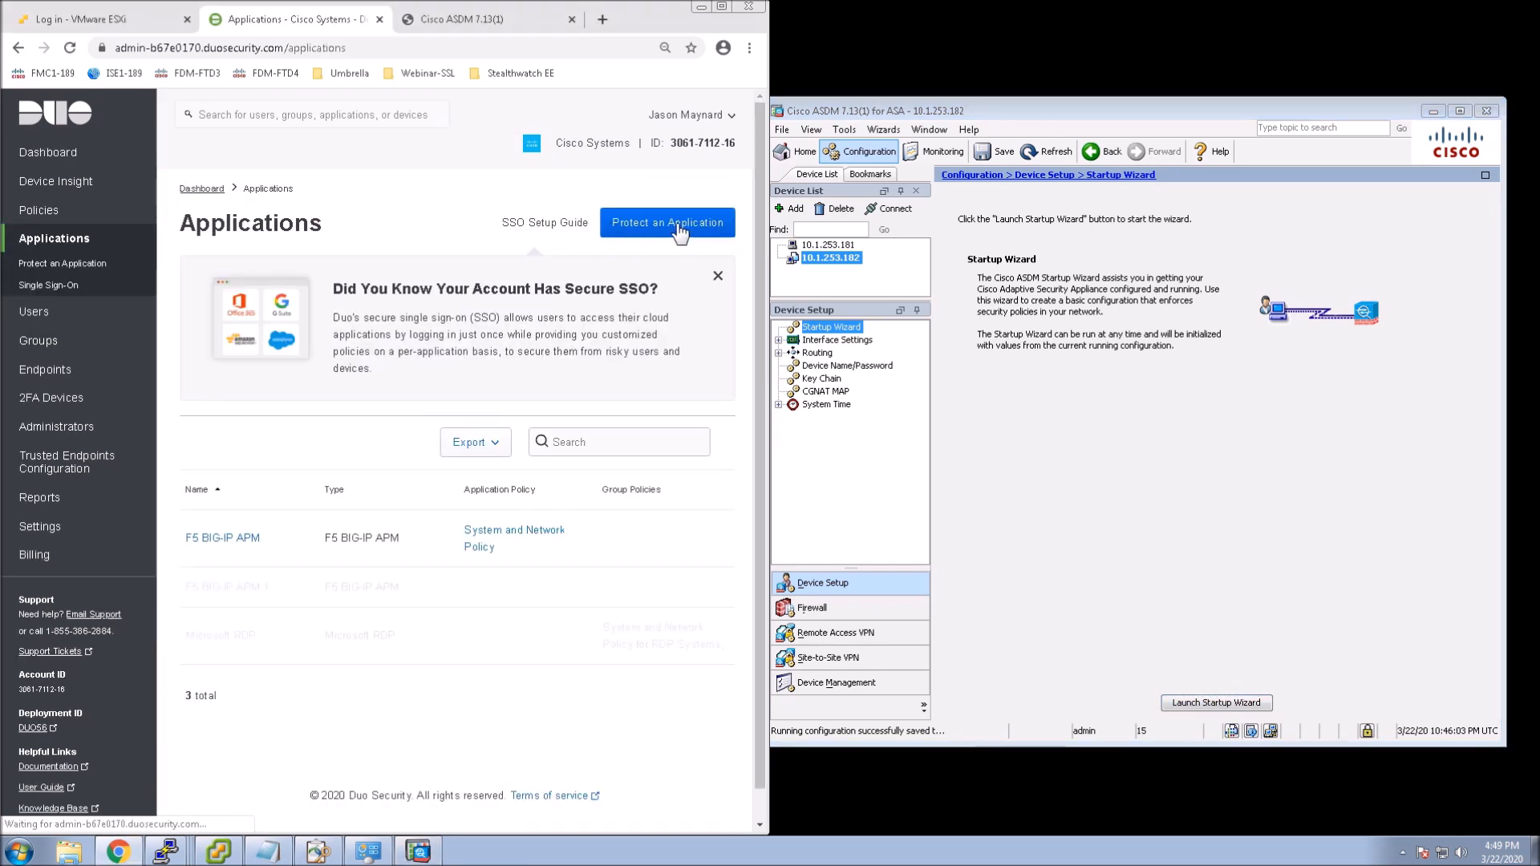
pyautogui.click(667, 224)
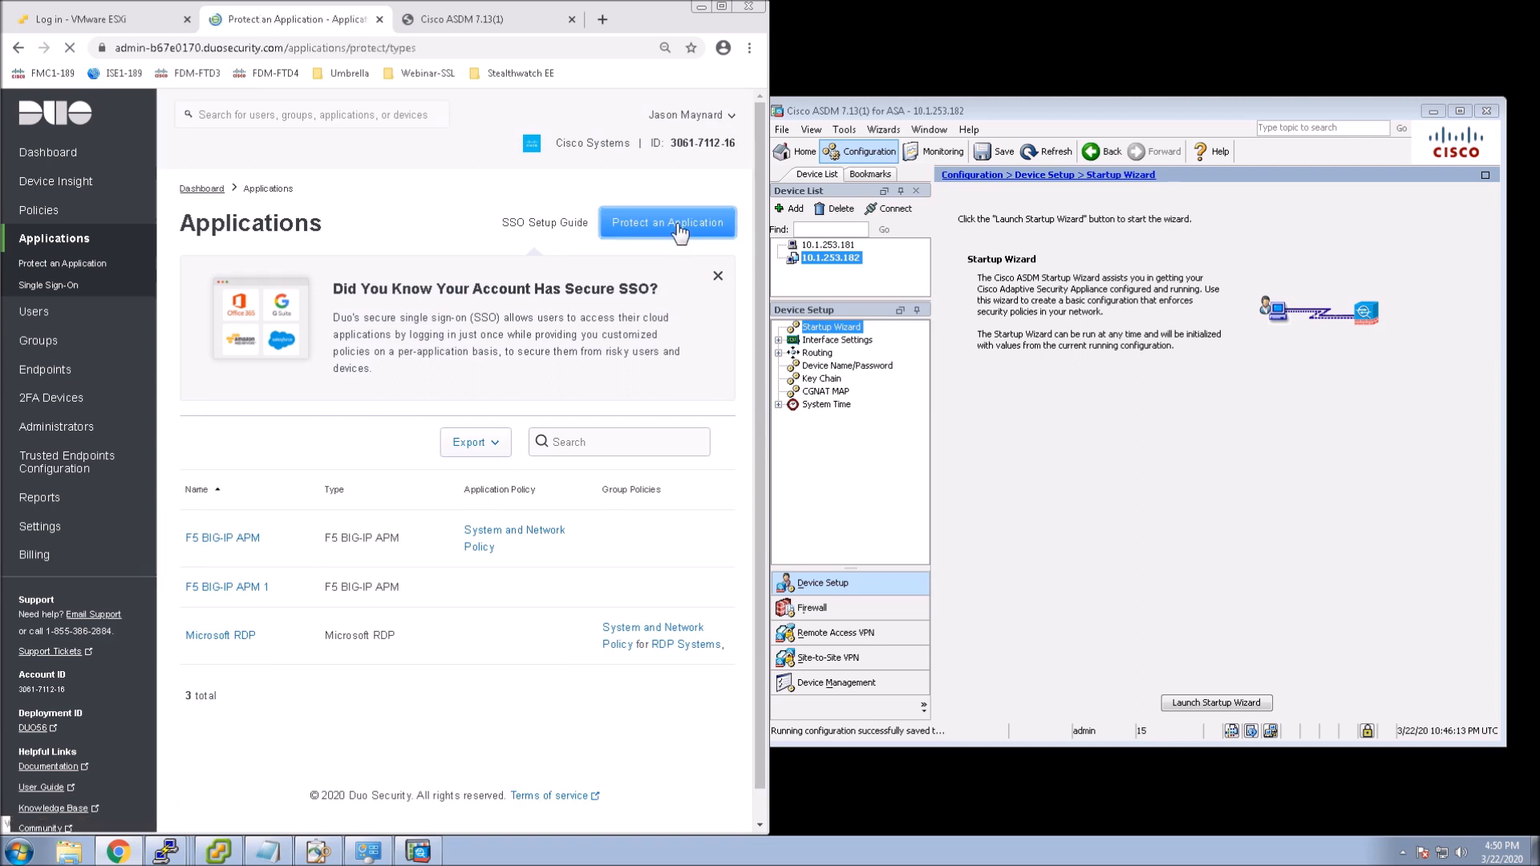
pyautogui.click(667, 223)
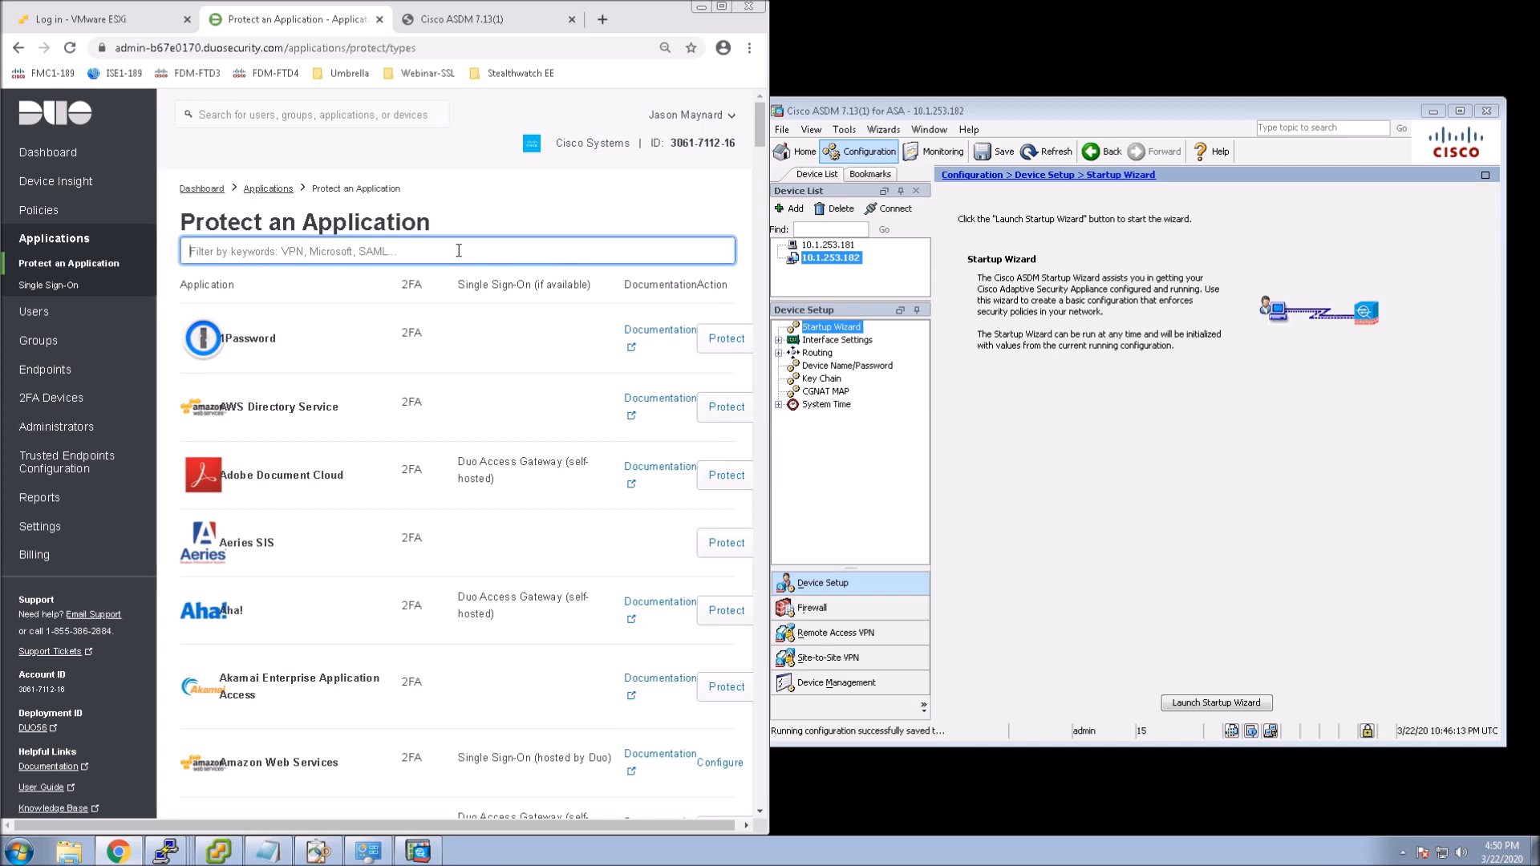
pyautogui.write('Cisco')
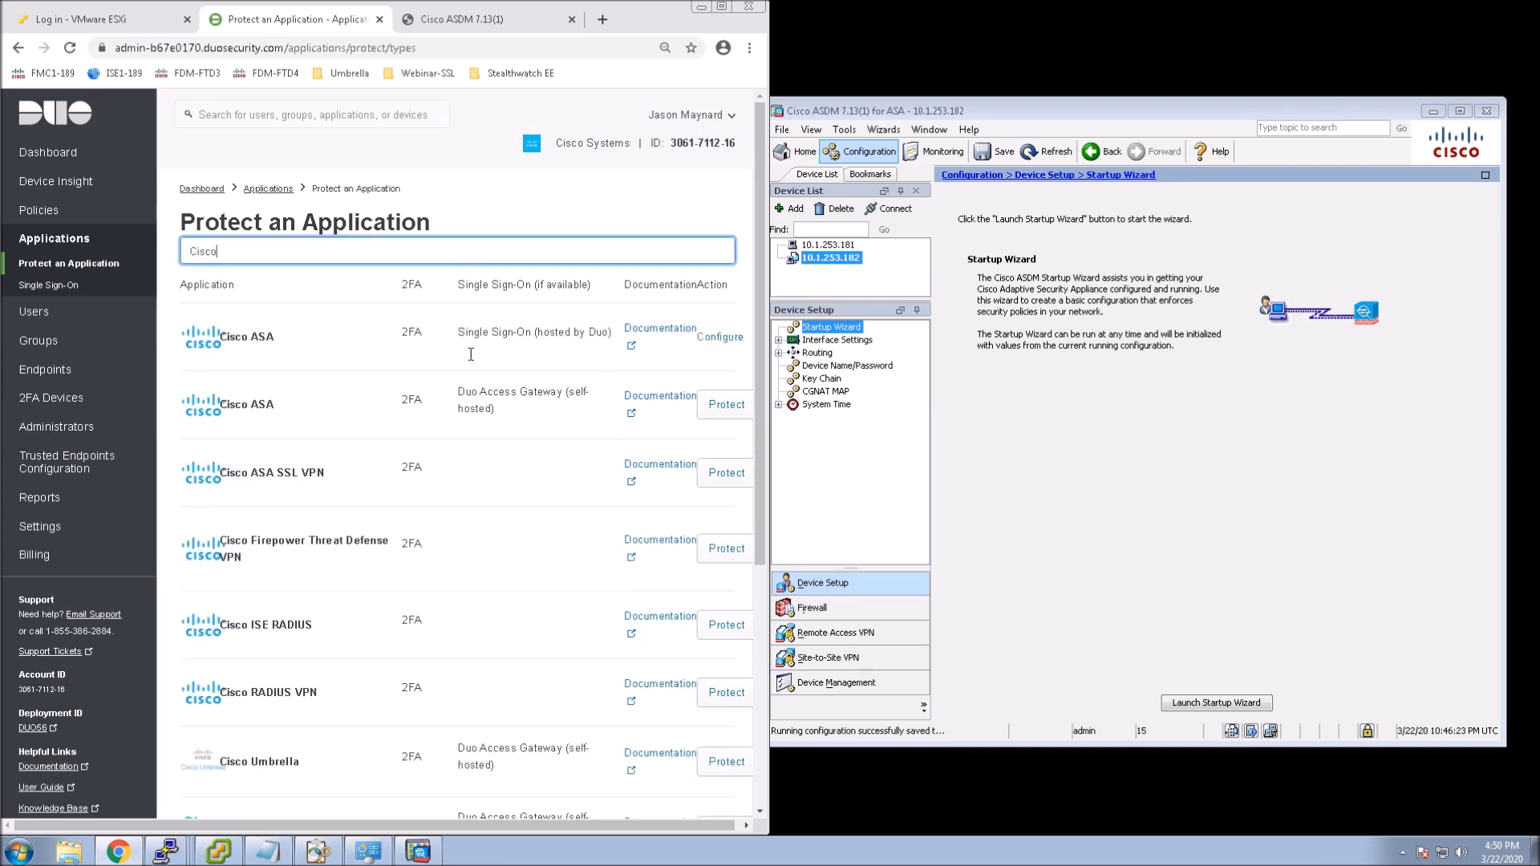
pyautogui.moveTo(496, 474)
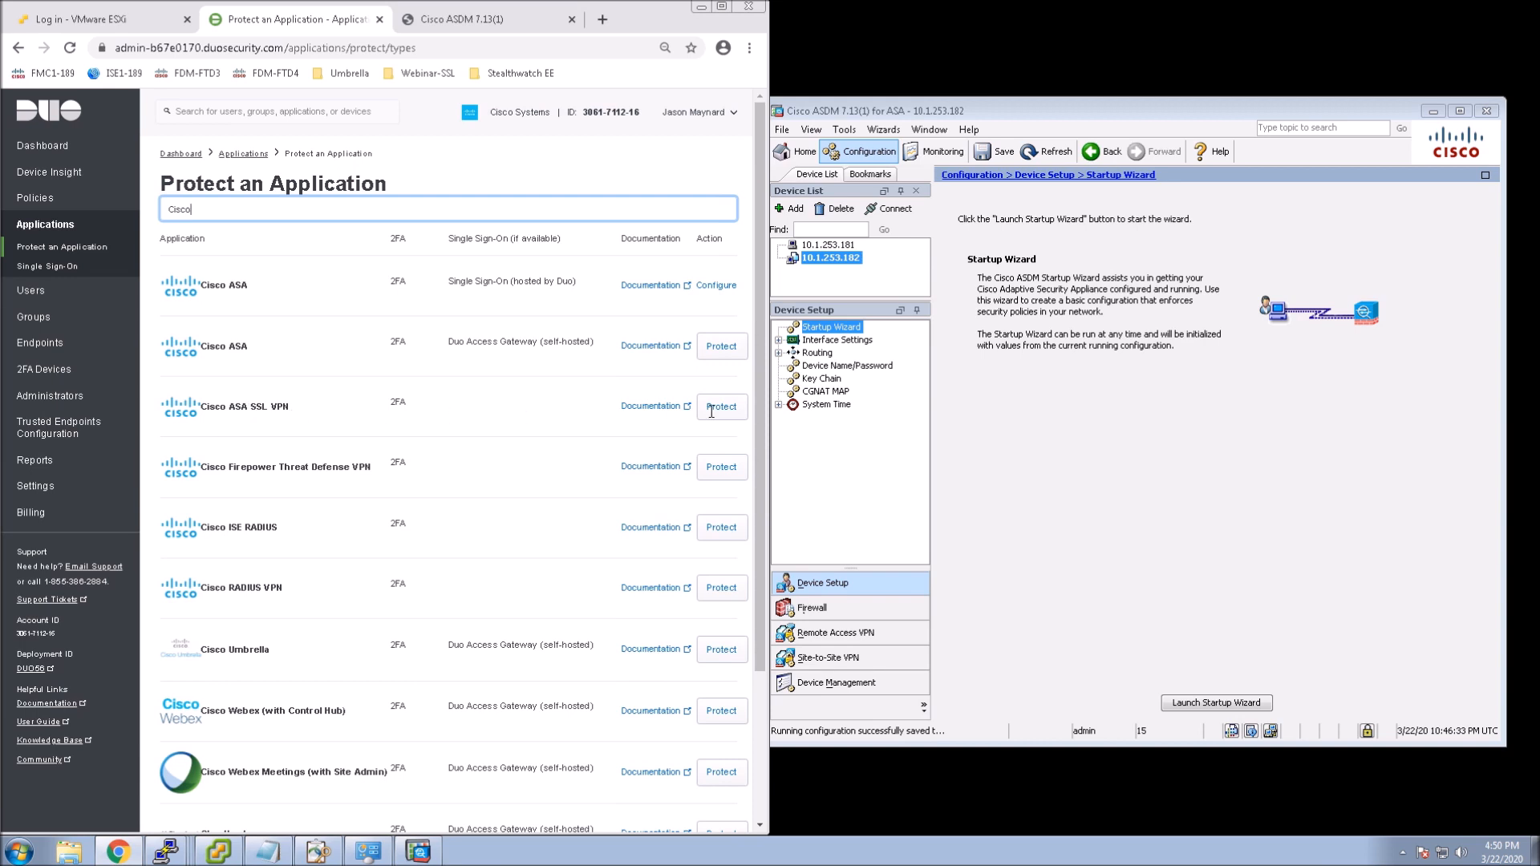
pyautogui.moveTo(723, 417)
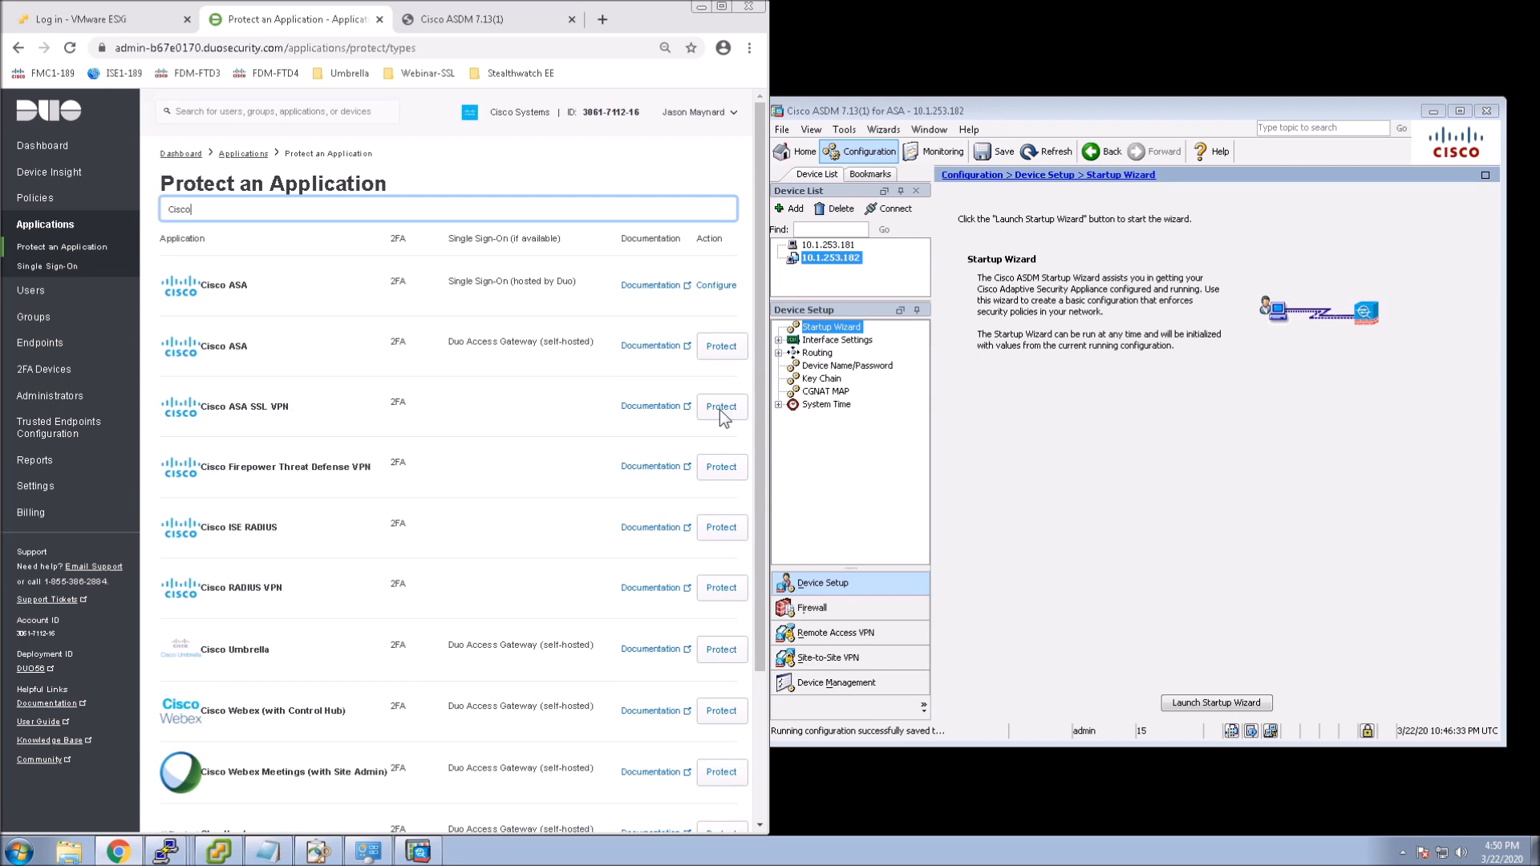
pyautogui.click(721, 407)
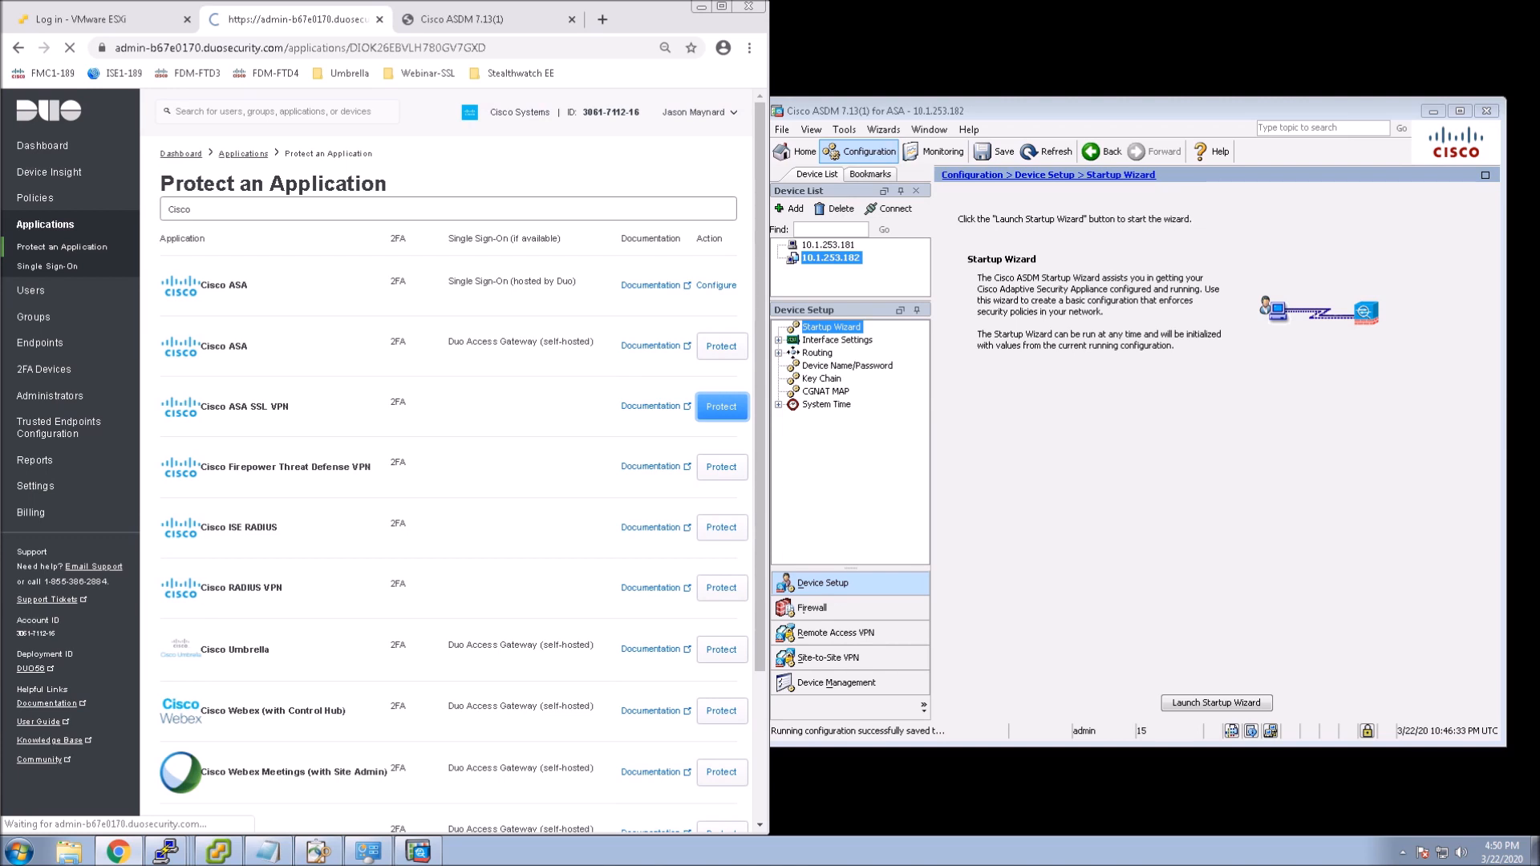
pyautogui.click(721, 407)
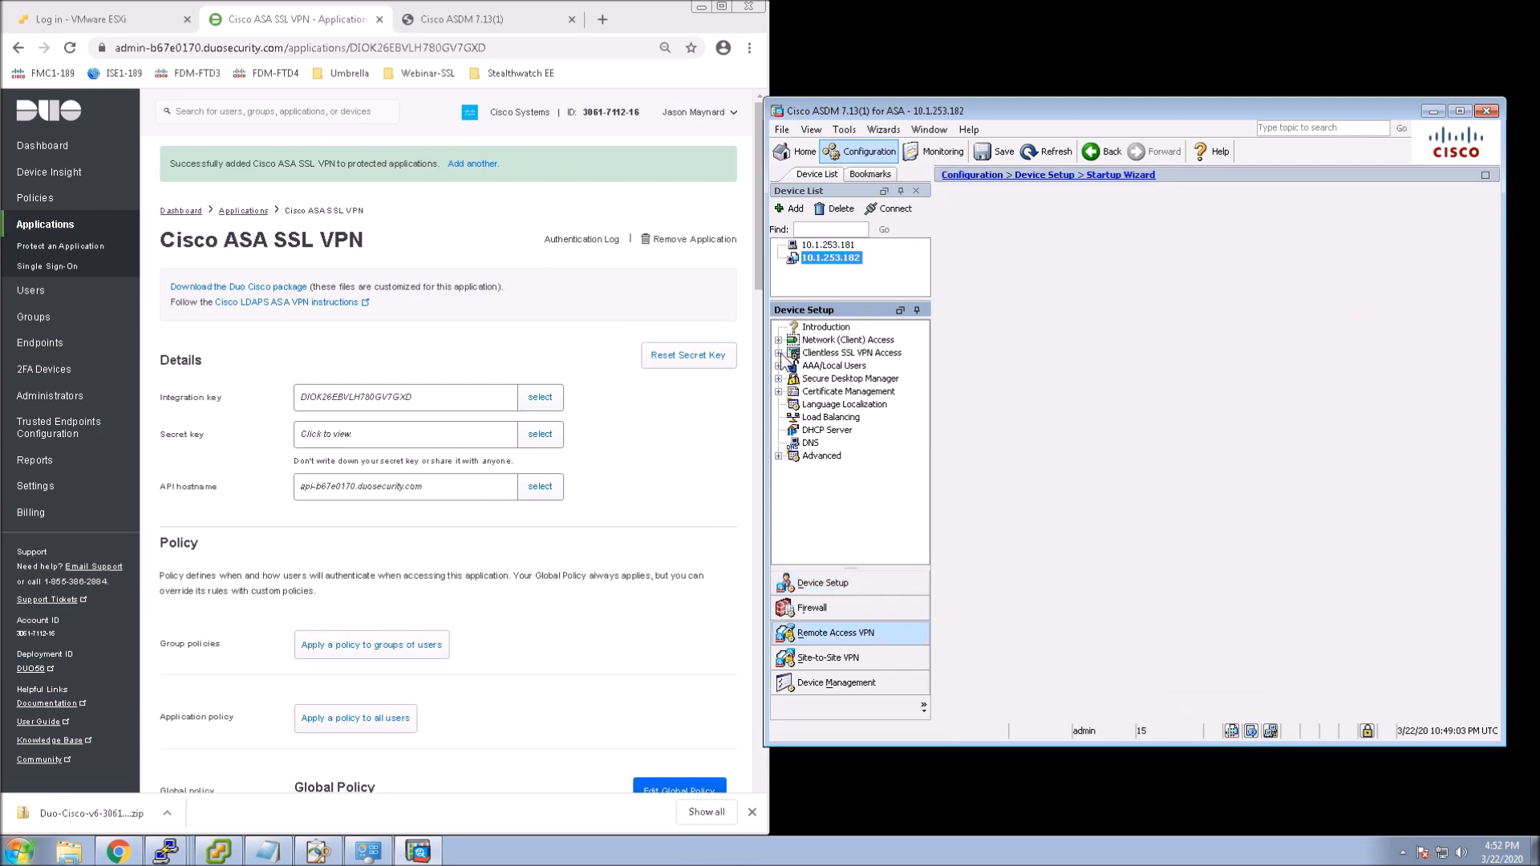
pyautogui.moveTo(782, 360)
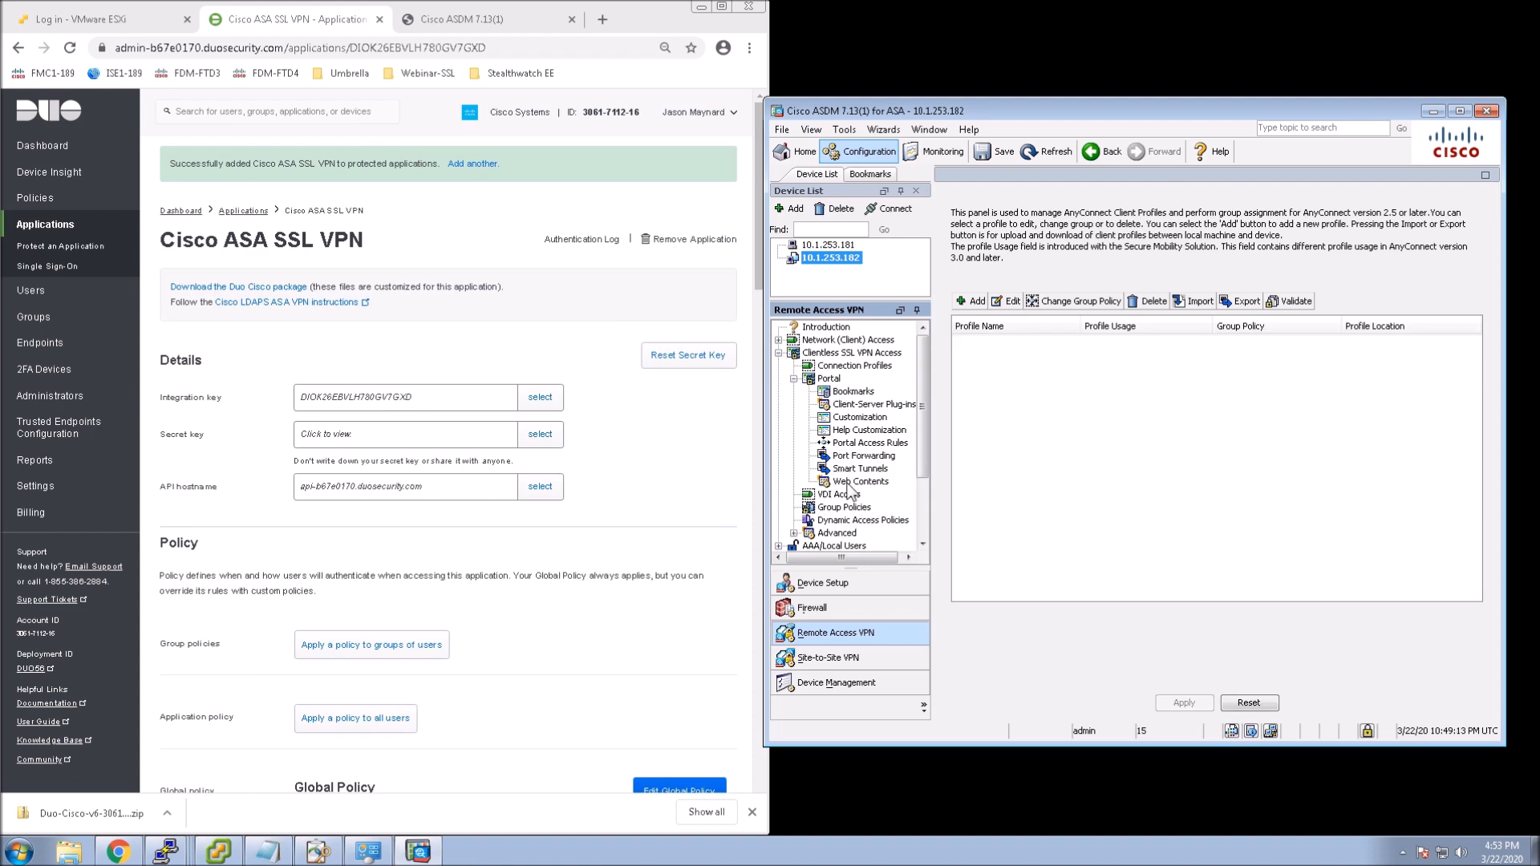
# Import Duo-Cisco-v6.js as portal web content available without authentication
pyautogui.click(861, 481)
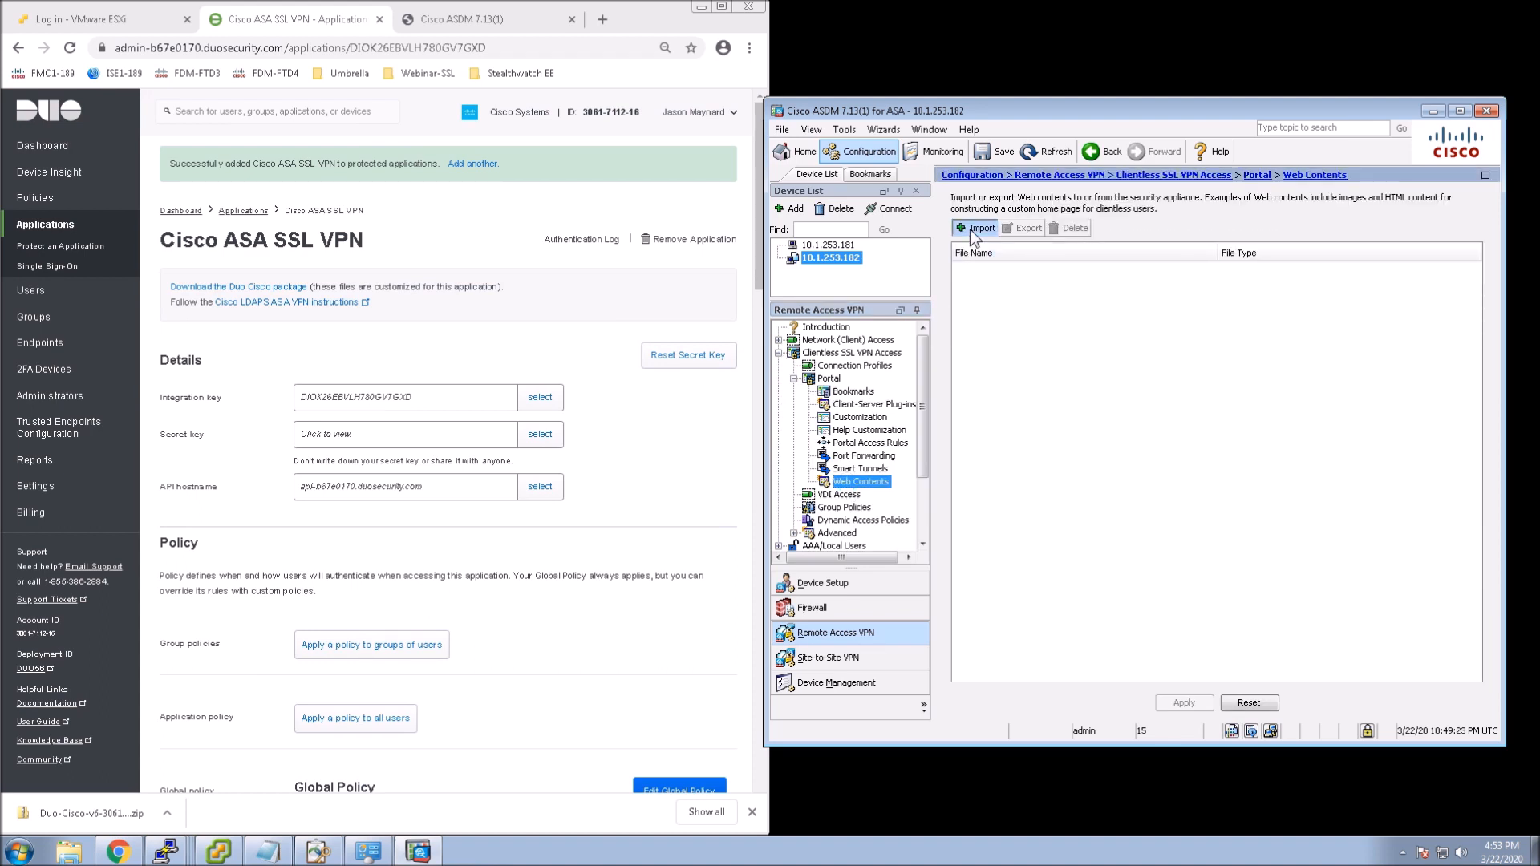
pyautogui.click(979, 228)
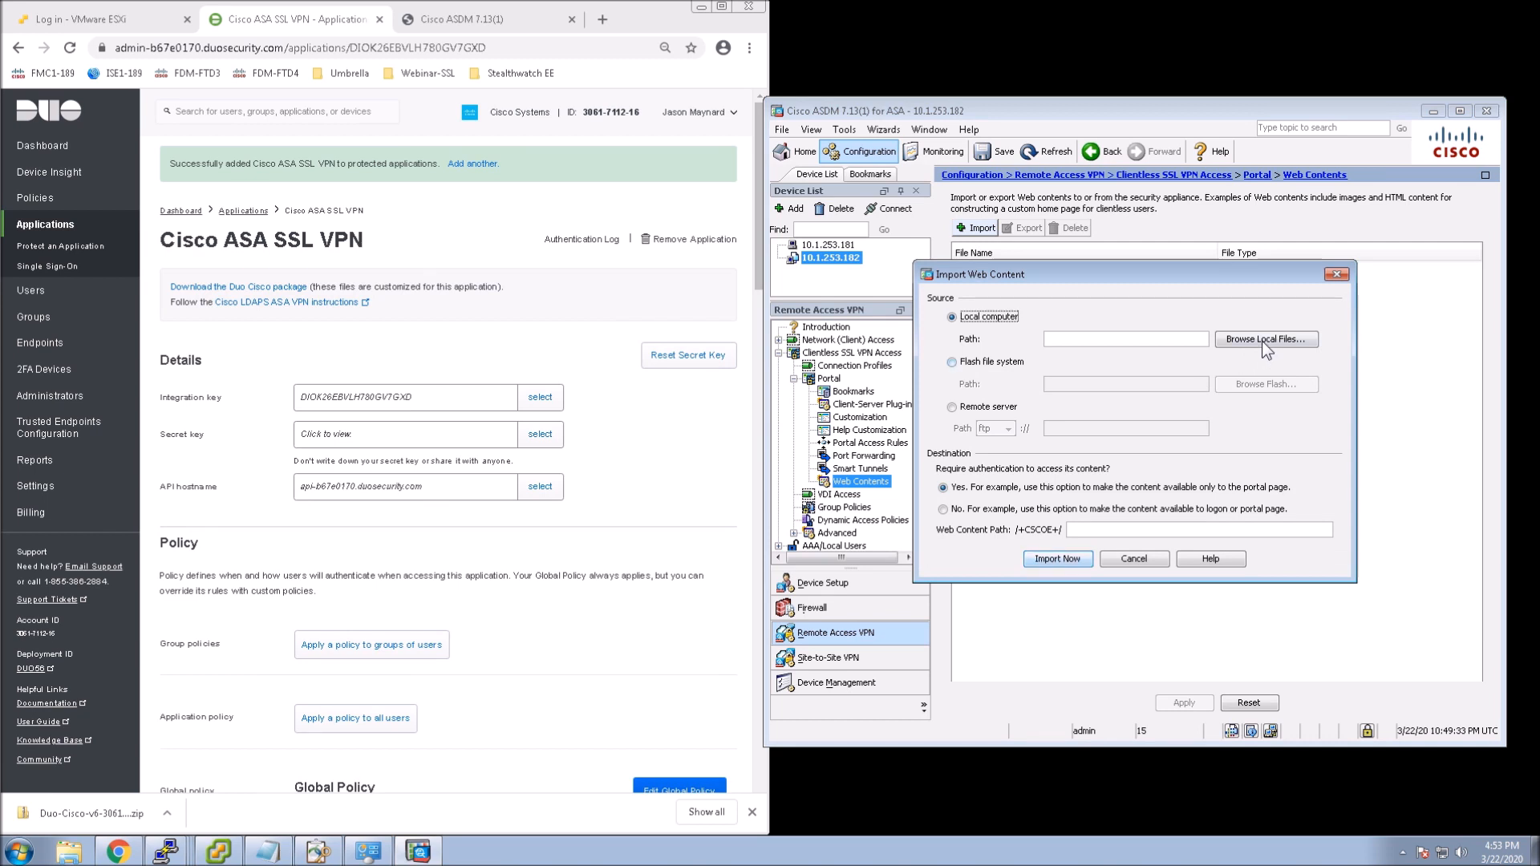
pyautogui.click(1266, 338)
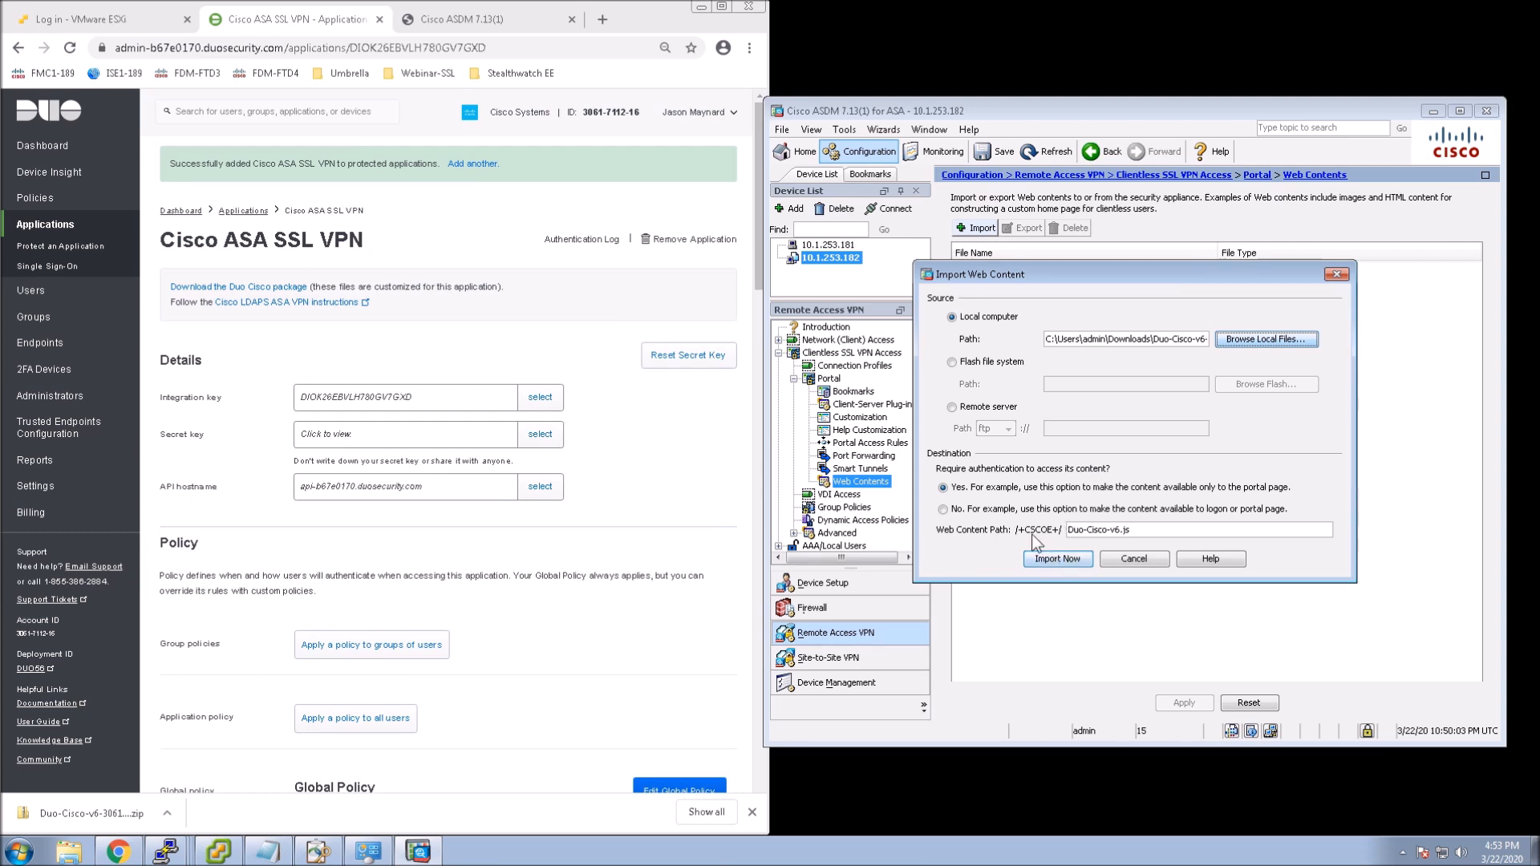
pyautogui.click(944, 509)
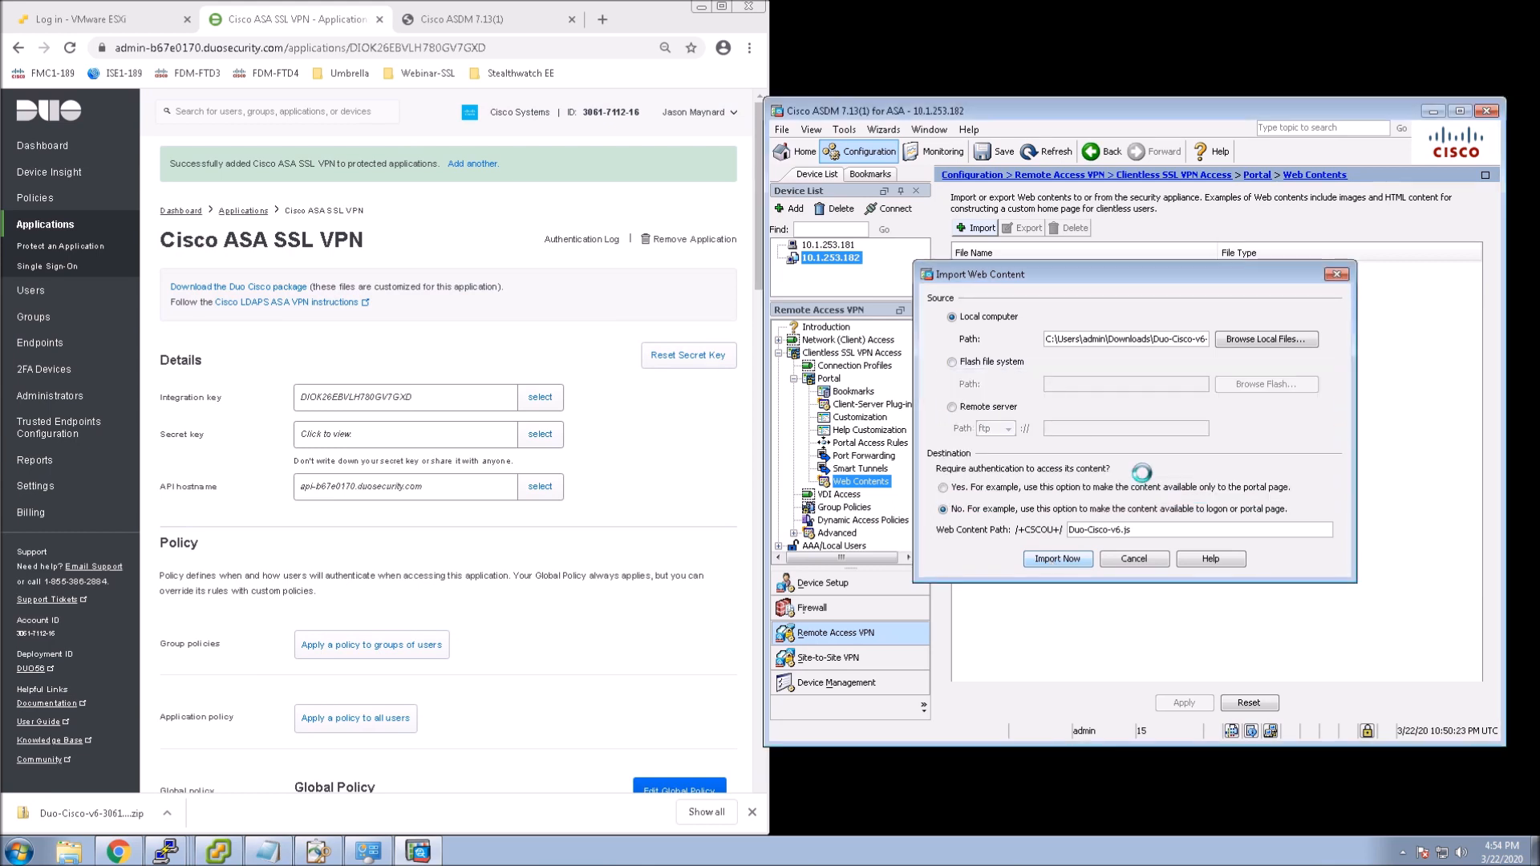
pyautogui.click(1058, 558)
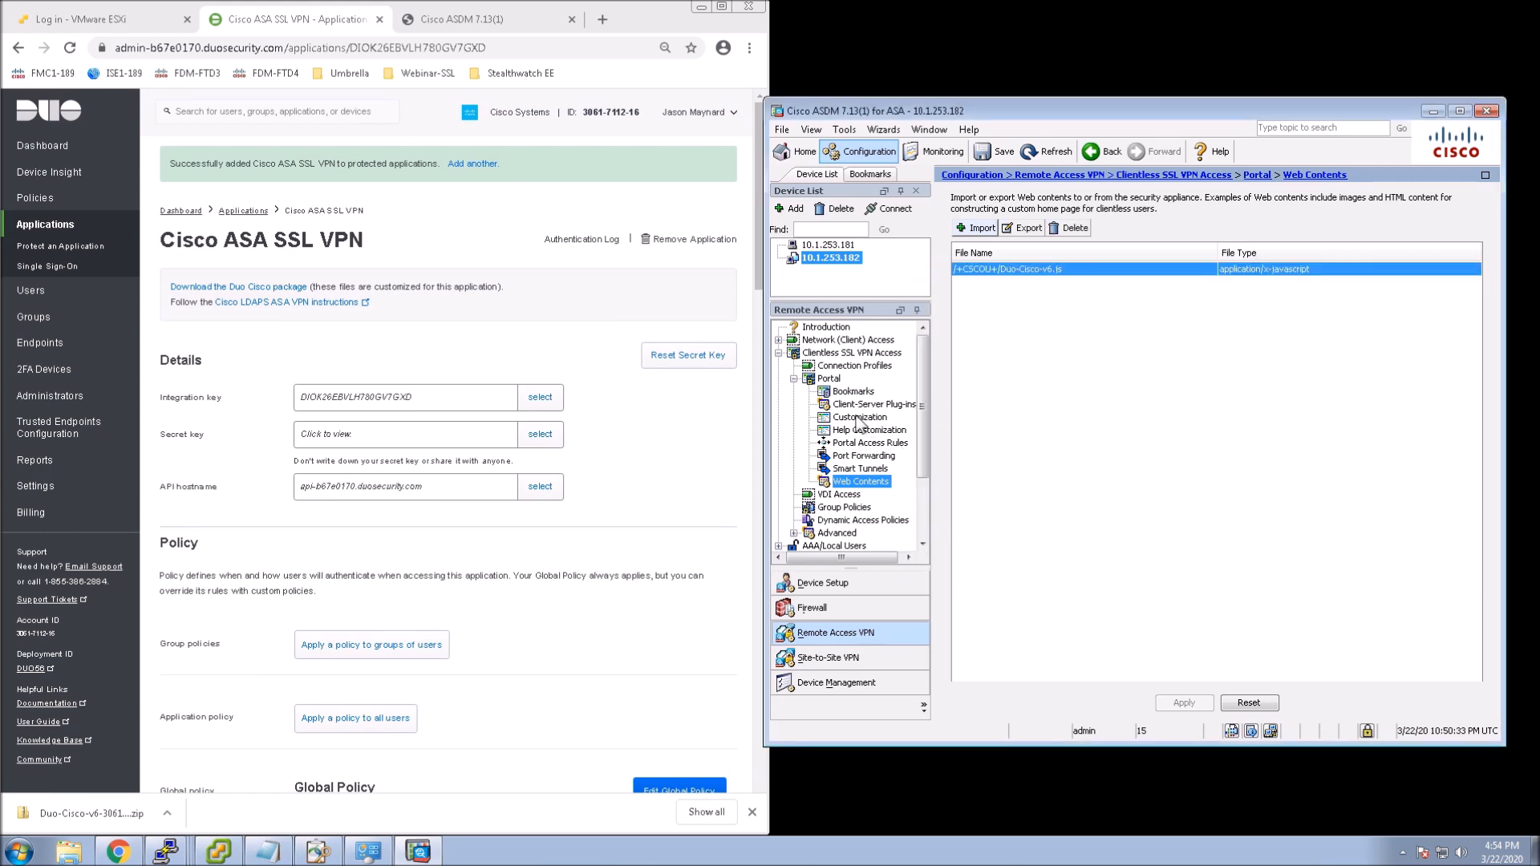
pyautogui.click(859, 417)
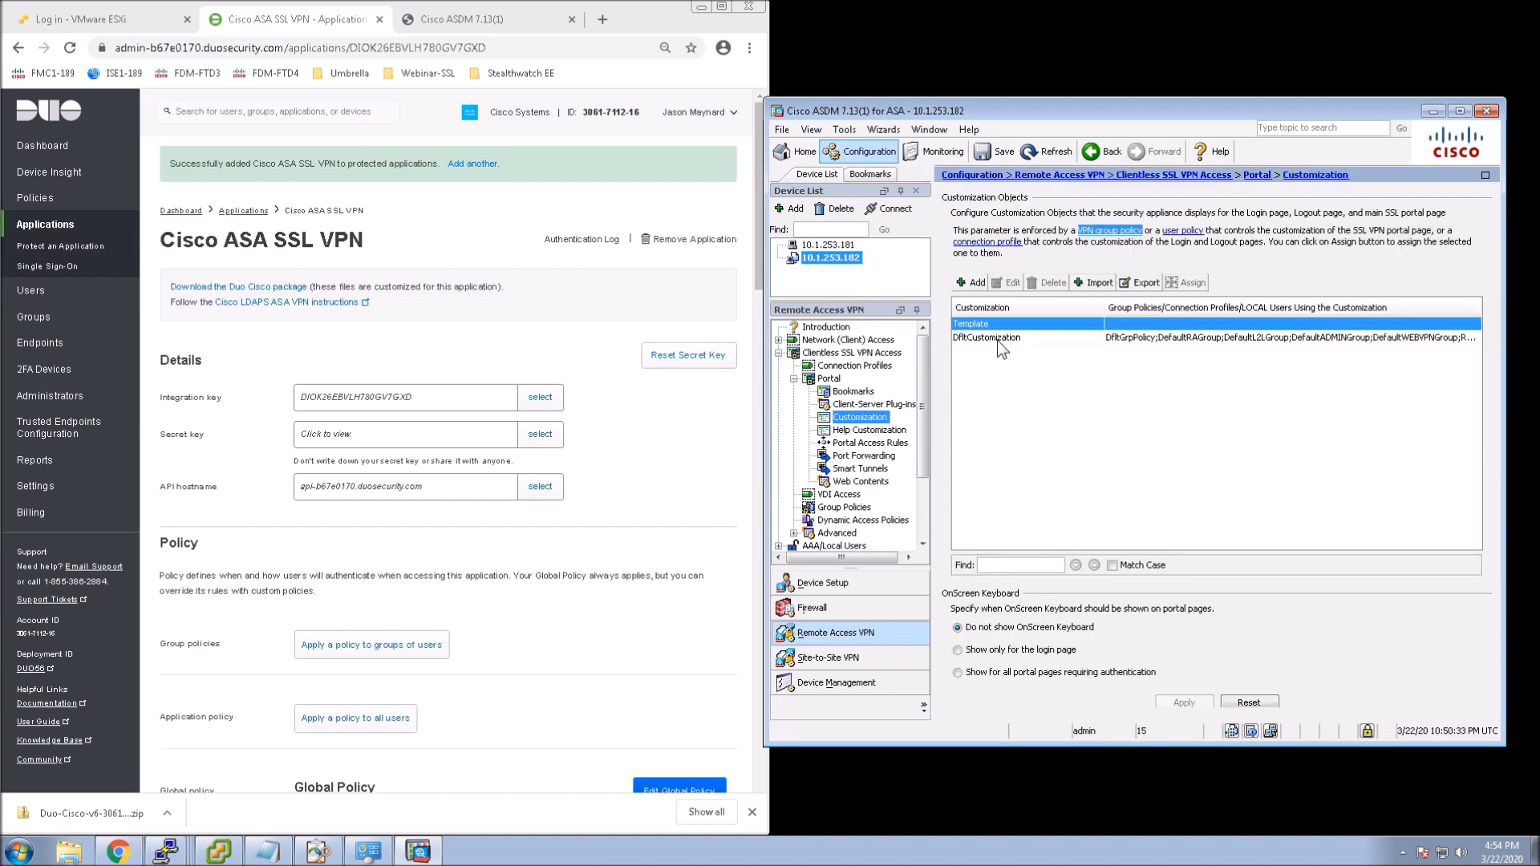
# Edit DfltCustomization and show its Logon Page Title Panel settings
pyautogui.click(988, 337)
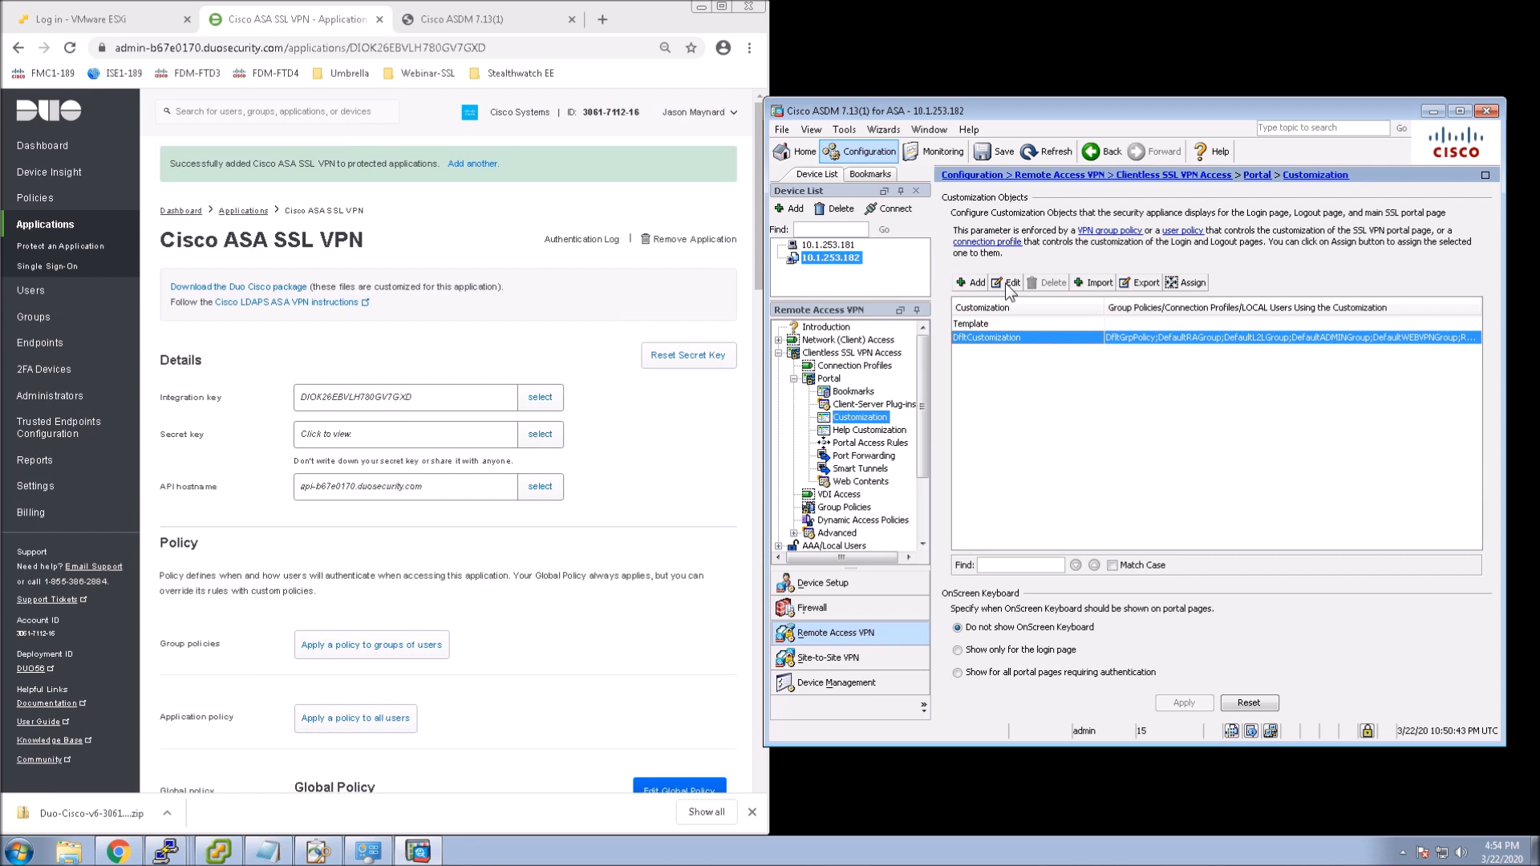
pyautogui.click(1006, 284)
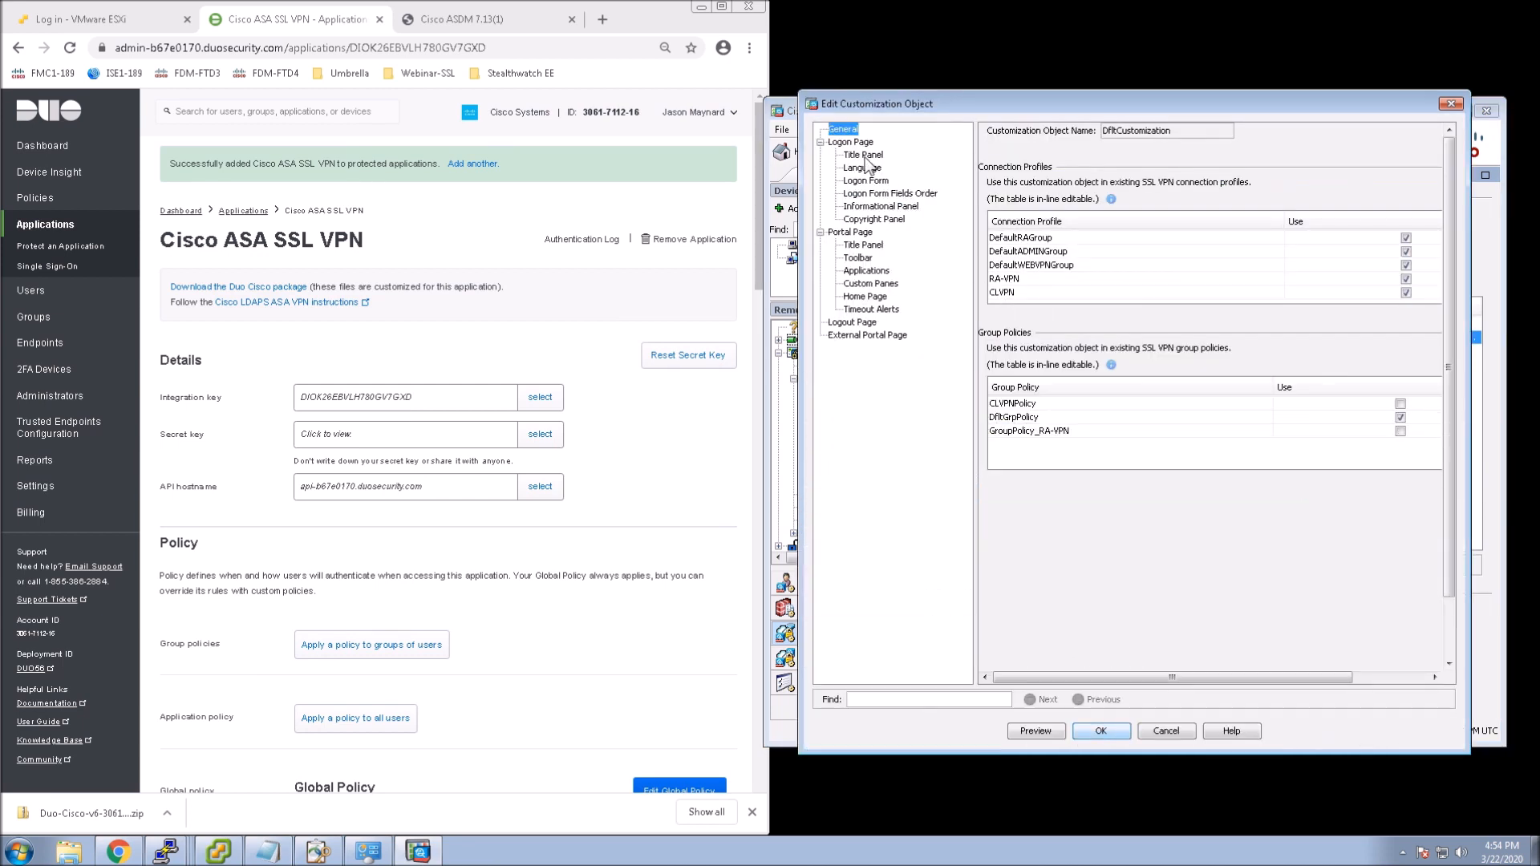
pyautogui.click(863, 155)
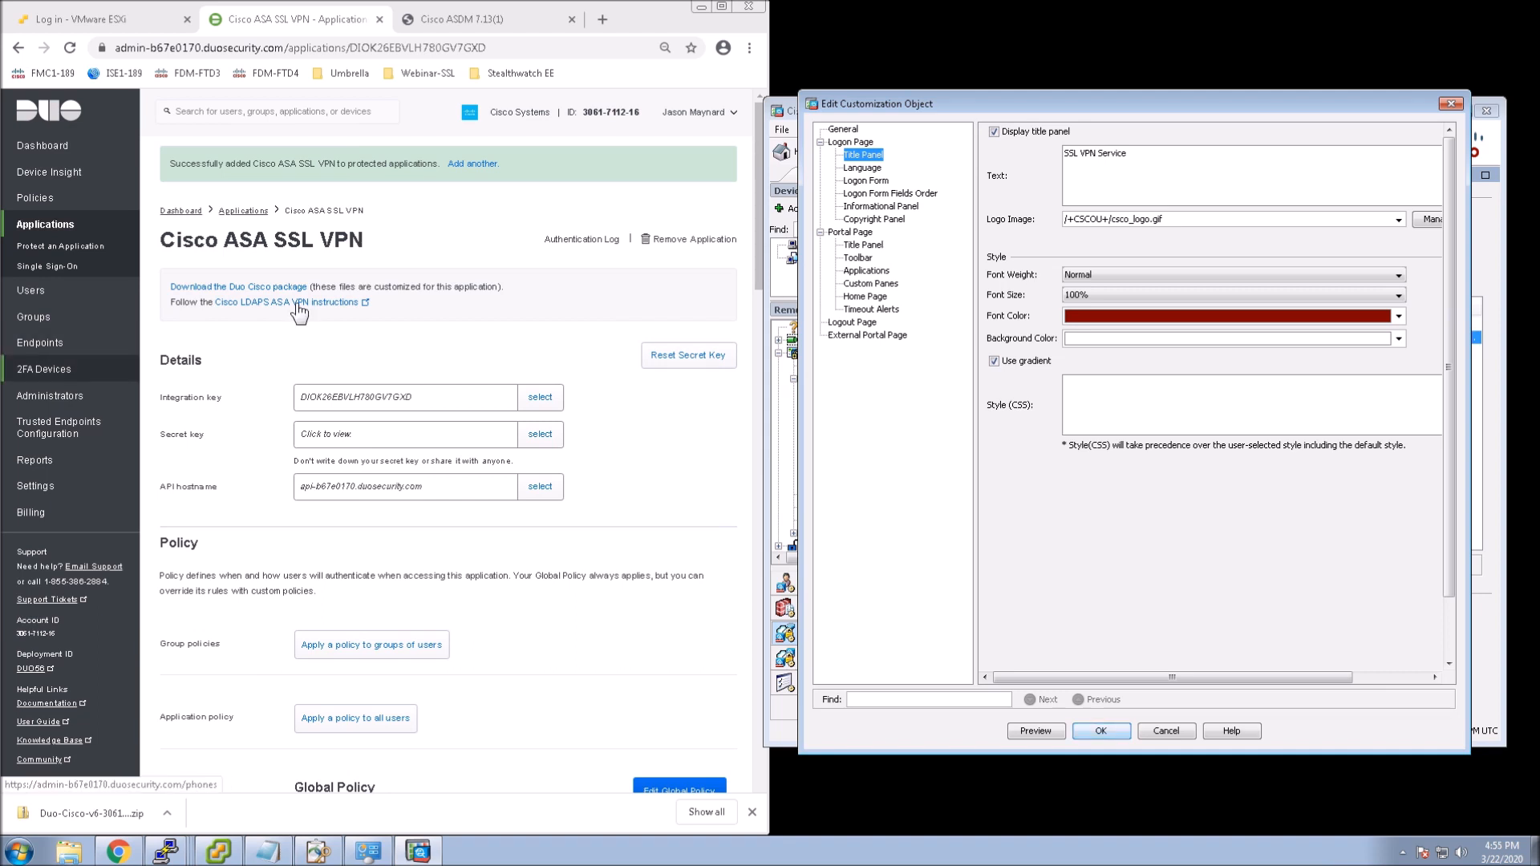
# Open Duo's LDAPS ASA VPN guide in a new tab and select the sign-in script tag
pyautogui.rightClick(275, 302)
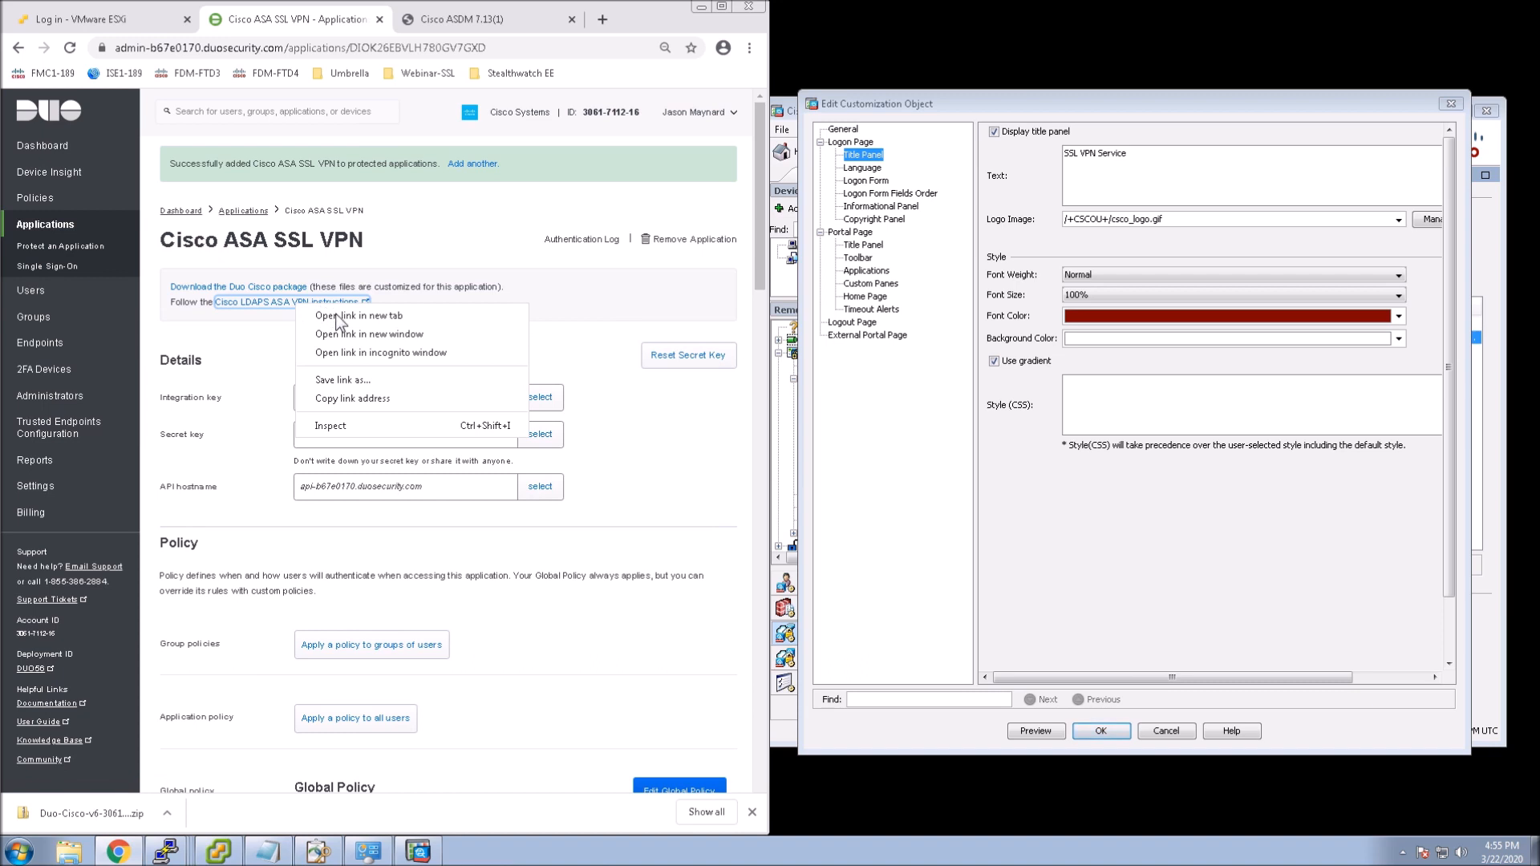
pyautogui.moveTo(360, 315)
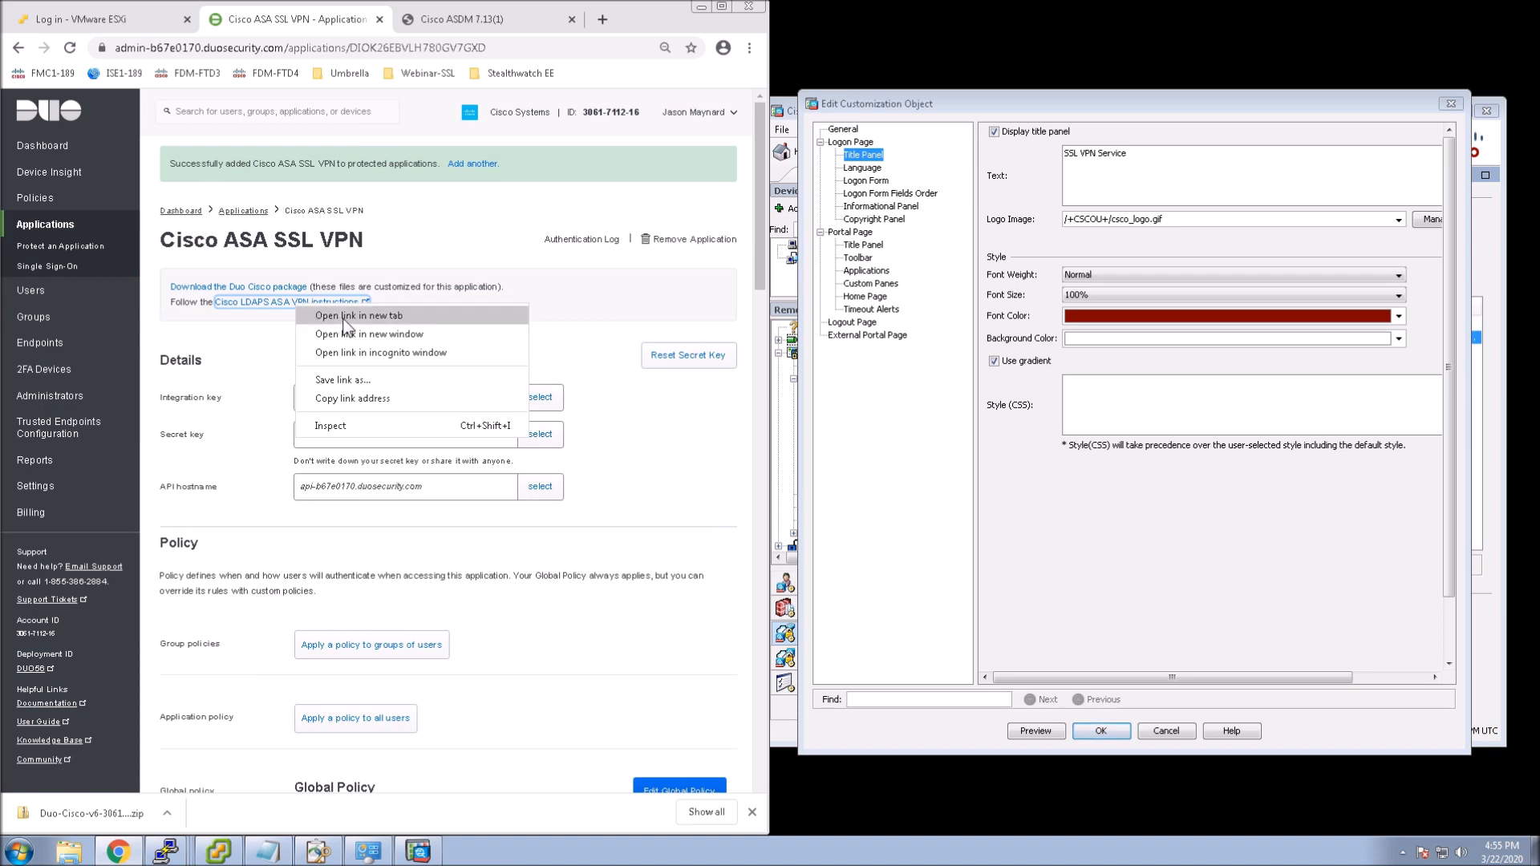
pyautogui.click(359, 315)
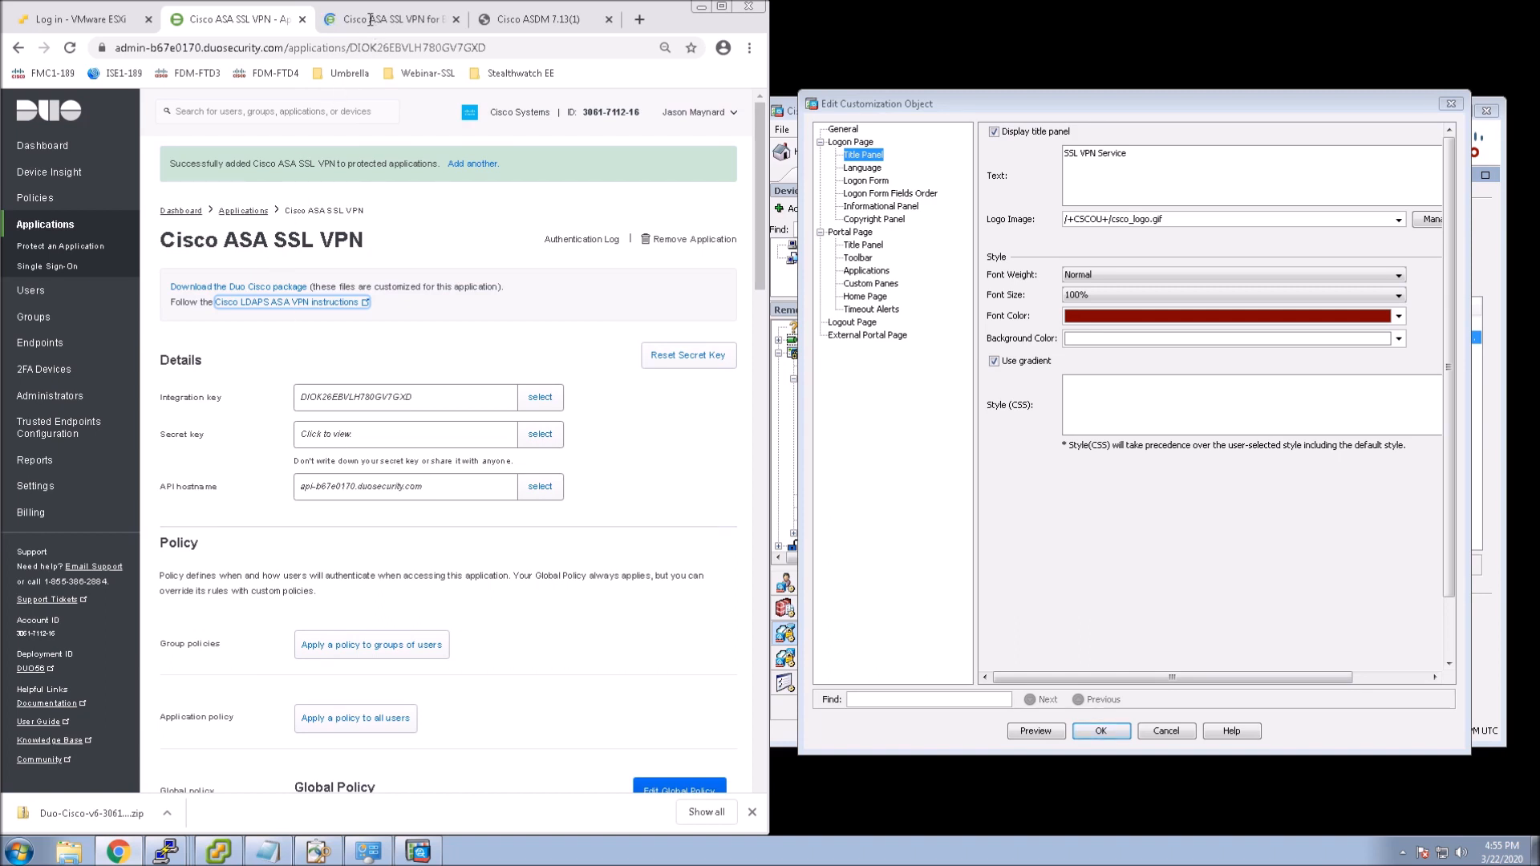
pyautogui.click(391, 19)
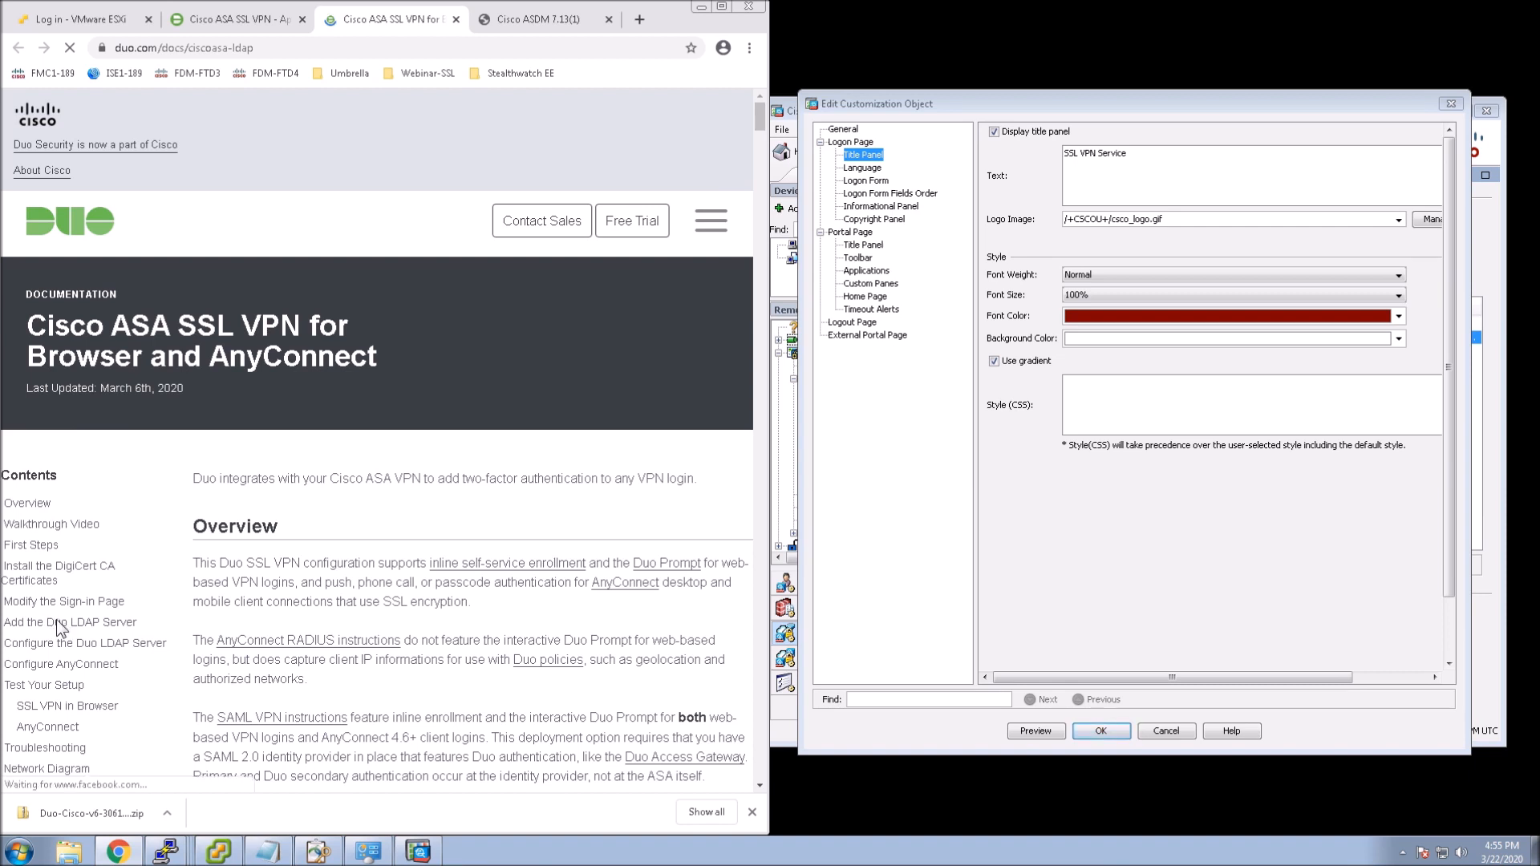
pyautogui.click(70, 622)
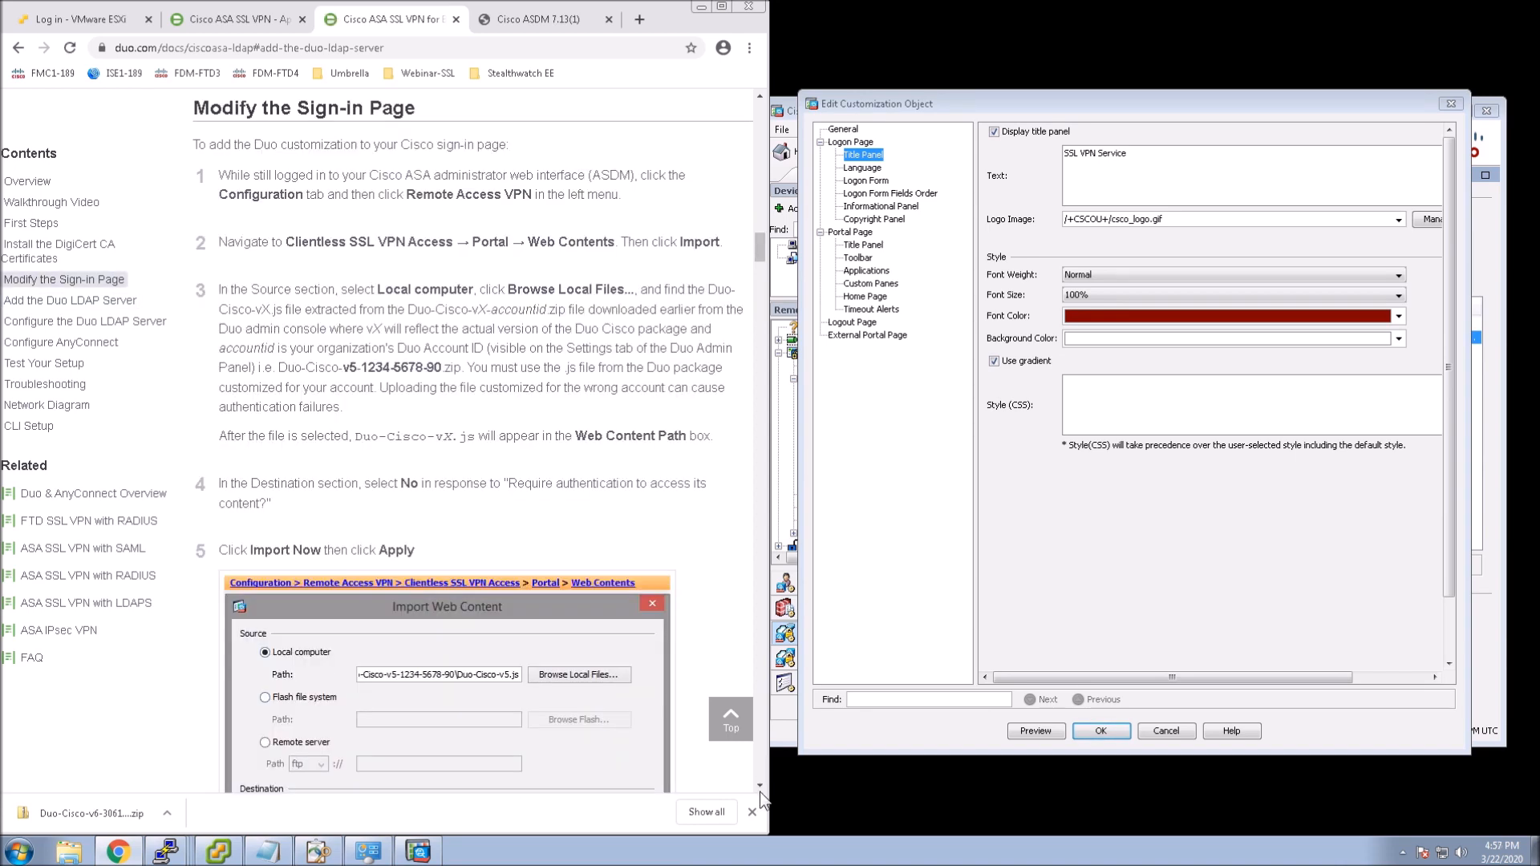
pyautogui.scroll(-3)
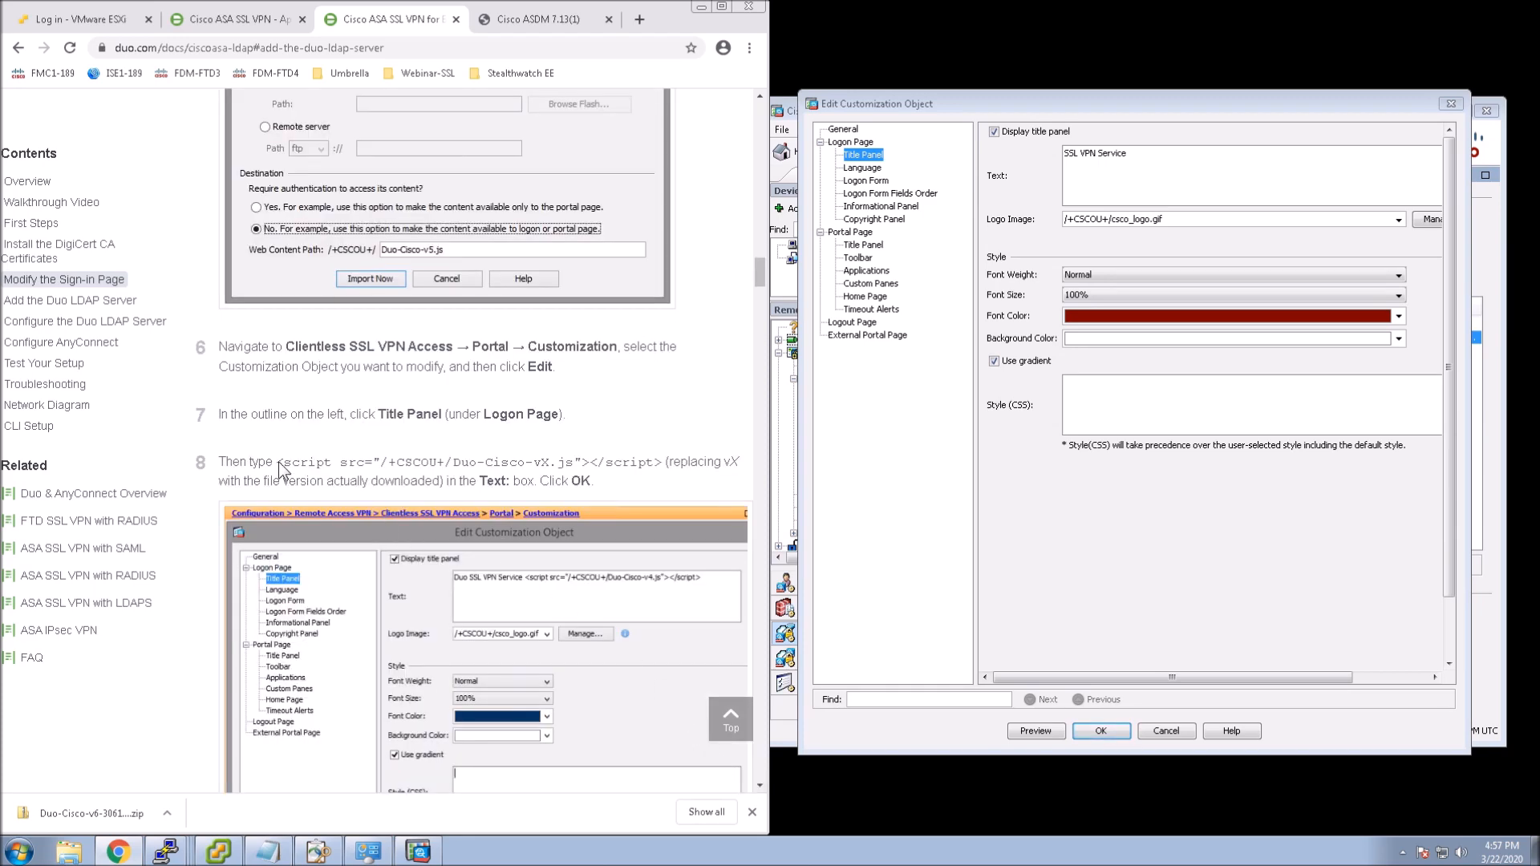
pyautogui.moveTo(278, 462); pyautogui.dragTo(510, 462)
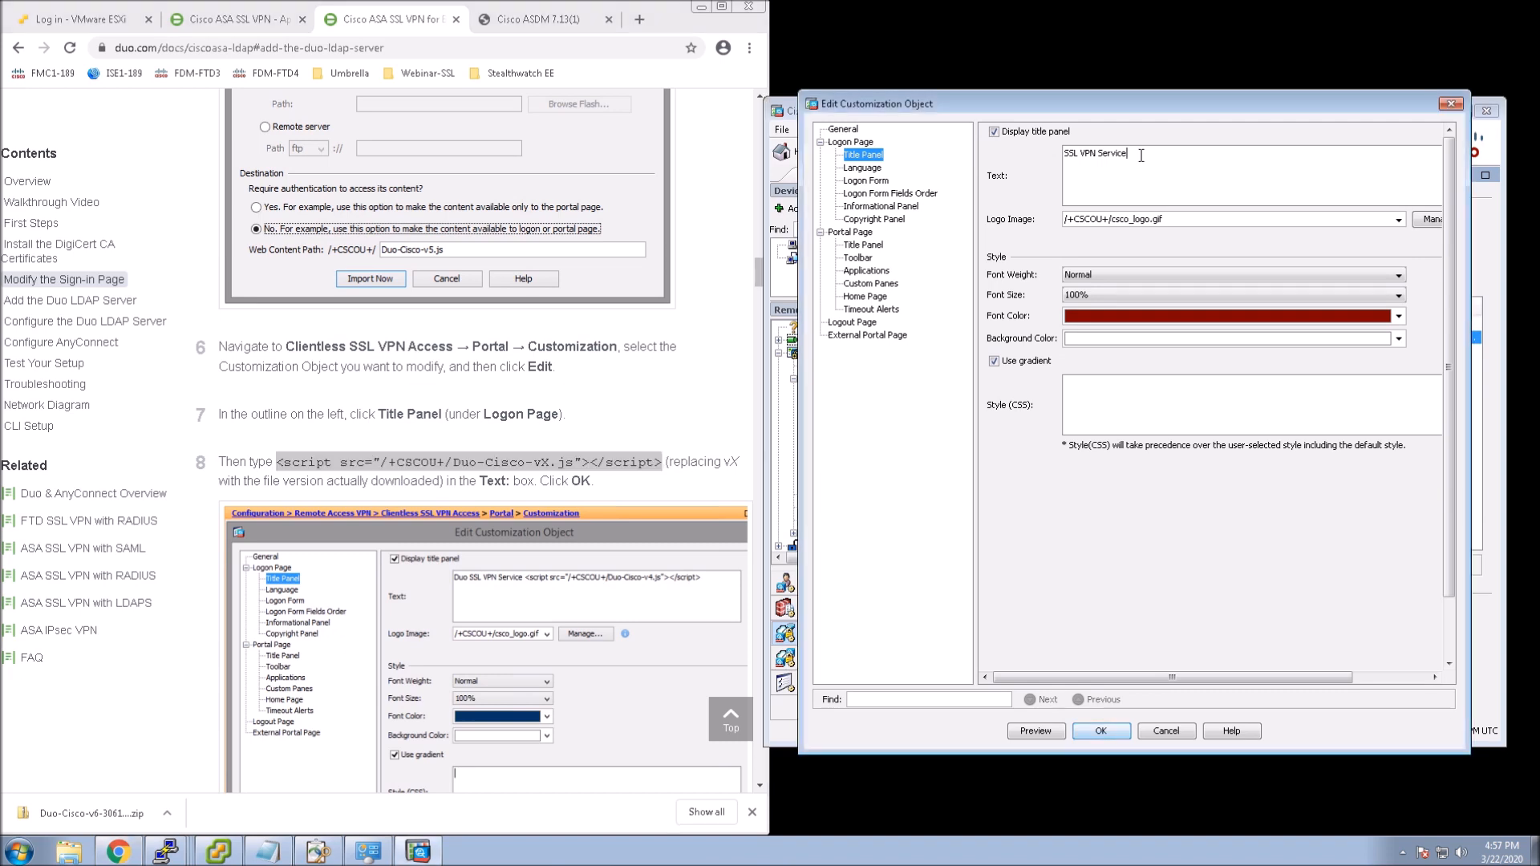
# Put the Duo script tag <script src="/+CSCOU+/Duo-Cisco-vX.js"></script> in the Title Panel Text
pyautogui.write('<script src="/+CSCOU+/Duo-Cisco-vX.js"></script>')
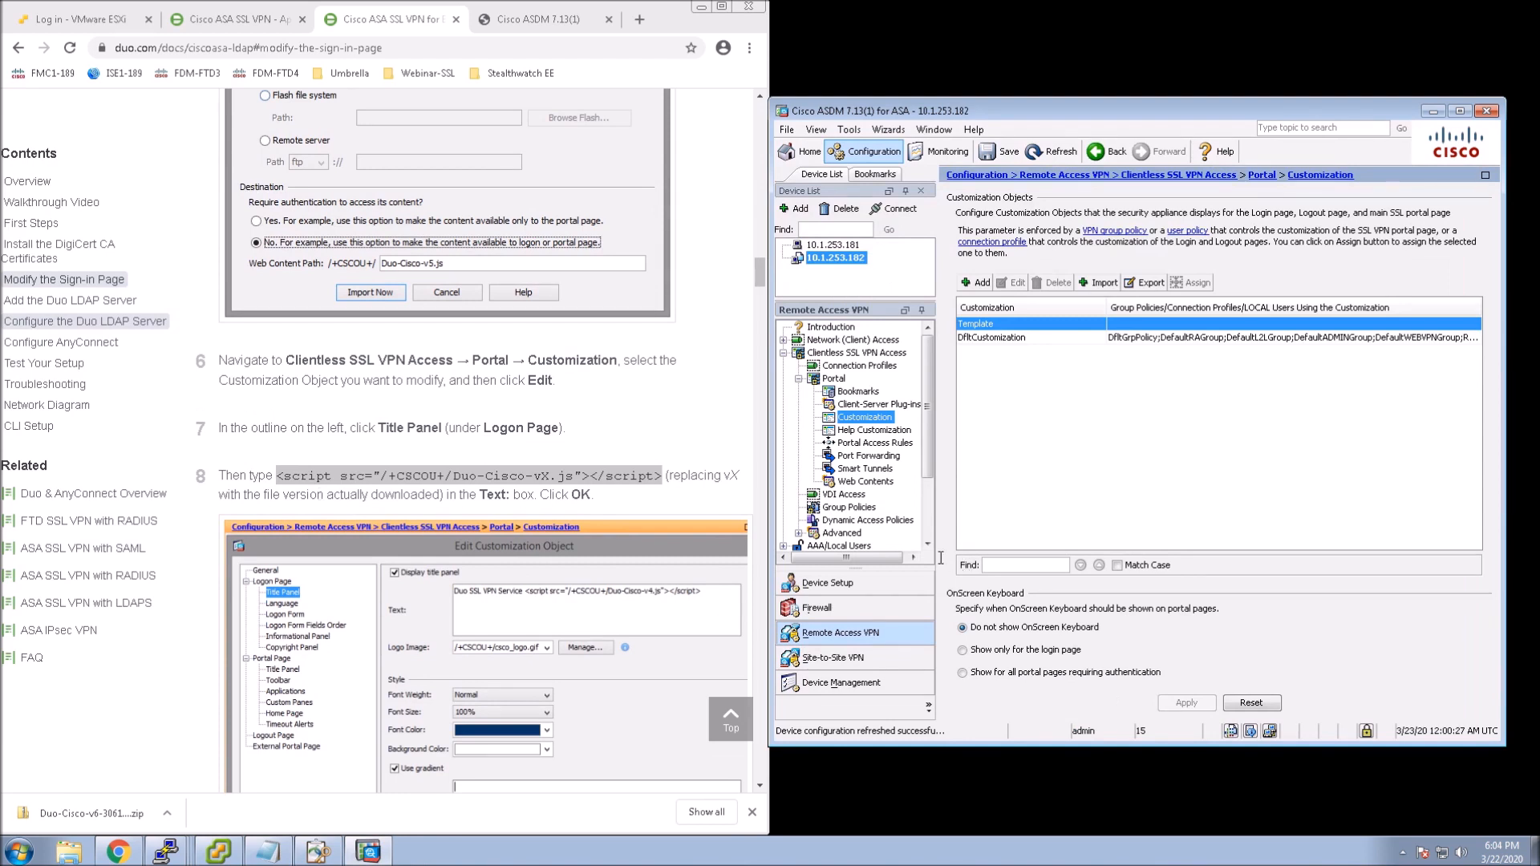
pyautogui.moveTo(923, 484)
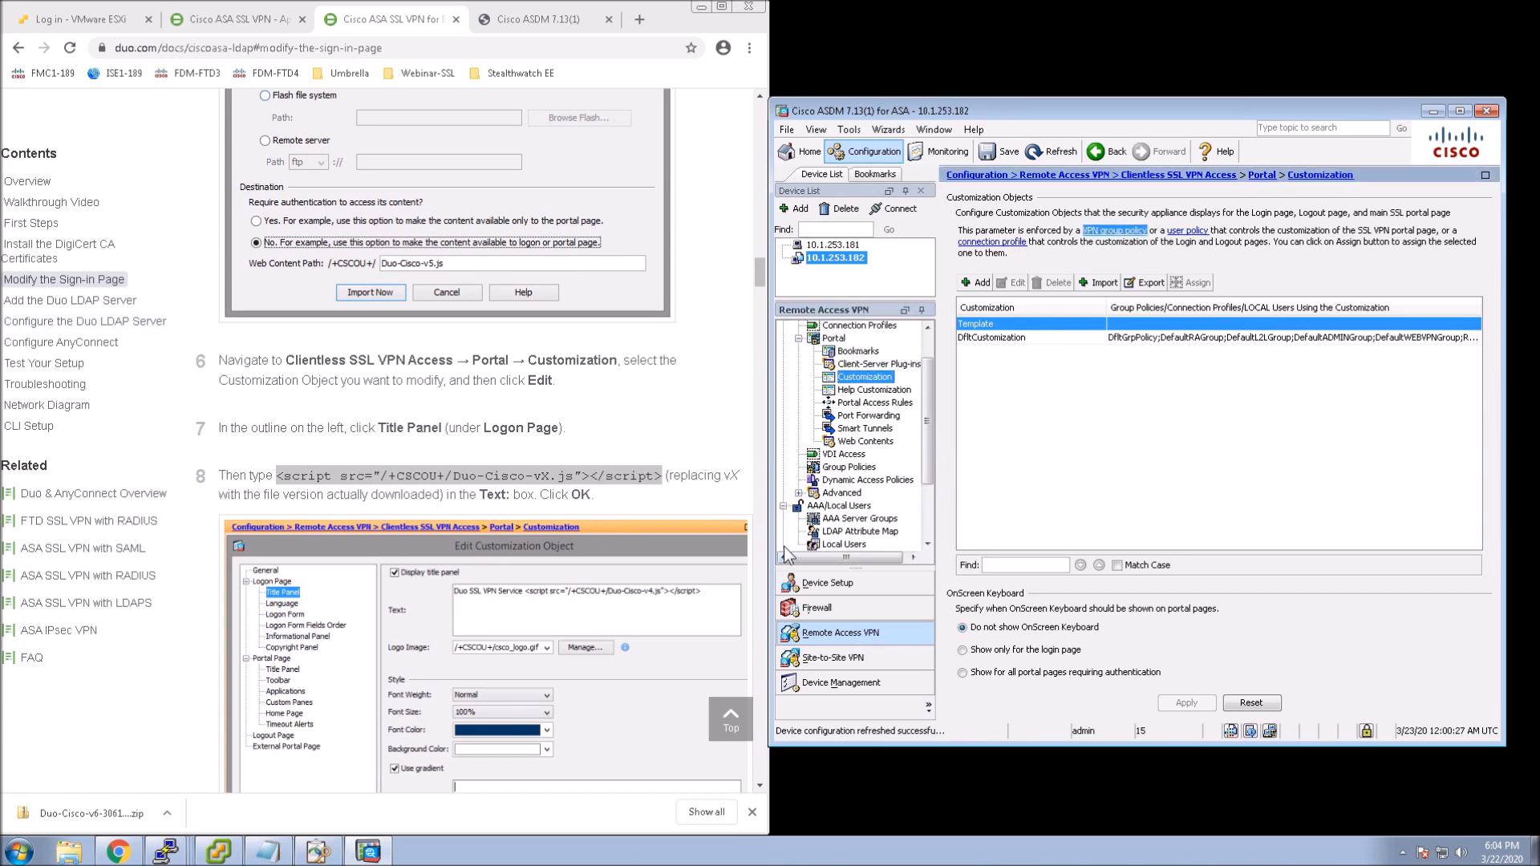
pyautogui.scroll(-3)
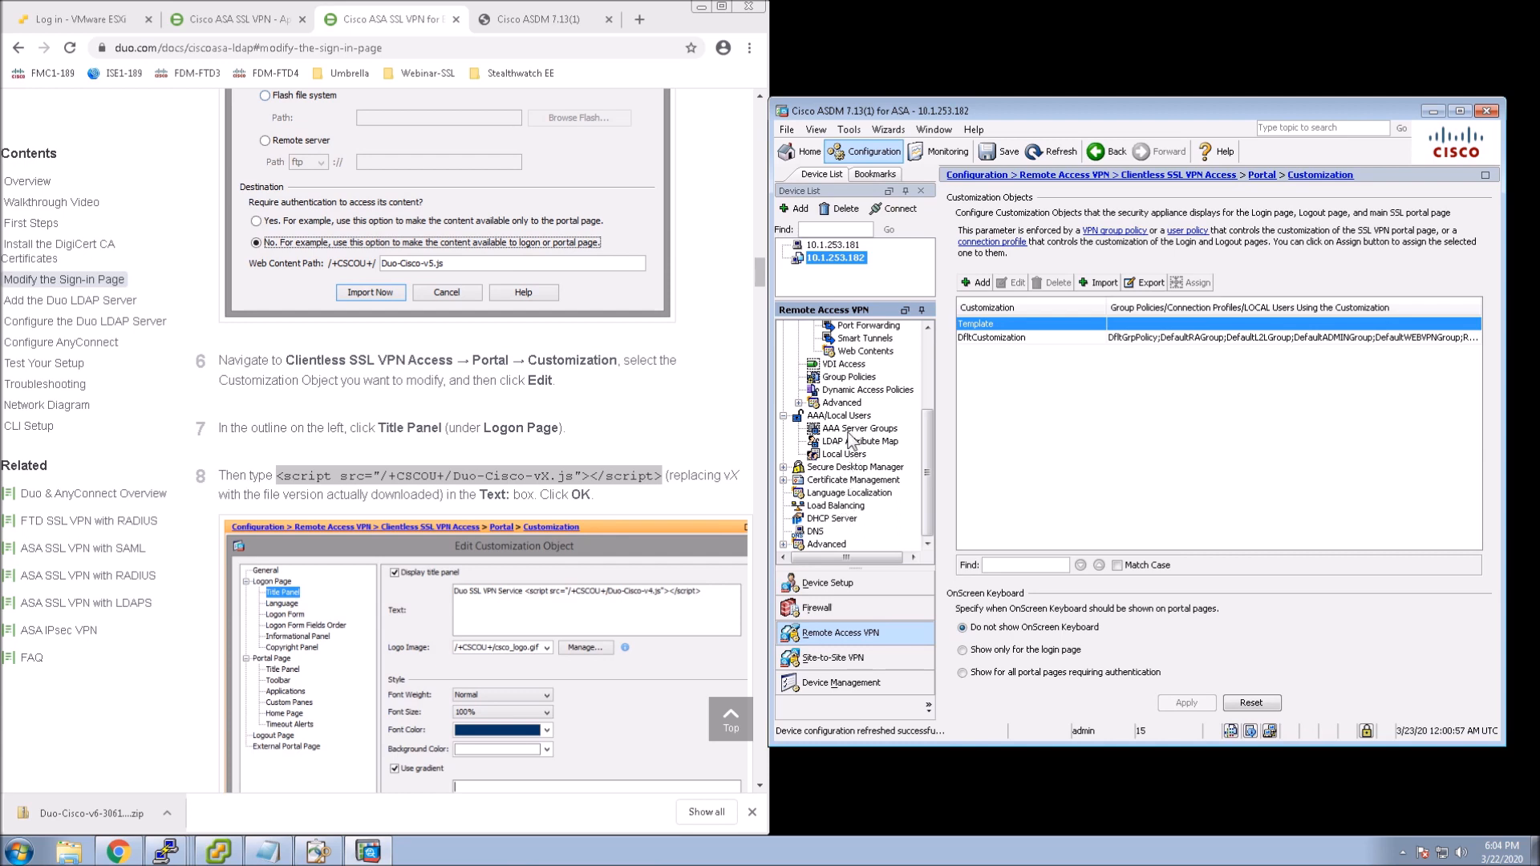
# Create a new AAA server group named DUO-LDAP that uses the LDAP protocol
pyautogui.click(859, 428)
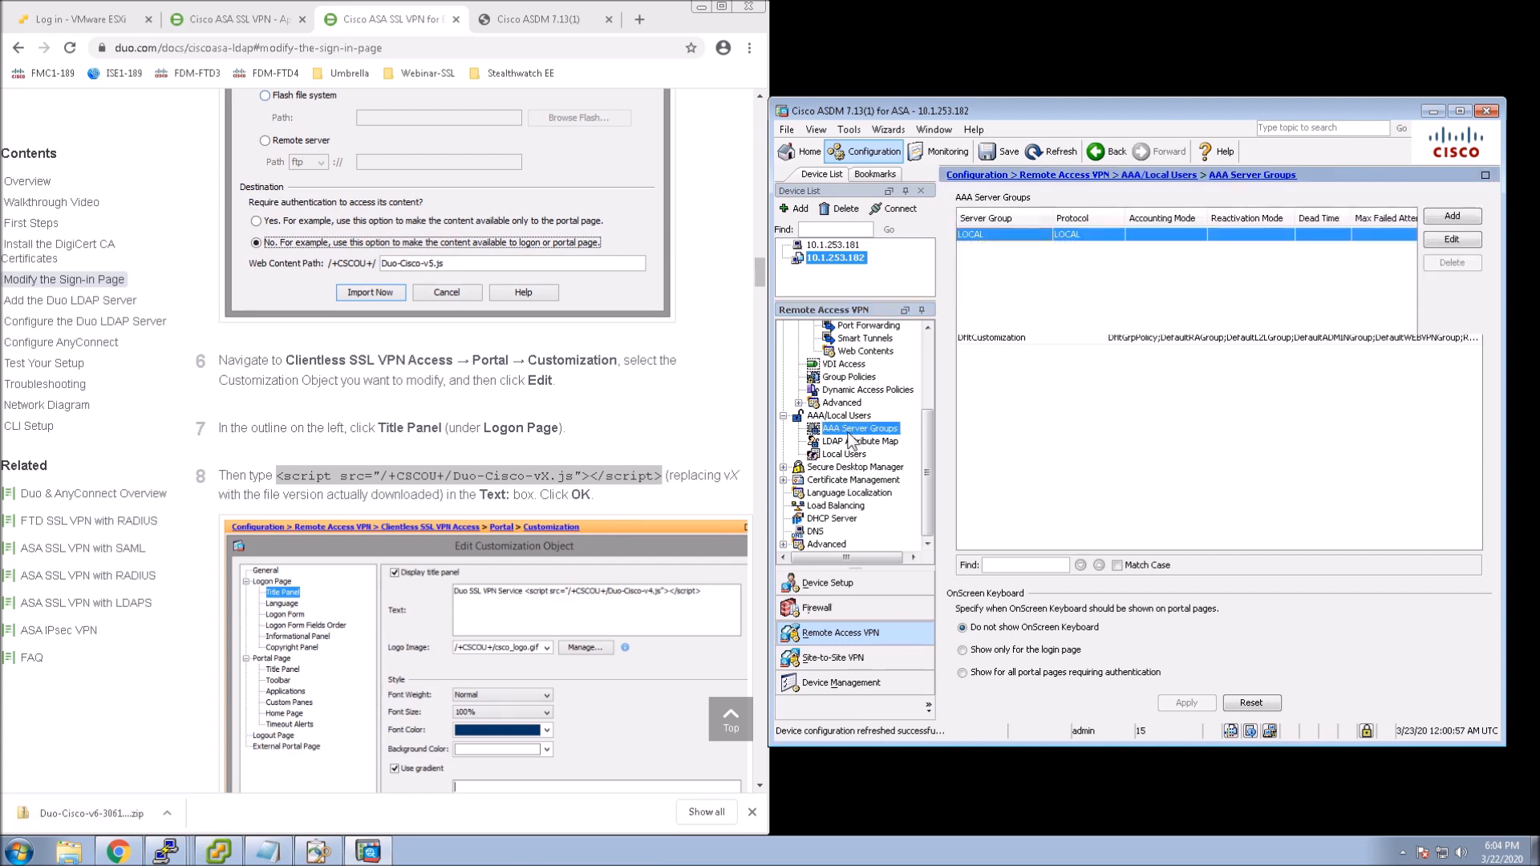
pyautogui.click(1002, 233)
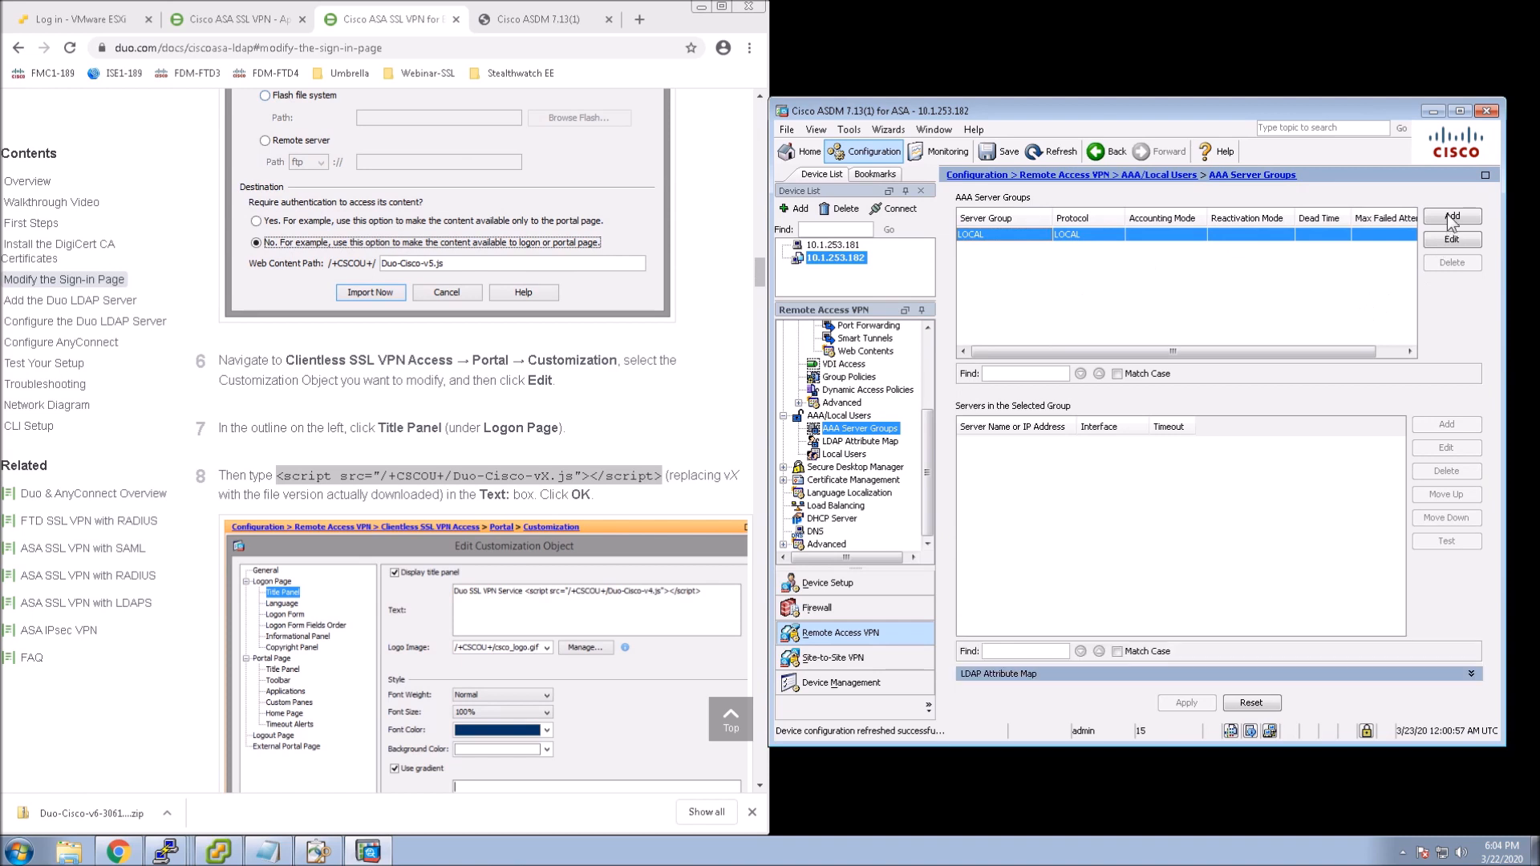
pyautogui.click(1451, 216)
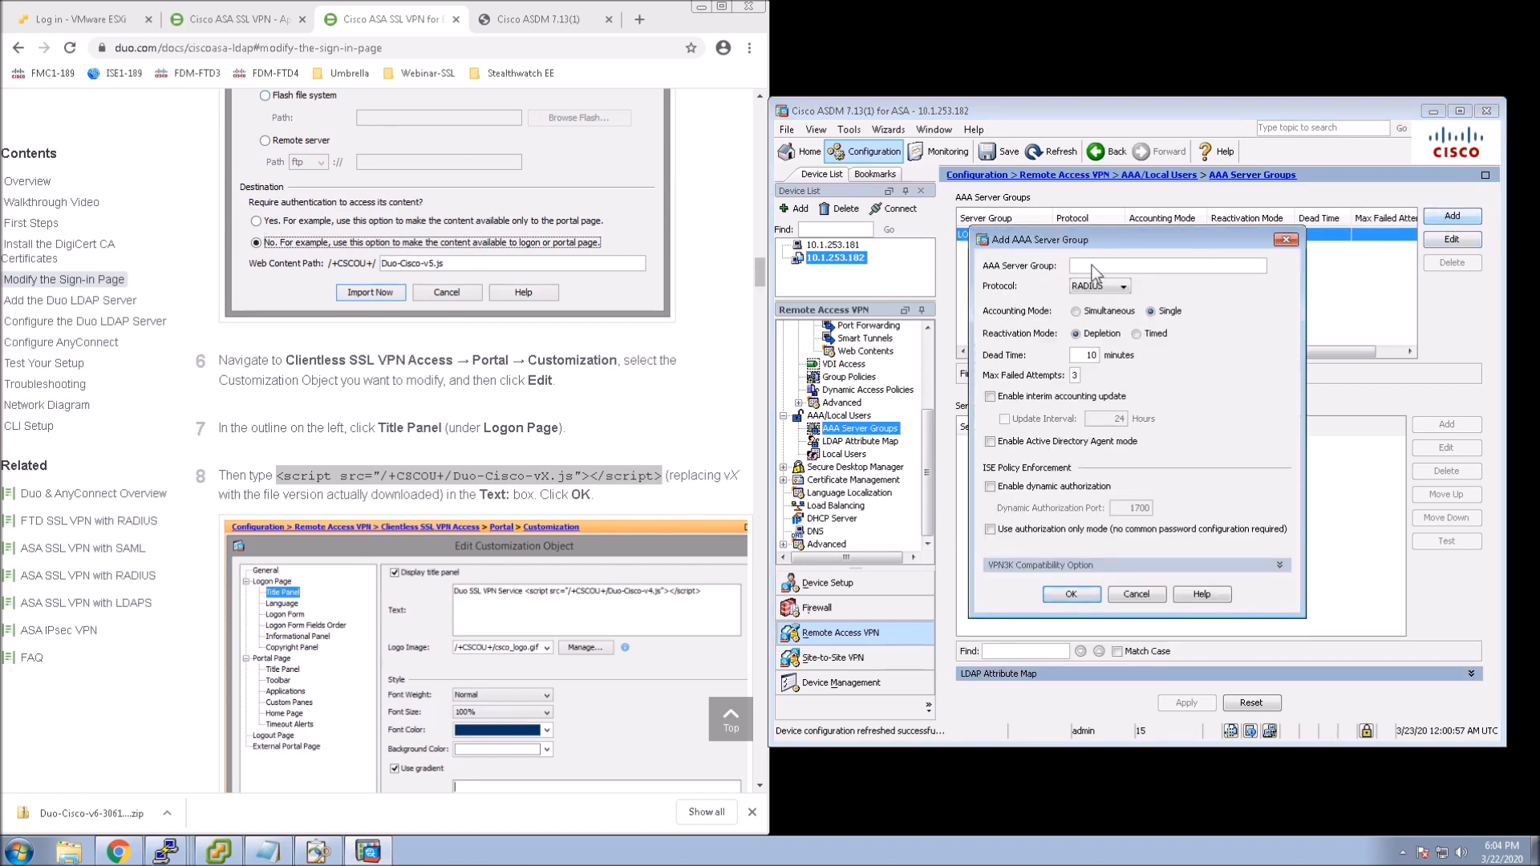
pyautogui.write('D')
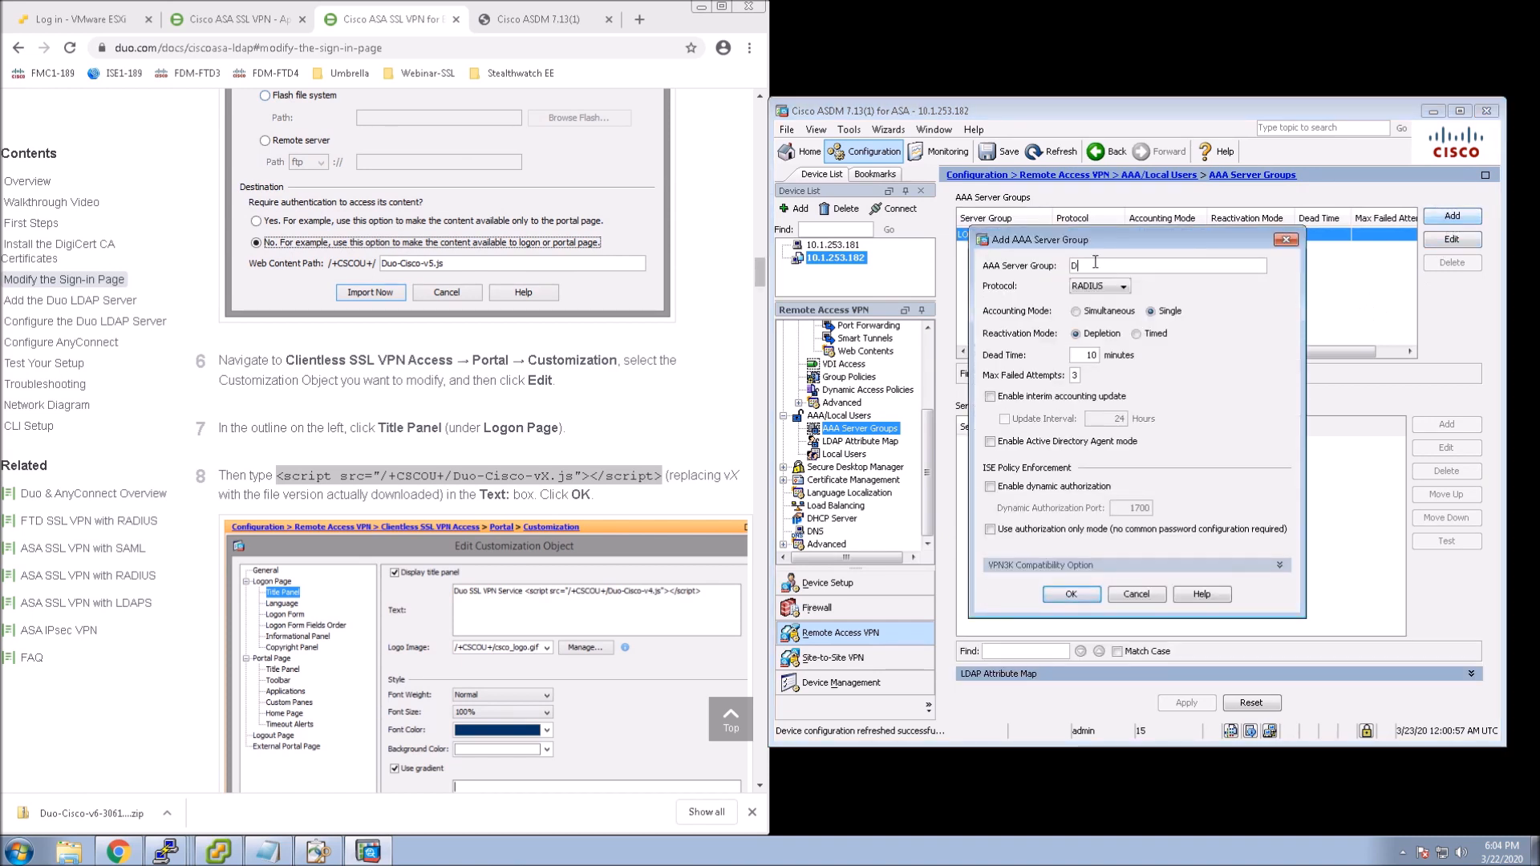
pyautogui.write('UO-')
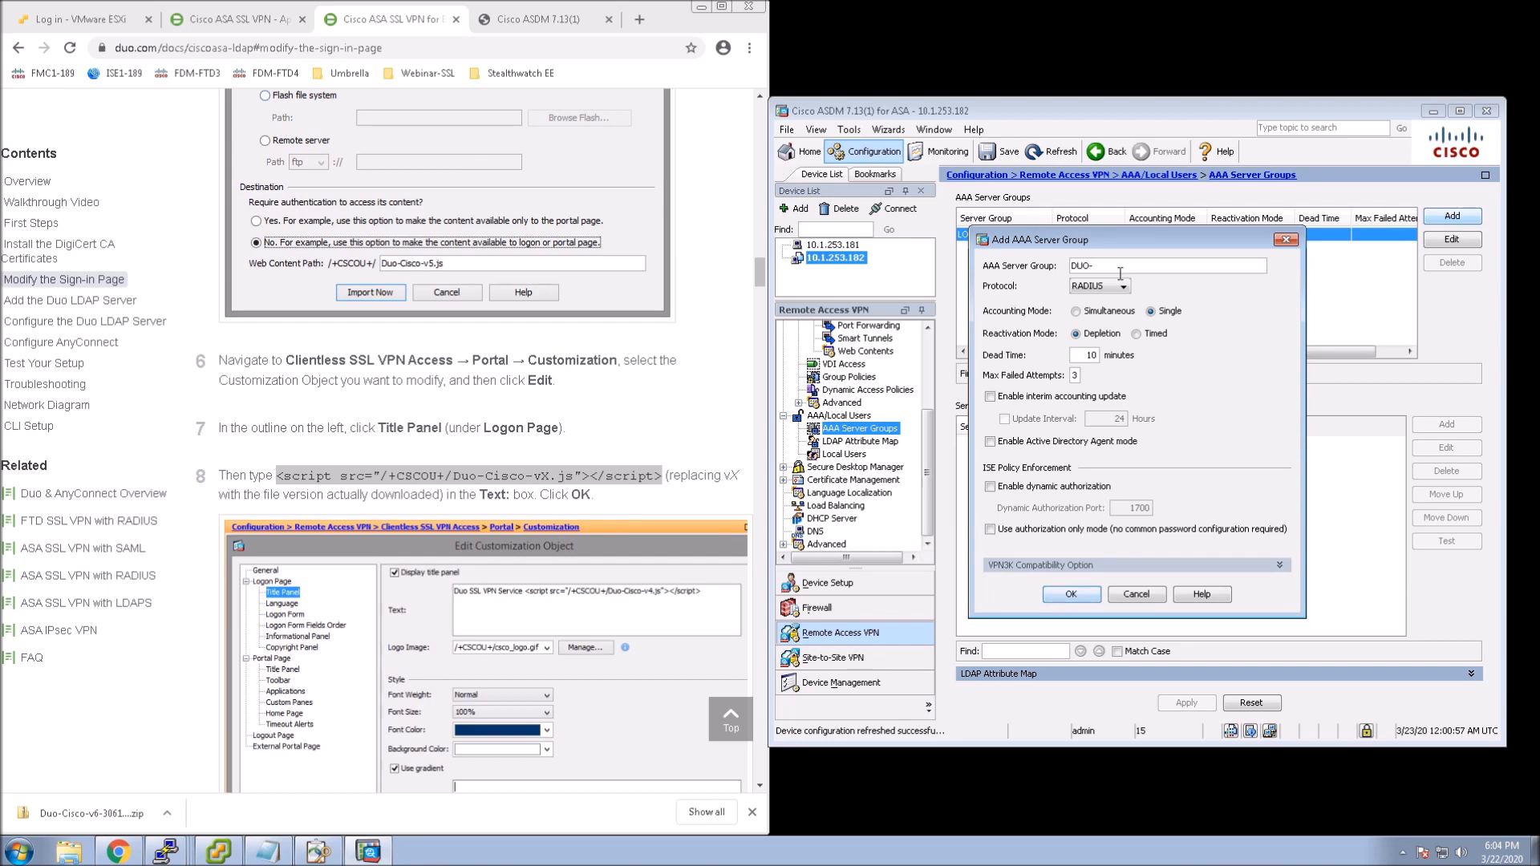
pyautogui.click(1125, 285)
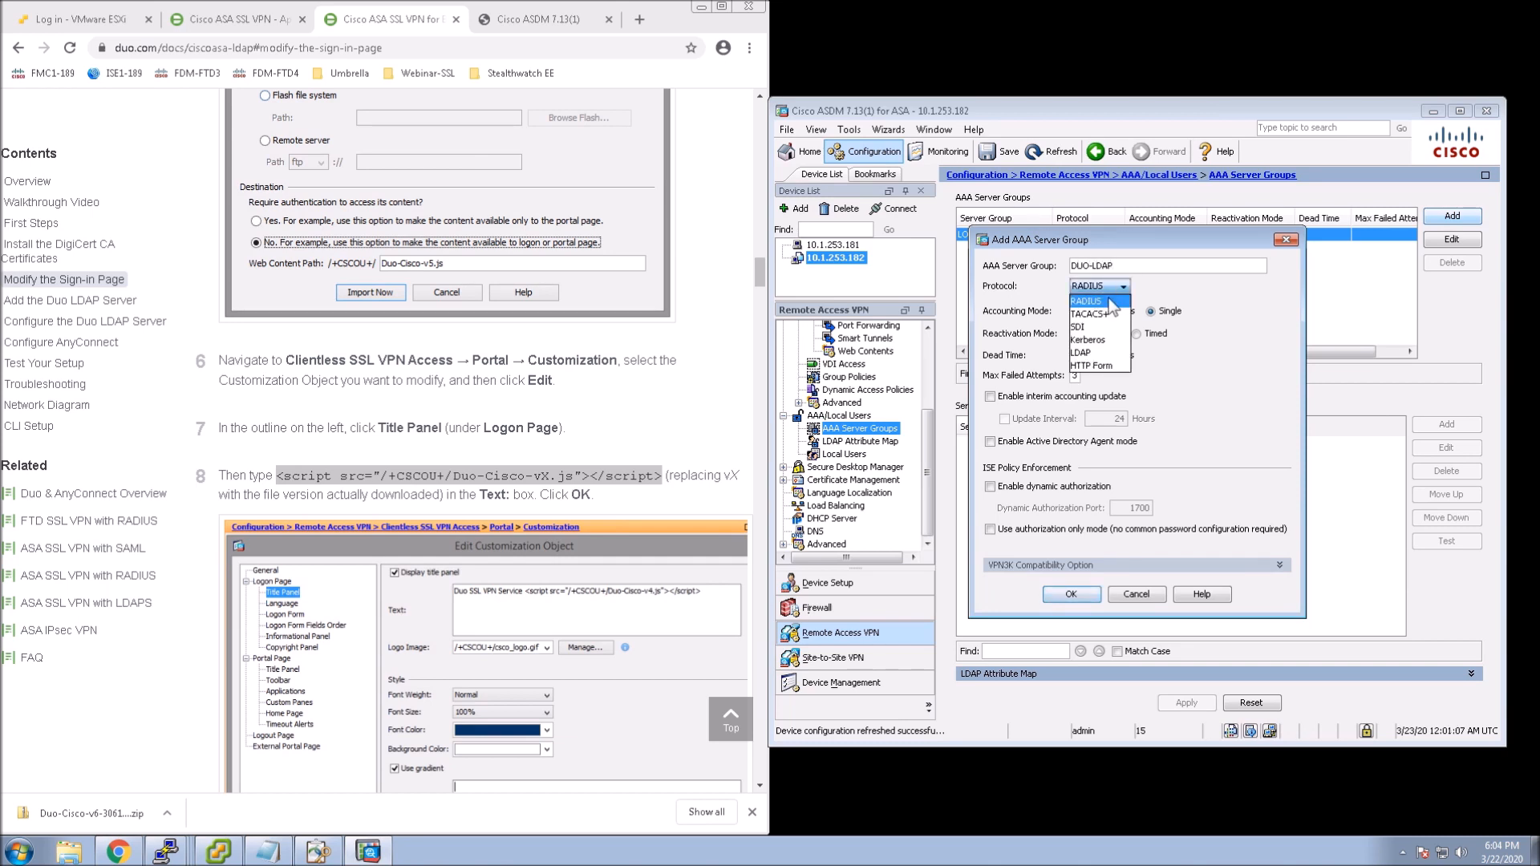
pyautogui.moveTo(1089, 312)
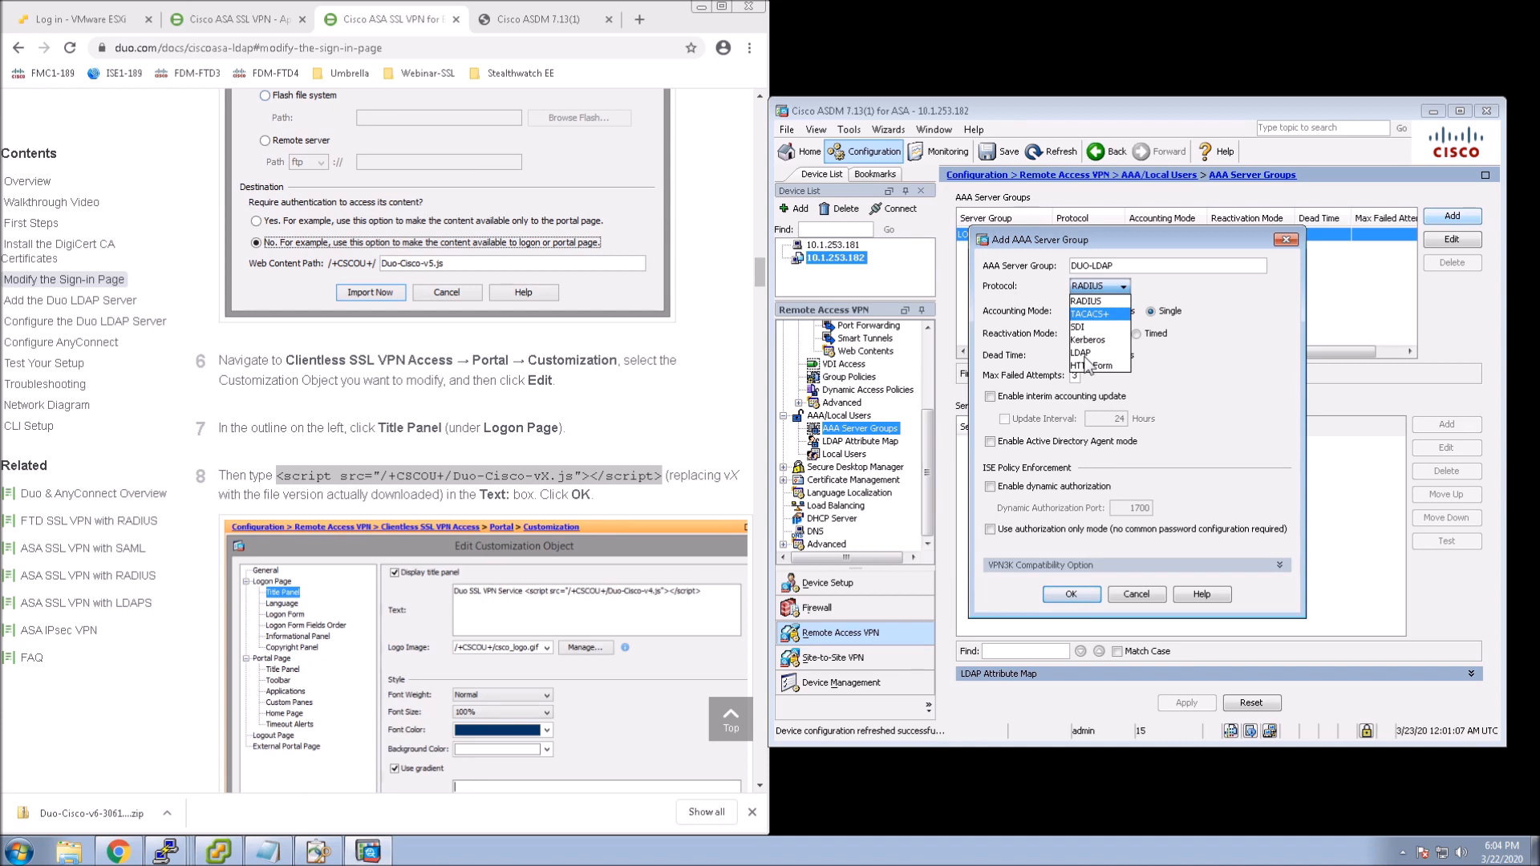
pyautogui.click(1079, 353)
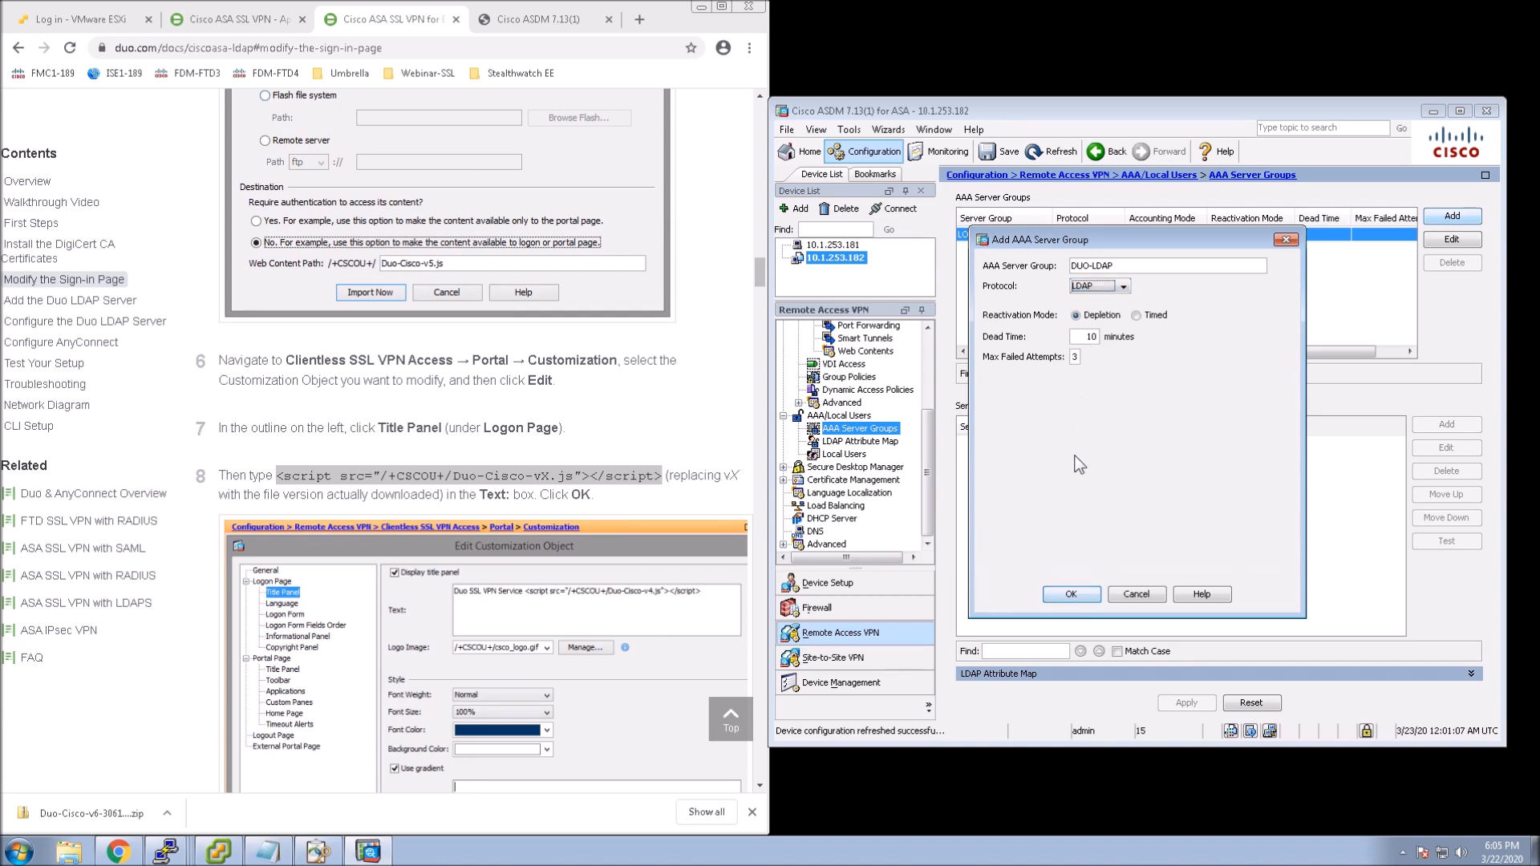
pyautogui.moveTo(1078, 481)
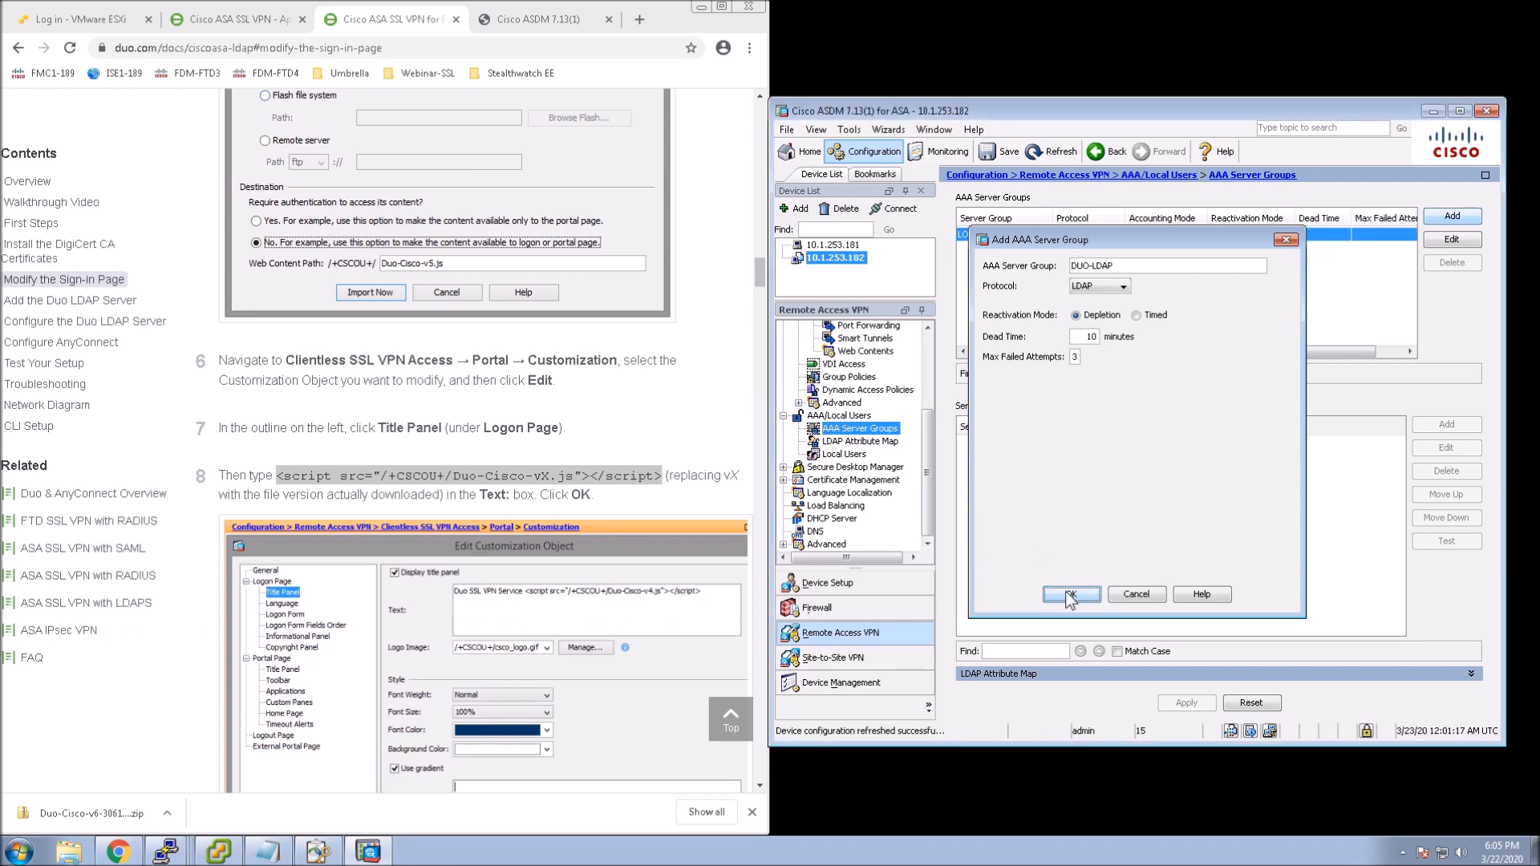
pyautogui.click(1069, 595)
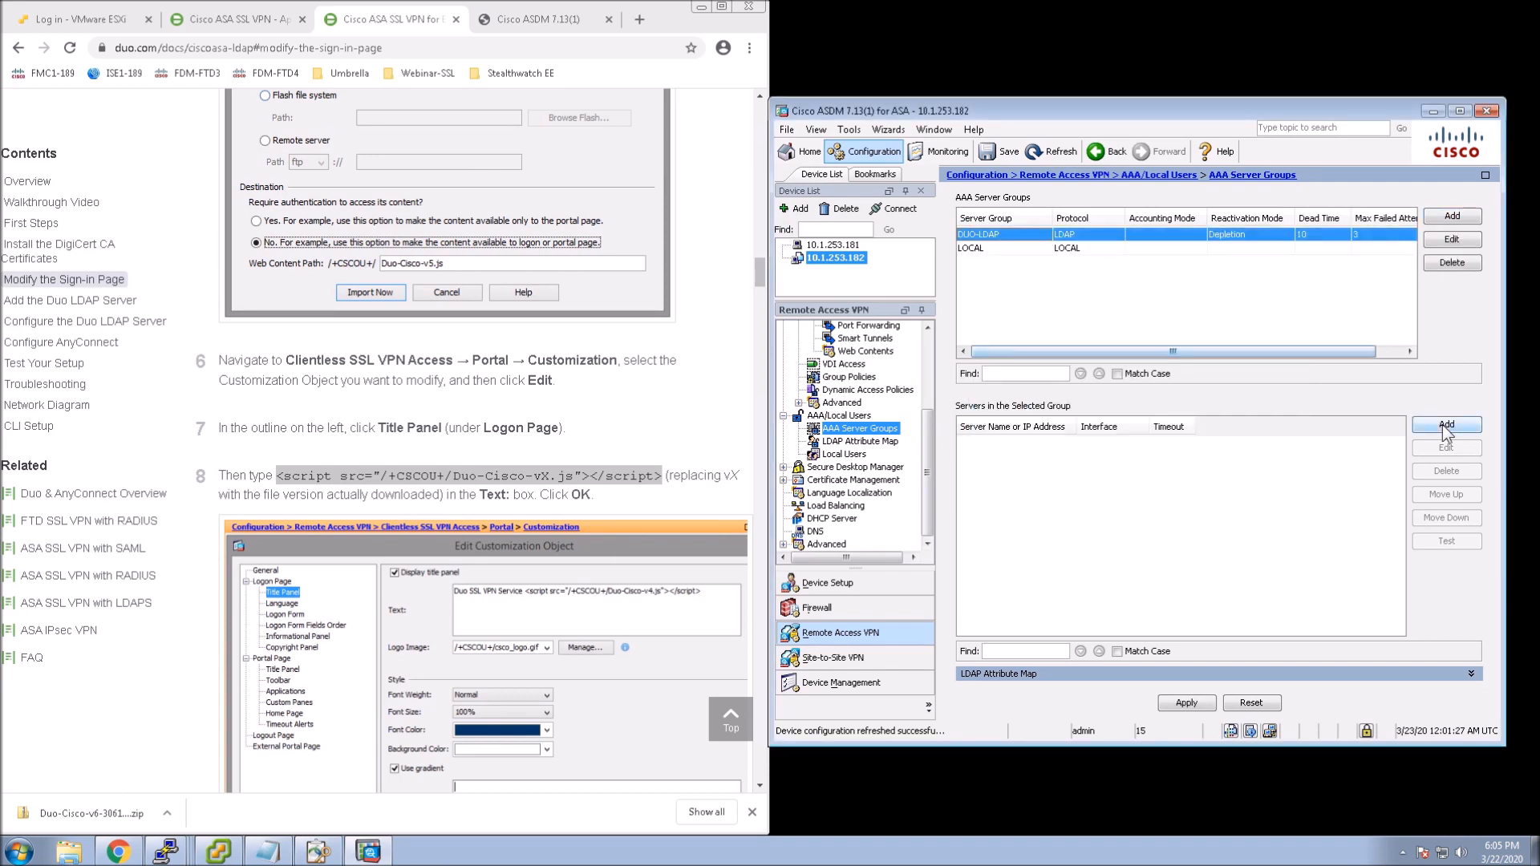
pyautogui.click(1444, 425)
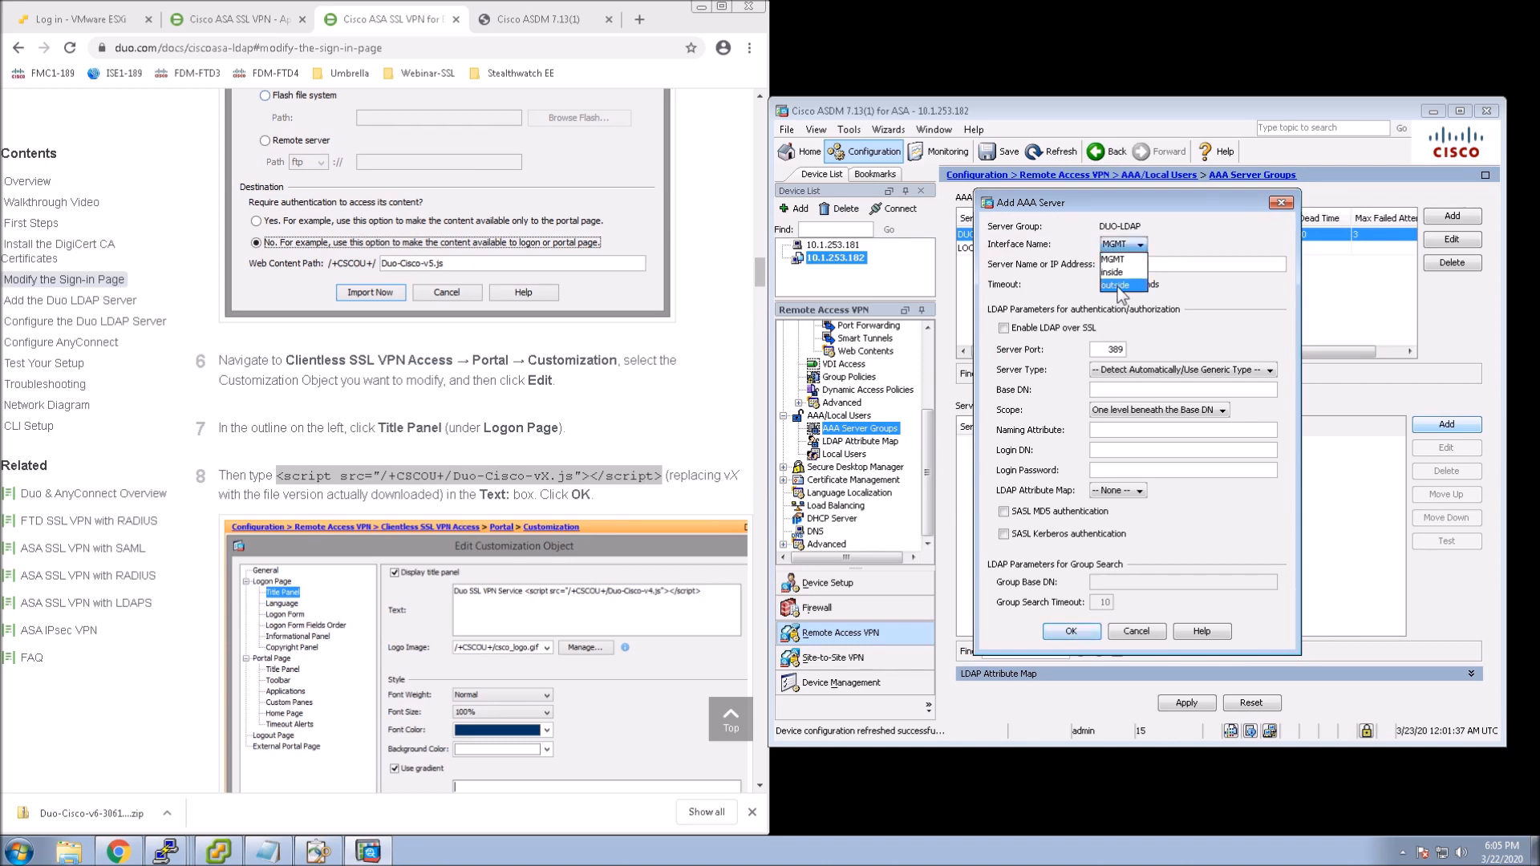
# Add a server on the outside interface: api-b67e0170.duosecurity.com with a 60-second timeout
pyautogui.click(1116, 285)
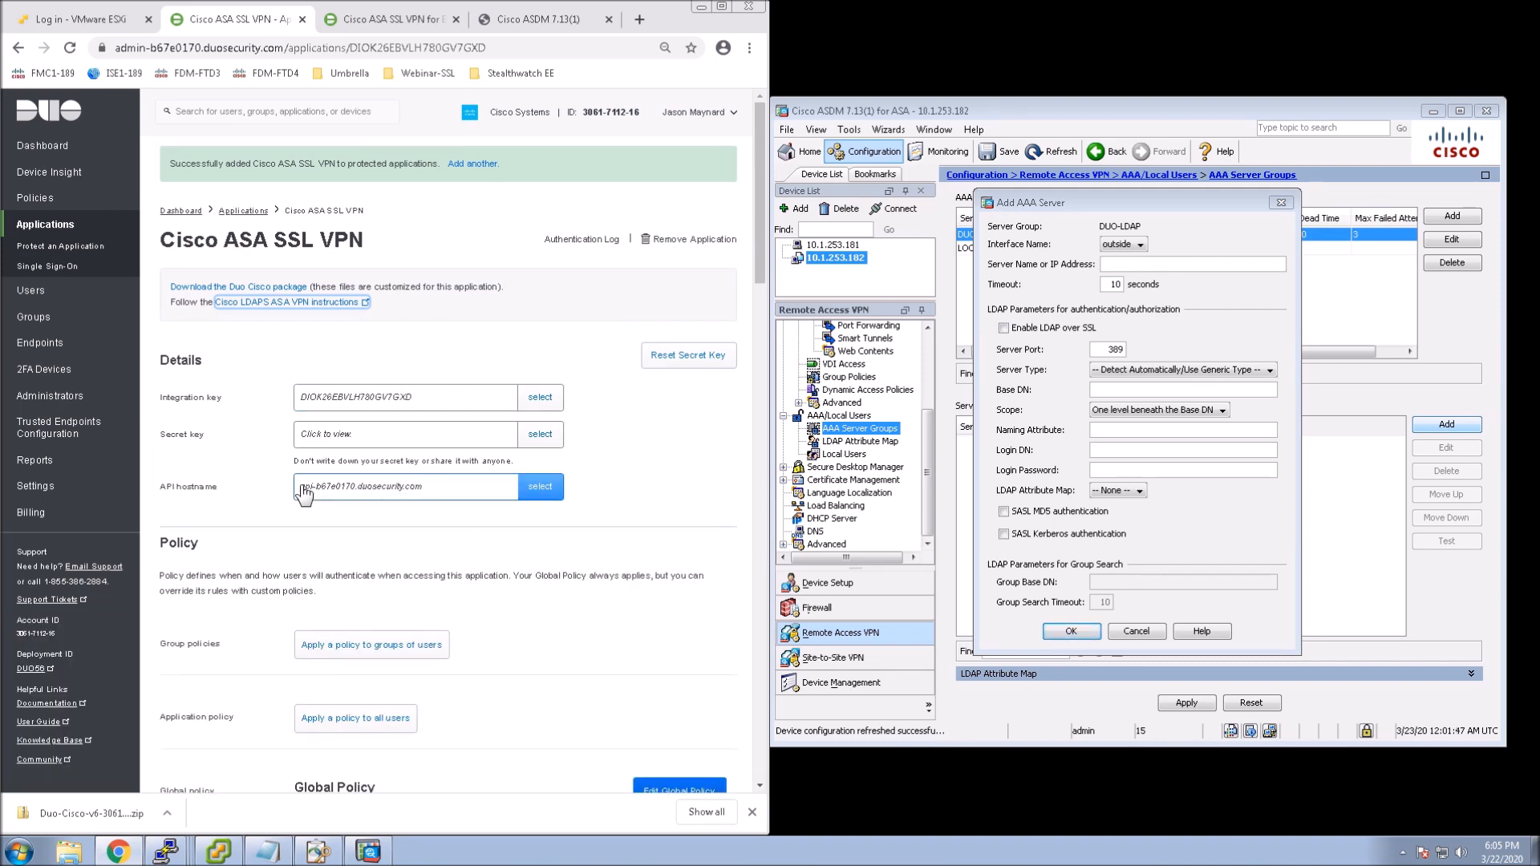
pyautogui.doubleClick(394, 486)
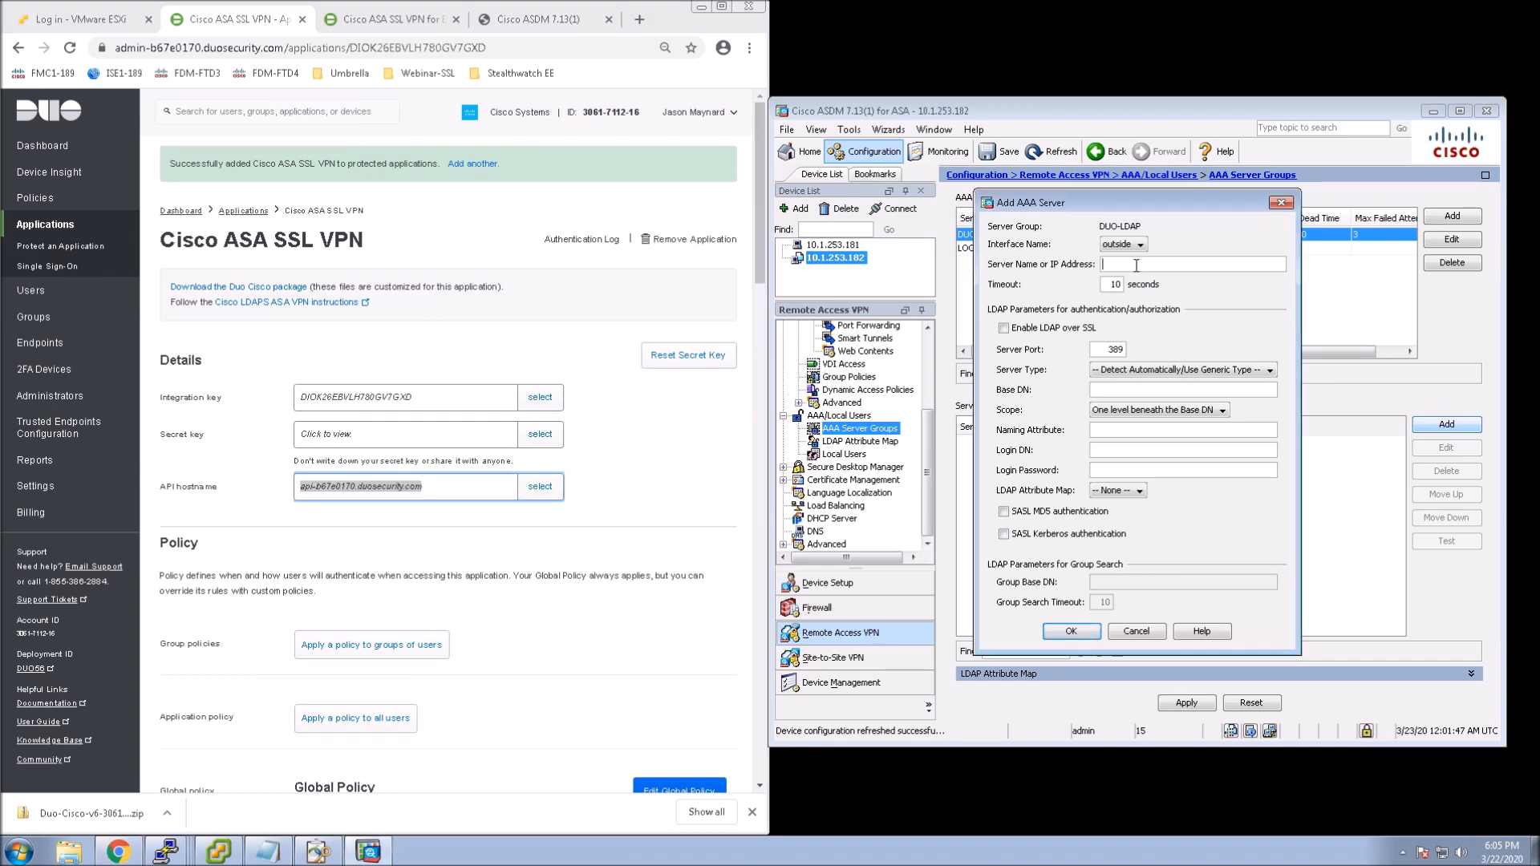
pyautogui.write('api-b67e0170.duosecurity.com')
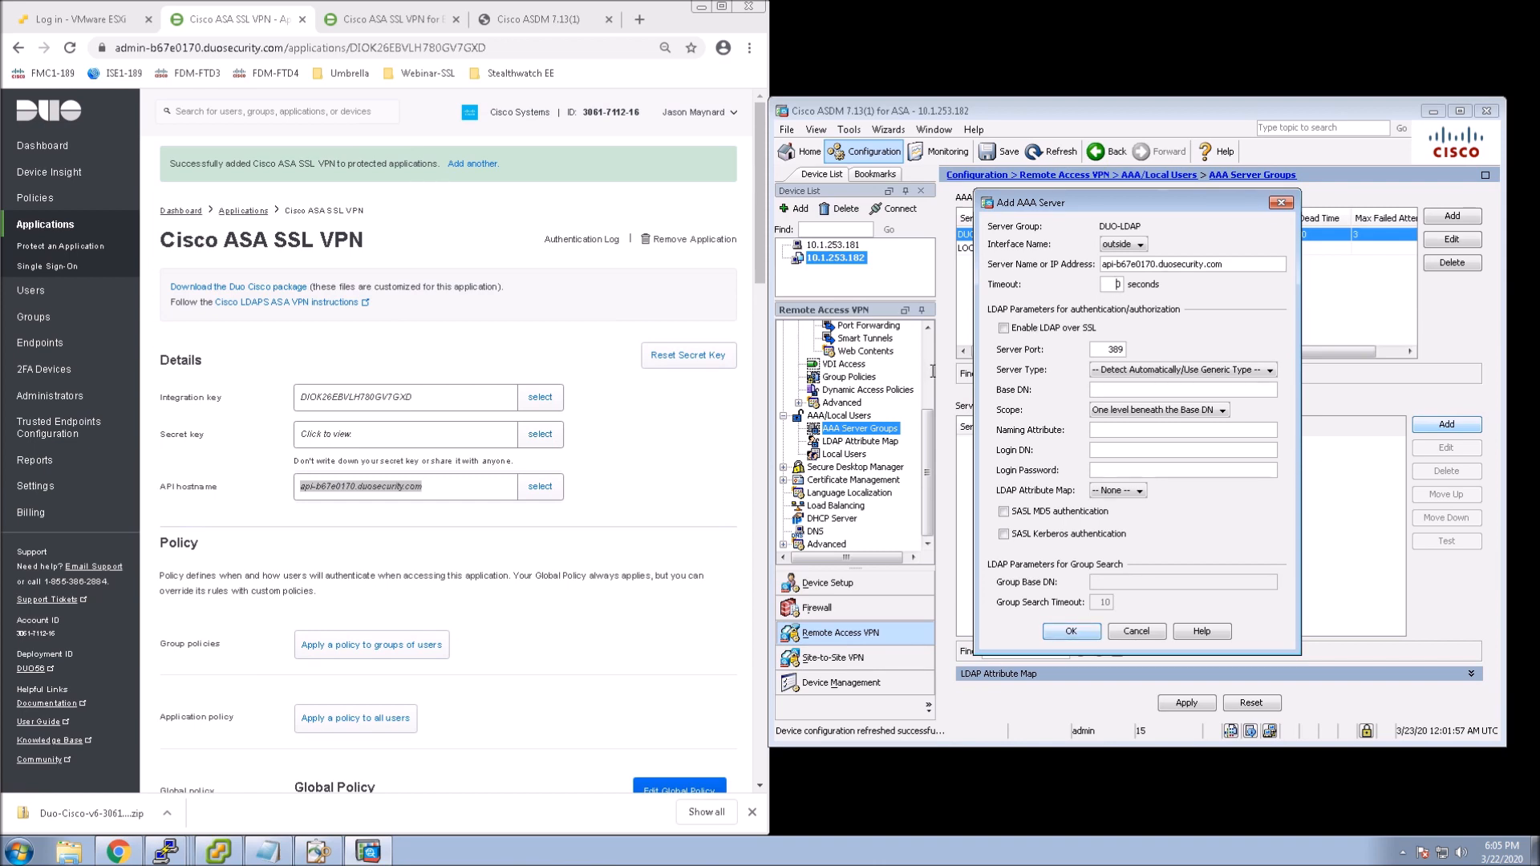
pyautogui.write('60')
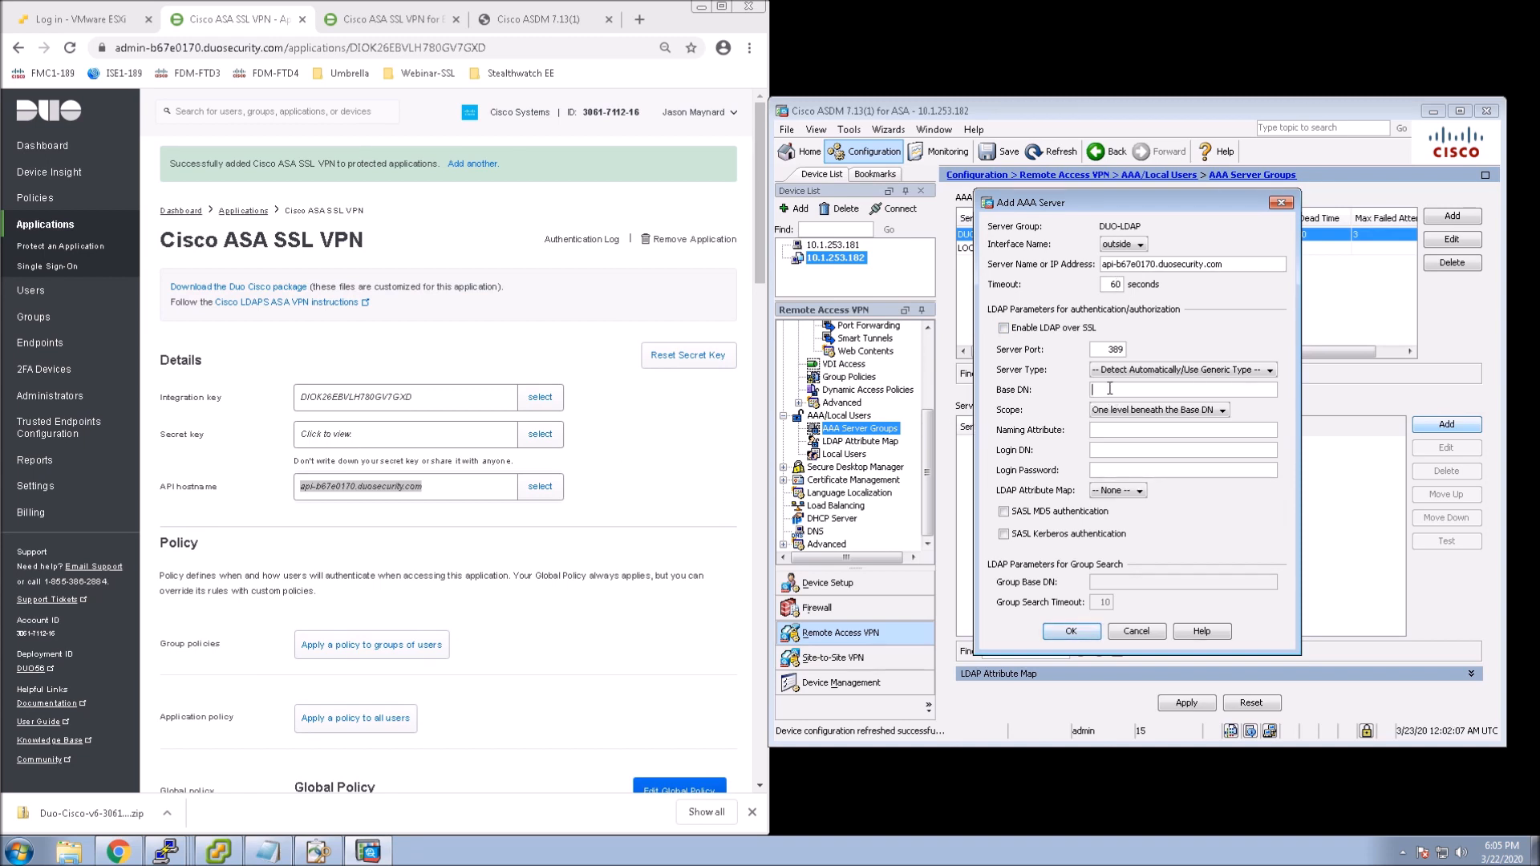
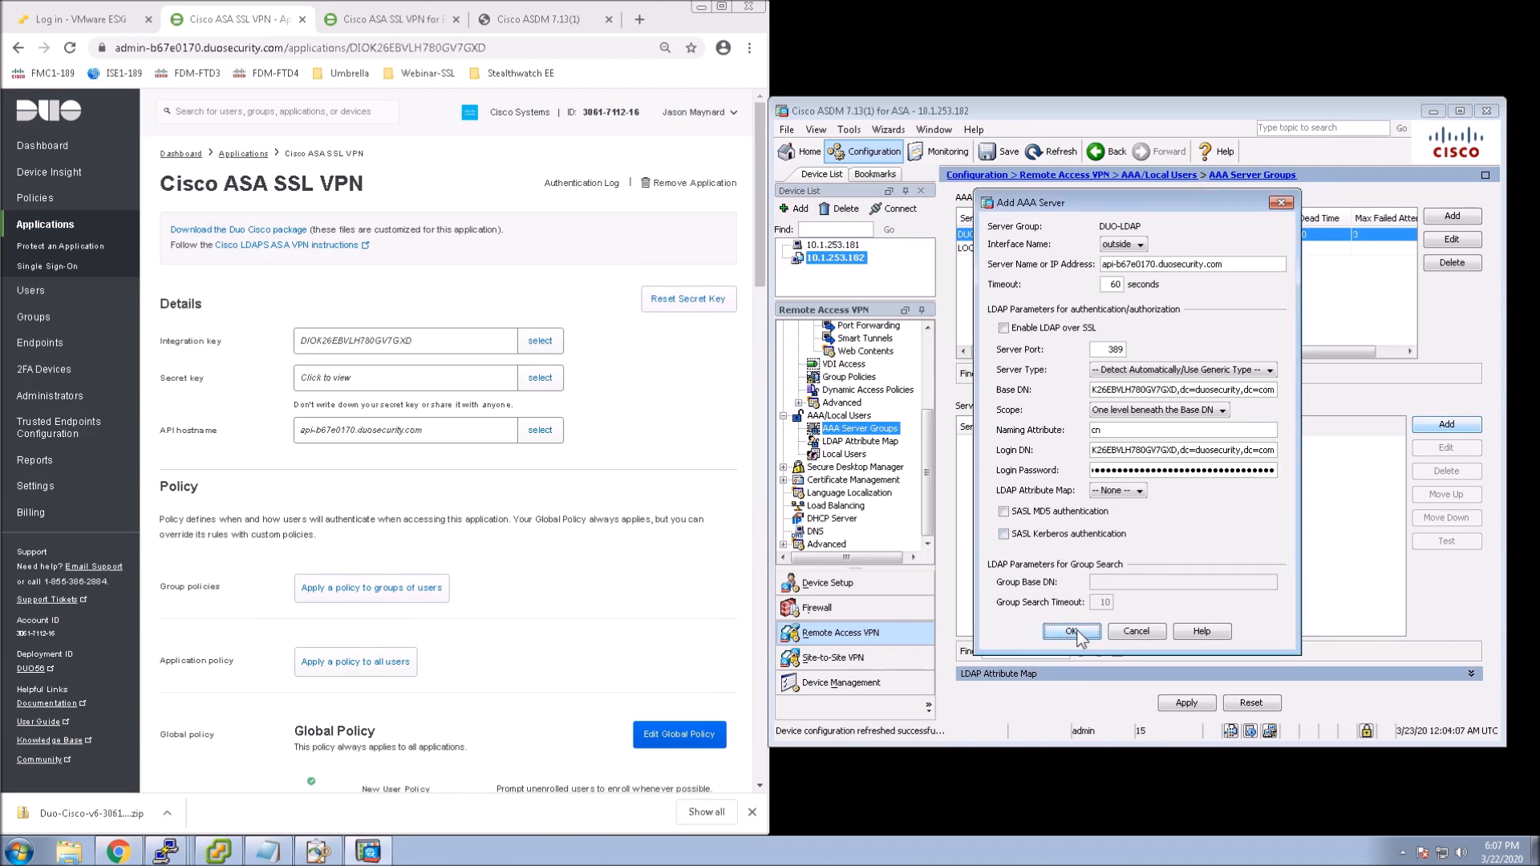
# Fill in Base DN, cn naming attribute and login DN ending dc=duosecurity,dc=com, and save the server
pyautogui.click(1069, 631)
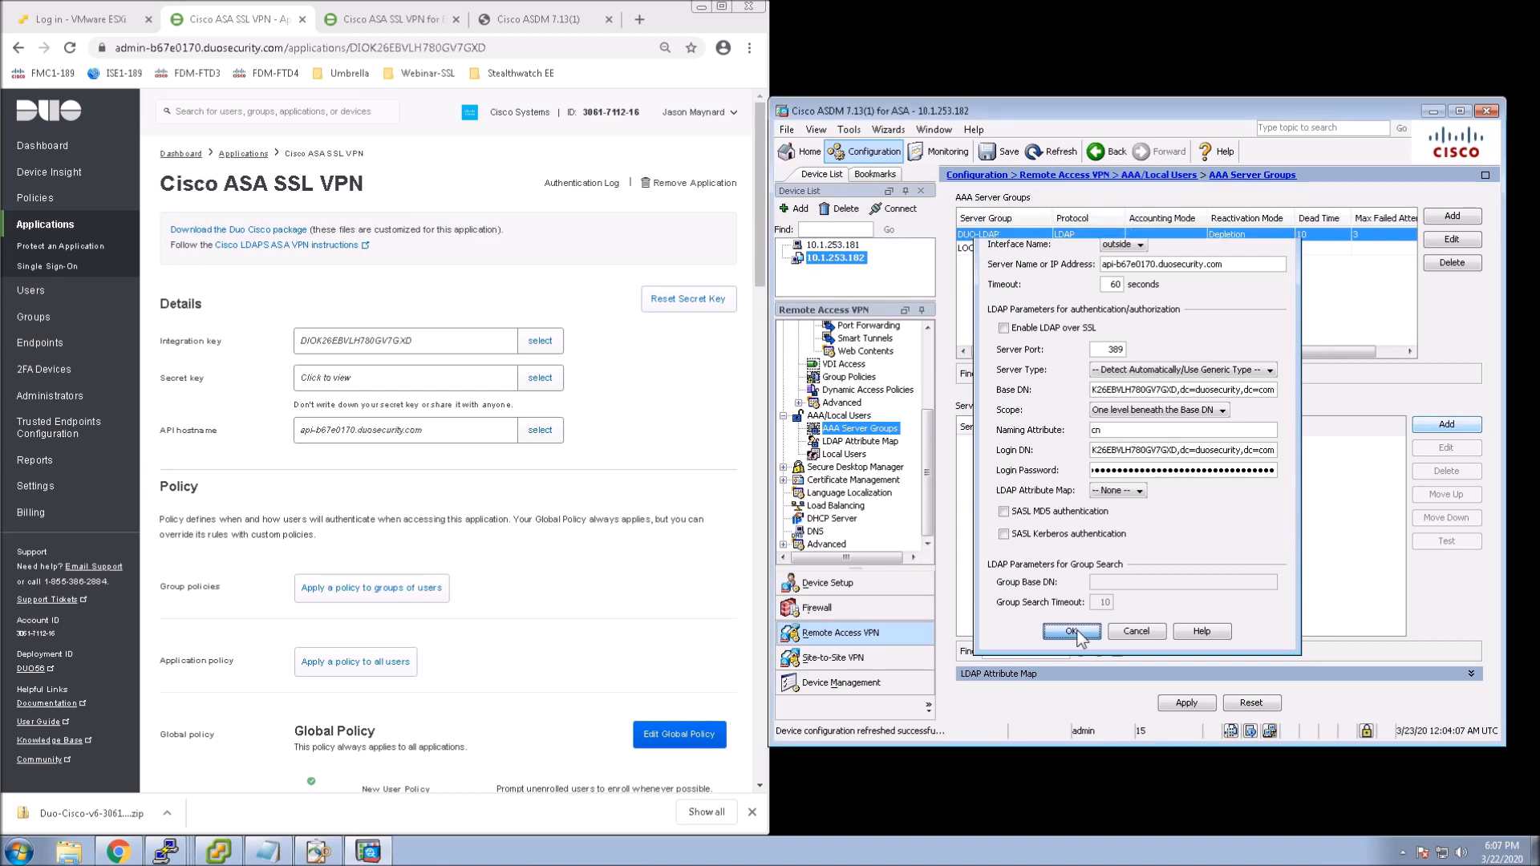
pyautogui.click(1069, 630)
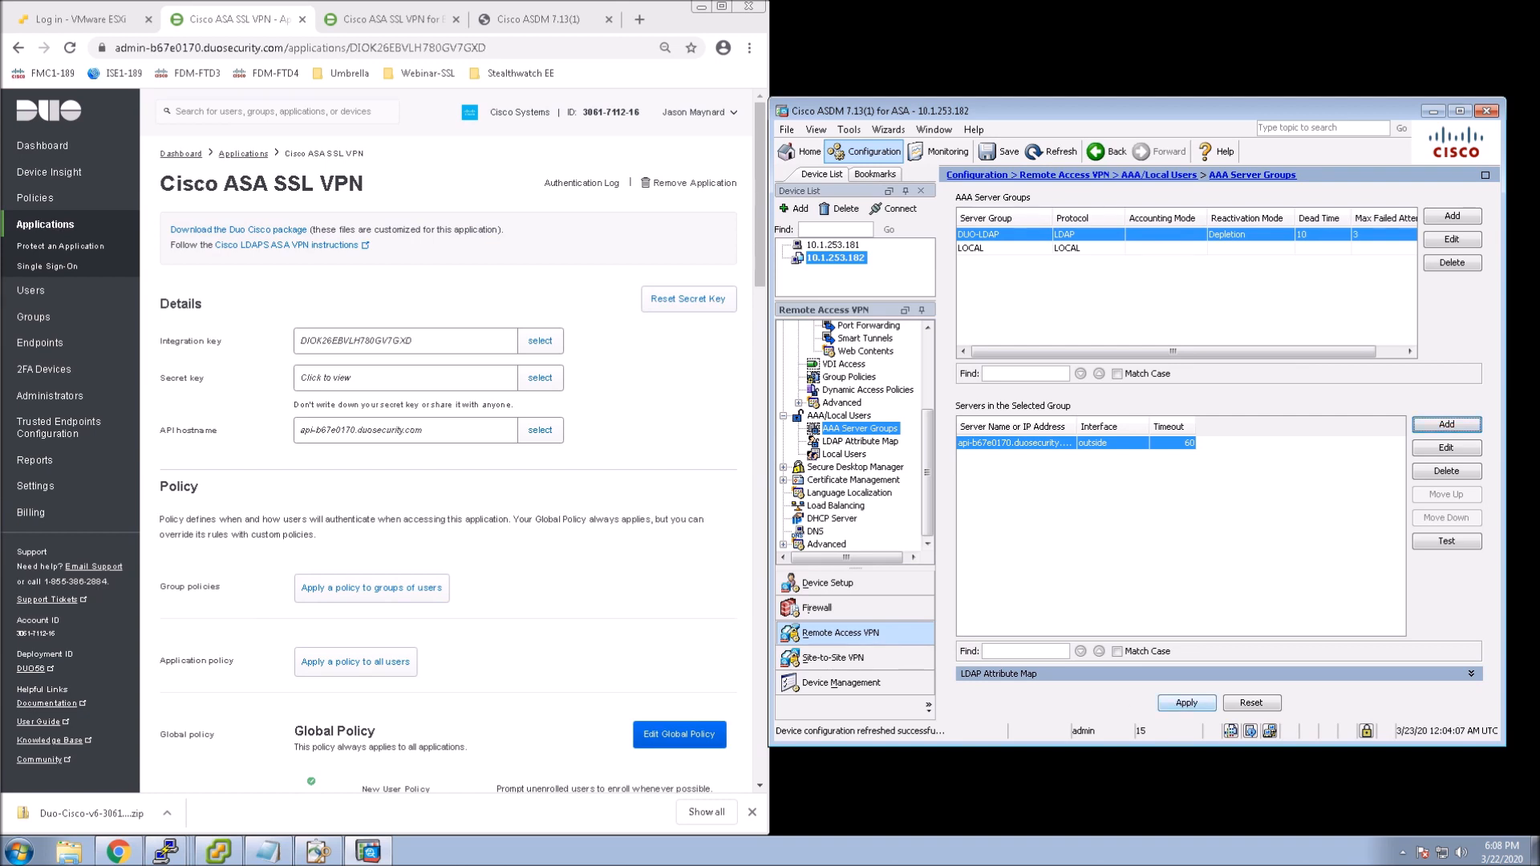
# Apply the server group, then give CLVPN DUO-LDAP secondary authentication with the primary username, and apply
pyautogui.click(1185, 703)
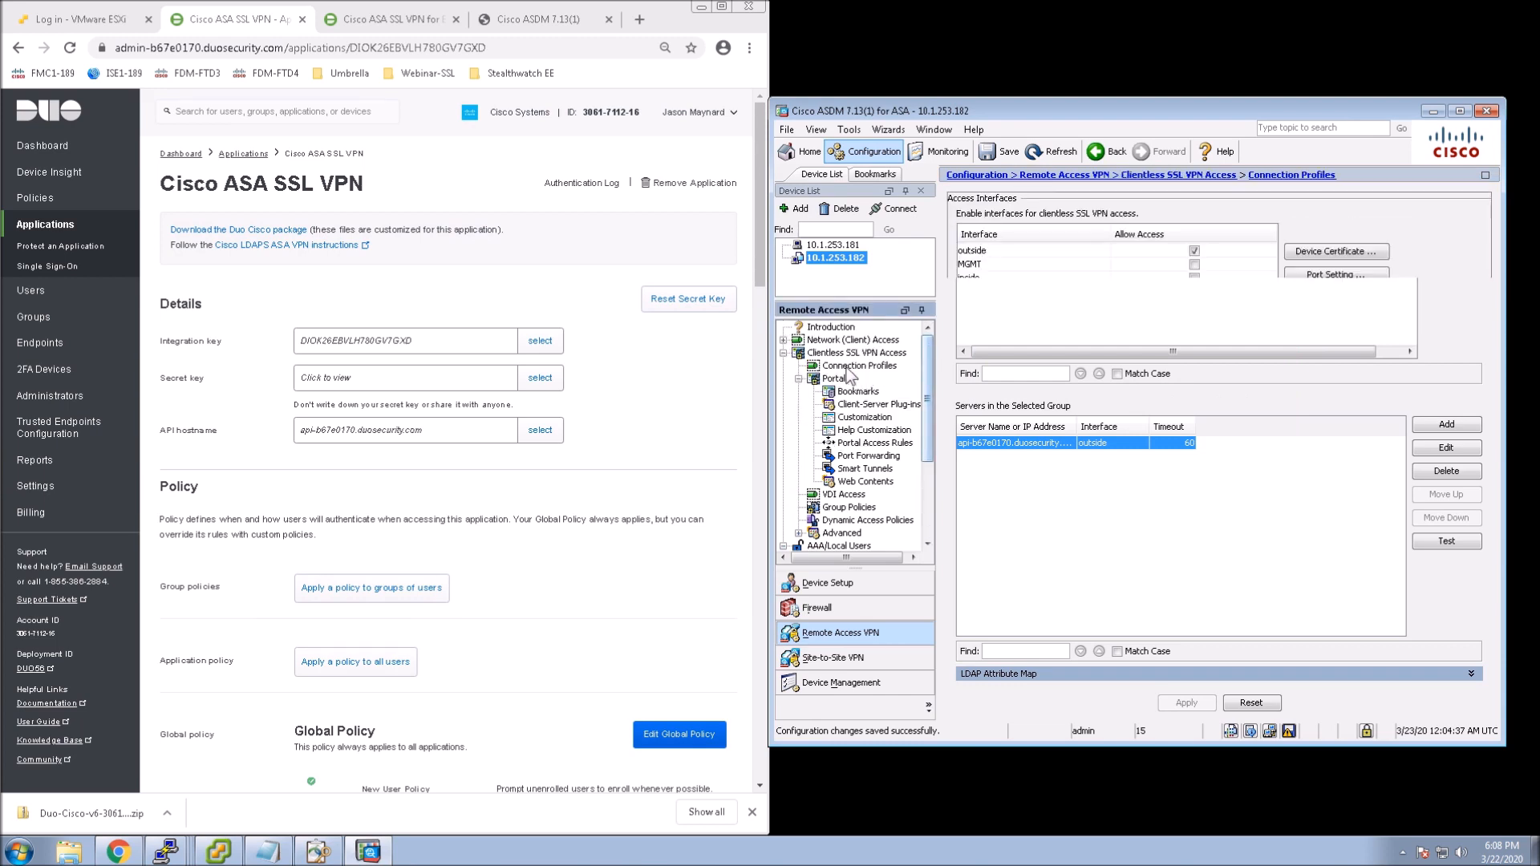
pyautogui.click(858, 366)
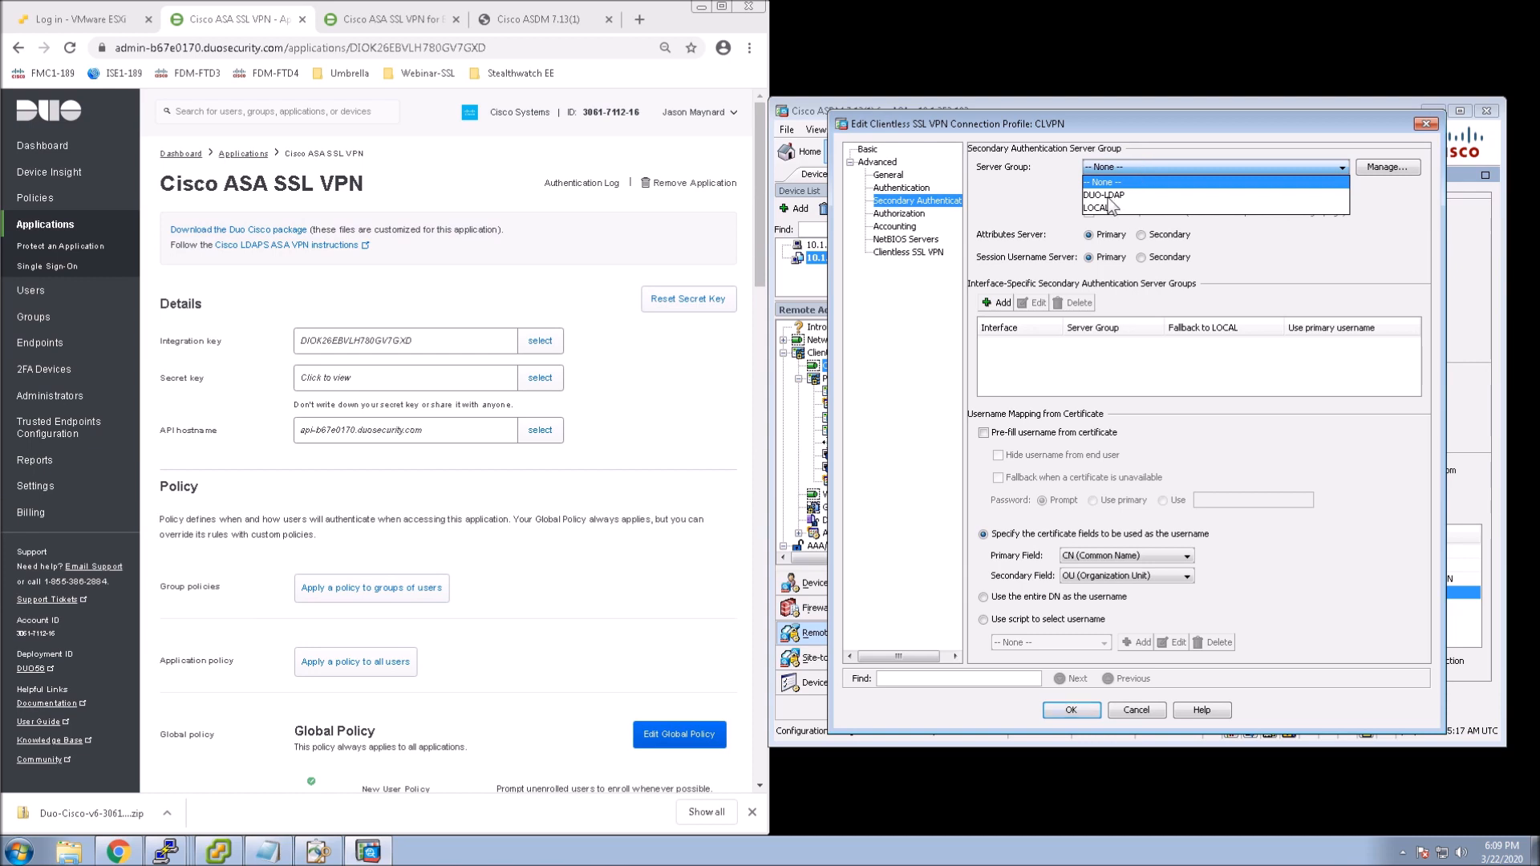
pyautogui.click(1104, 196)
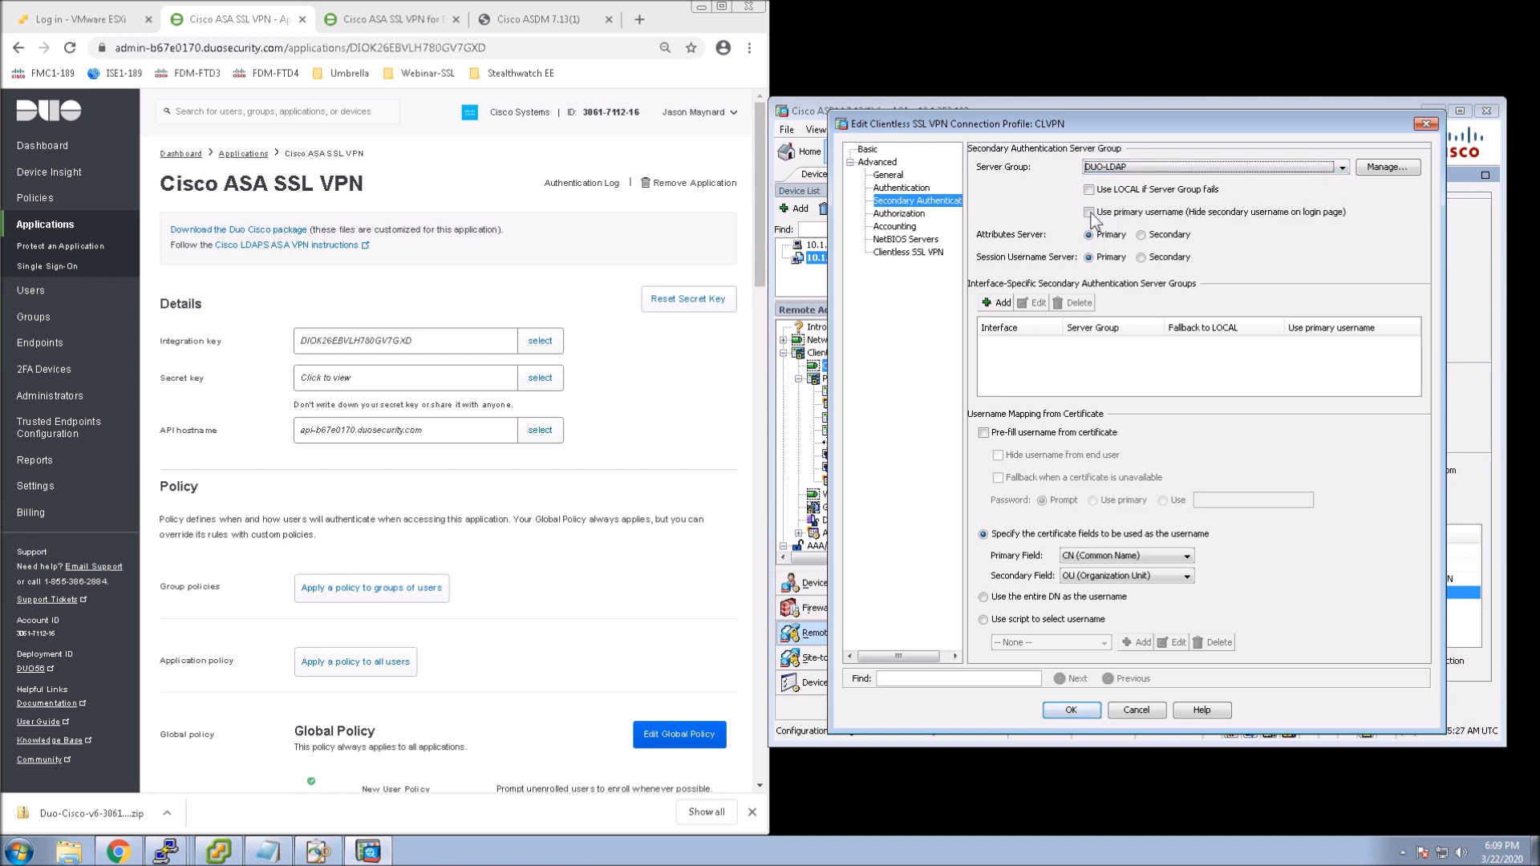
pyautogui.click(1089, 211)
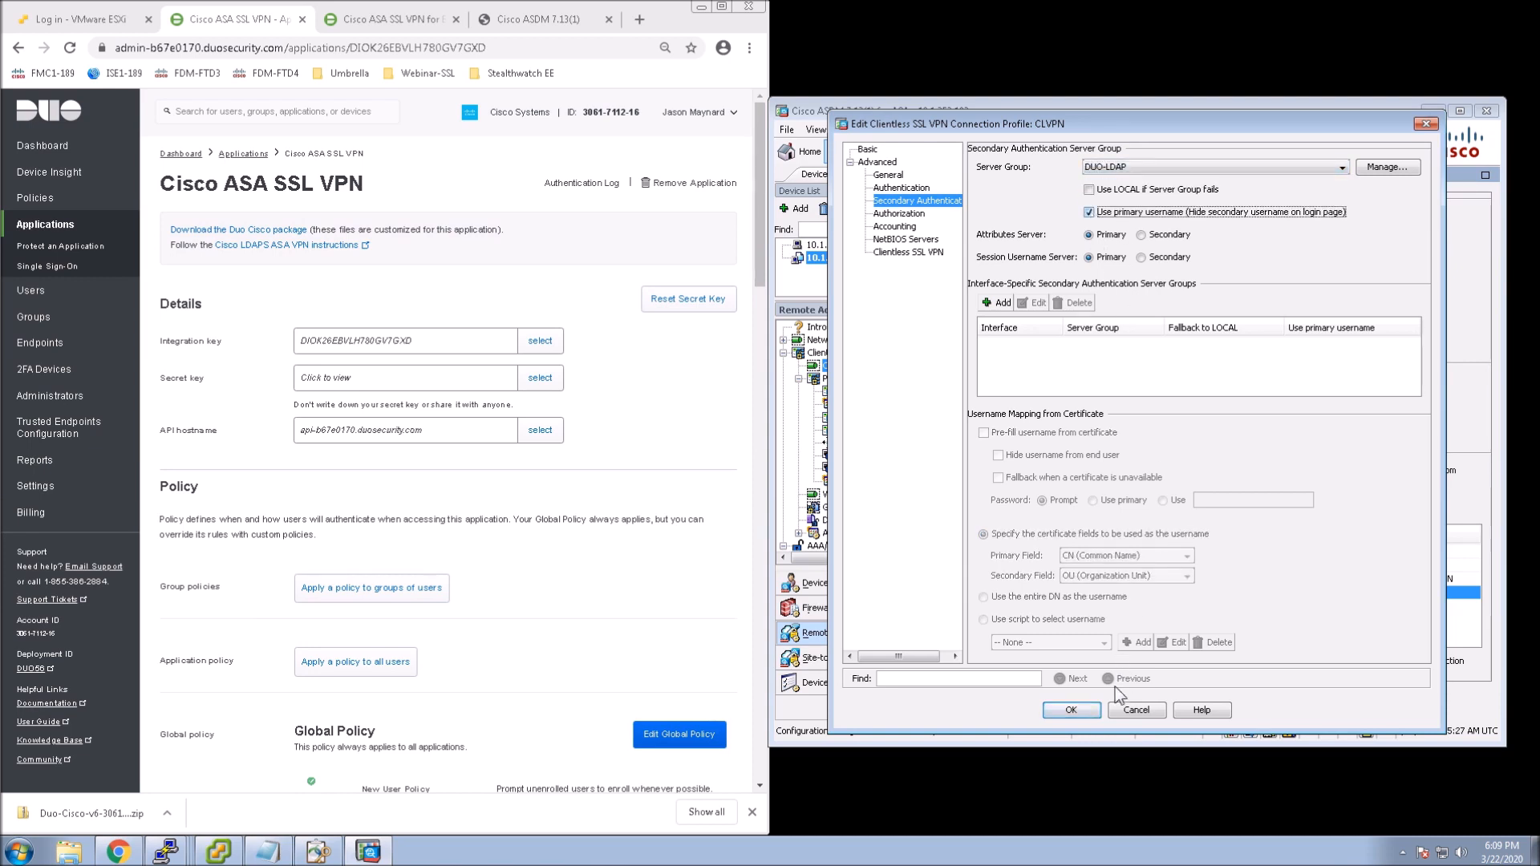
pyautogui.click(1071, 709)
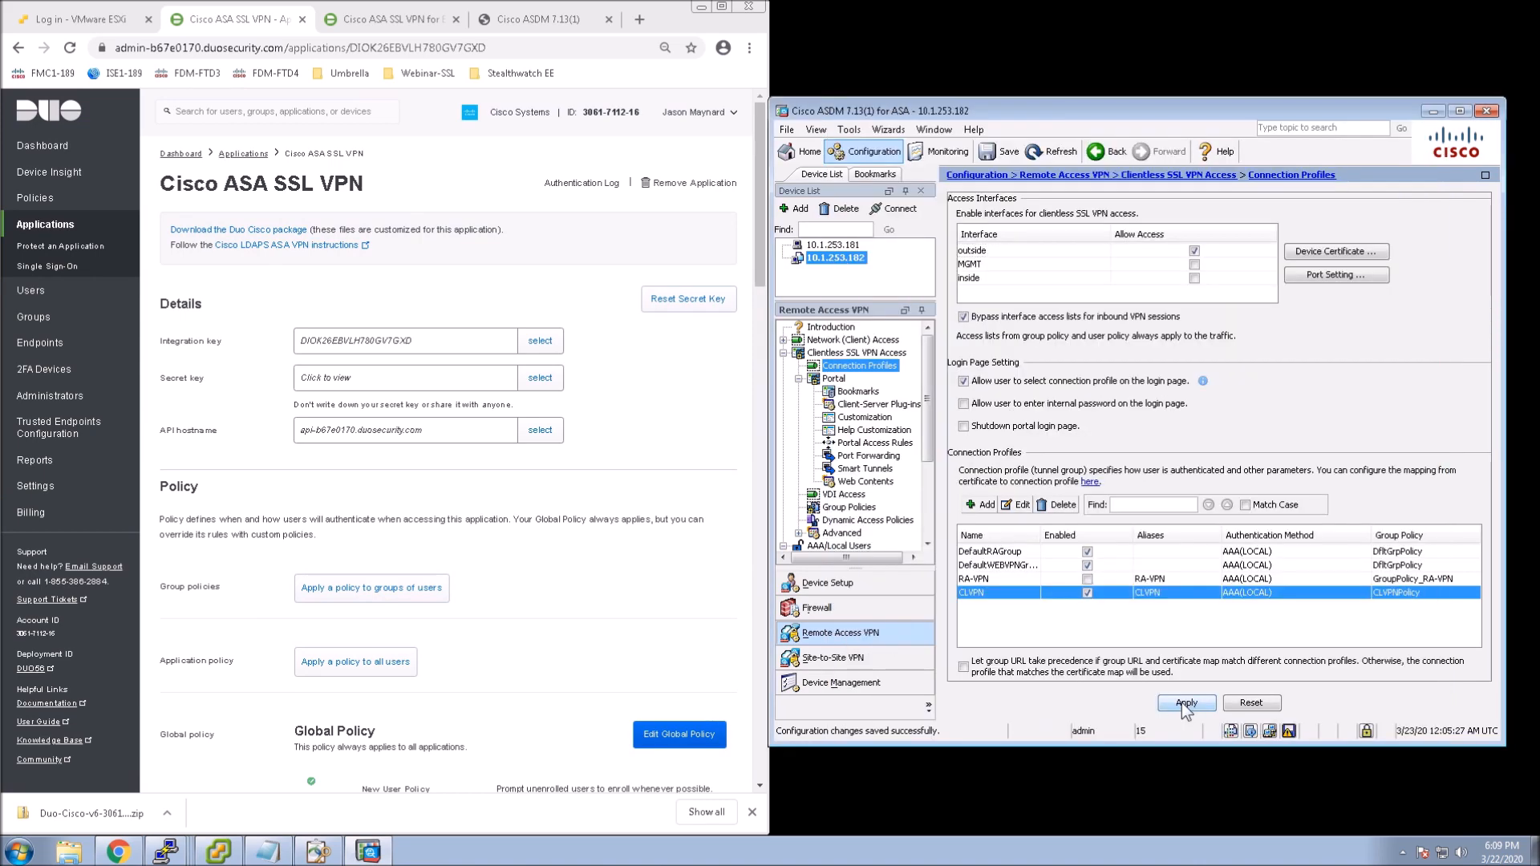
pyautogui.click(1185, 704)
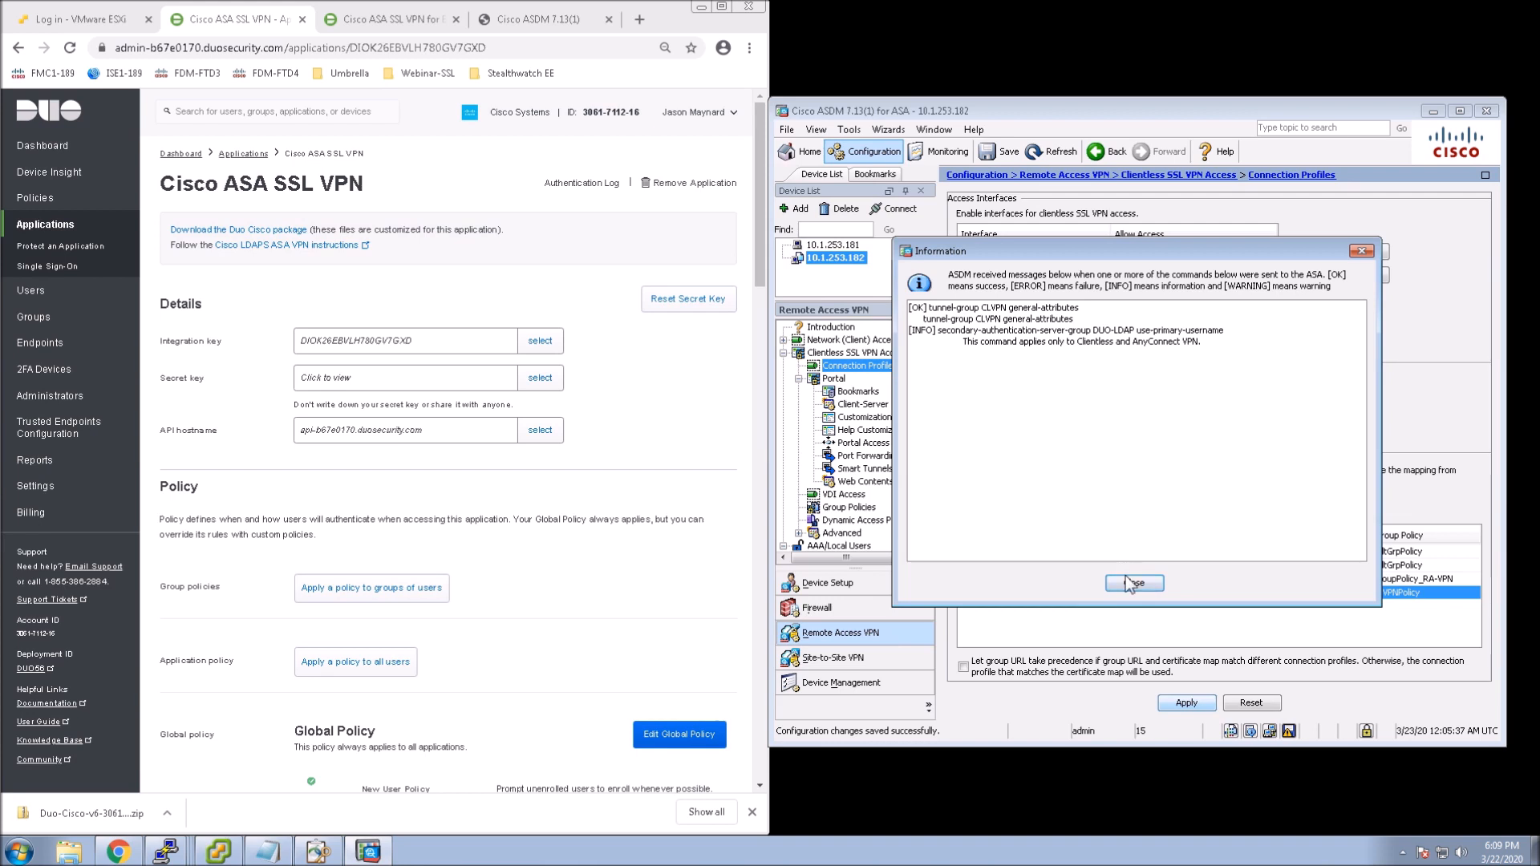
pyautogui.click(1134, 583)
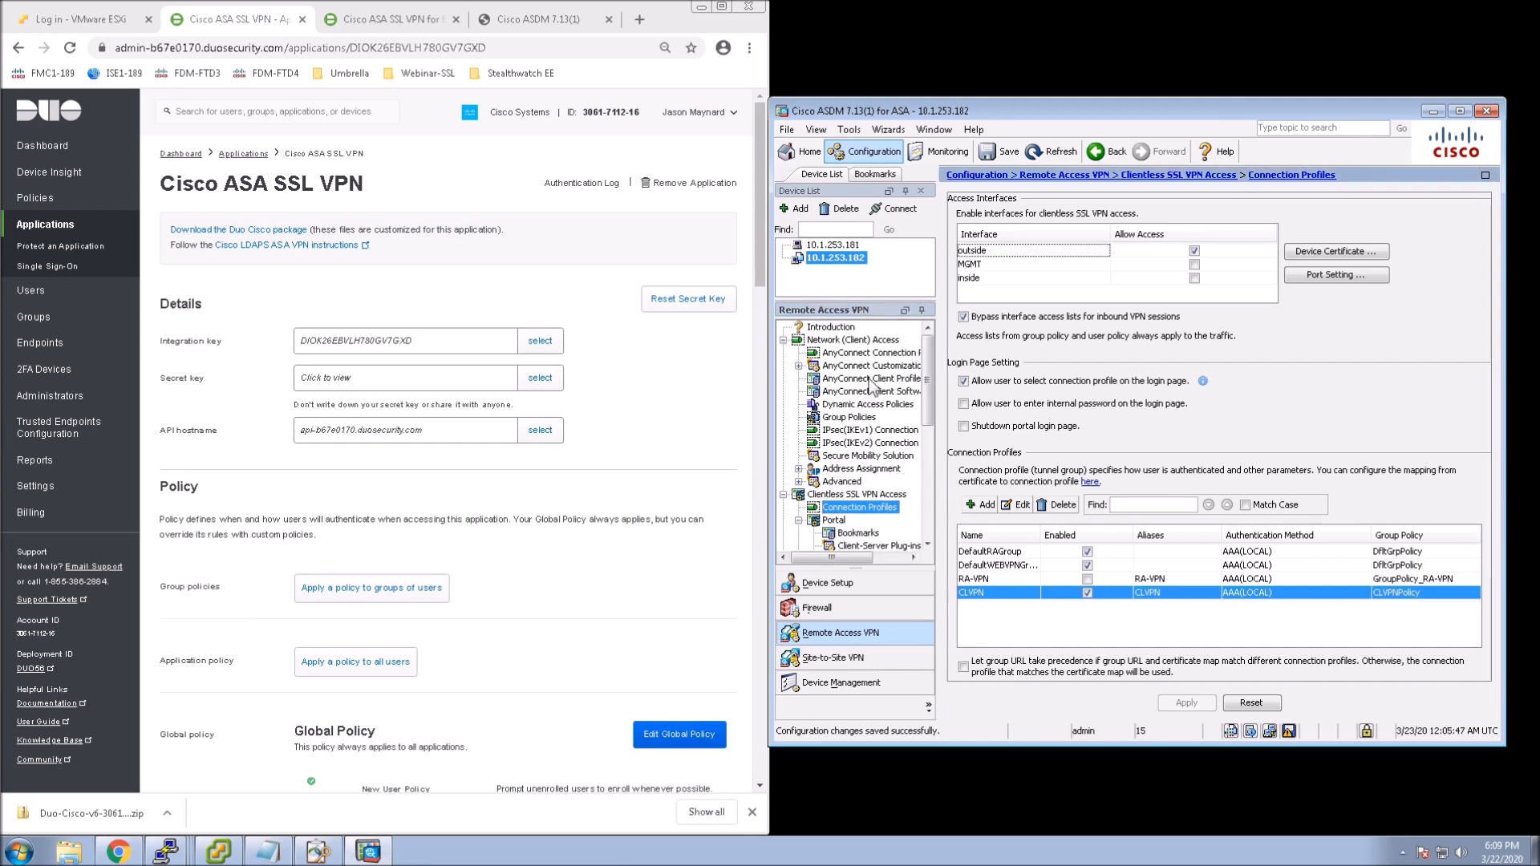
# Add AnyConnect client profile AC-PROFILE assigned to GroupPolicy_RA-VPN
pyautogui.click(868, 379)
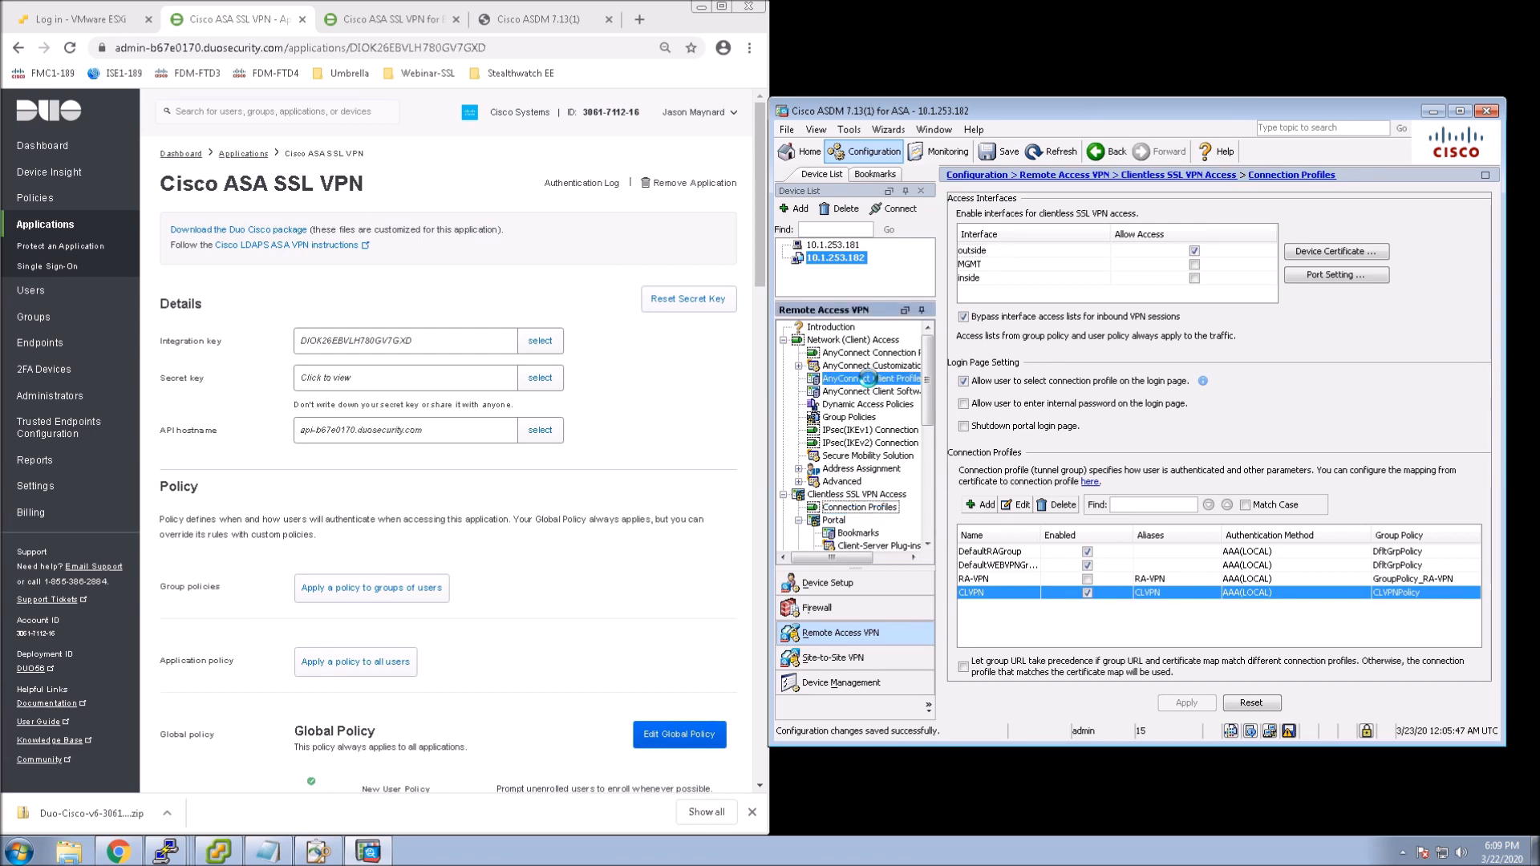
pyautogui.click(868, 378)
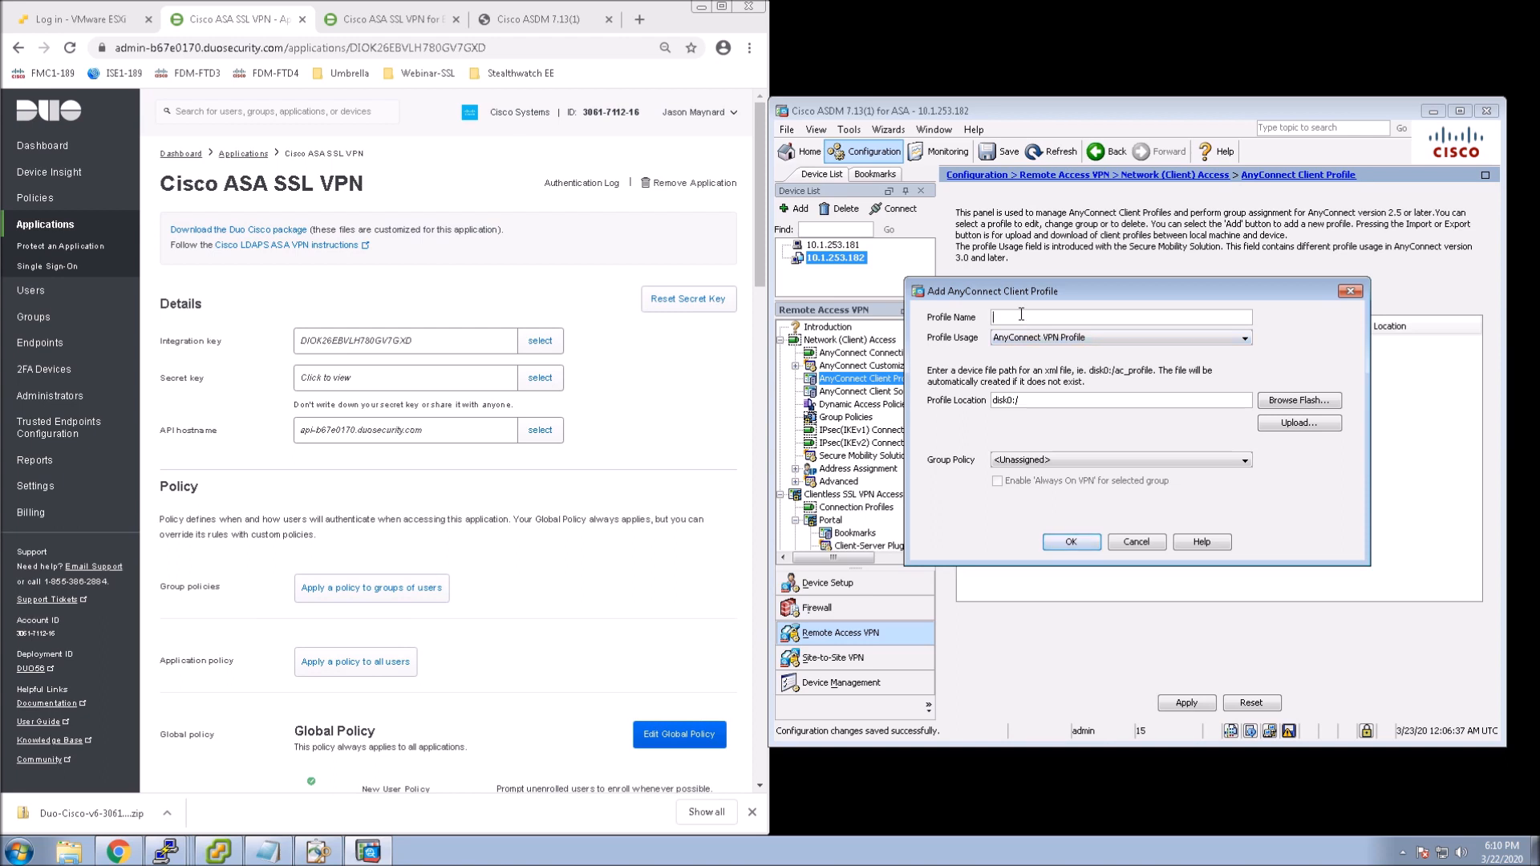
pyautogui.write('AC-PROFILE')
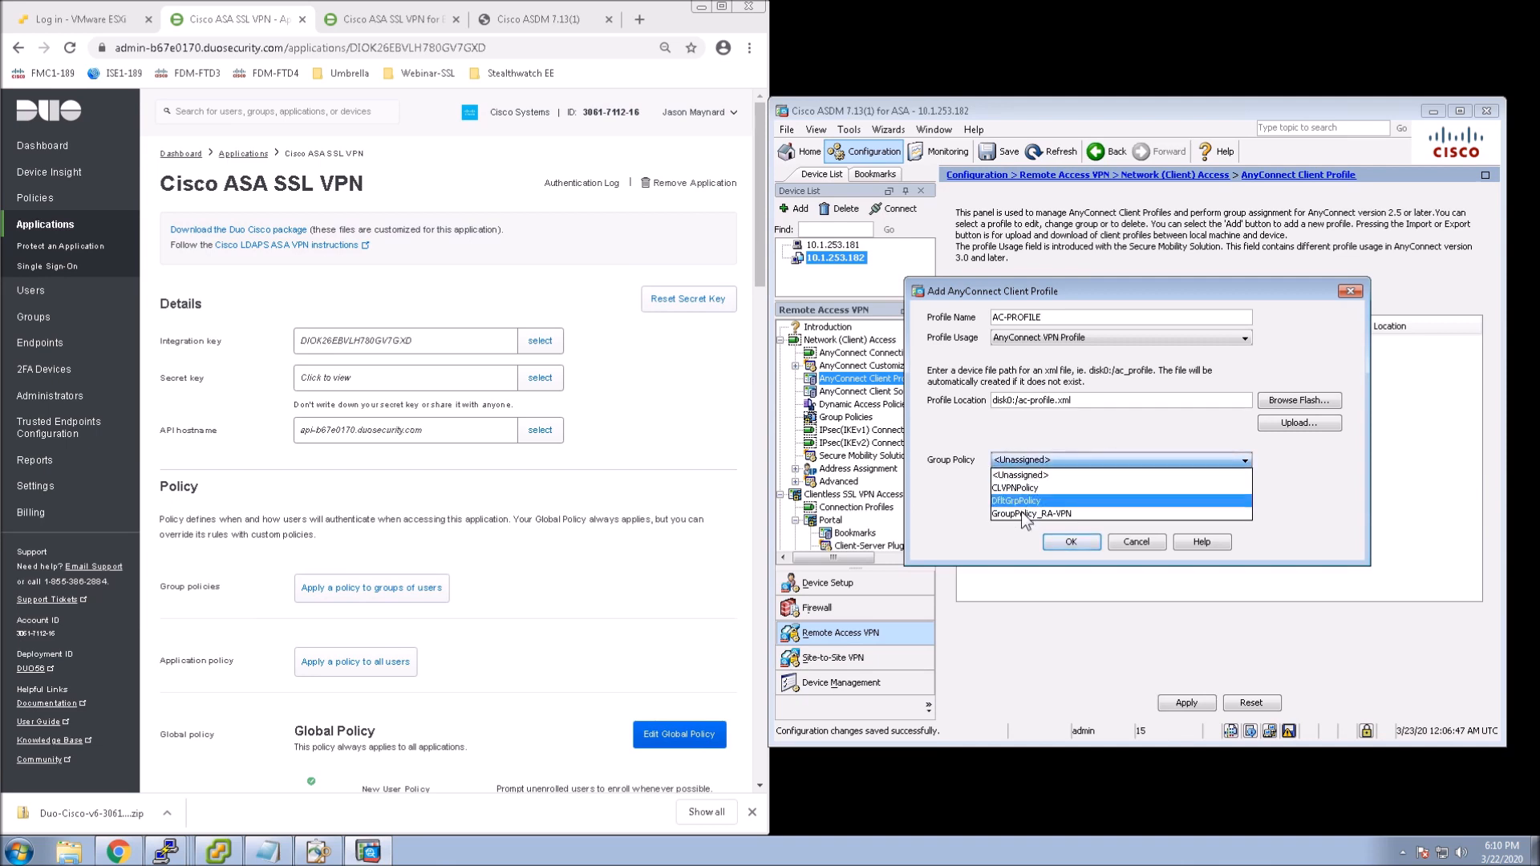
pyautogui.click(1069, 541)
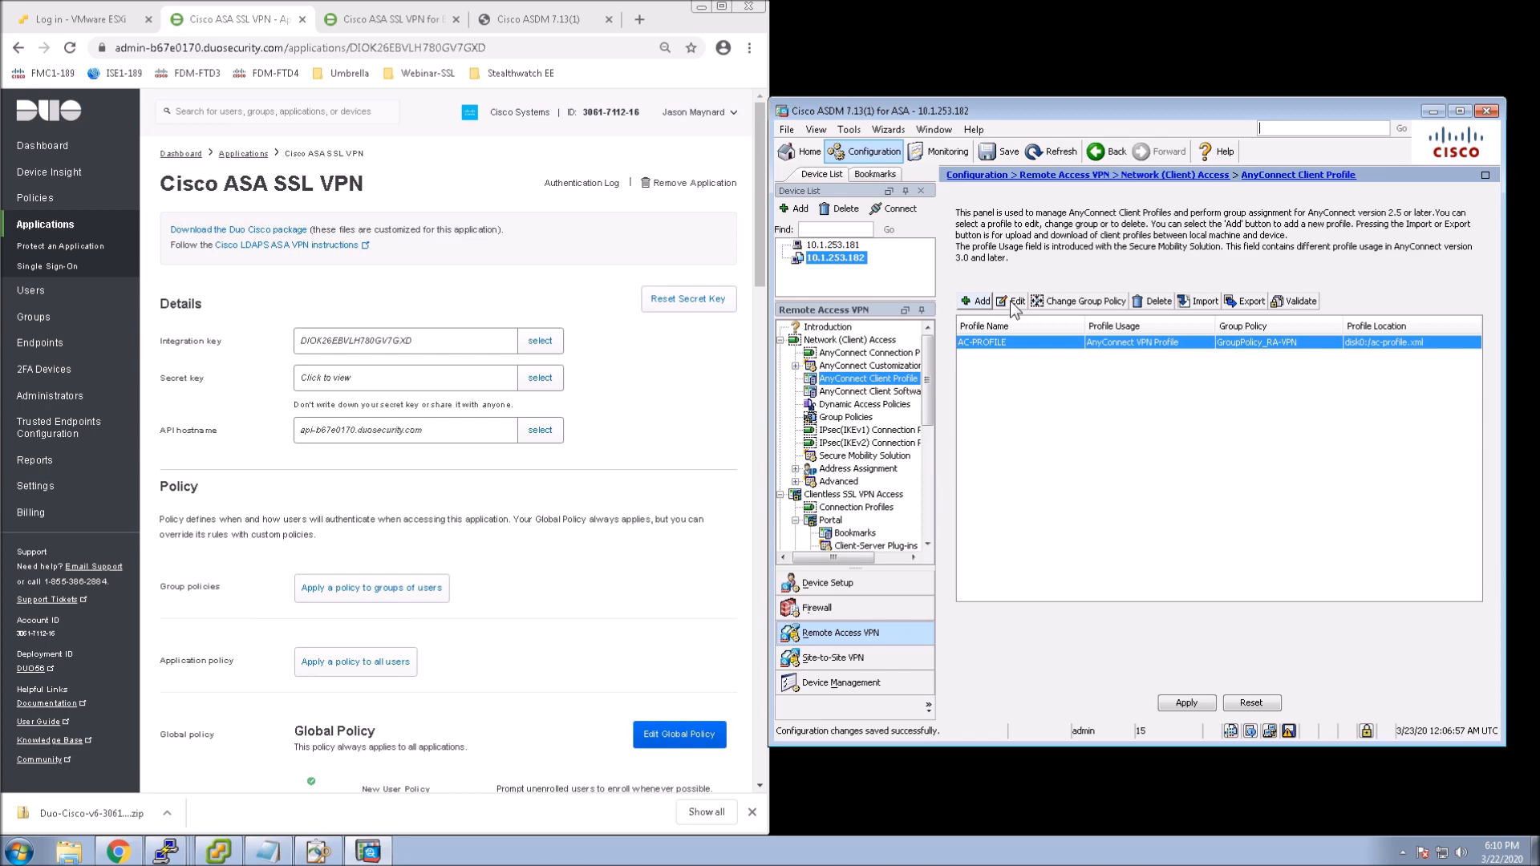
# Change AC-PROFILE's authentication timeout in Preferences (Part 2) to 60 seconds
pyautogui.click(1016, 301)
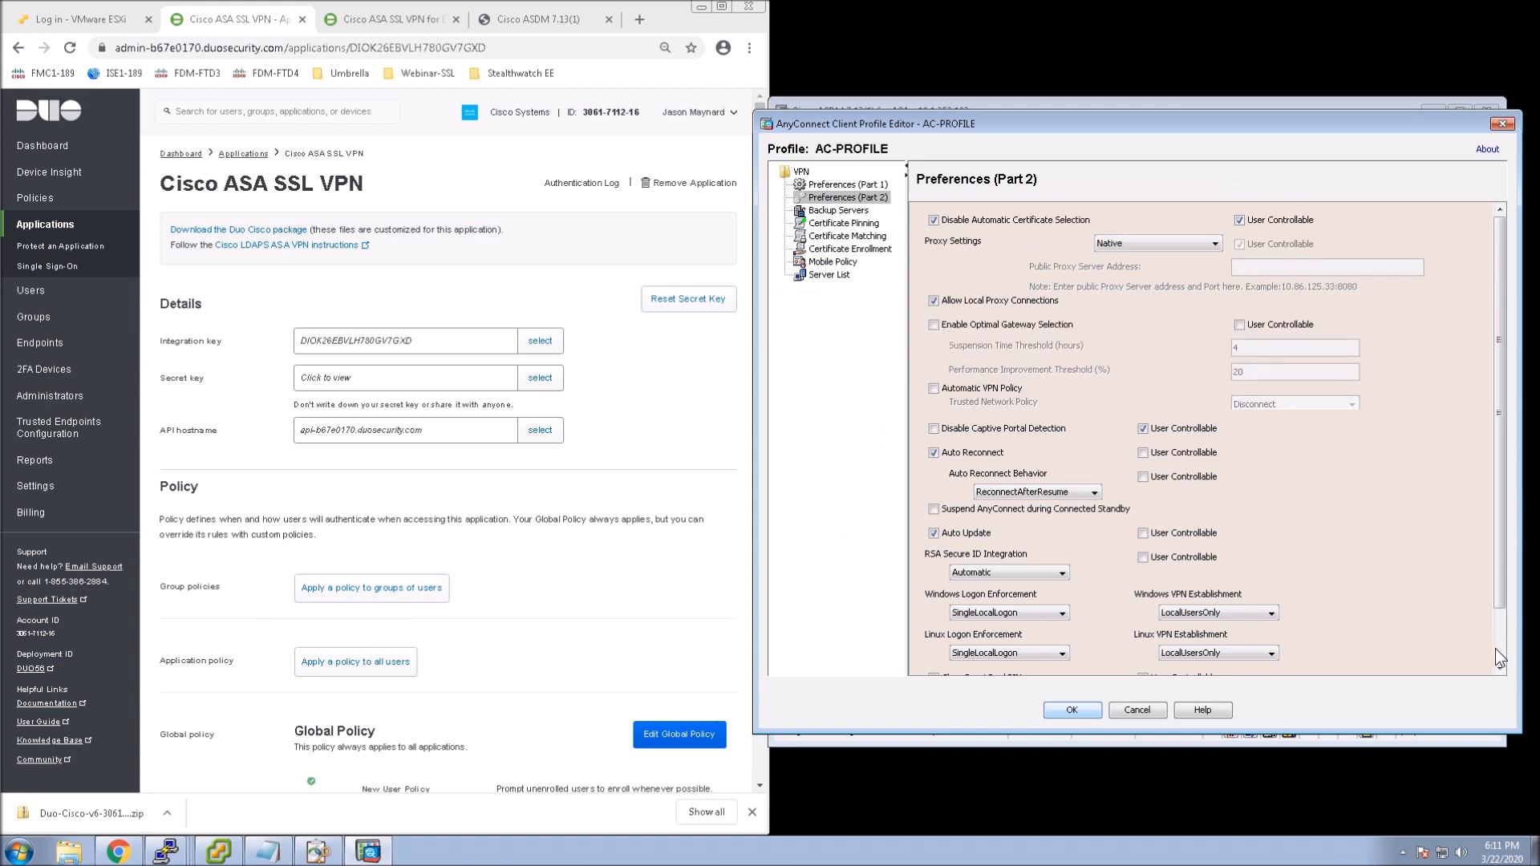
pyautogui.scroll(-3)
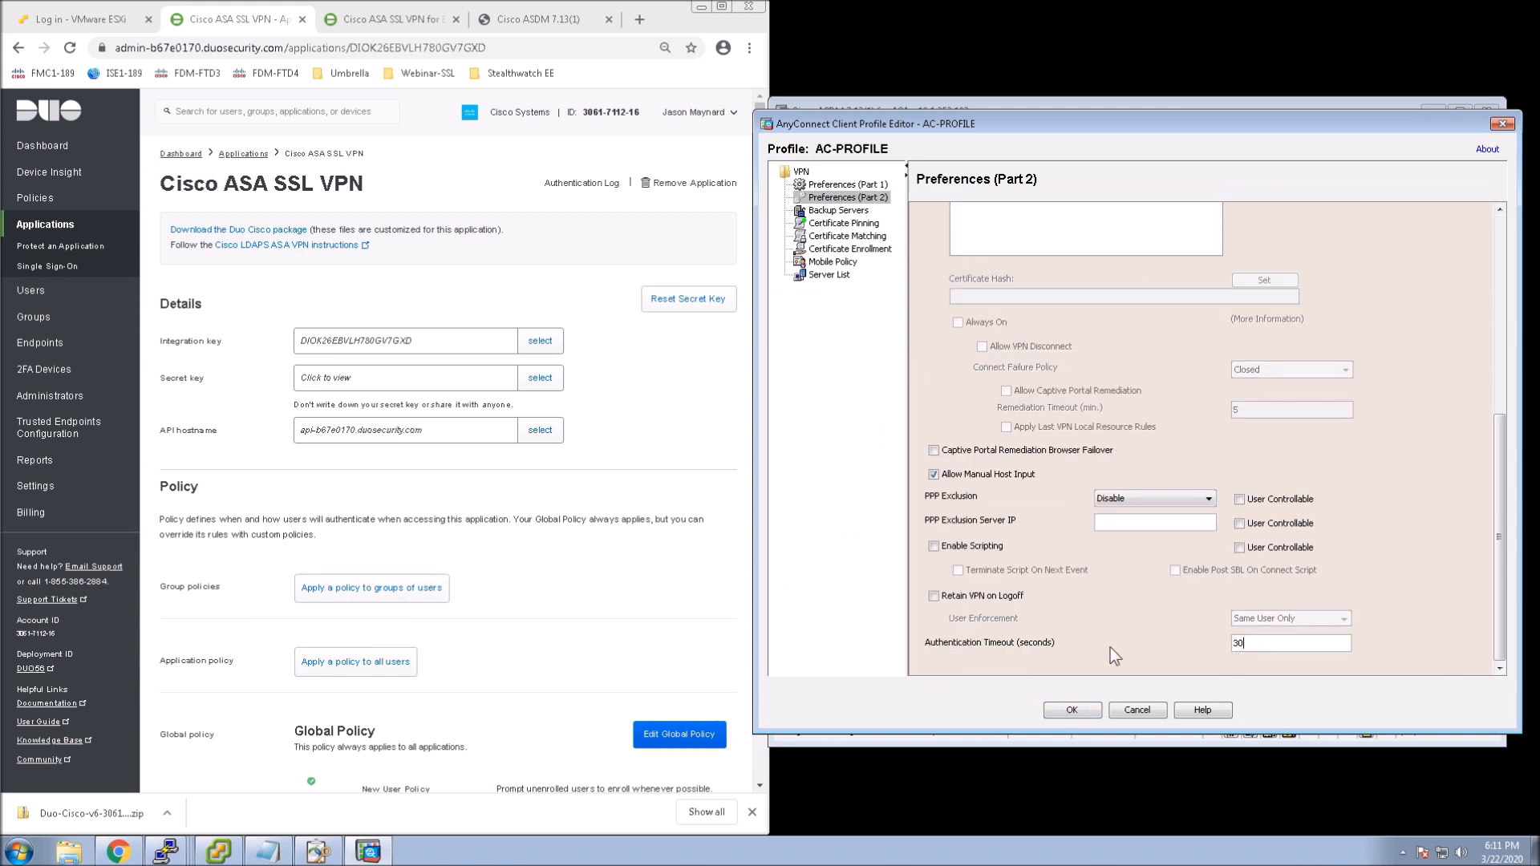
pyautogui.tripleClick(1289, 643)
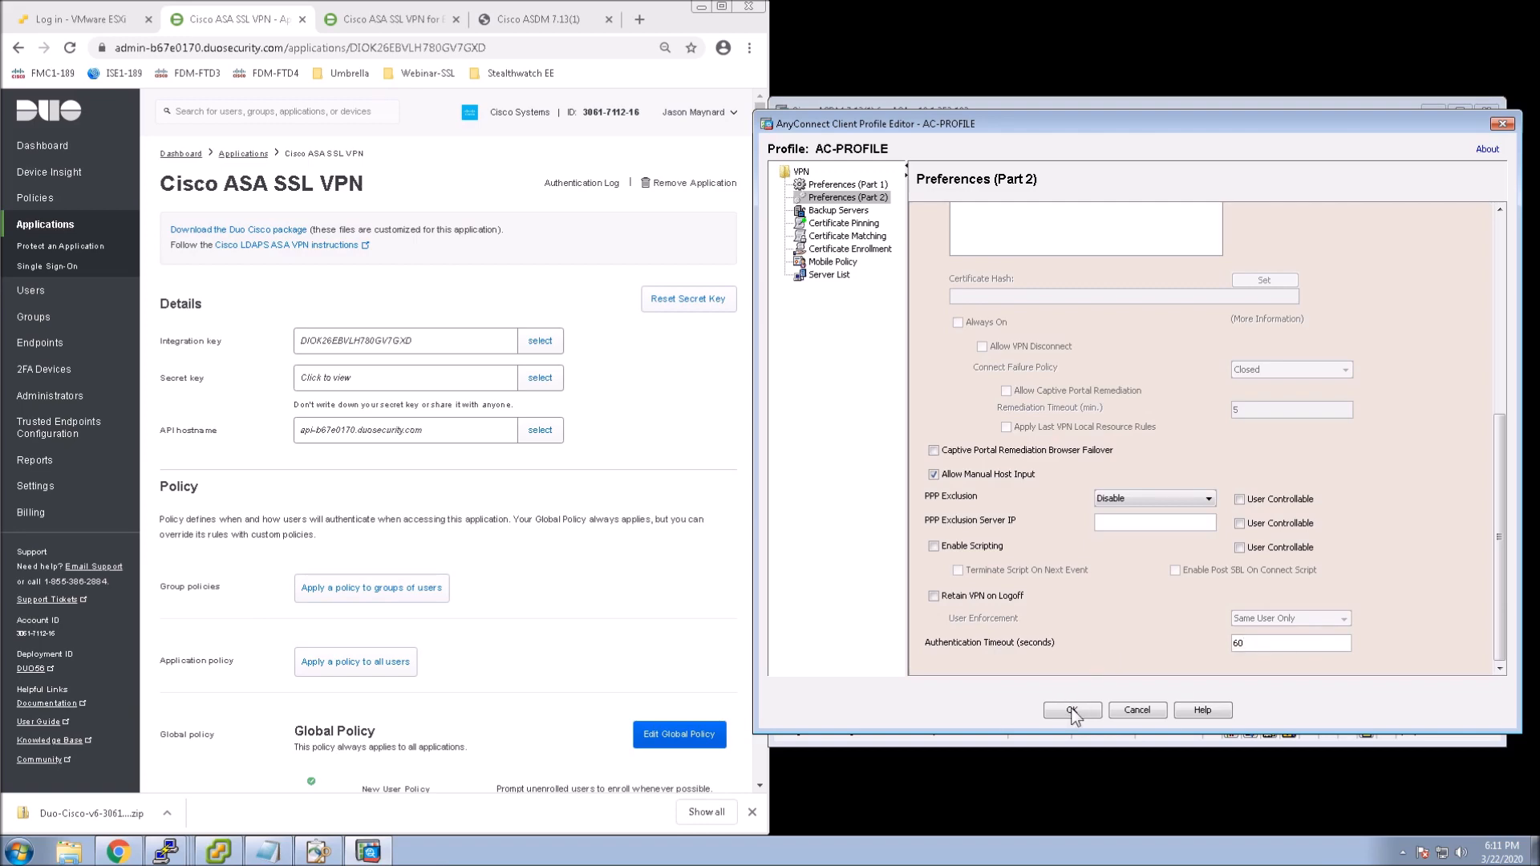
pyautogui.click(1072, 710)
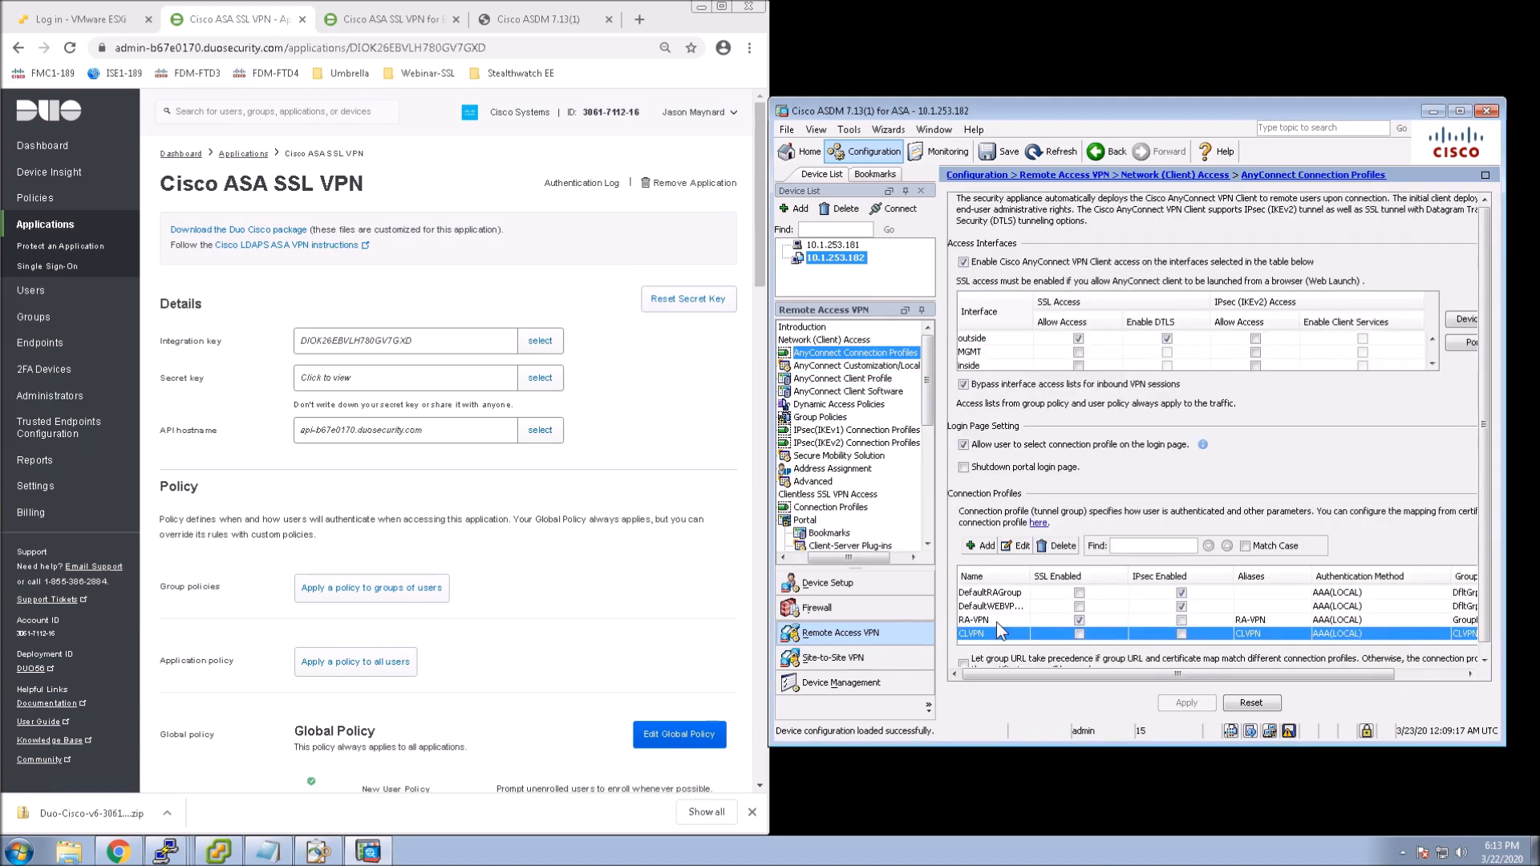
# Set the RA-VPN profile's secondary authentication to DUO-LDAP, using the primary username
pyautogui.click(975, 620)
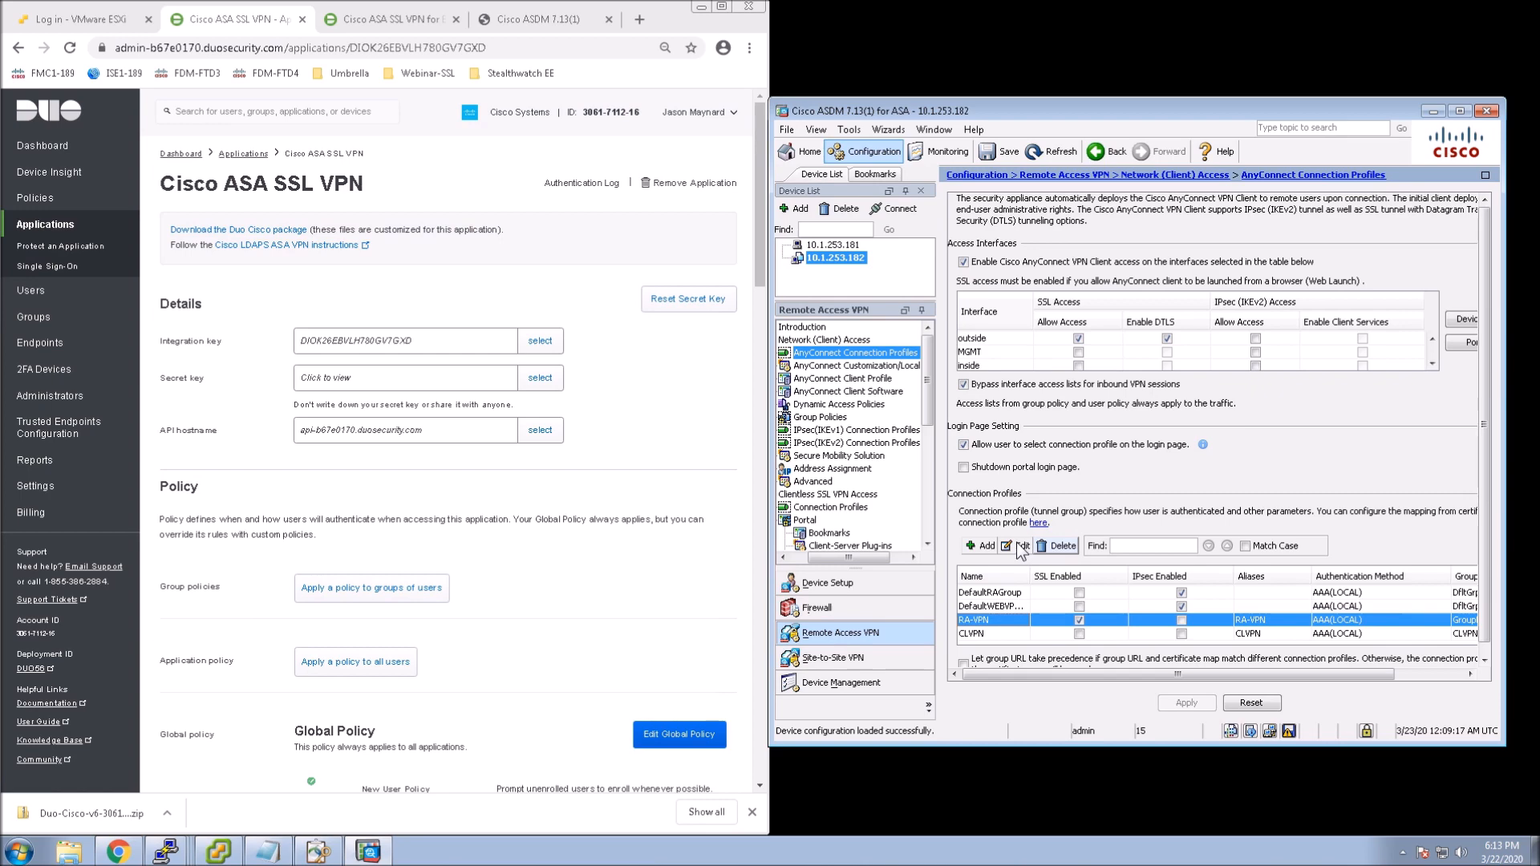
pyautogui.click(1006, 547)
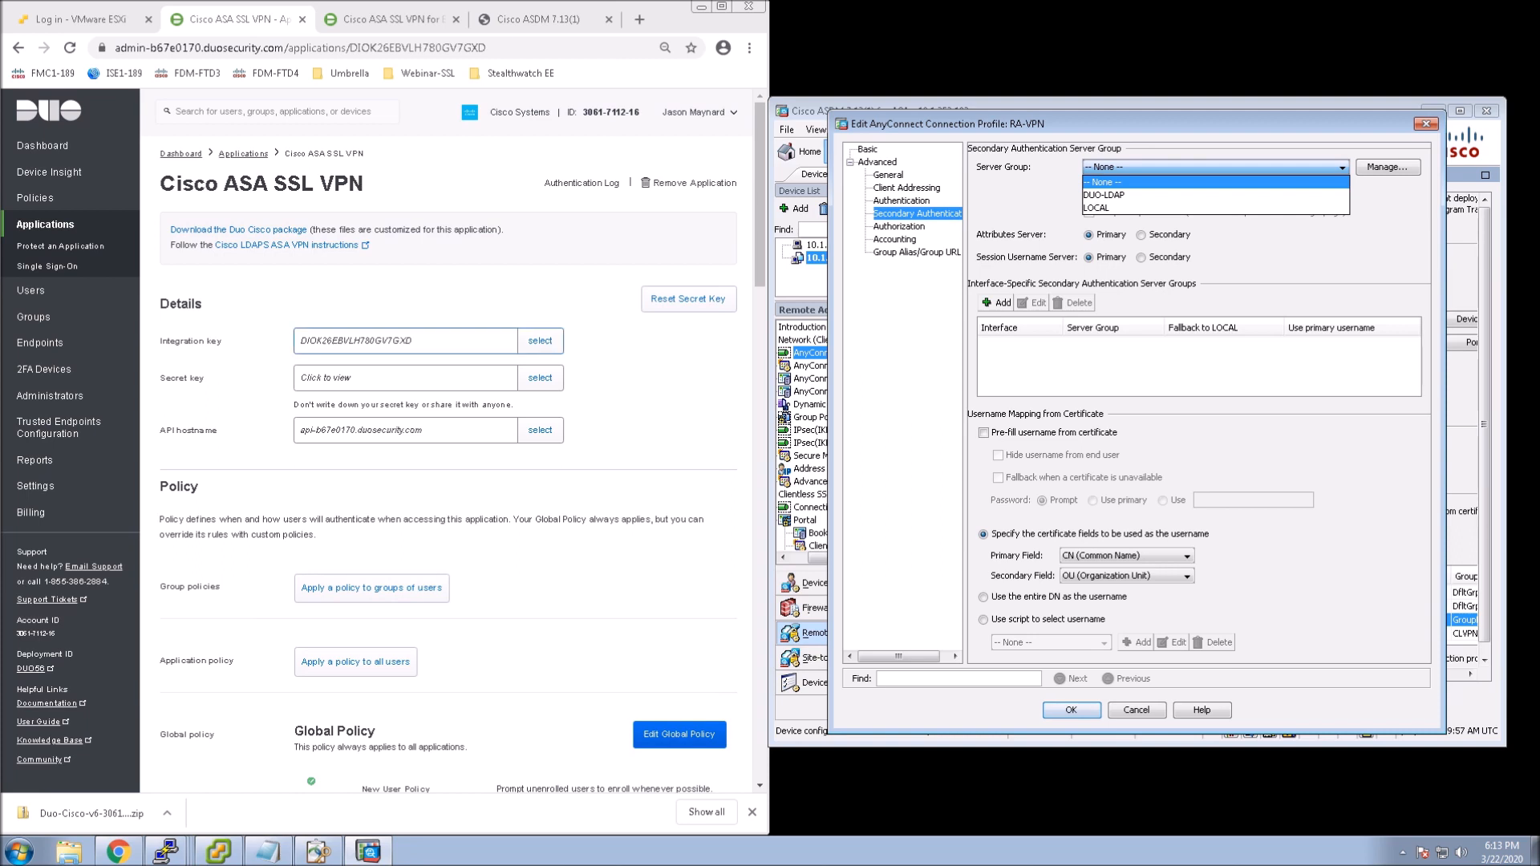
pyautogui.click(1104, 195)
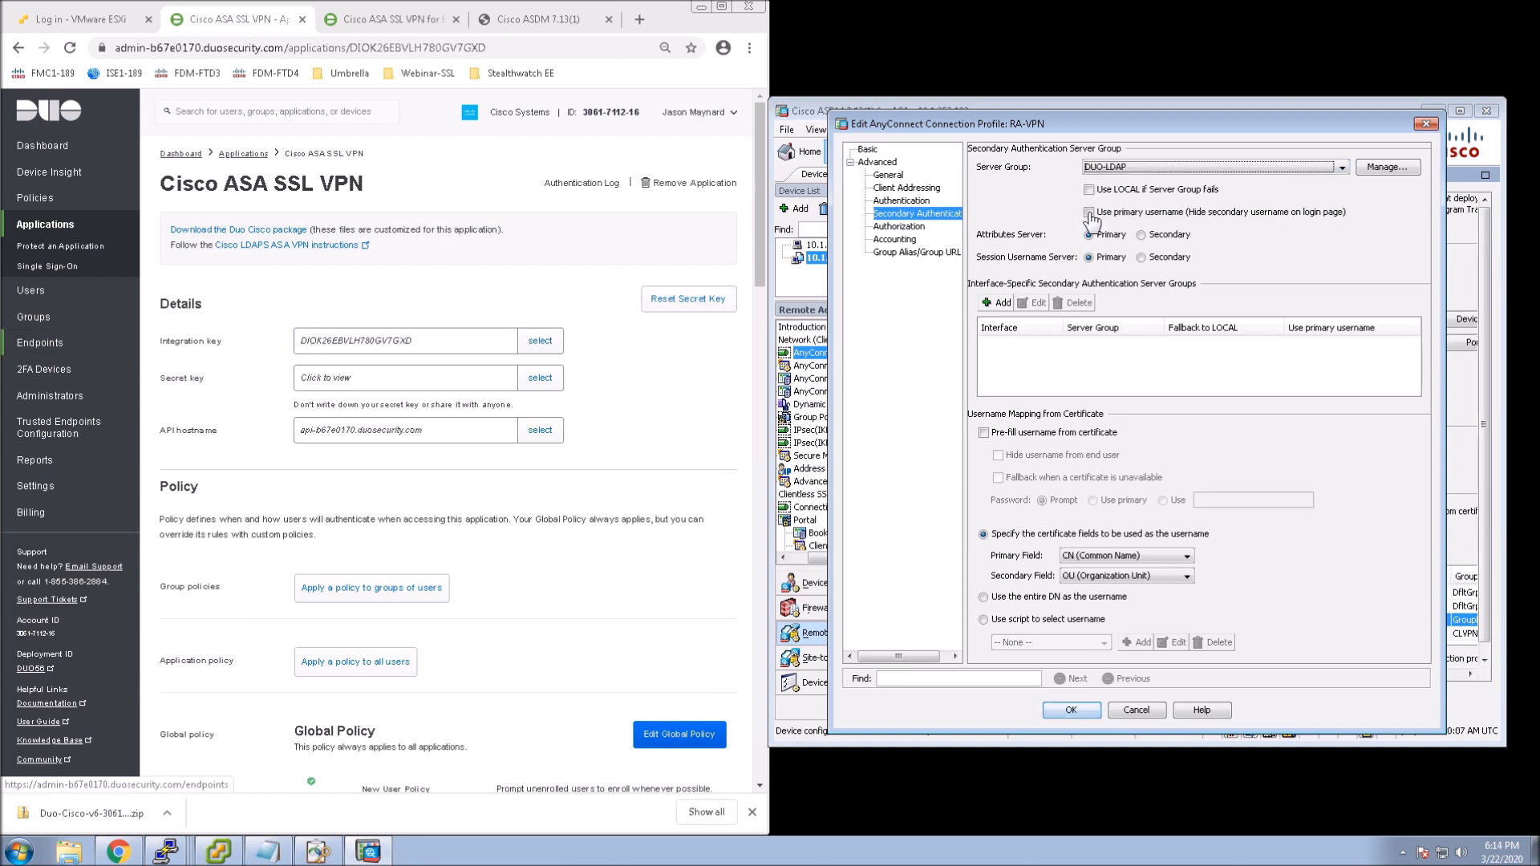
pyautogui.click(1088, 212)
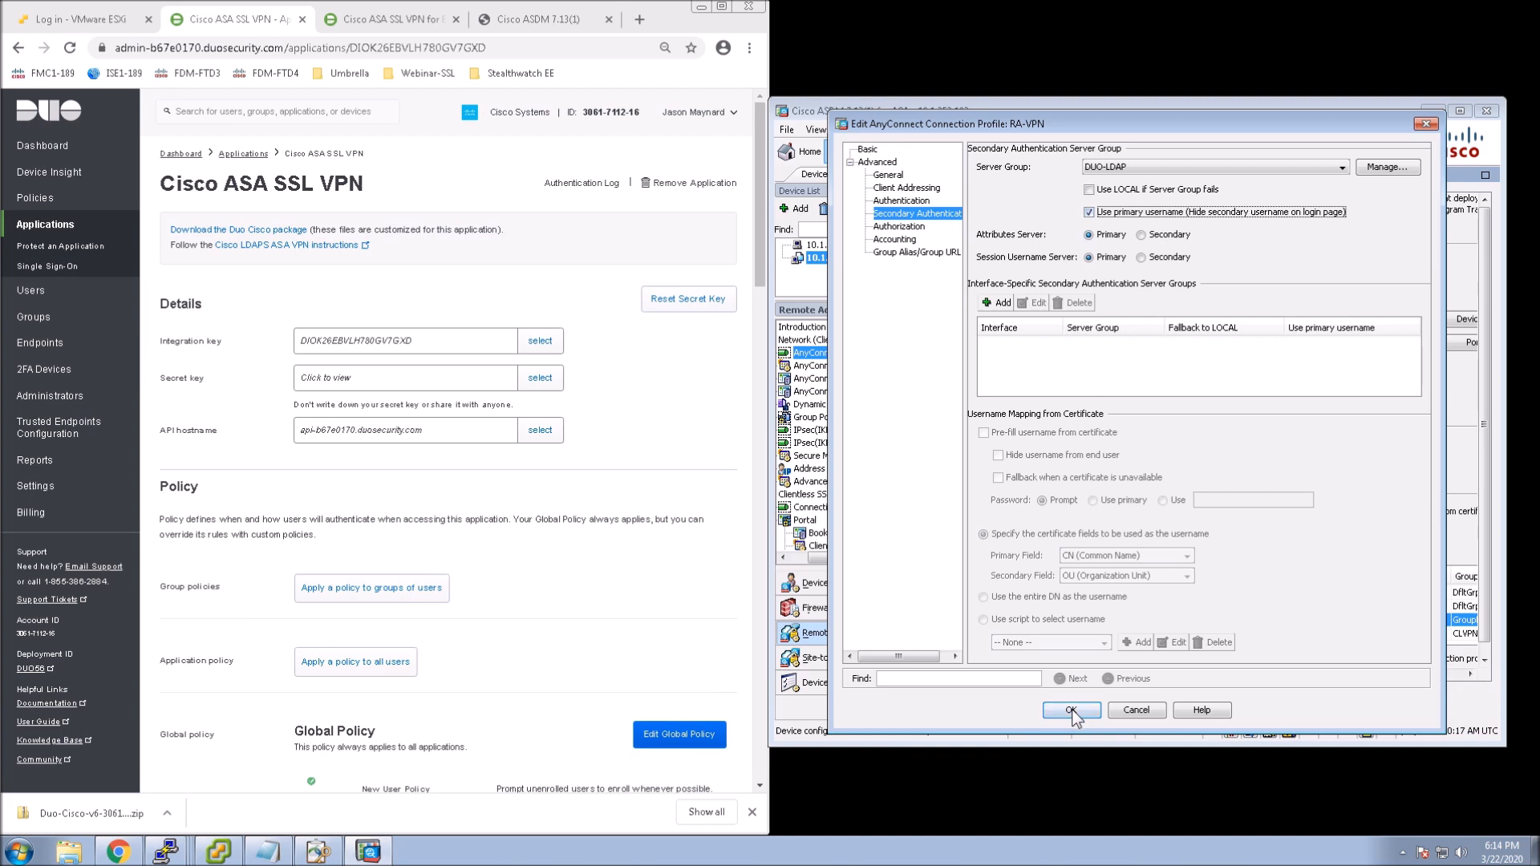
pyautogui.click(1071, 710)
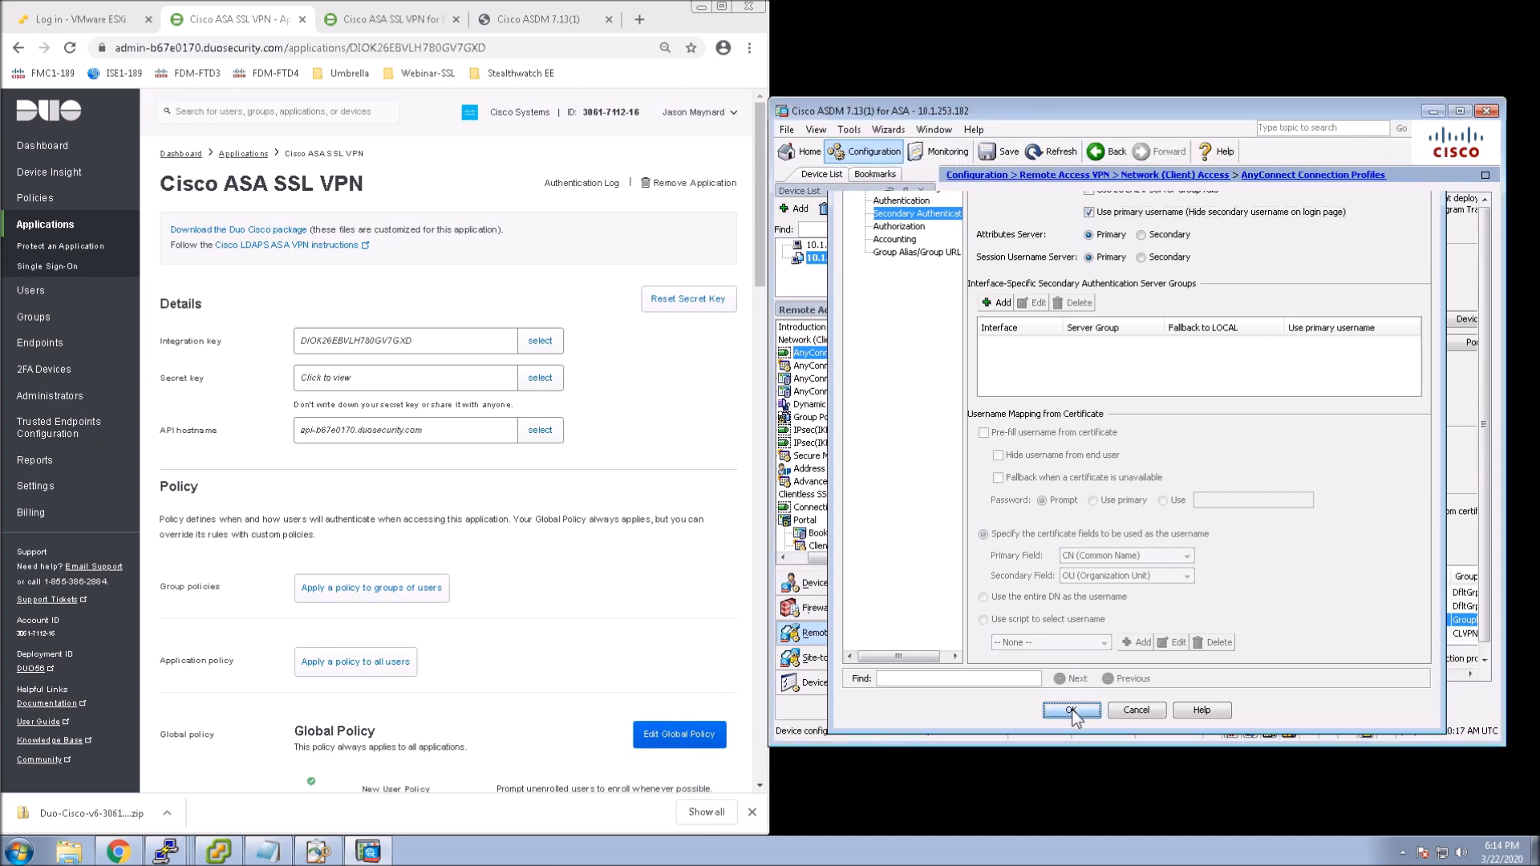
# Apply the connection profile changes to the ASA and save the running configuration
pyautogui.click(854, 353)
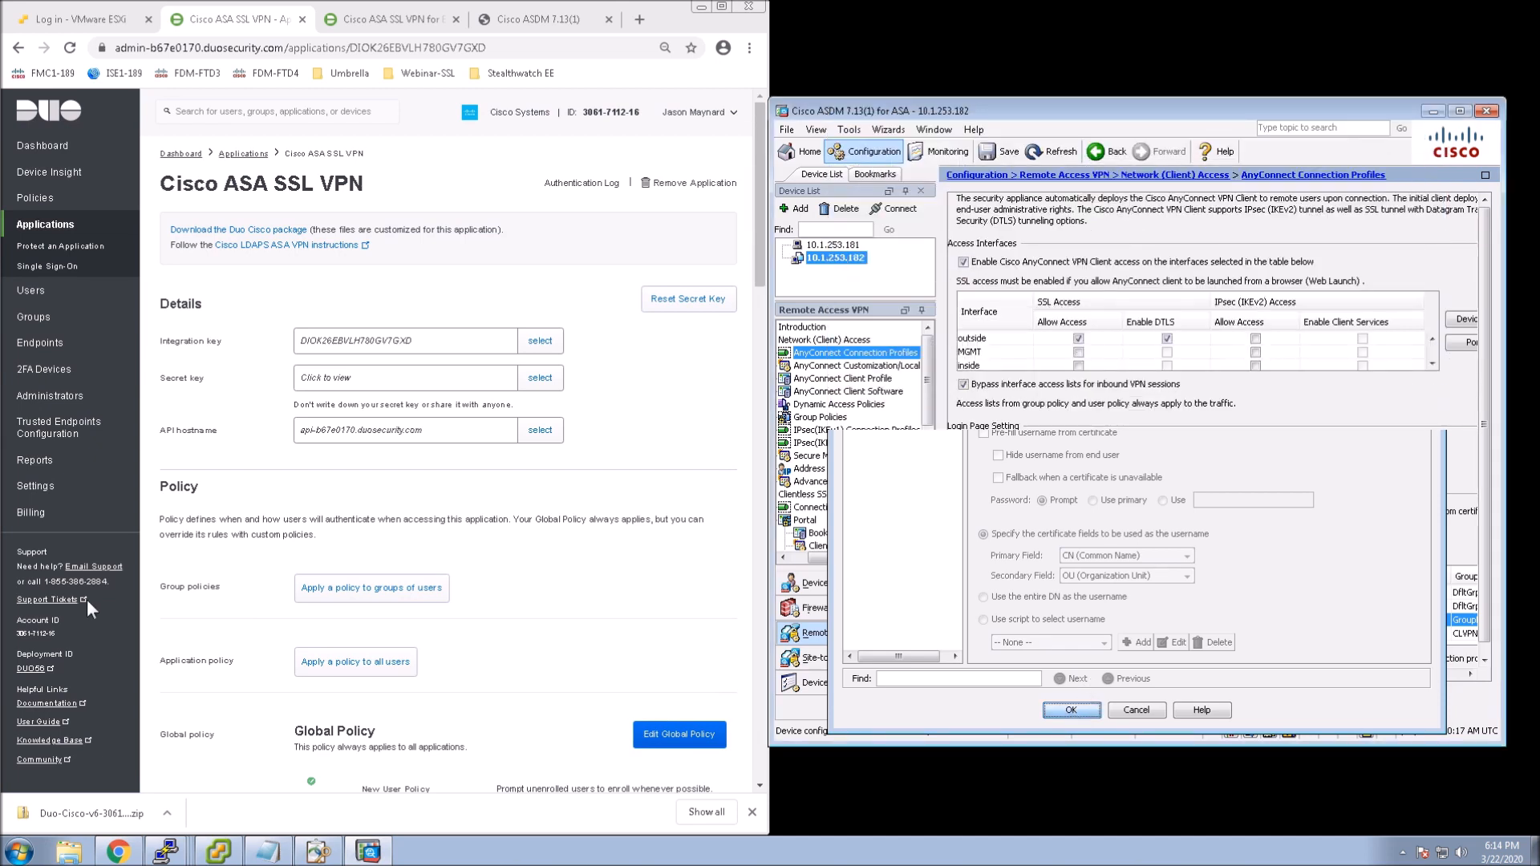
pyautogui.click(1071, 709)
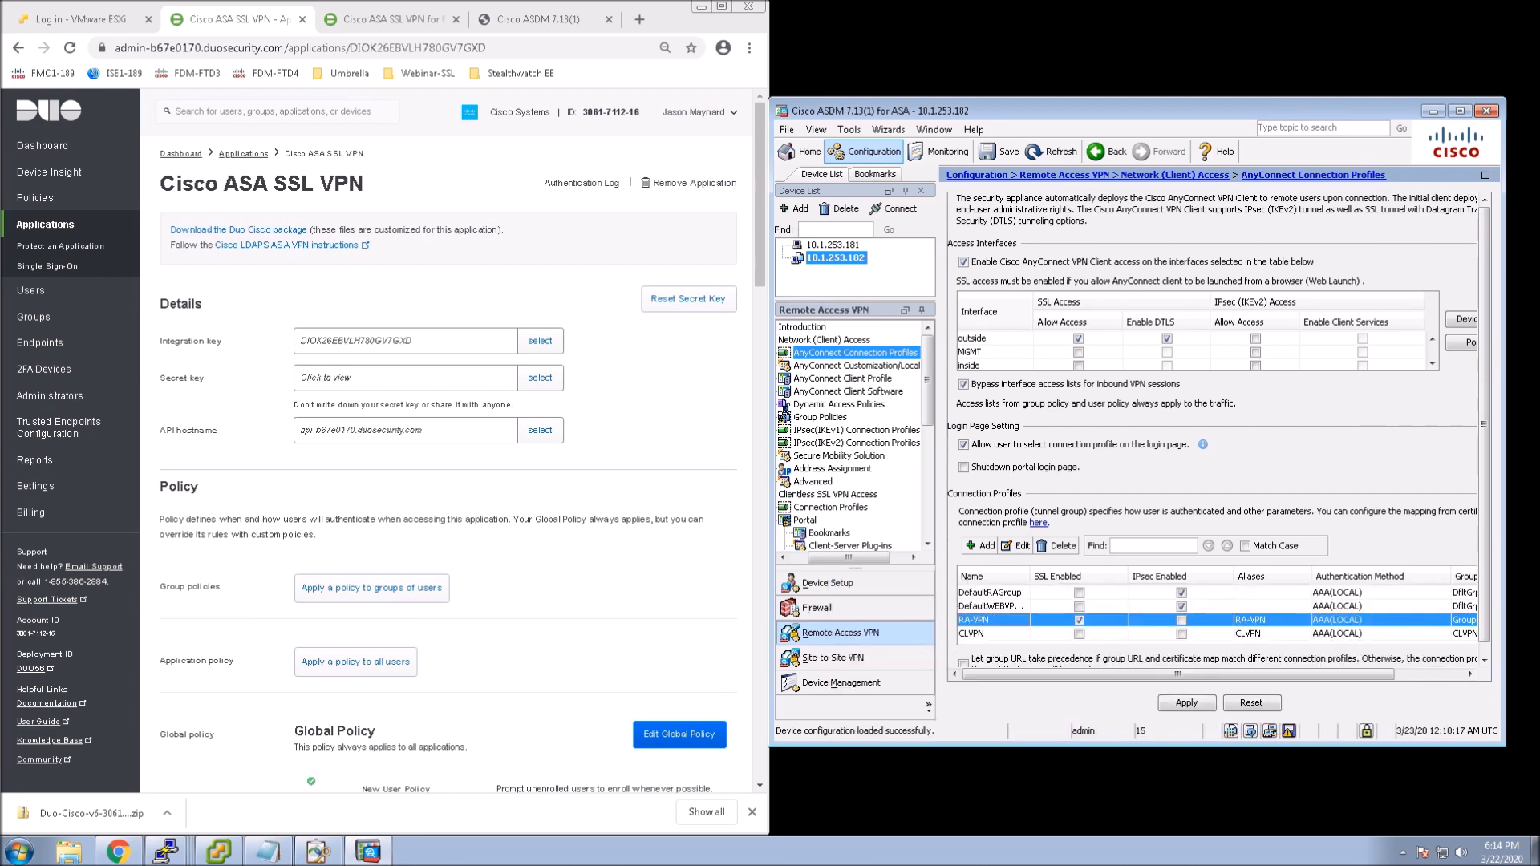
pyautogui.moveTo(1212, 640)
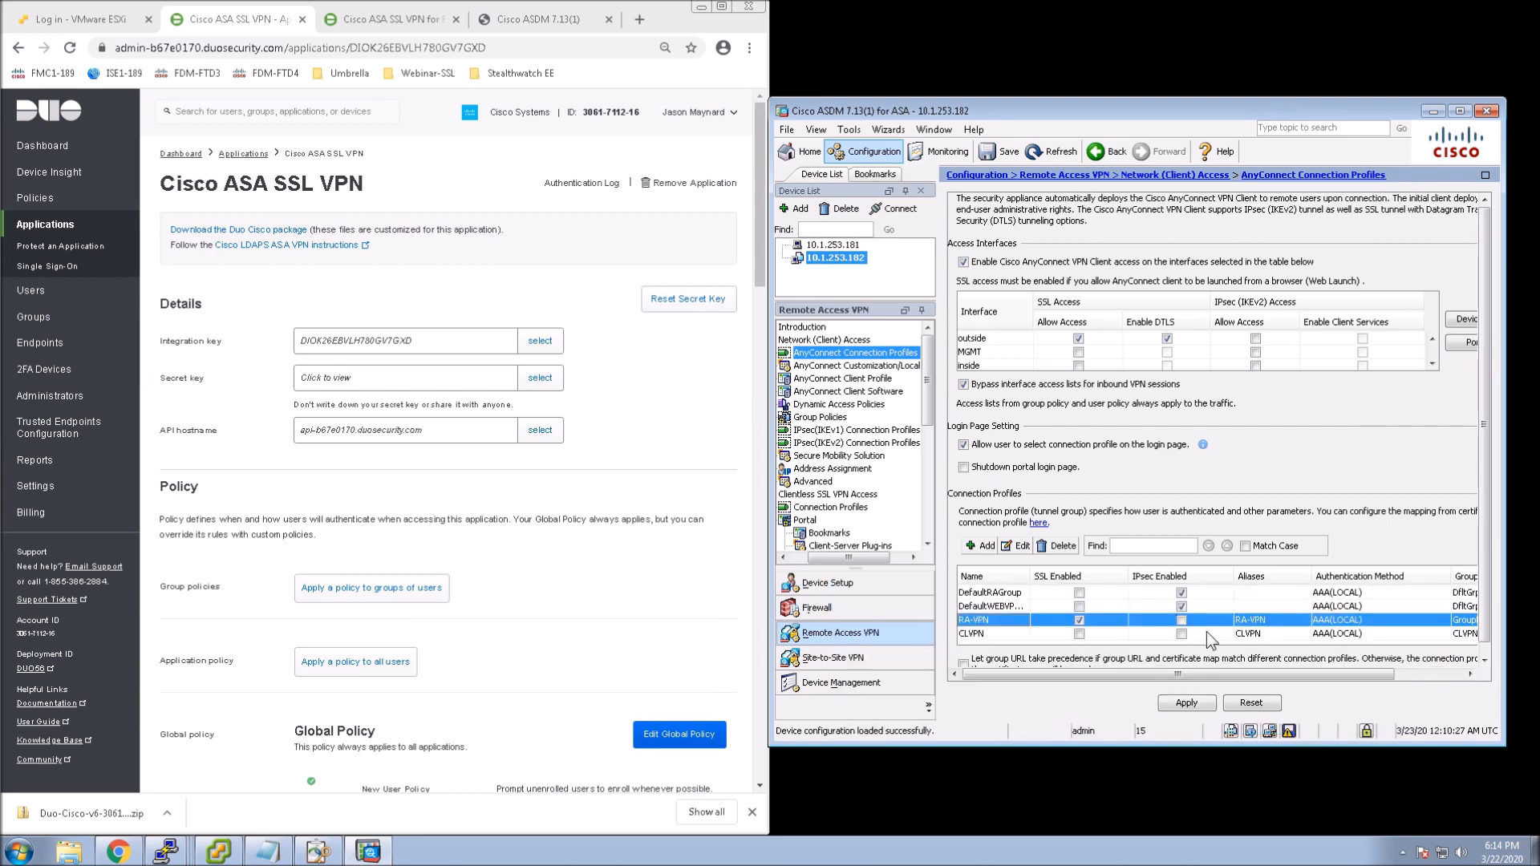
pyautogui.click(1186, 703)
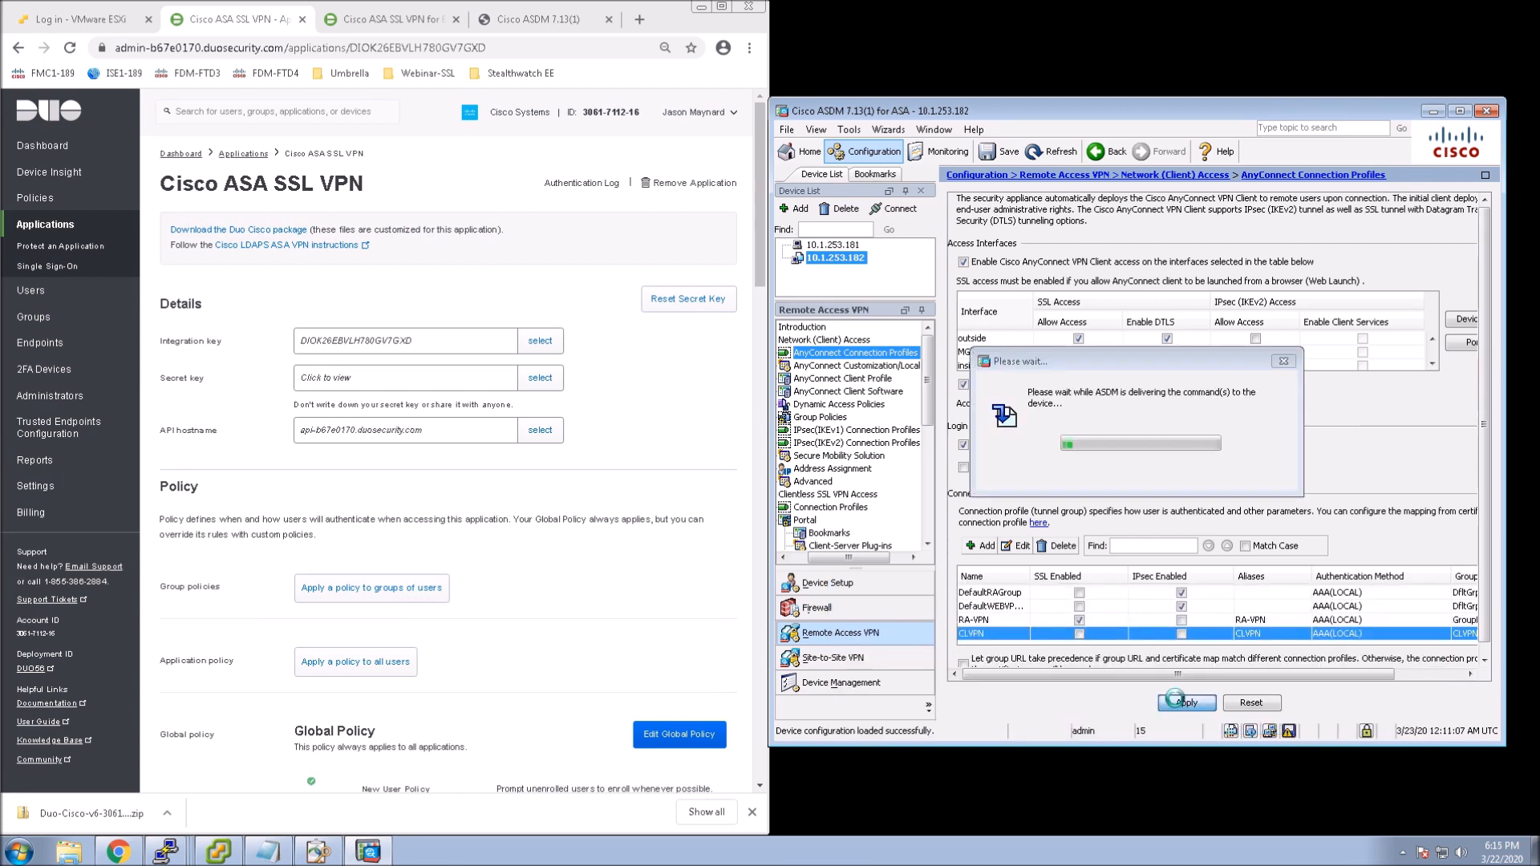
pyautogui.click(1184, 703)
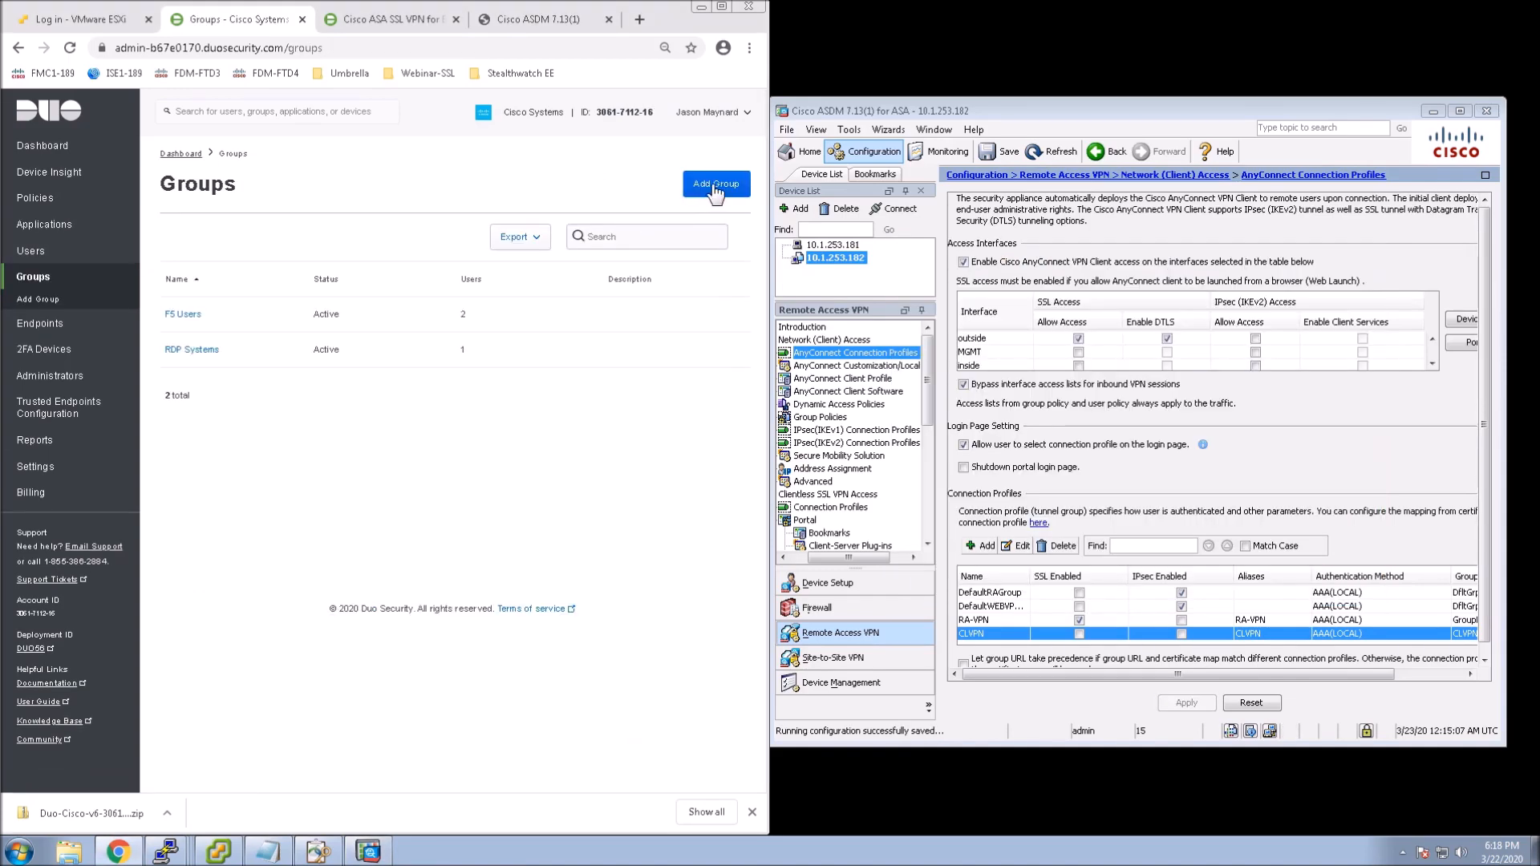
# Create a new Duo group named ASA VPN
pyautogui.click(717, 184)
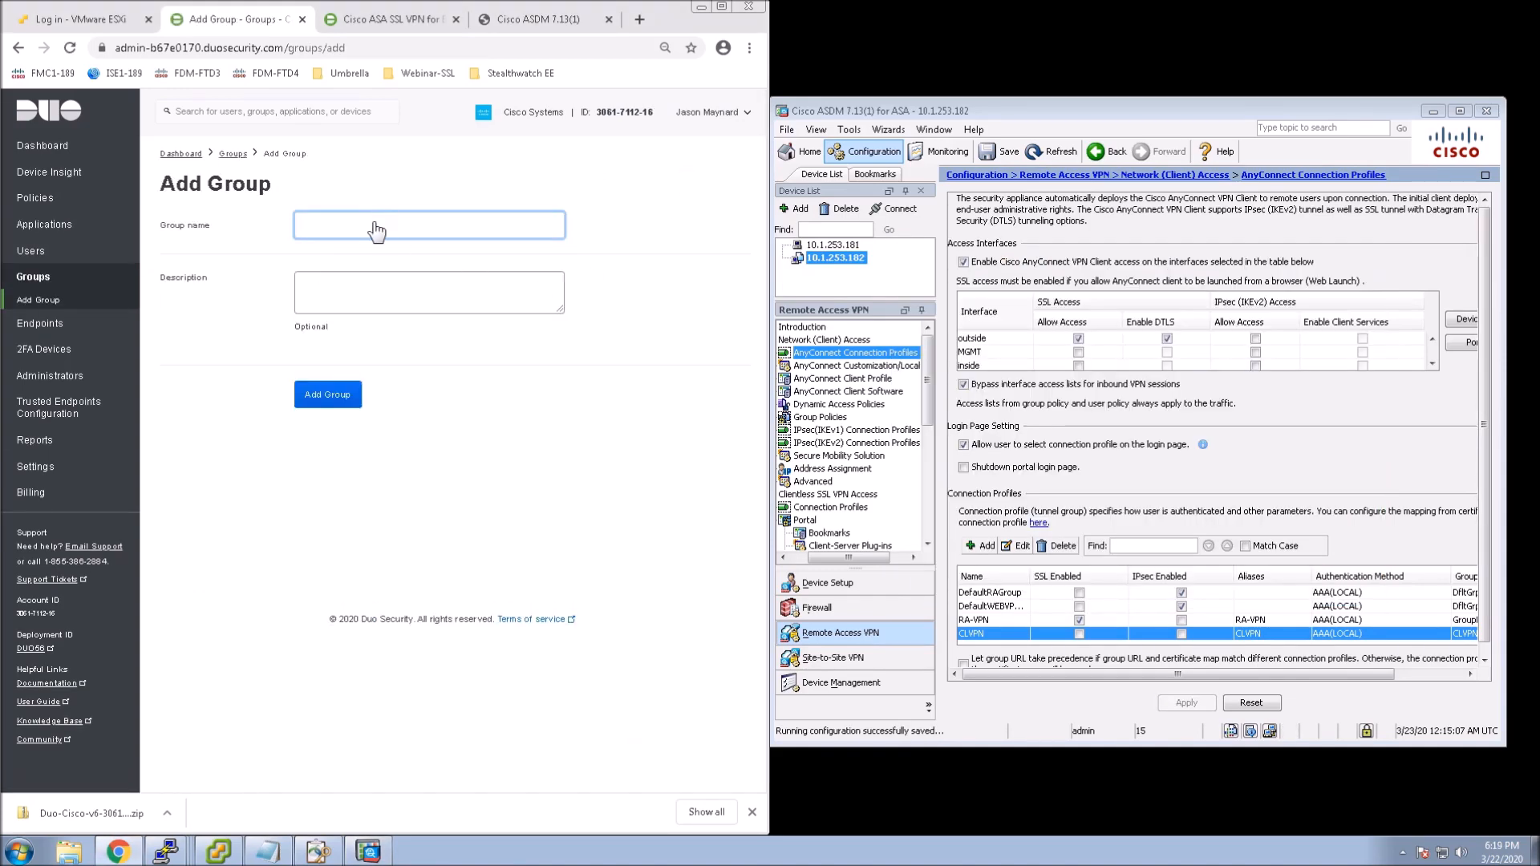
pyautogui.write('A')
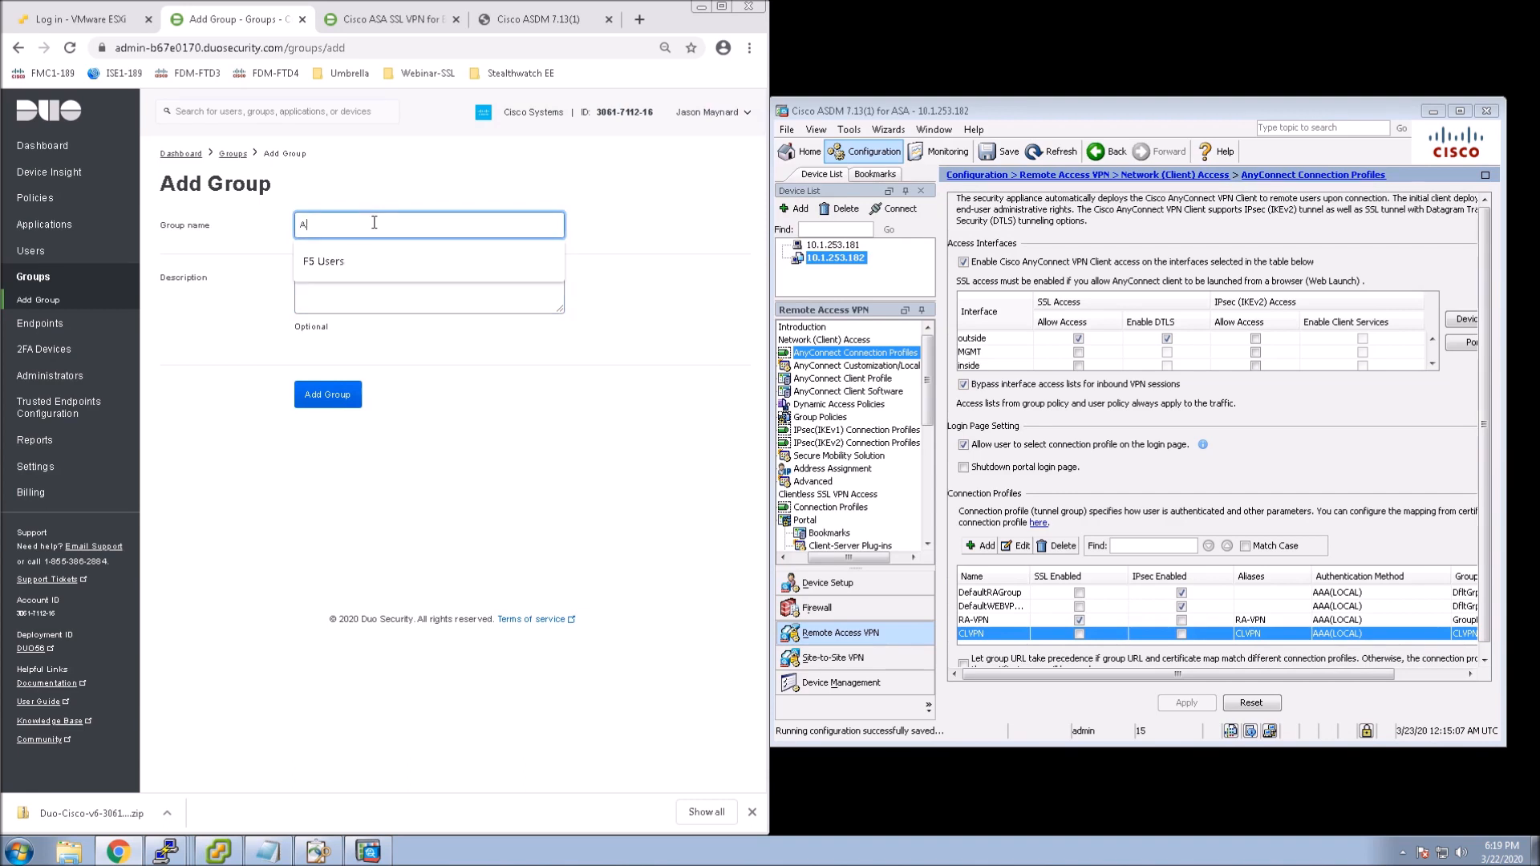
pyautogui.write('SA VPN')
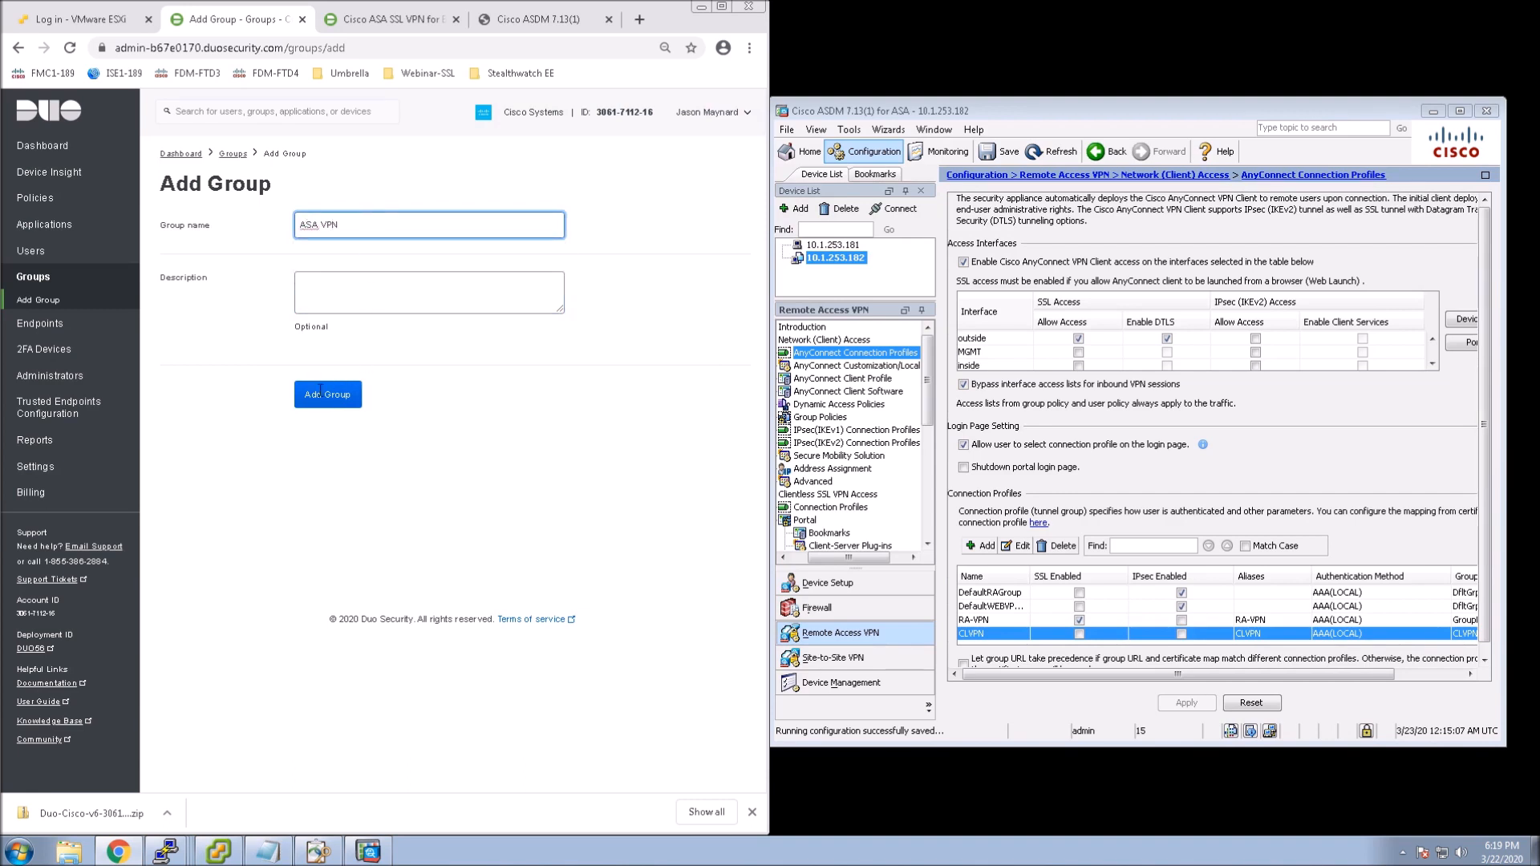
pyautogui.click(327, 394)
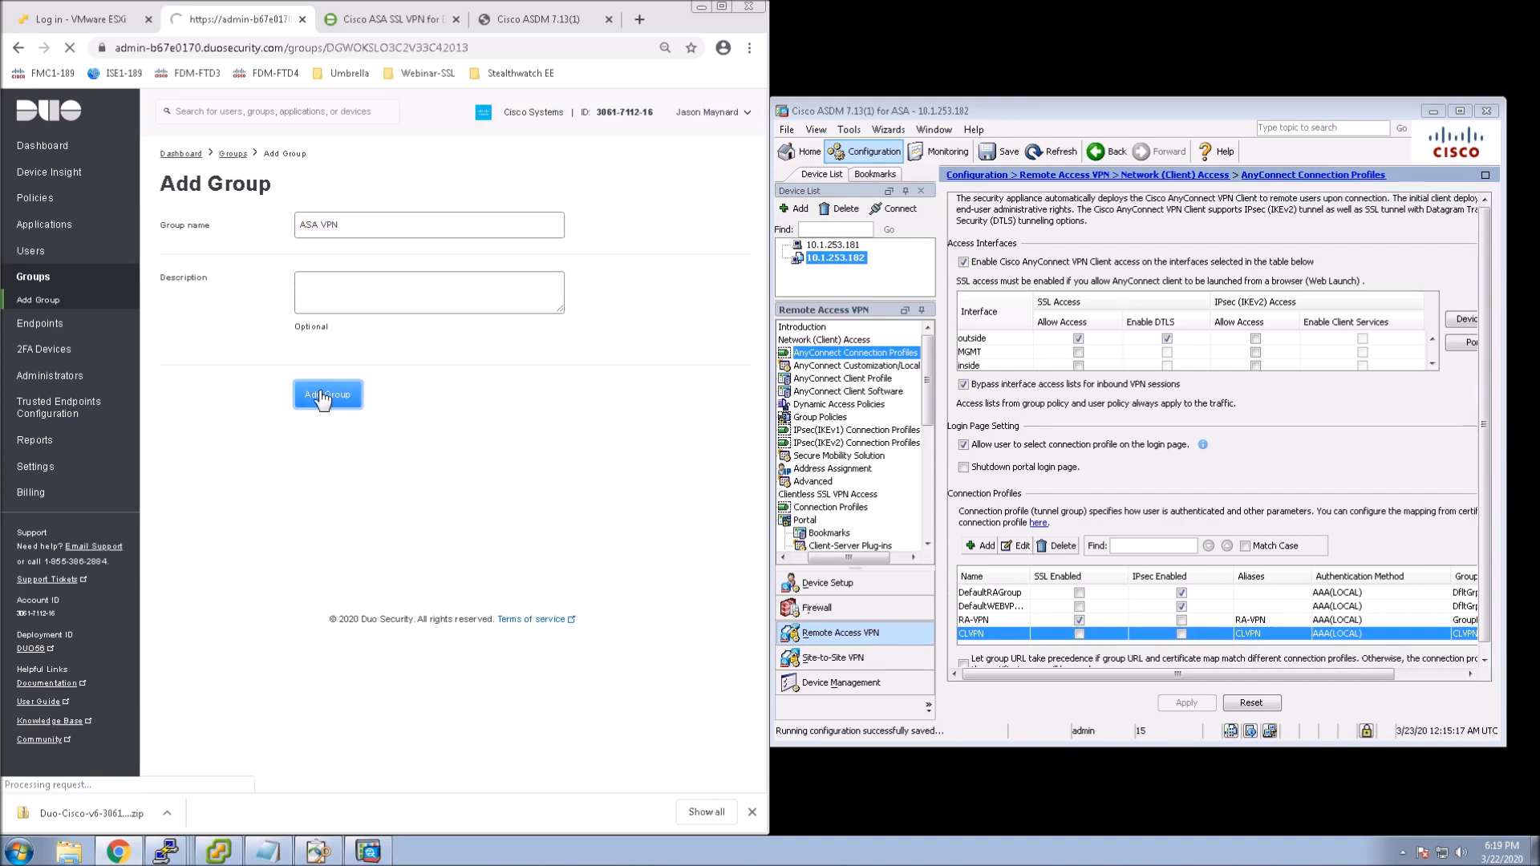
pyautogui.click(327, 394)
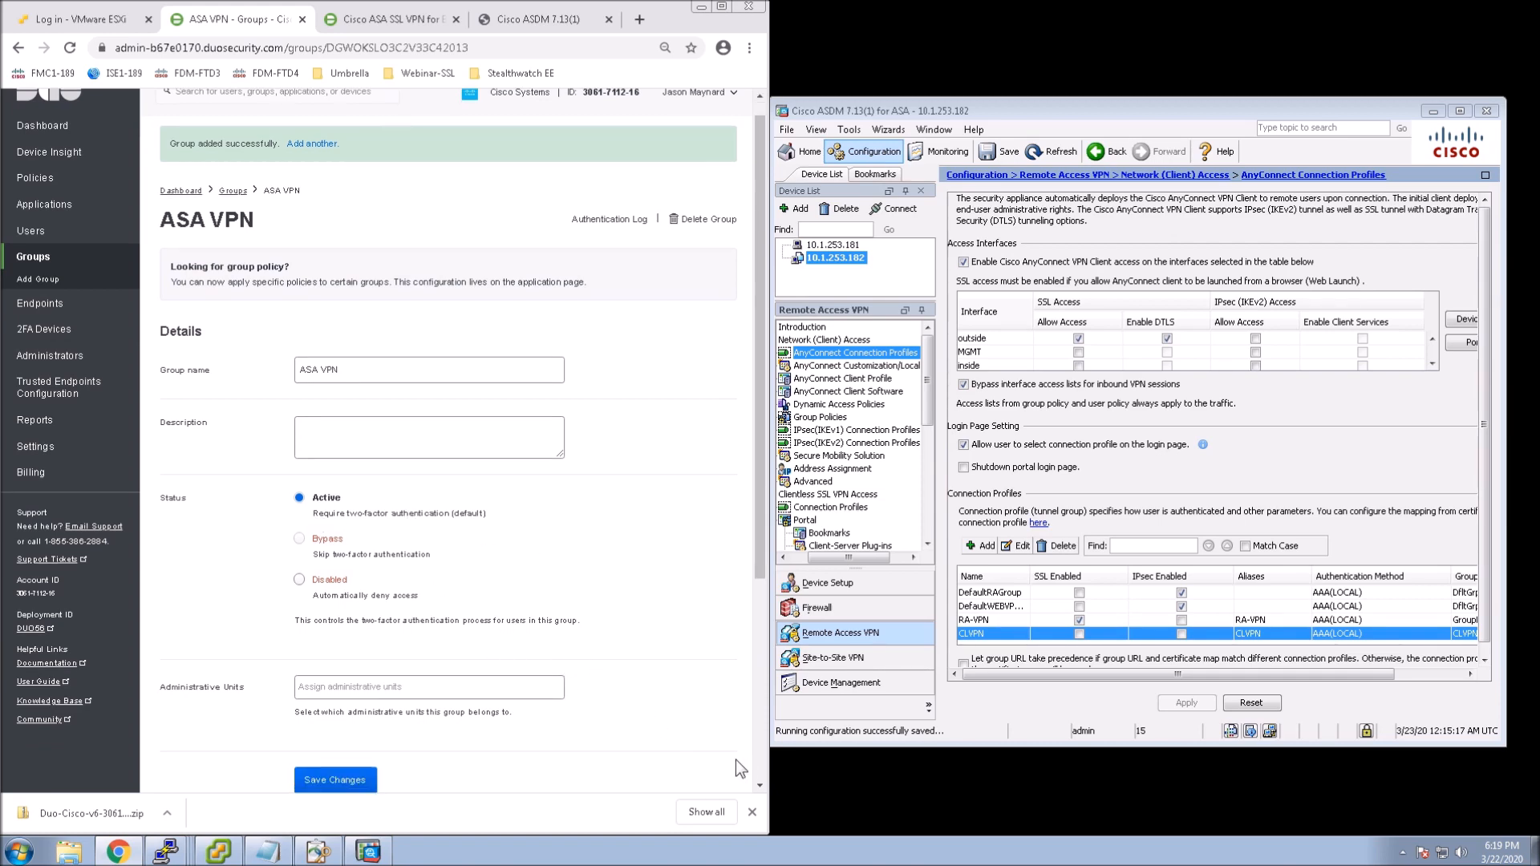
pyautogui.scroll(-3)
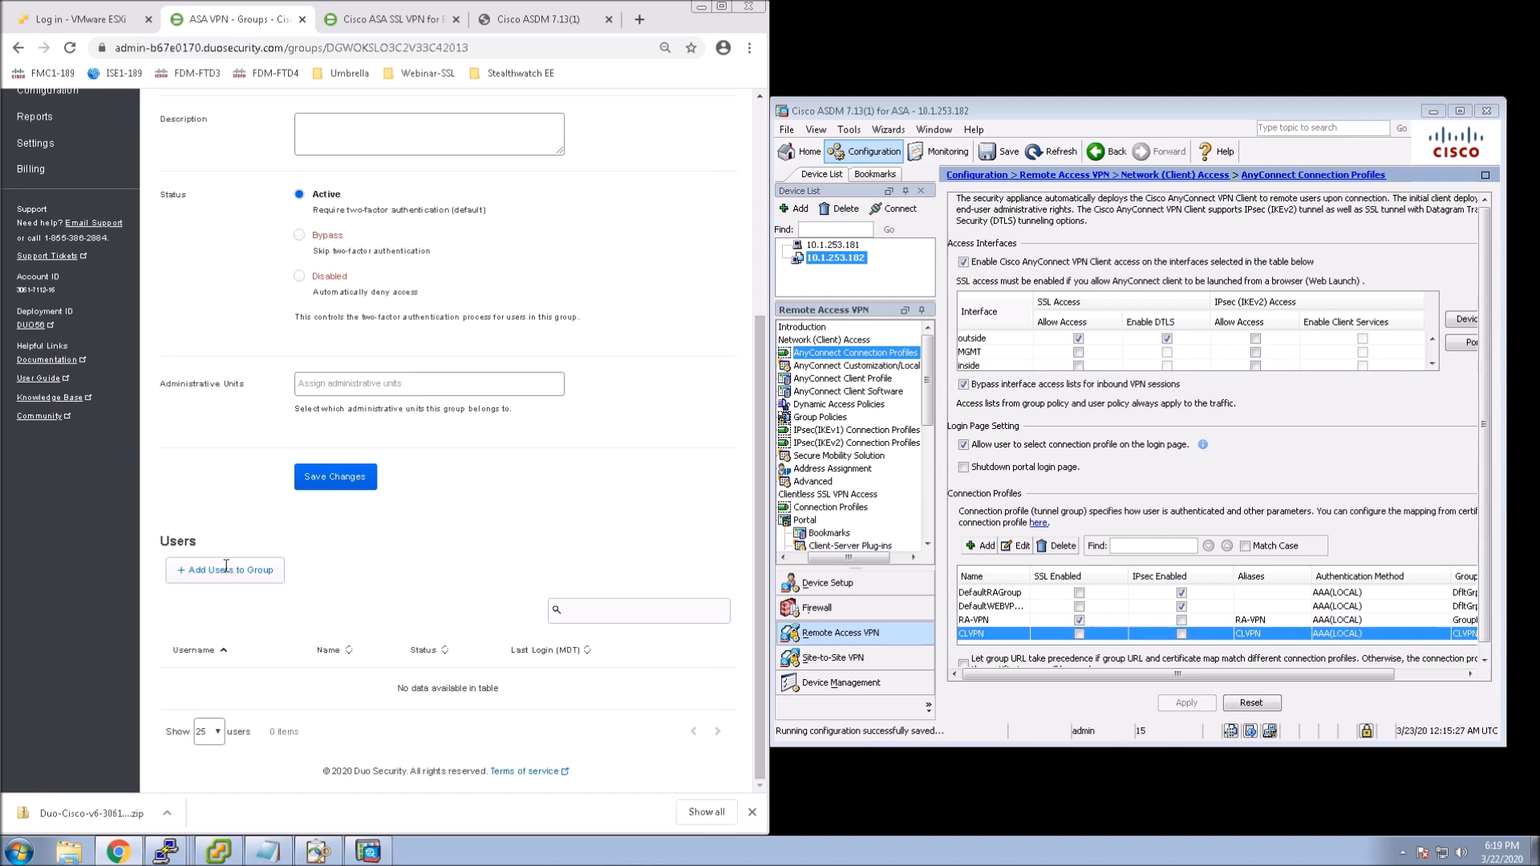
# Add user sales1 to the ASA VPN group and save the changes
pyautogui.click(224, 569)
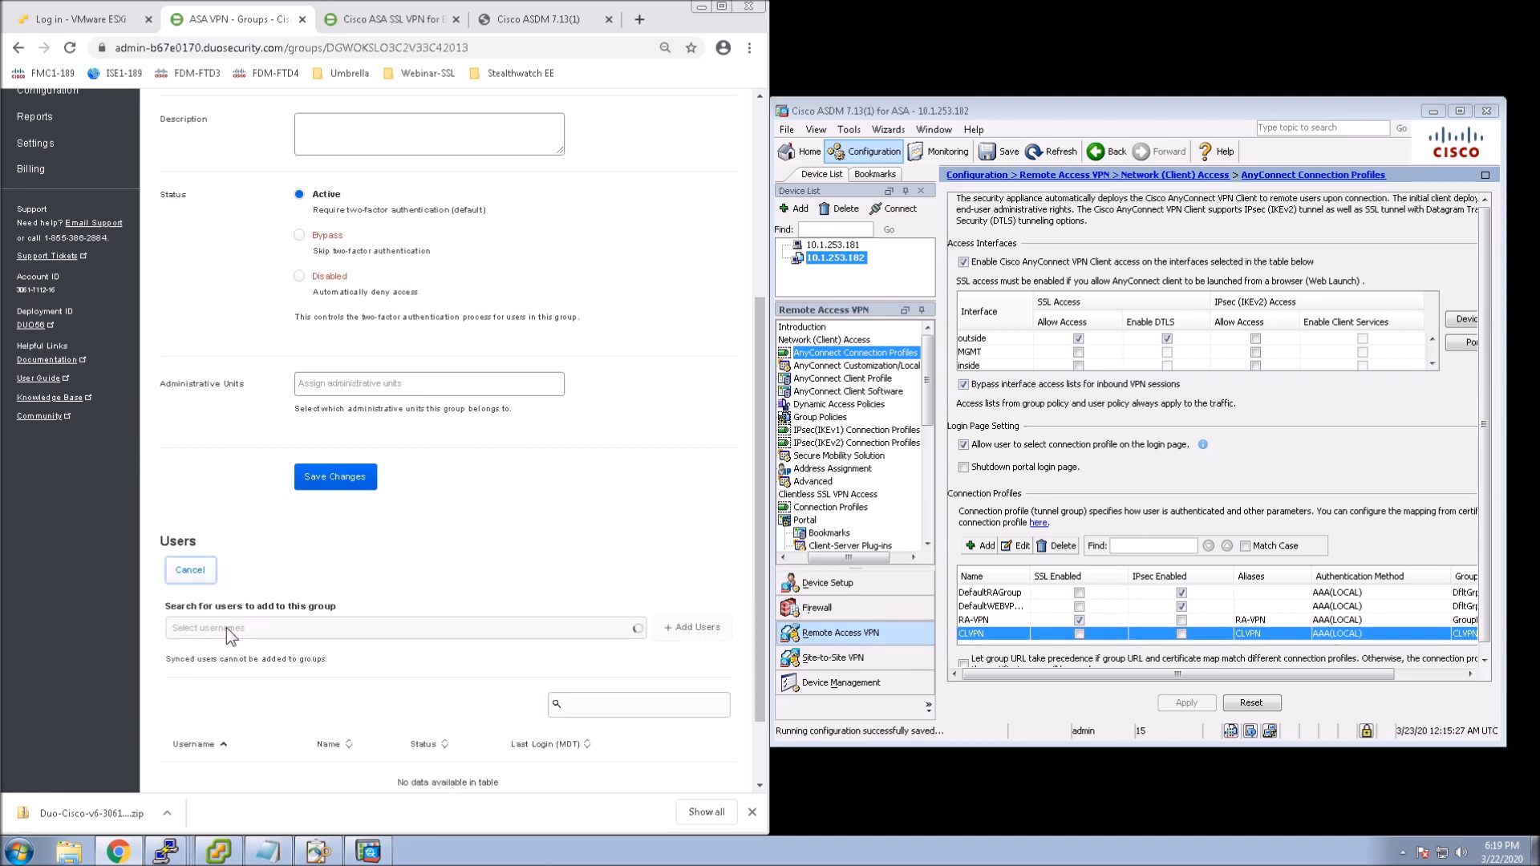
pyautogui.click(401, 627)
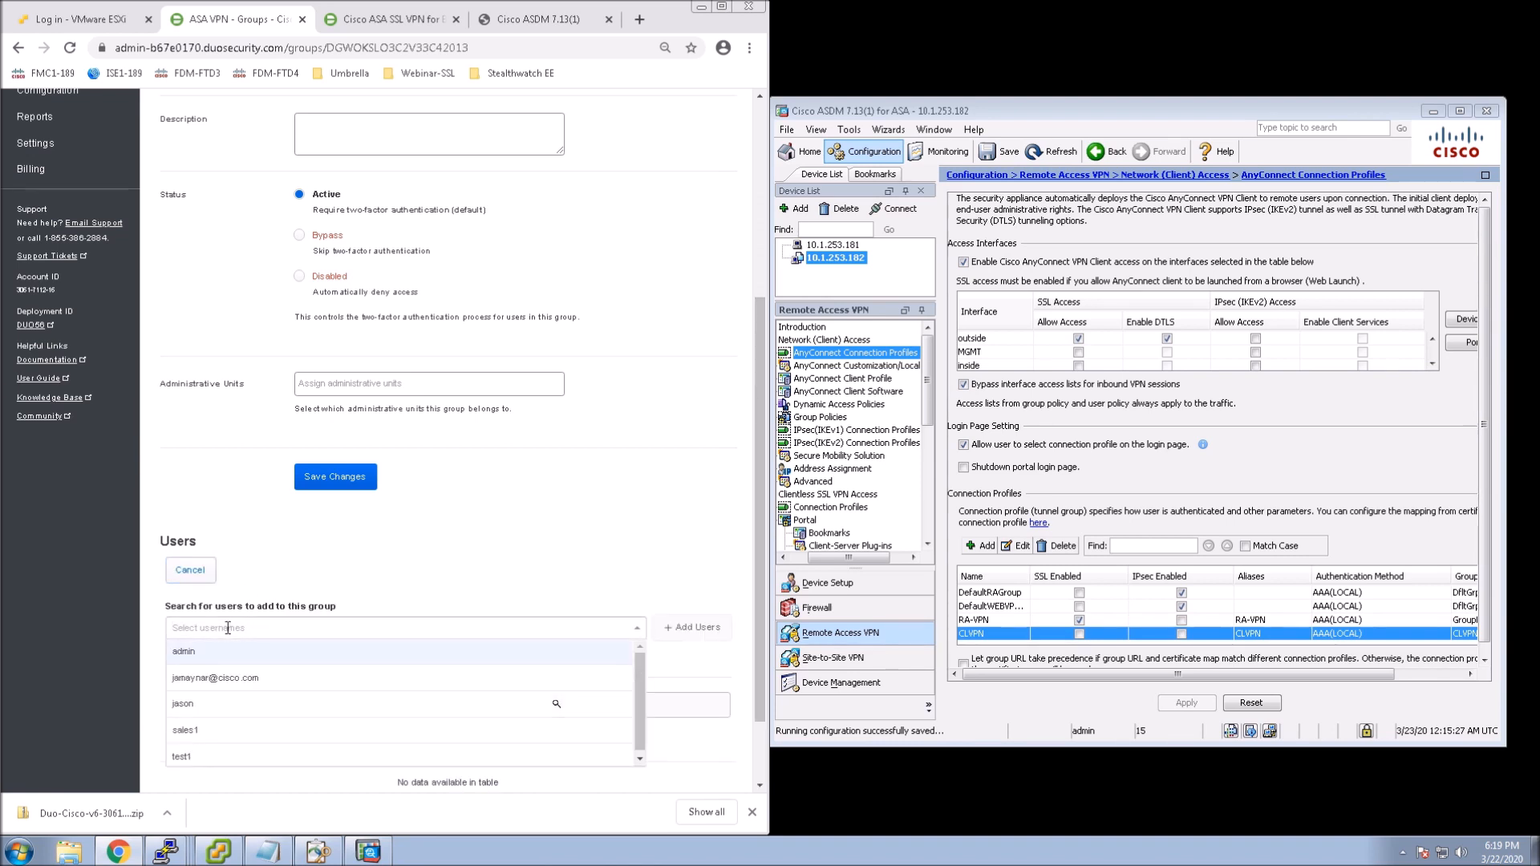
pyautogui.write('sa')
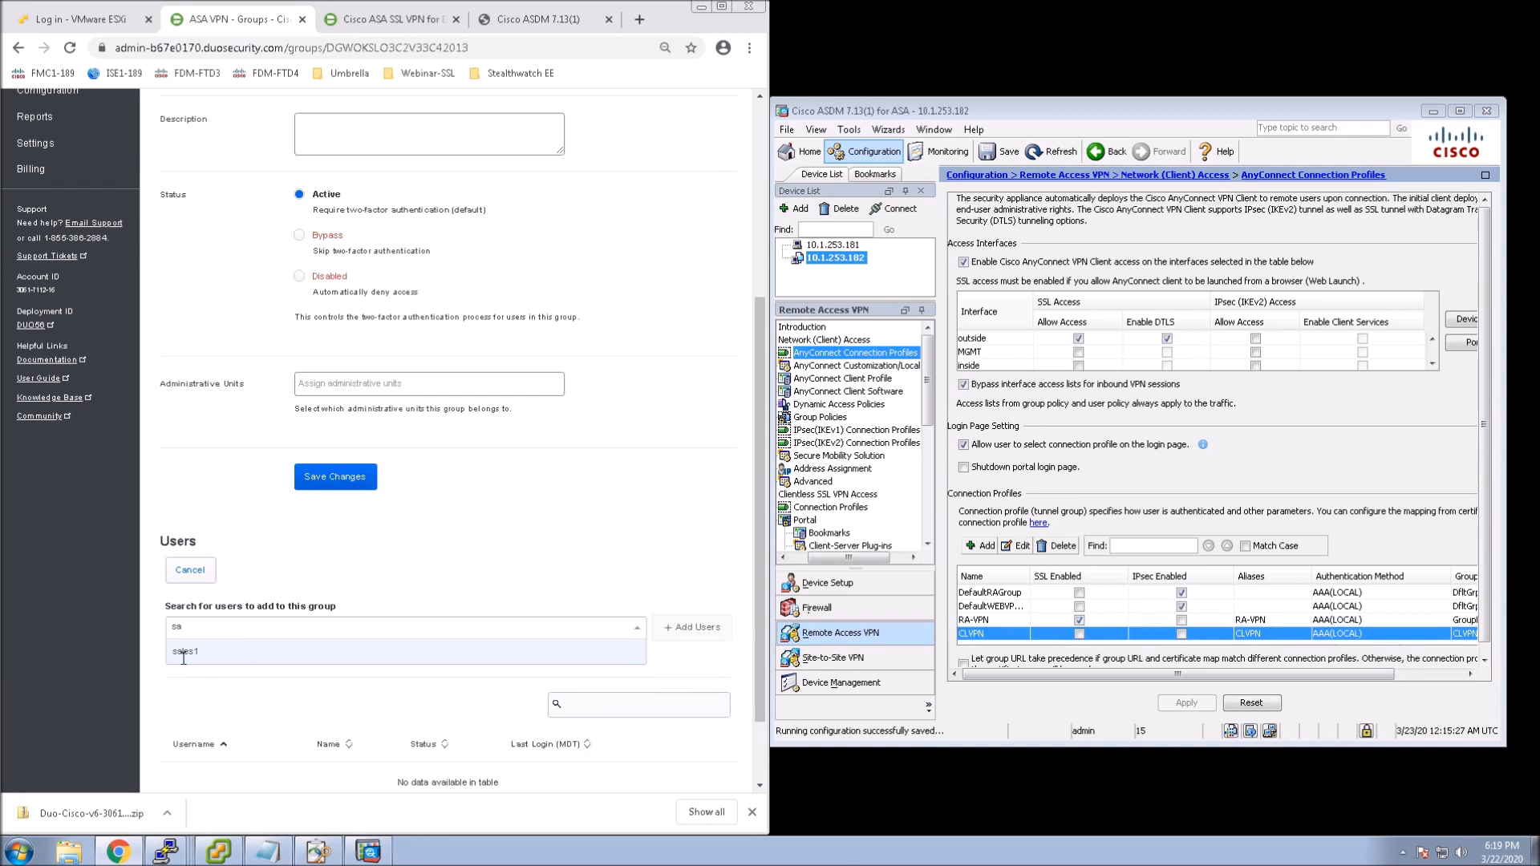
pyautogui.moveTo(184, 657)
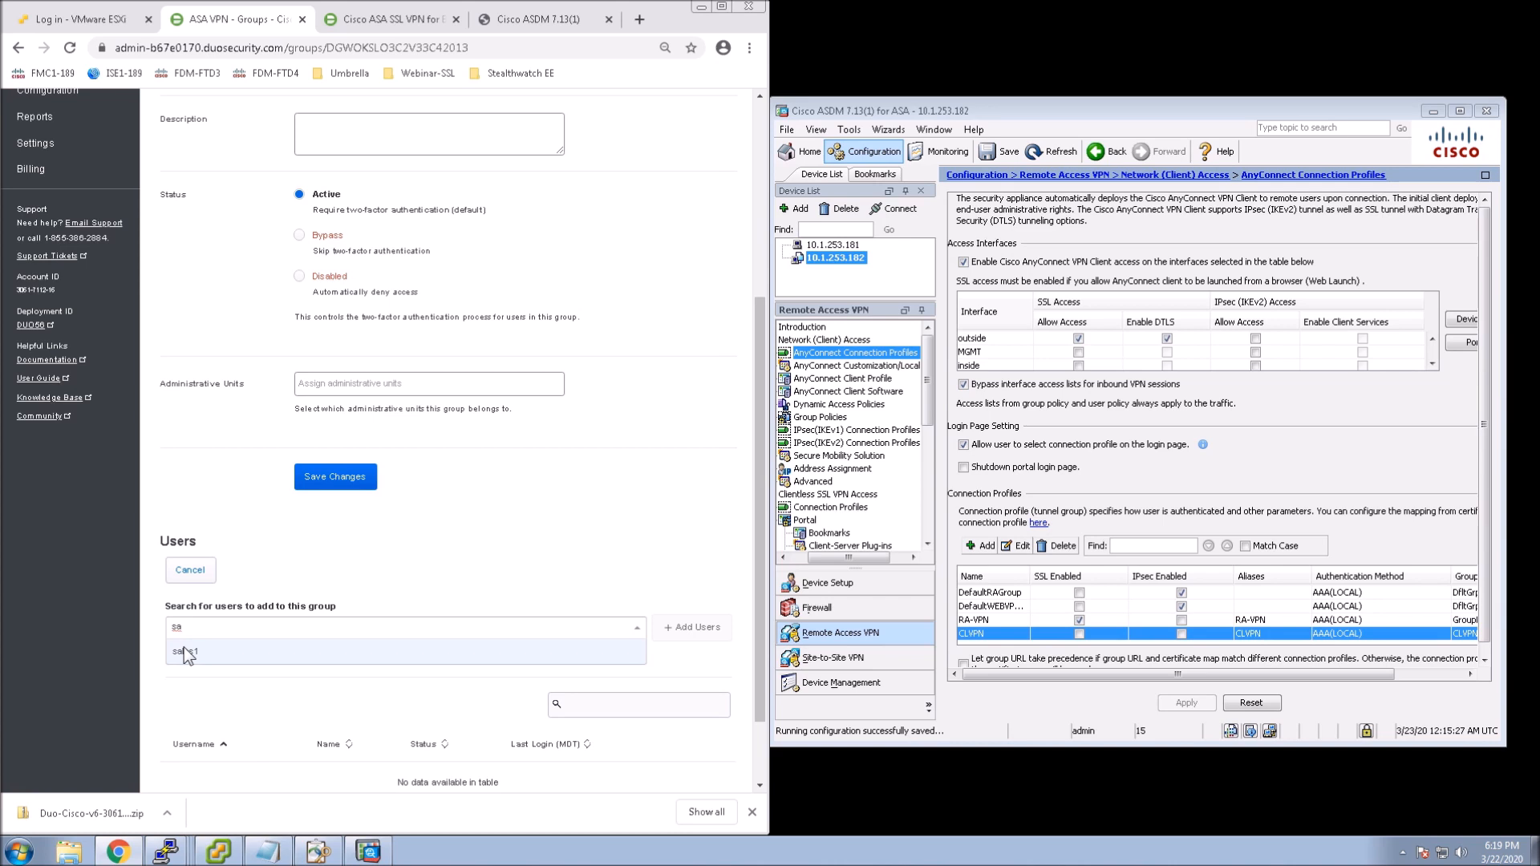
pyautogui.click(186, 651)
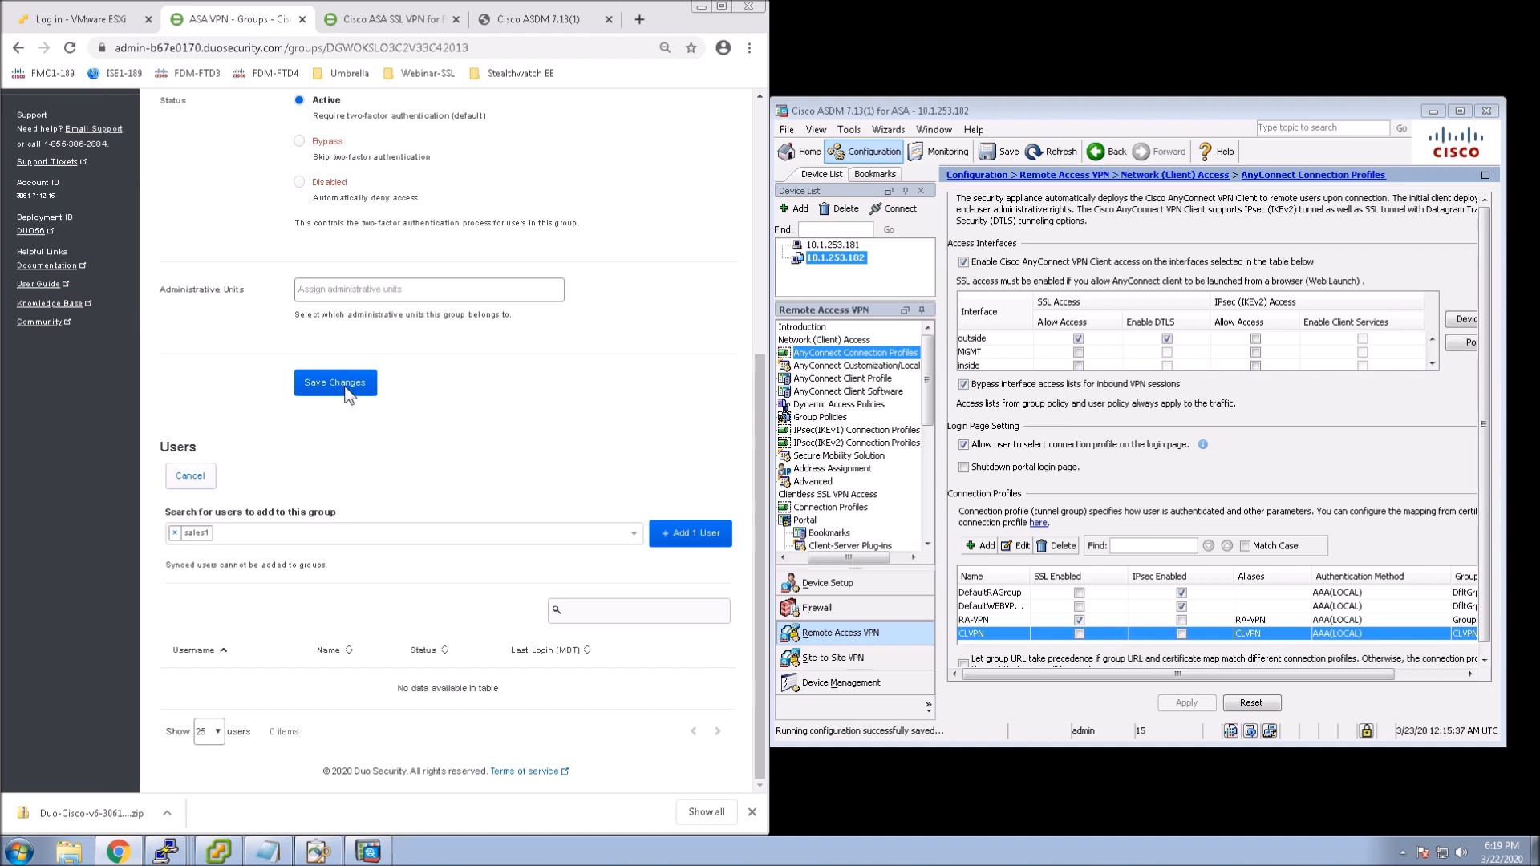
pyautogui.click(334, 382)
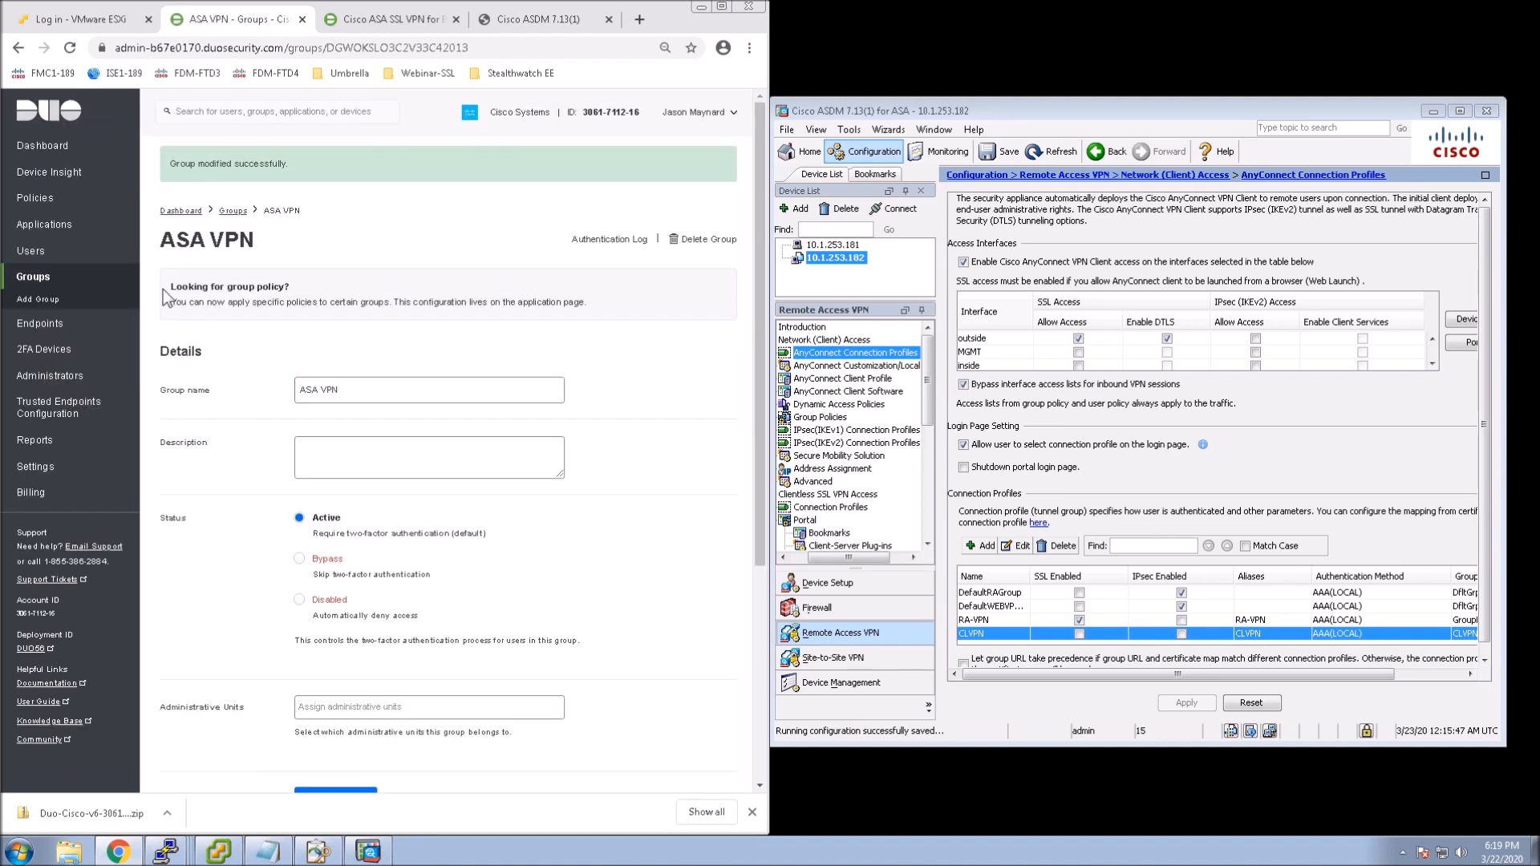
# Open the Cisco ASA SSL VPN application from Applications and start applying a policy to groups
pyautogui.click(43, 223)
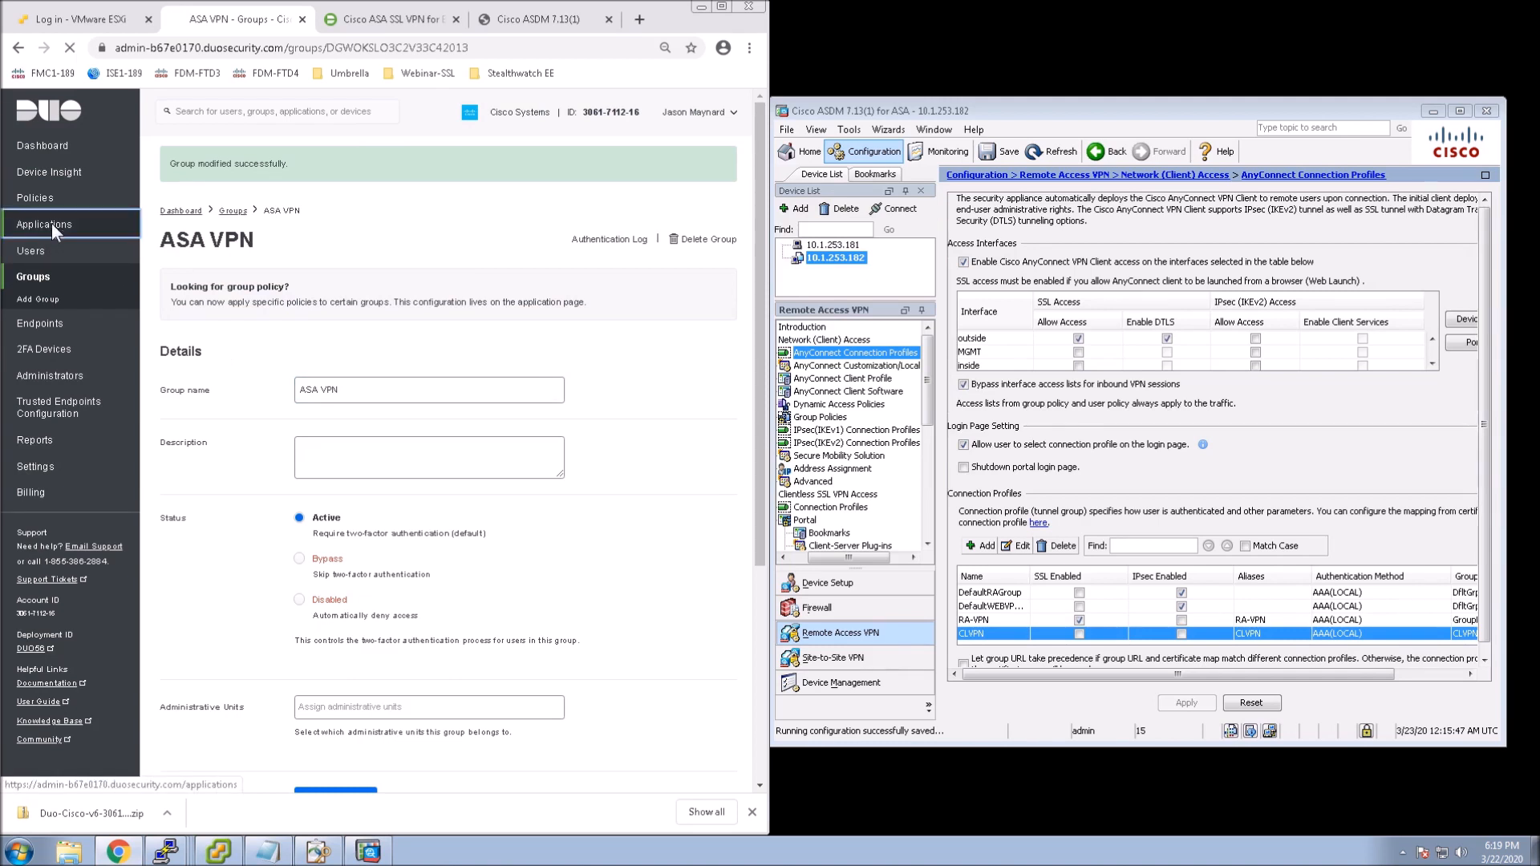
pyautogui.click(44, 224)
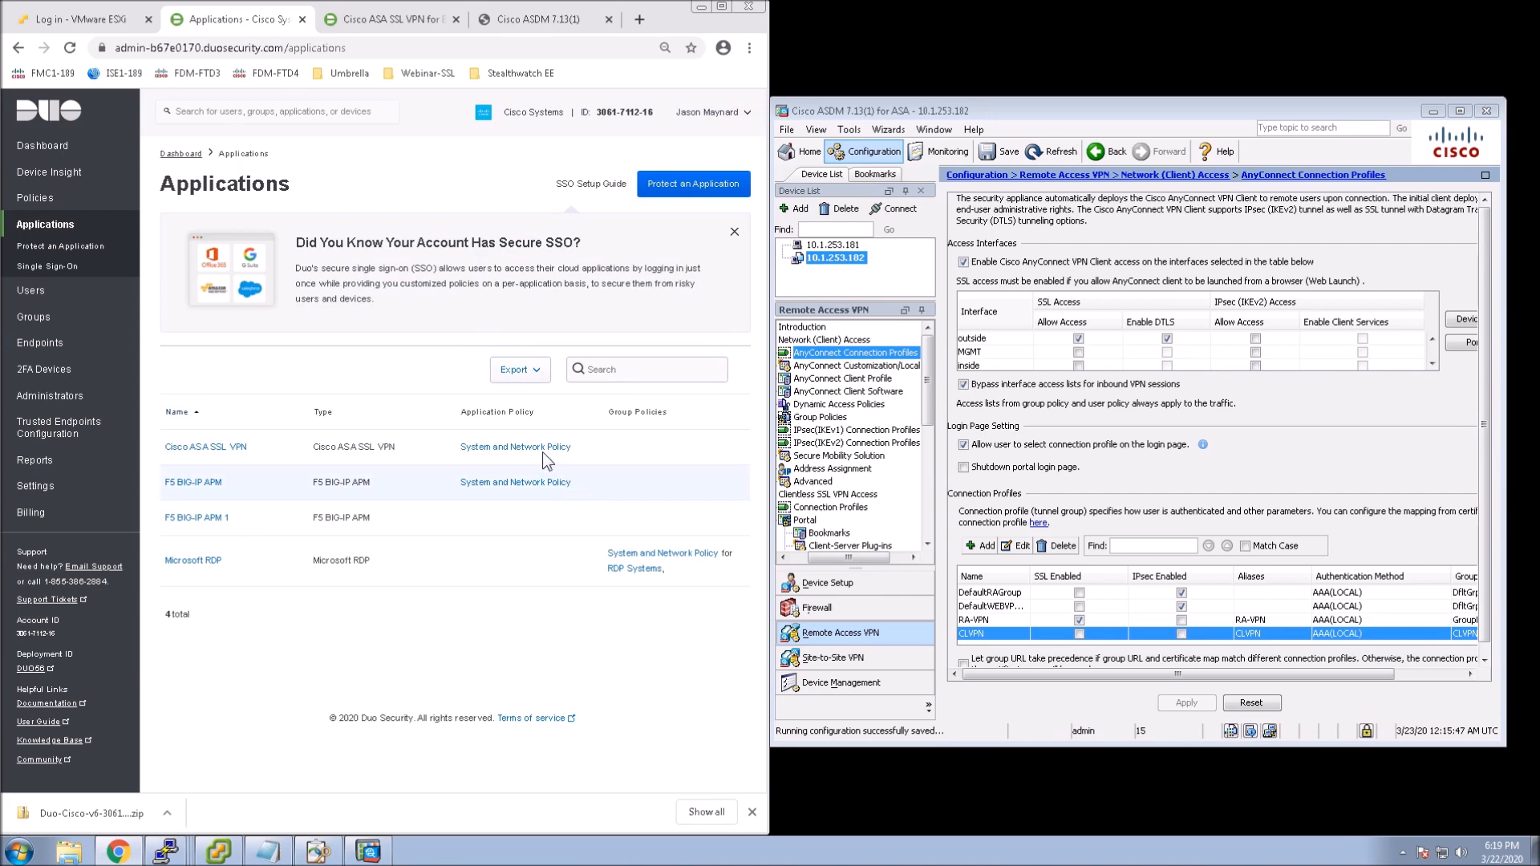
pyautogui.click(205, 447)
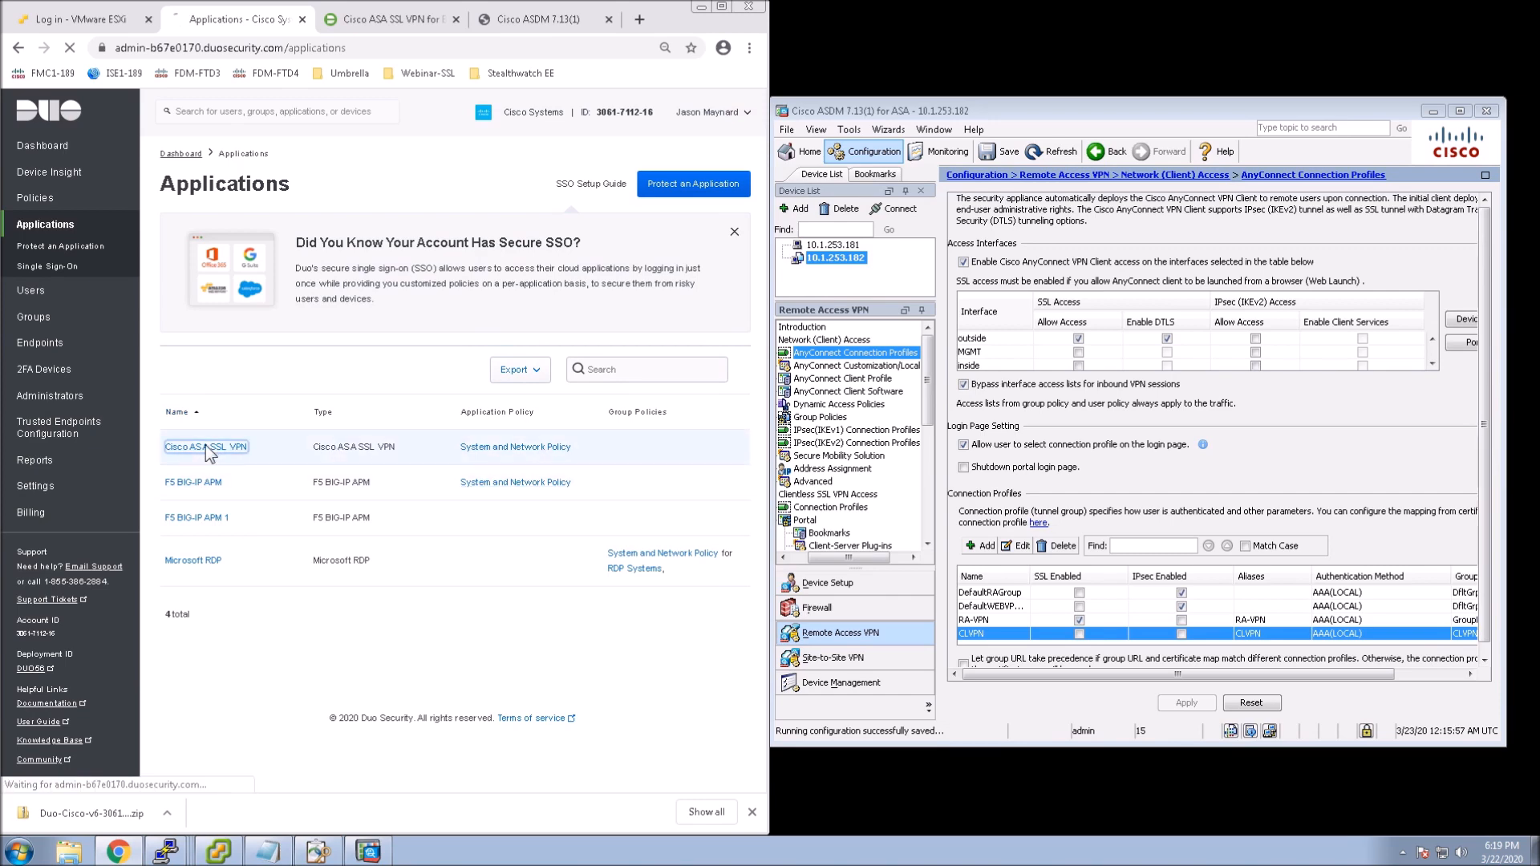
pyautogui.click(205, 447)
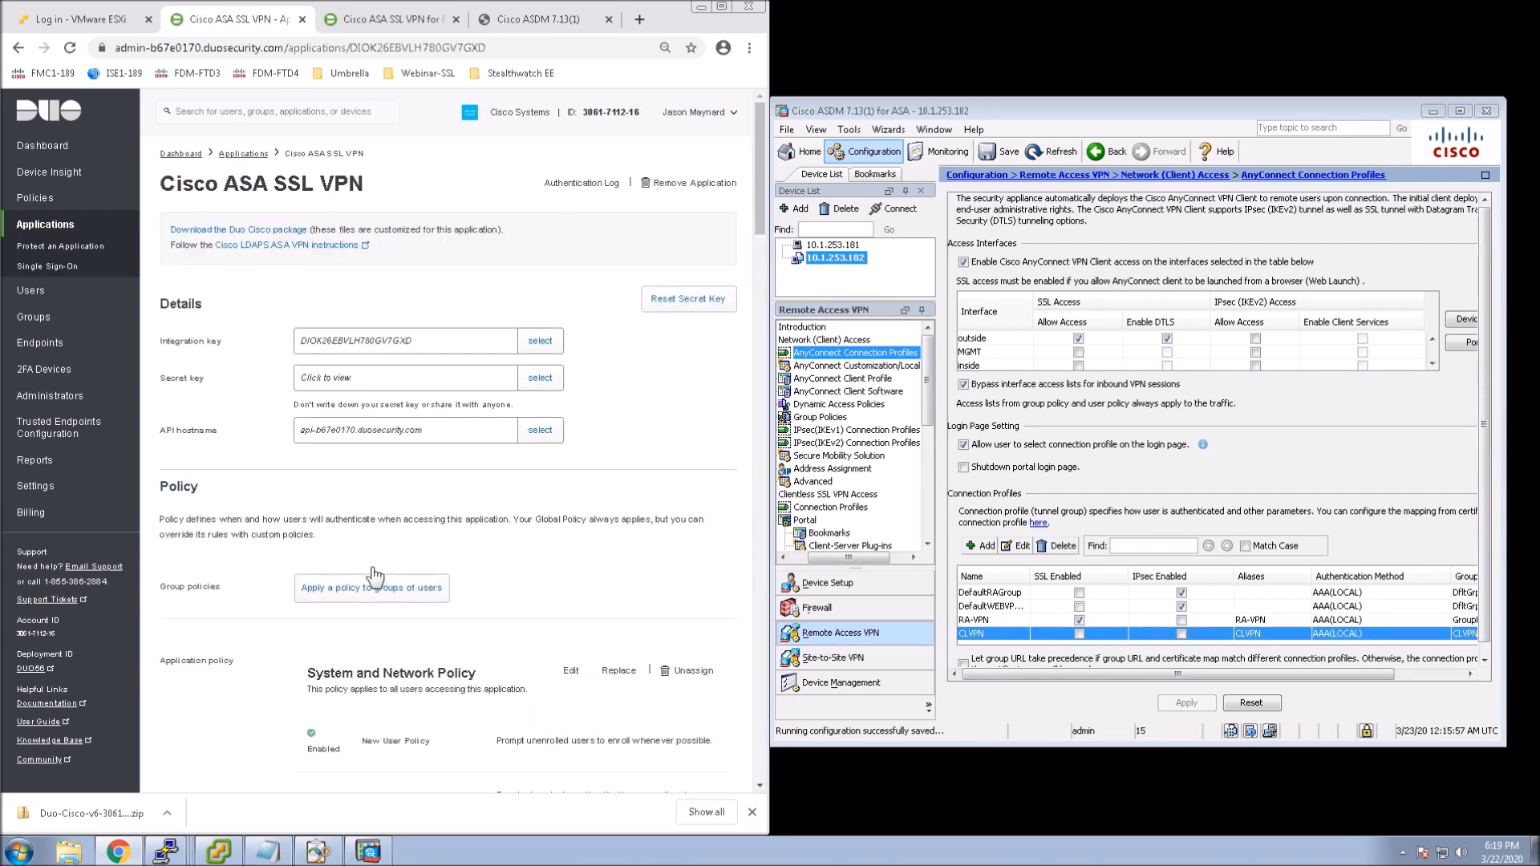
pyautogui.moveTo(537, 562)
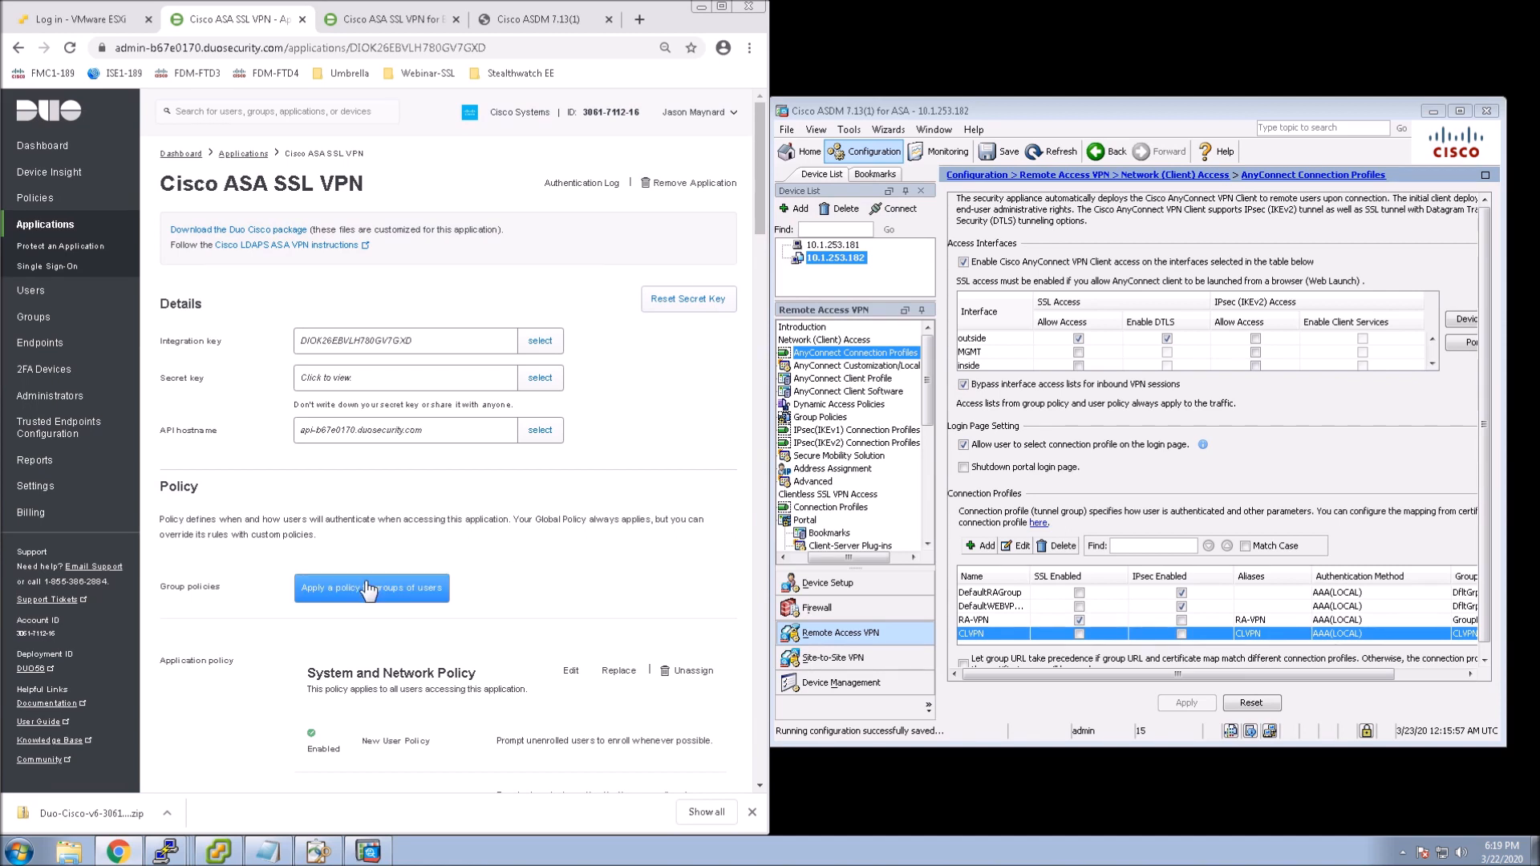
pyautogui.moveTo(691, 673)
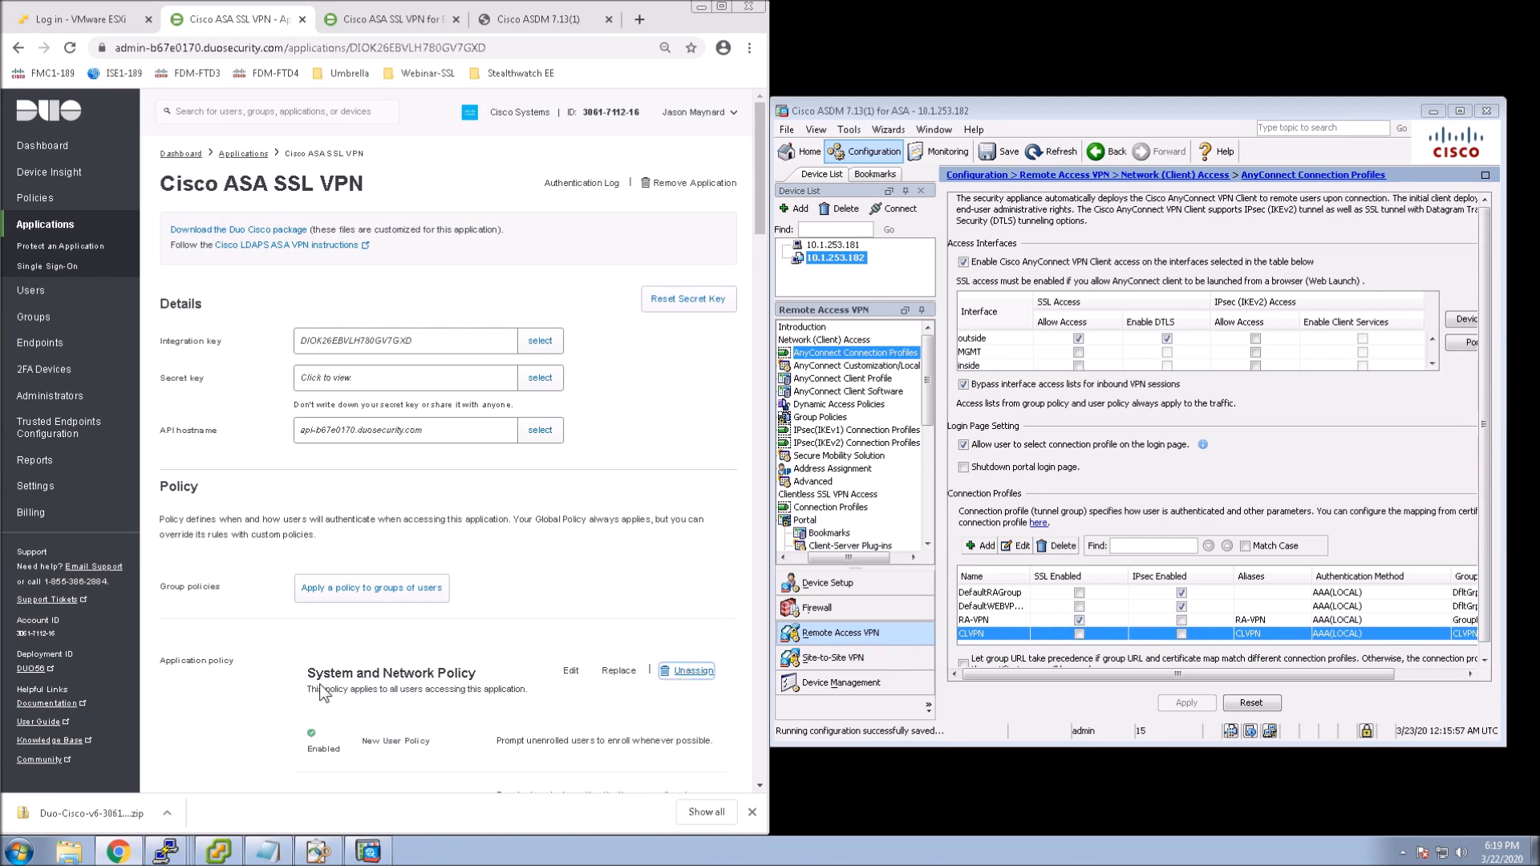
pyautogui.click(688, 671)
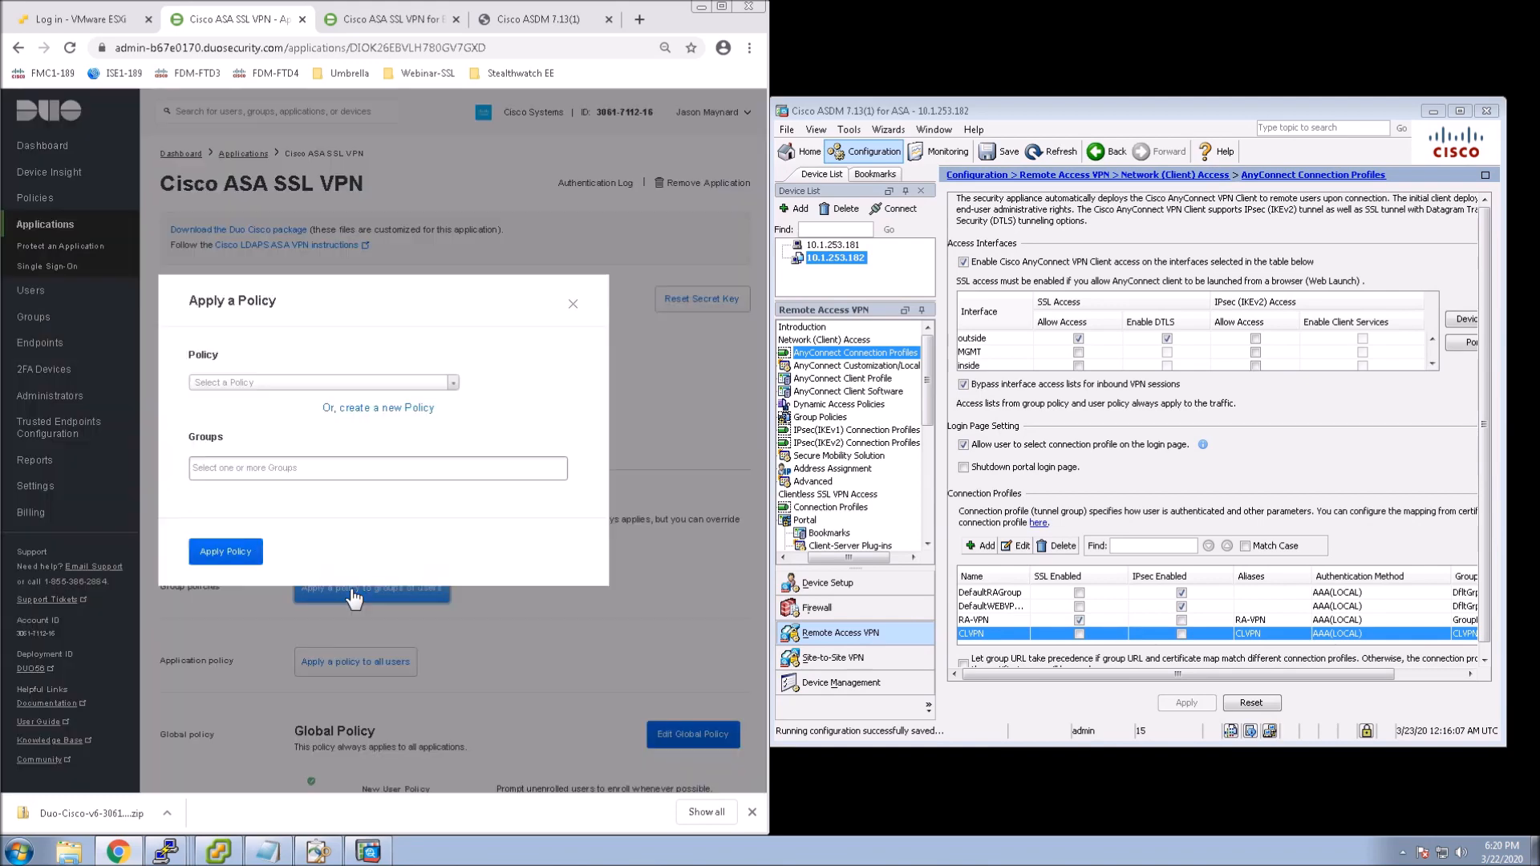
# Apply System and Network Policy to the ASA VPN group
pyautogui.click(377, 468)
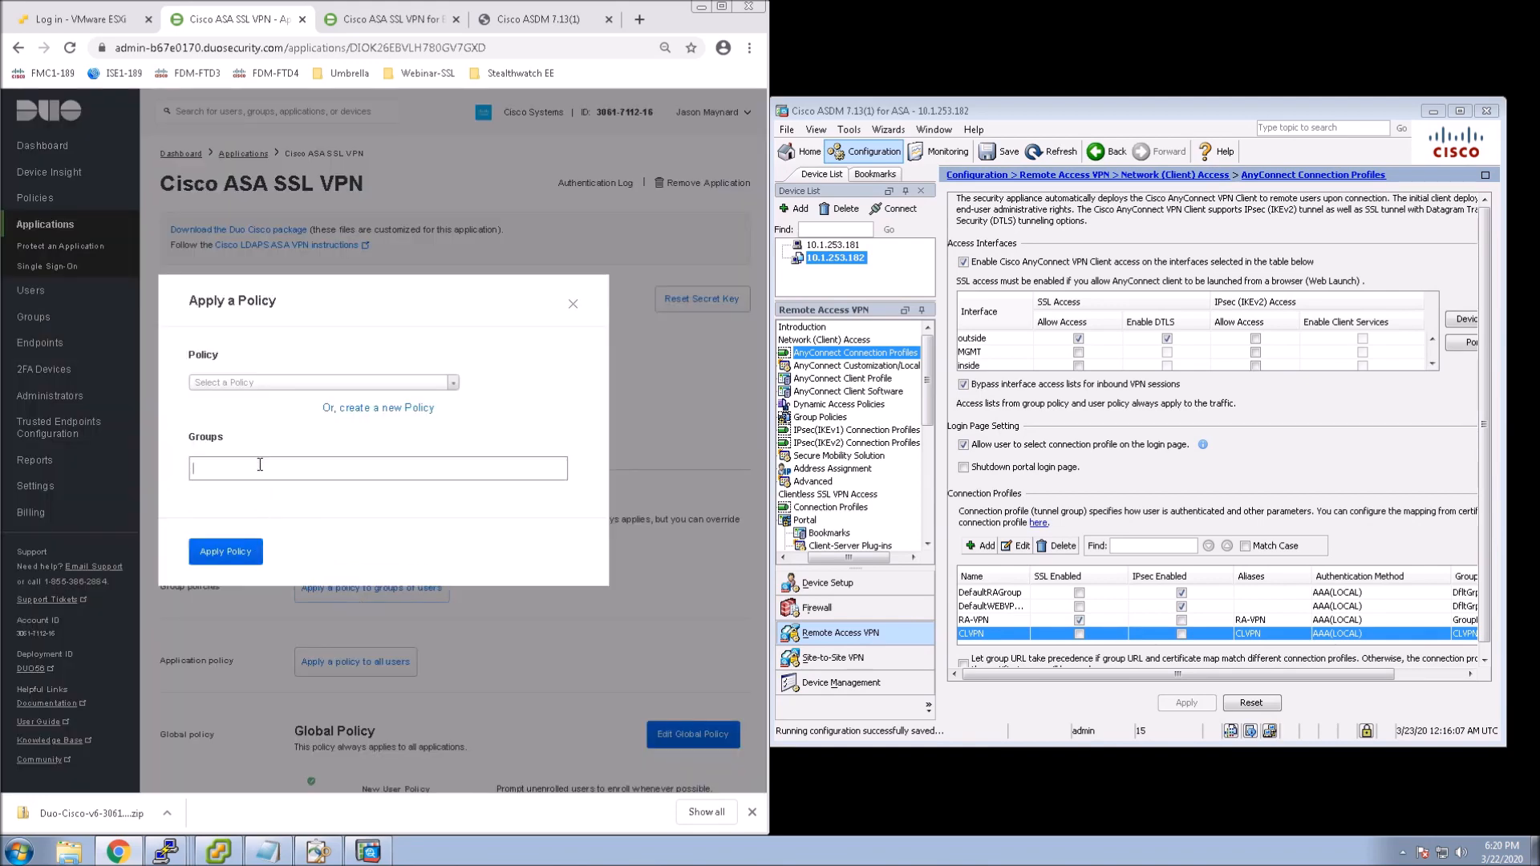
pyautogui.write('sa')
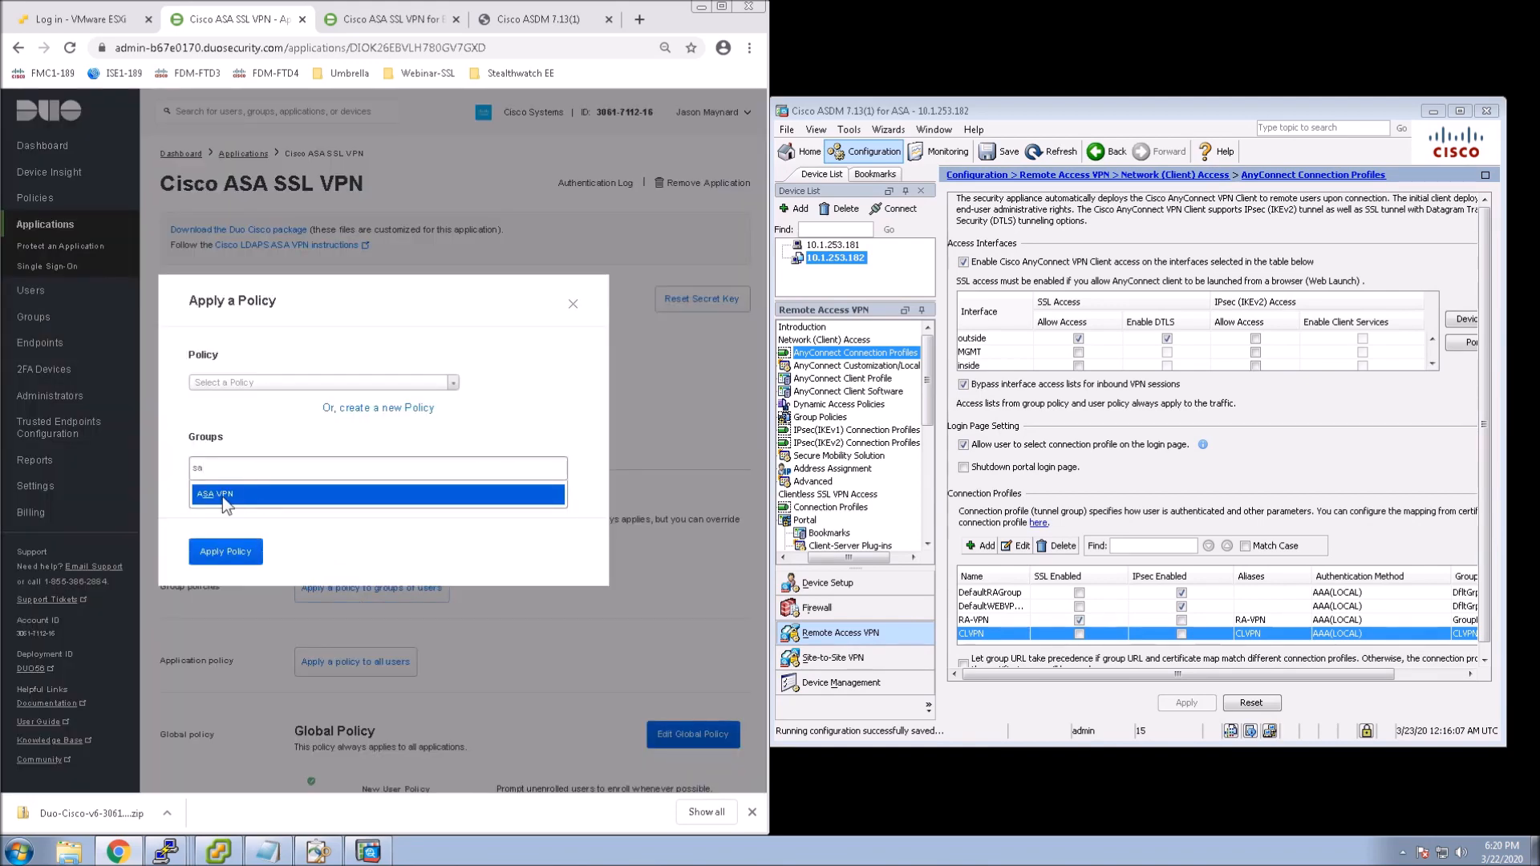
pyautogui.click(213, 494)
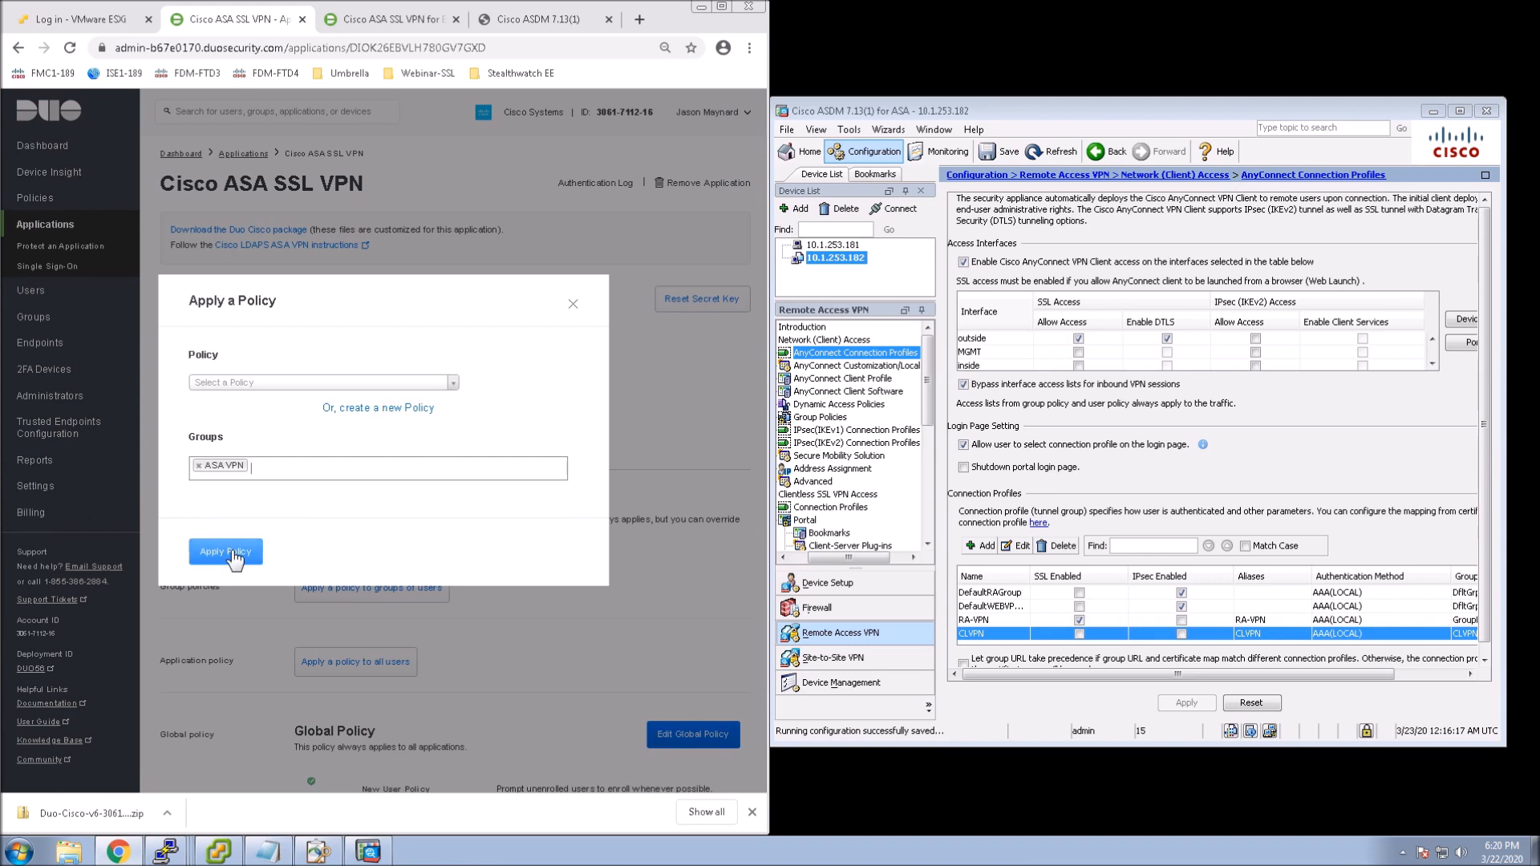
pyautogui.click(224, 552)
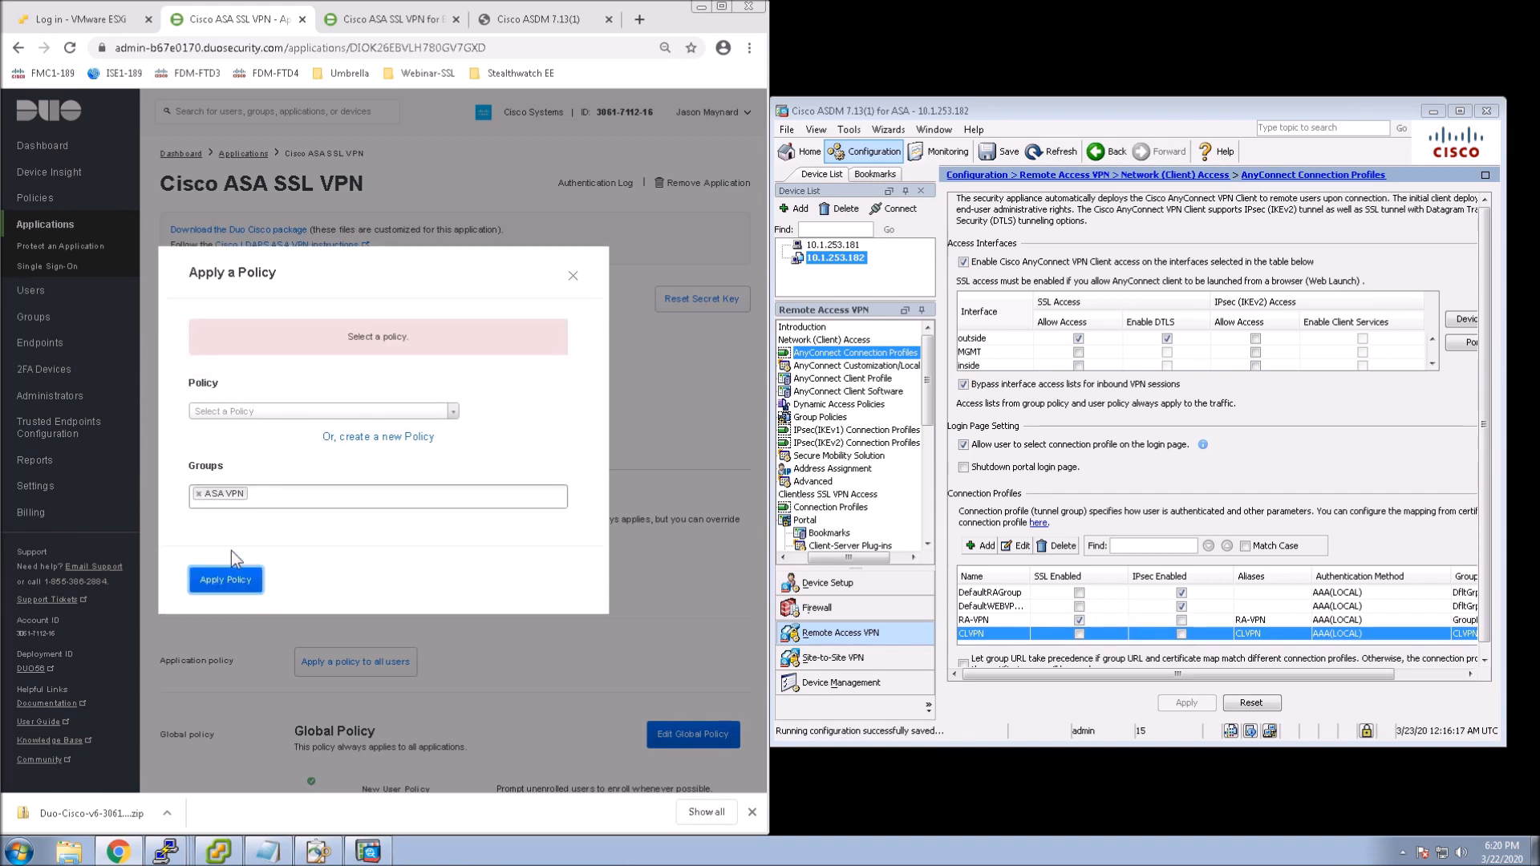
pyautogui.moveTo(302, 422)
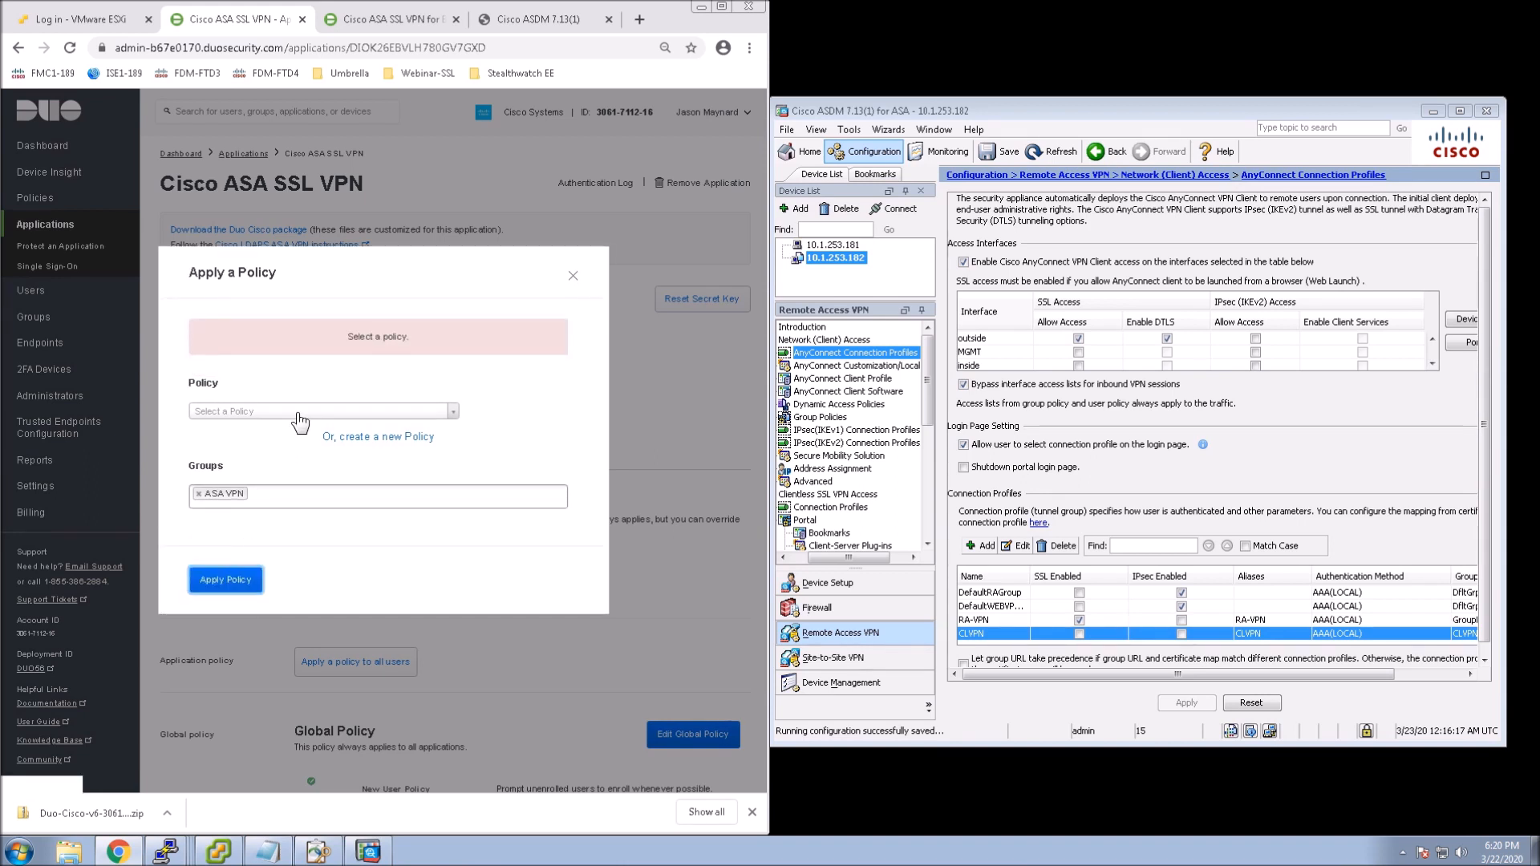
pyautogui.click(322, 410)
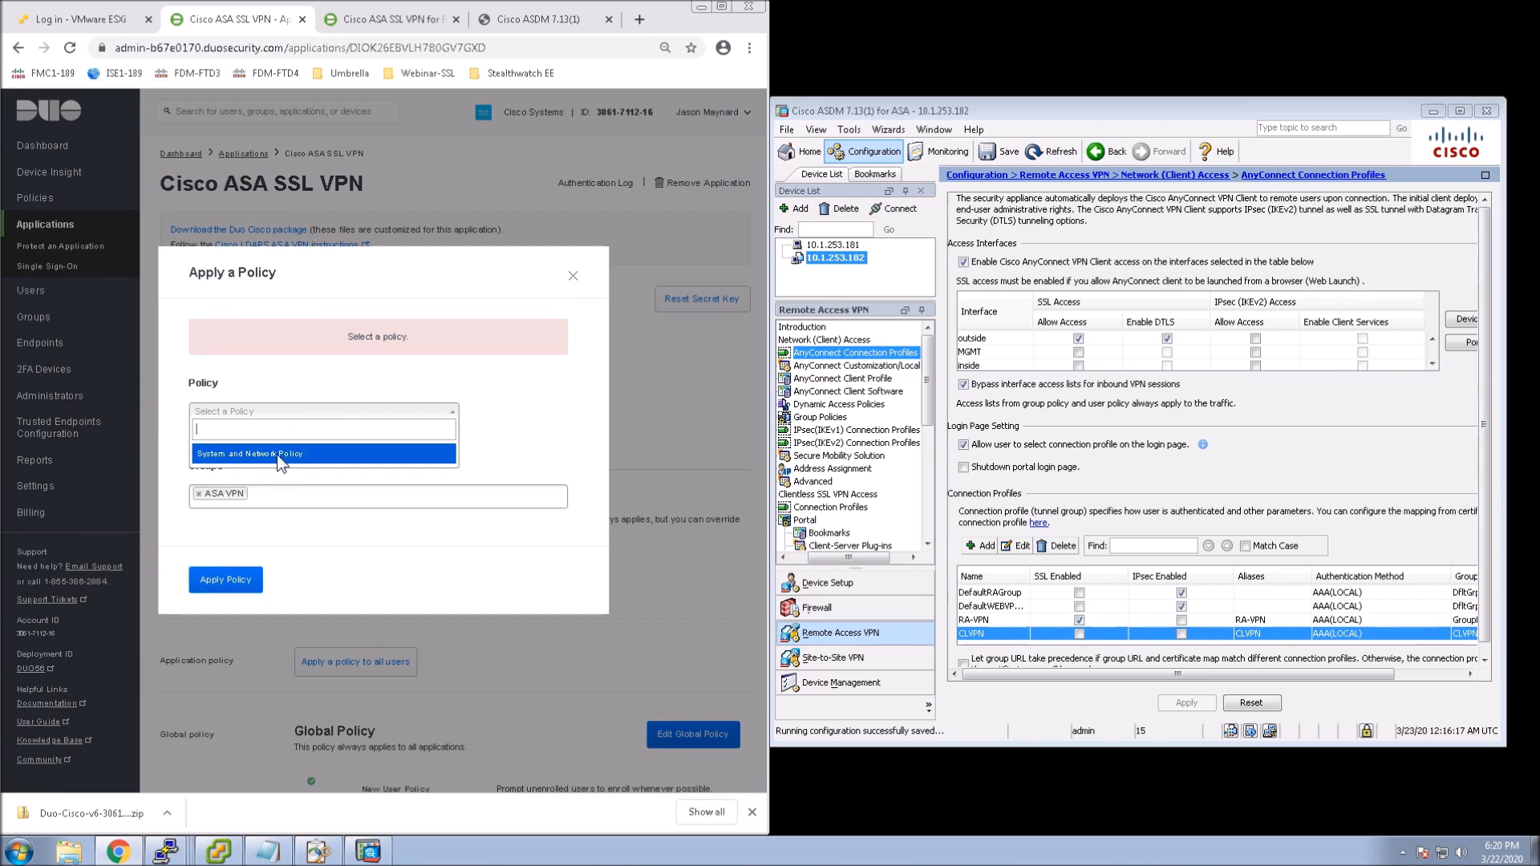
pyautogui.click(285, 452)
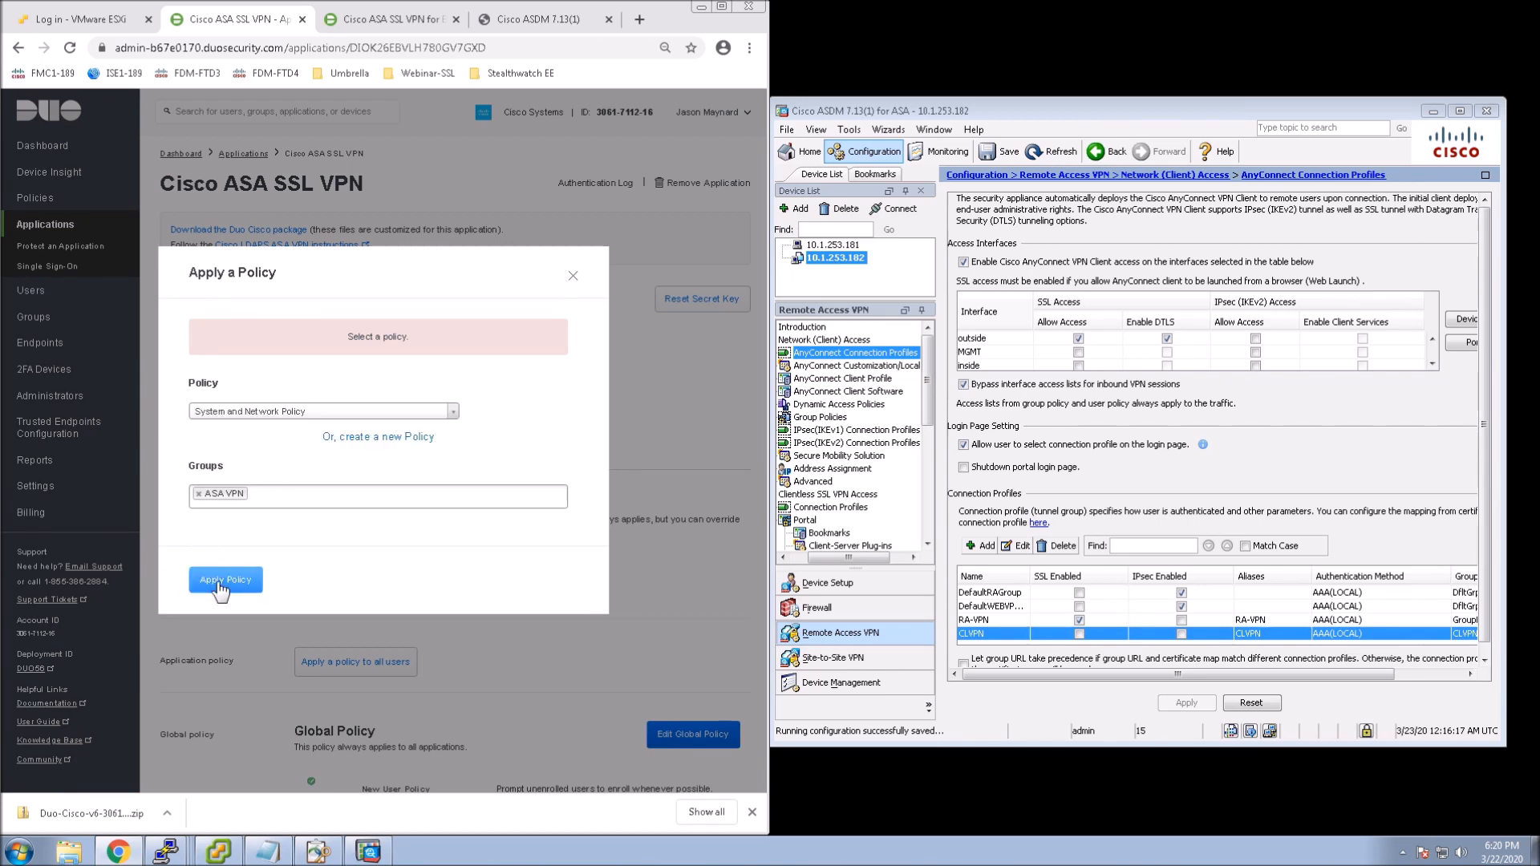
pyautogui.click(224, 580)
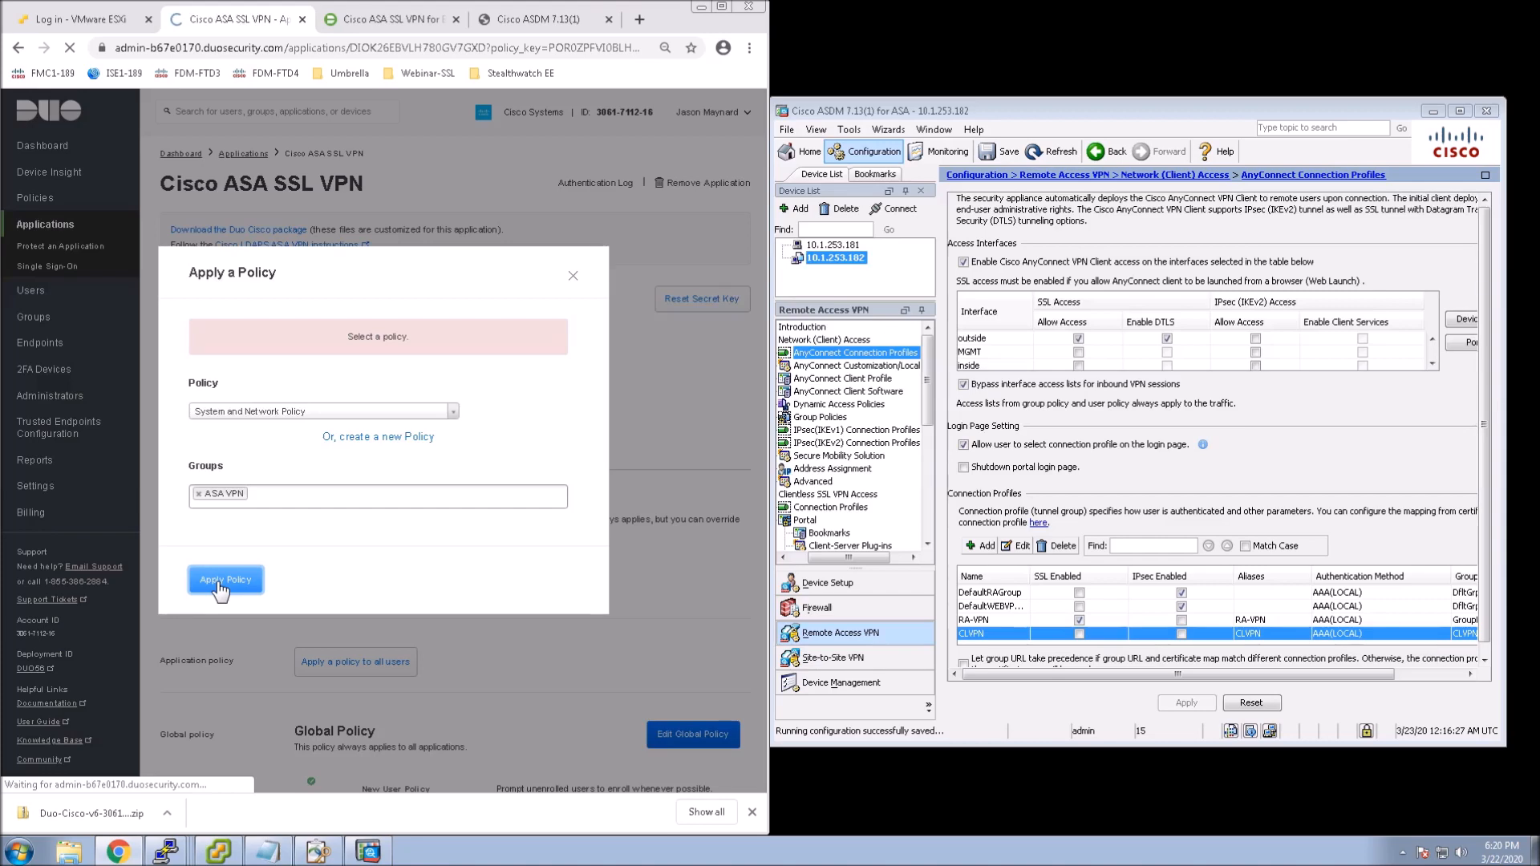
pyautogui.click(225, 580)
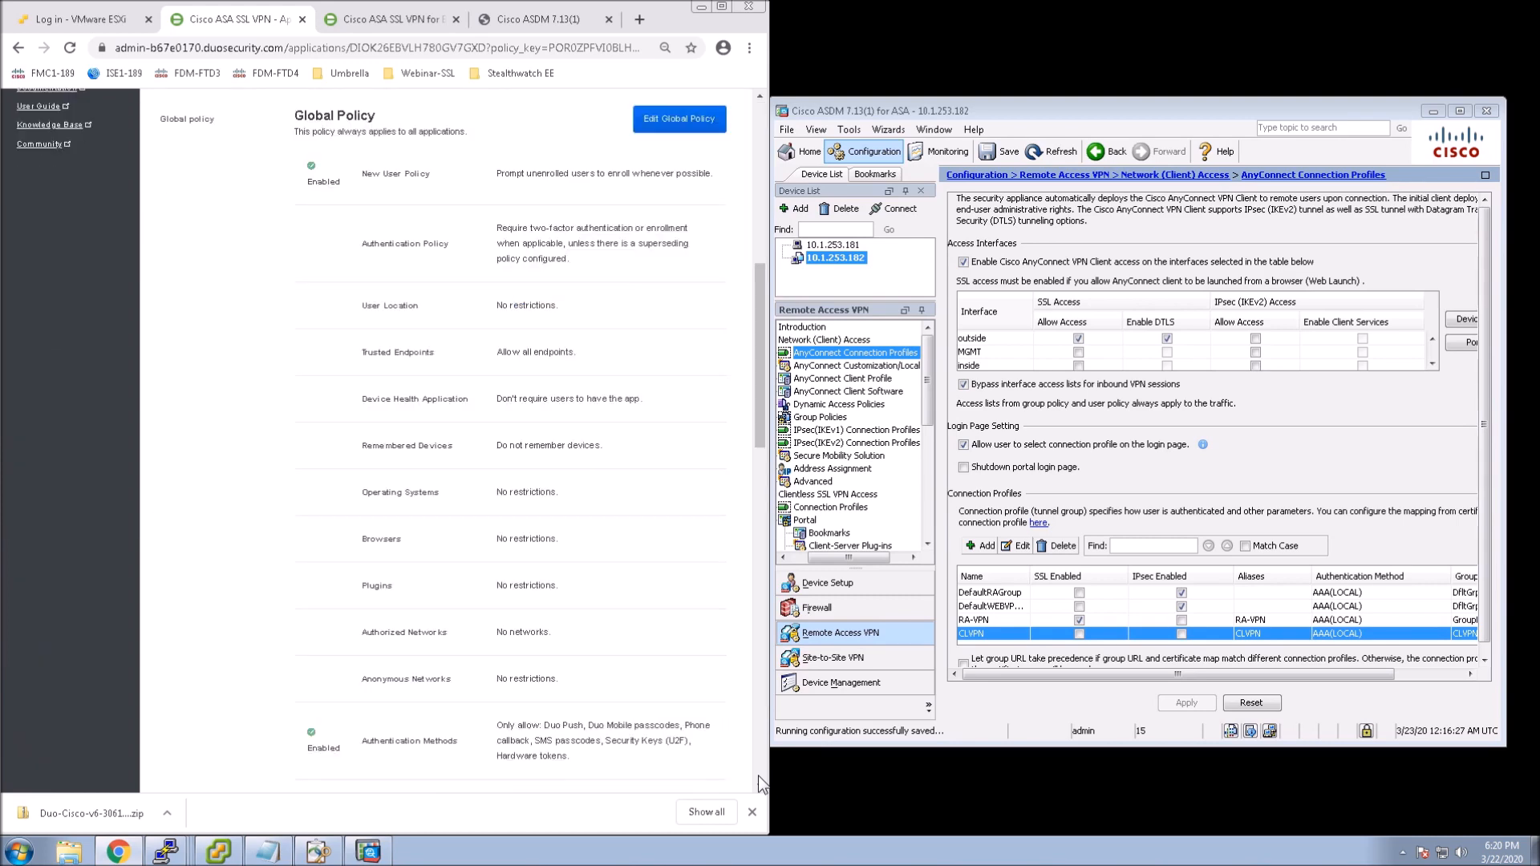
# Save the Cisco ASA SSL VPN application settings
pyautogui.scroll(-3)
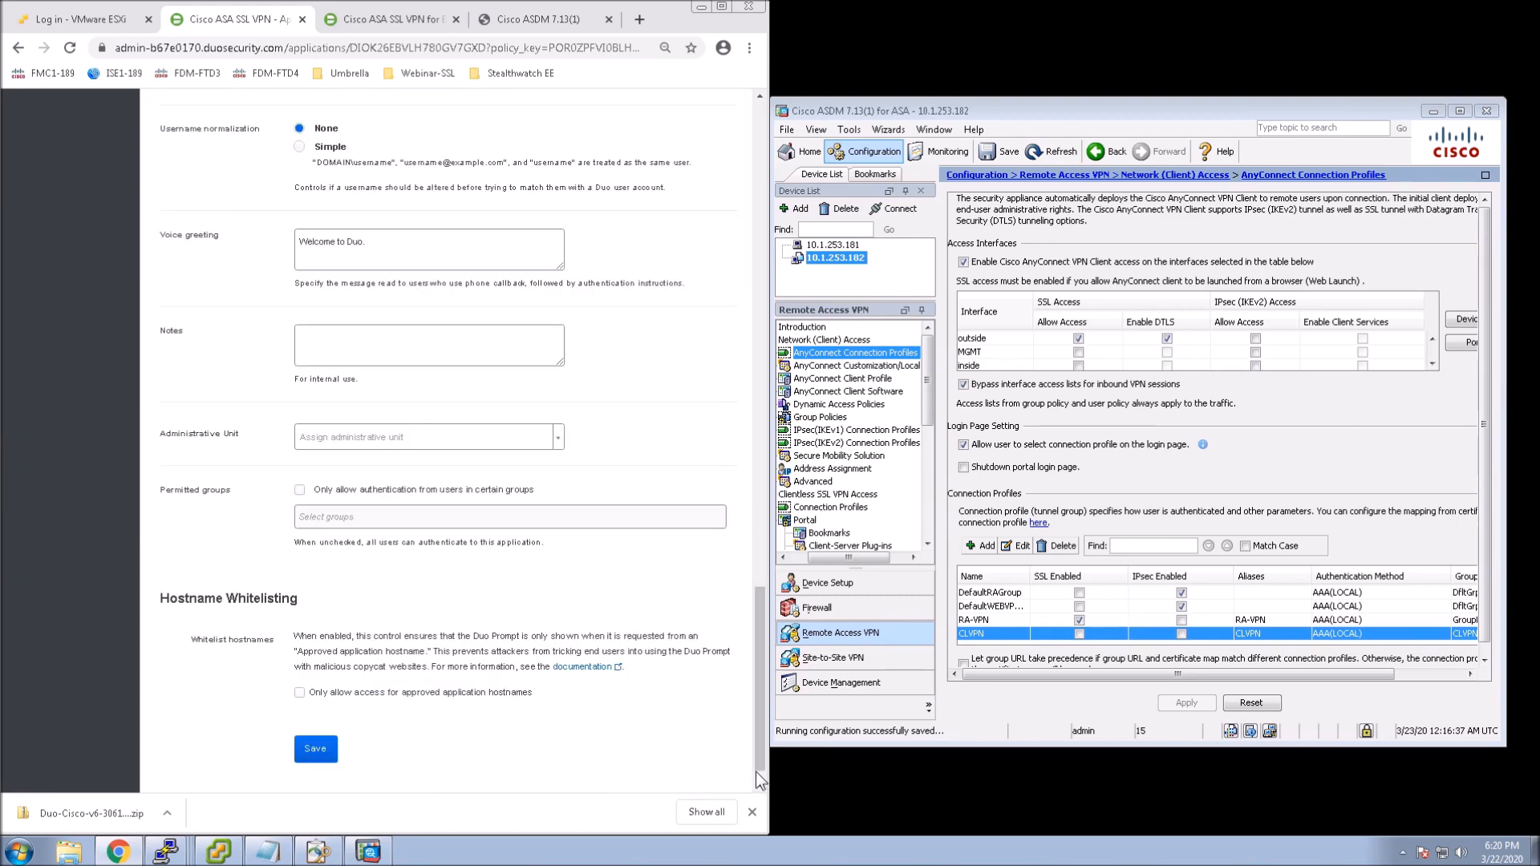
pyautogui.click(315, 748)
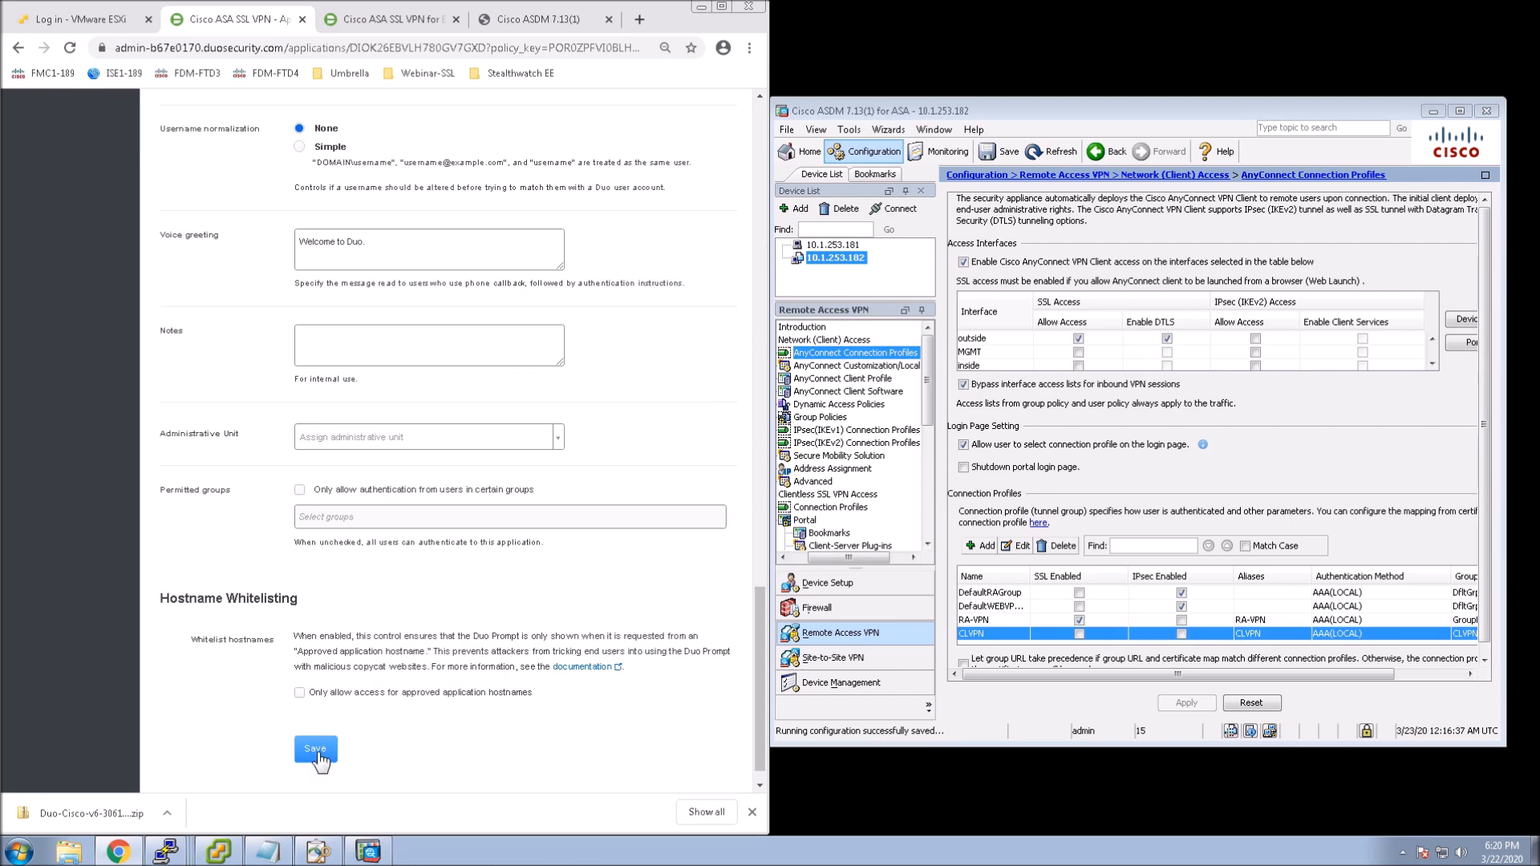
pyautogui.click(315, 751)
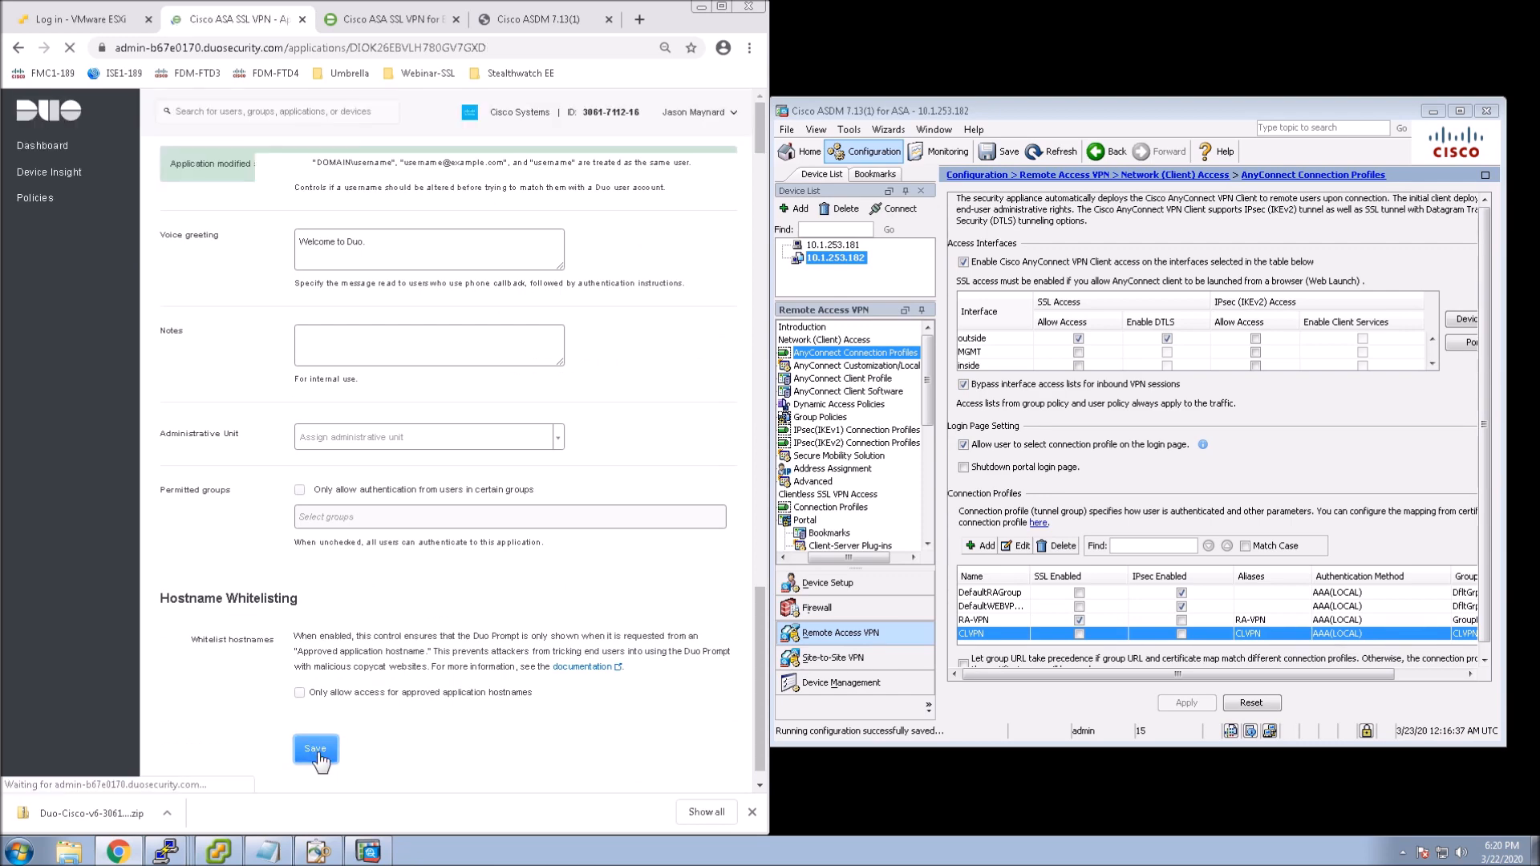
pyautogui.click(315, 751)
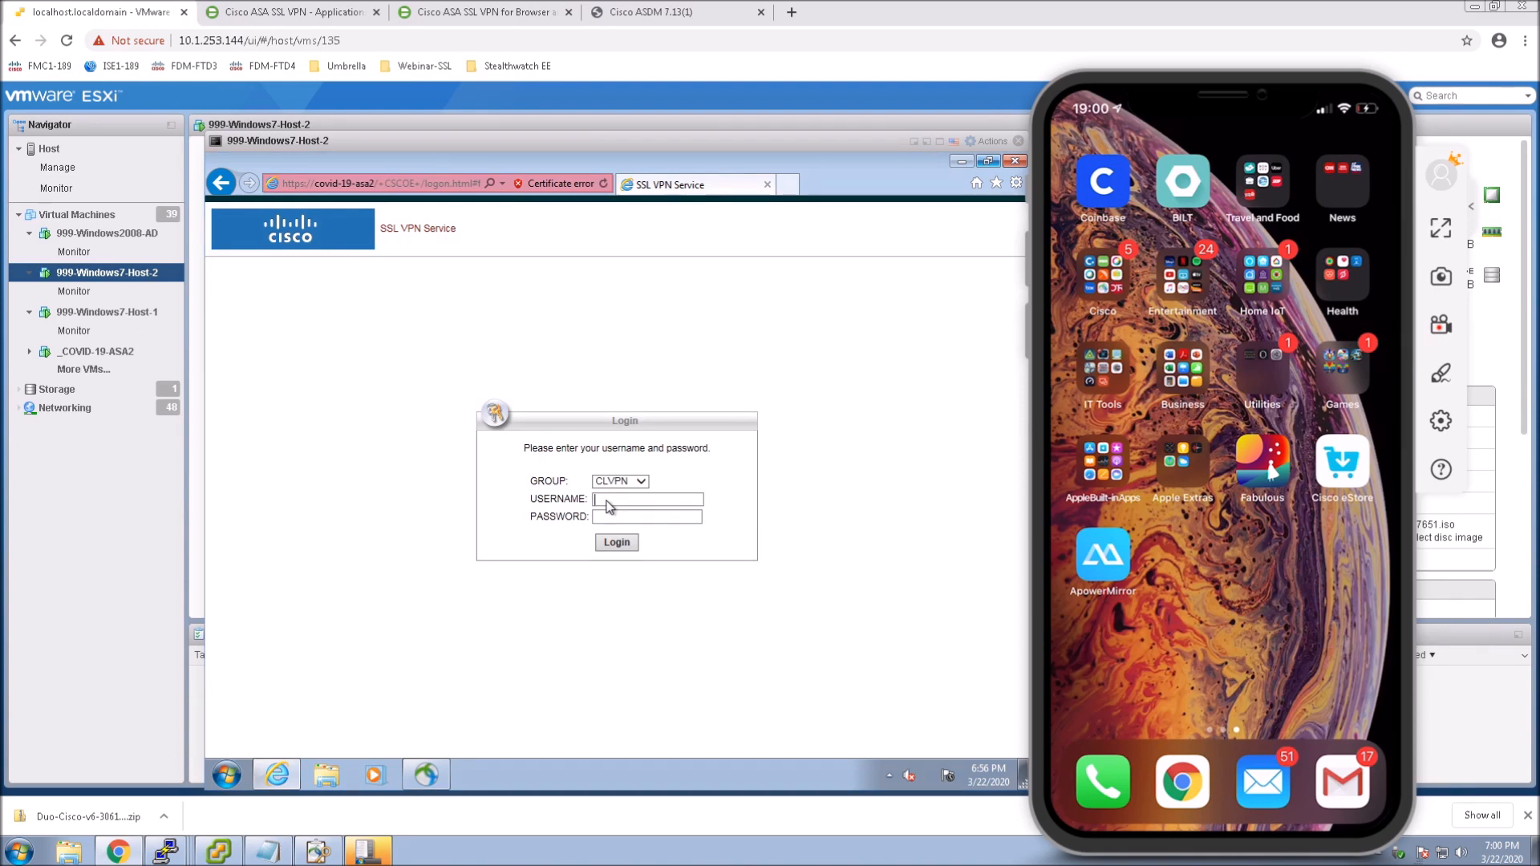
# Log in to the clientless SSL VPN portal as sales1 with its password
pyautogui.write('sales1')
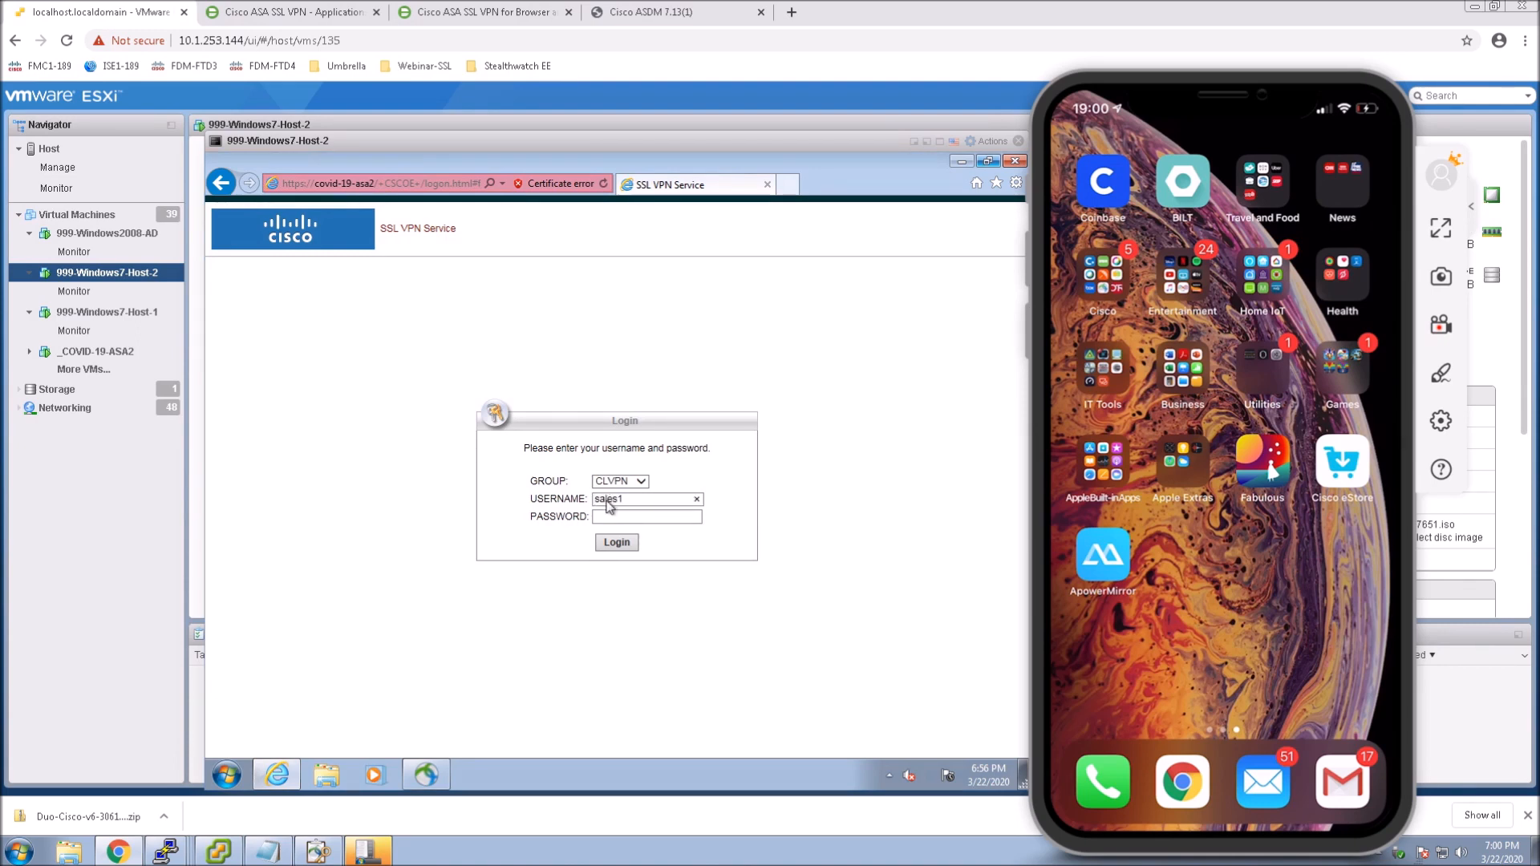
pyautogui.write('password')
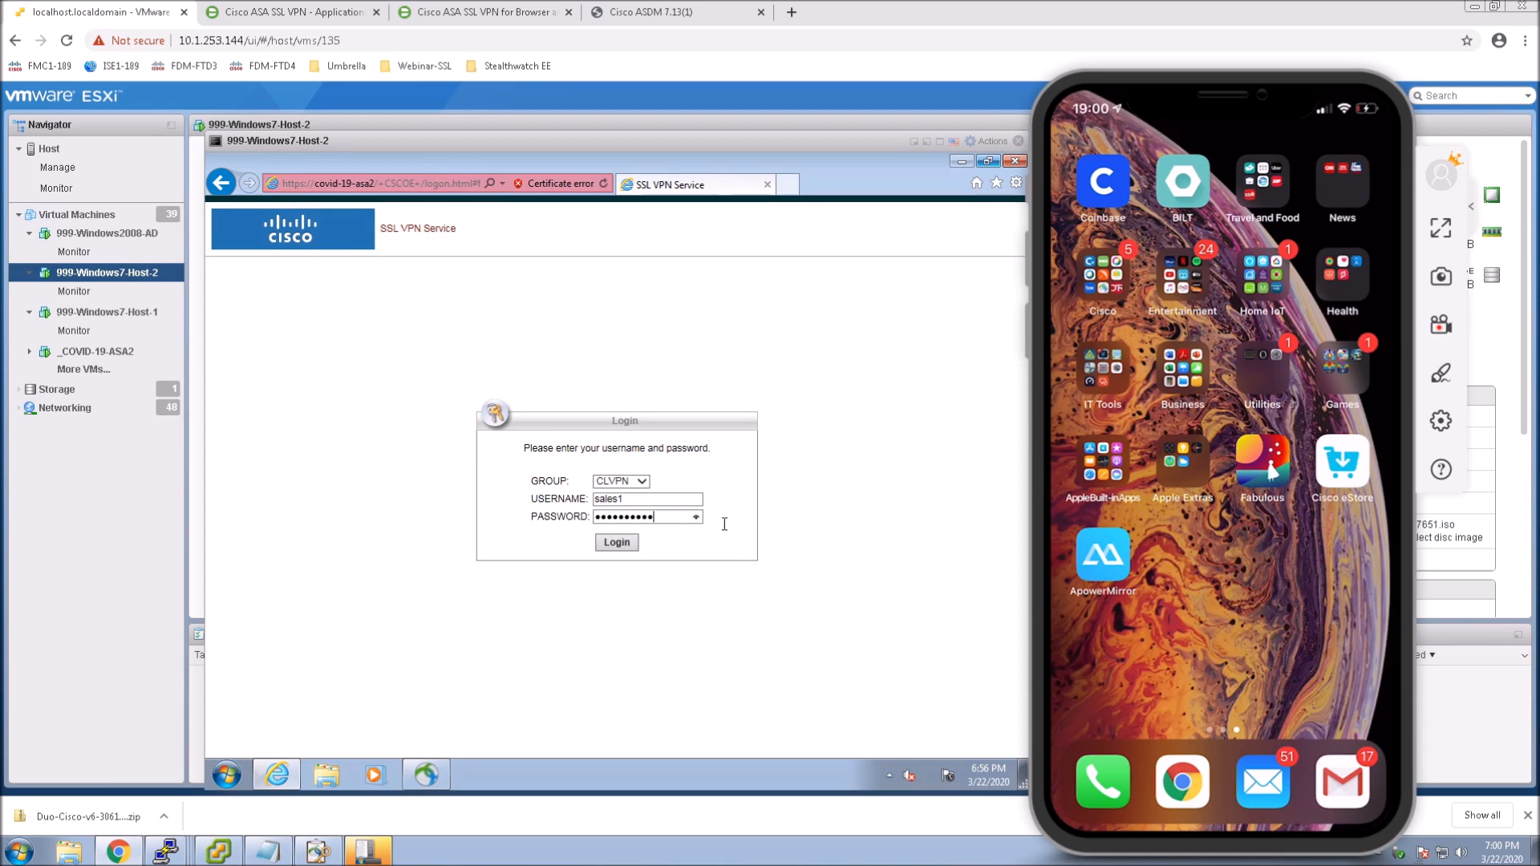
pyautogui.click(616, 542)
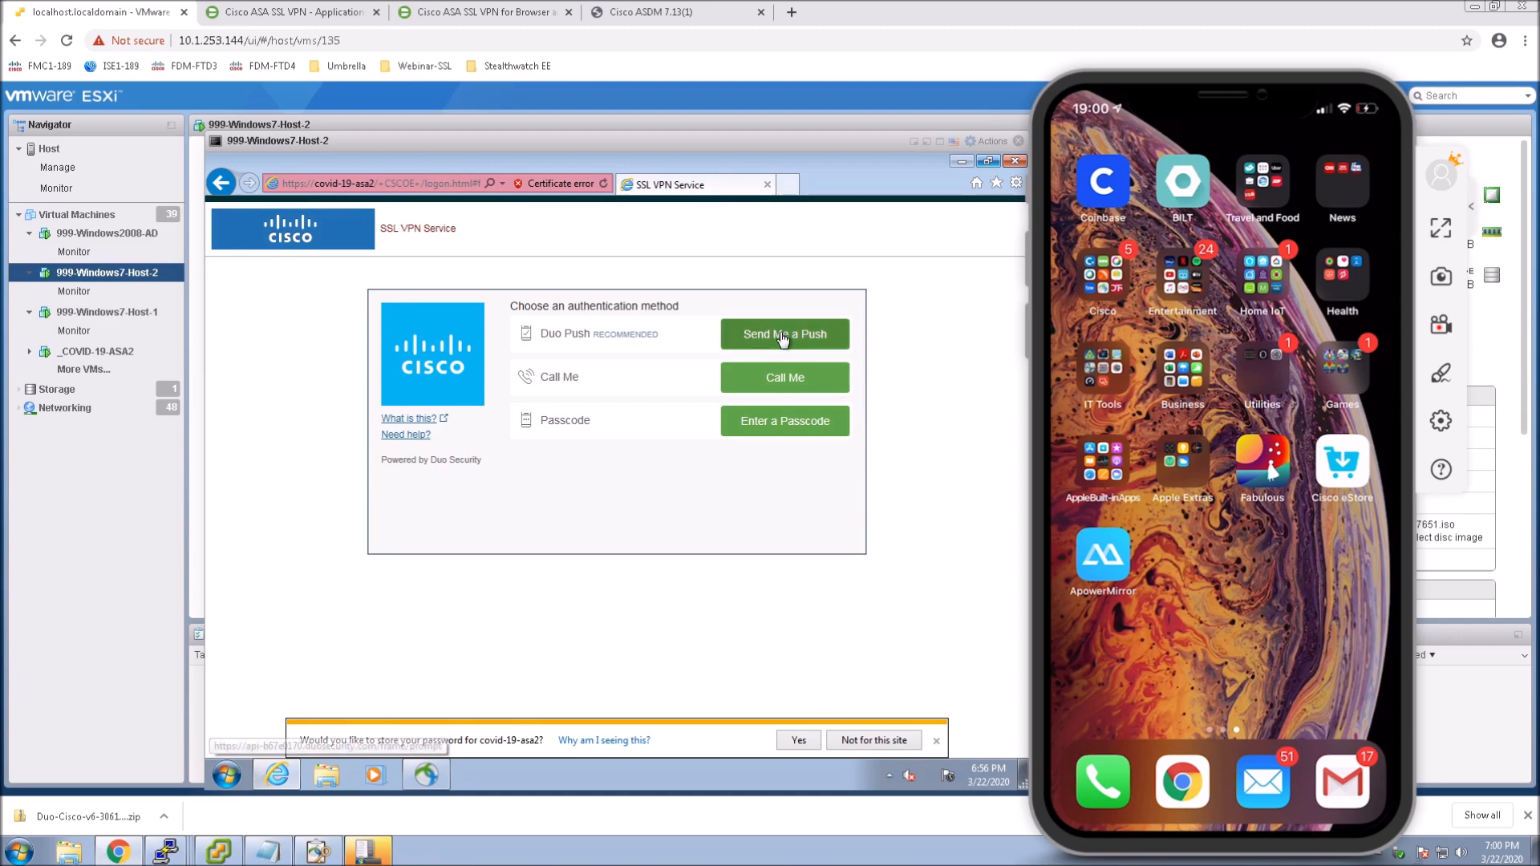
# Send a Duo Push and approve the login request on the phone
pyautogui.click(784, 333)
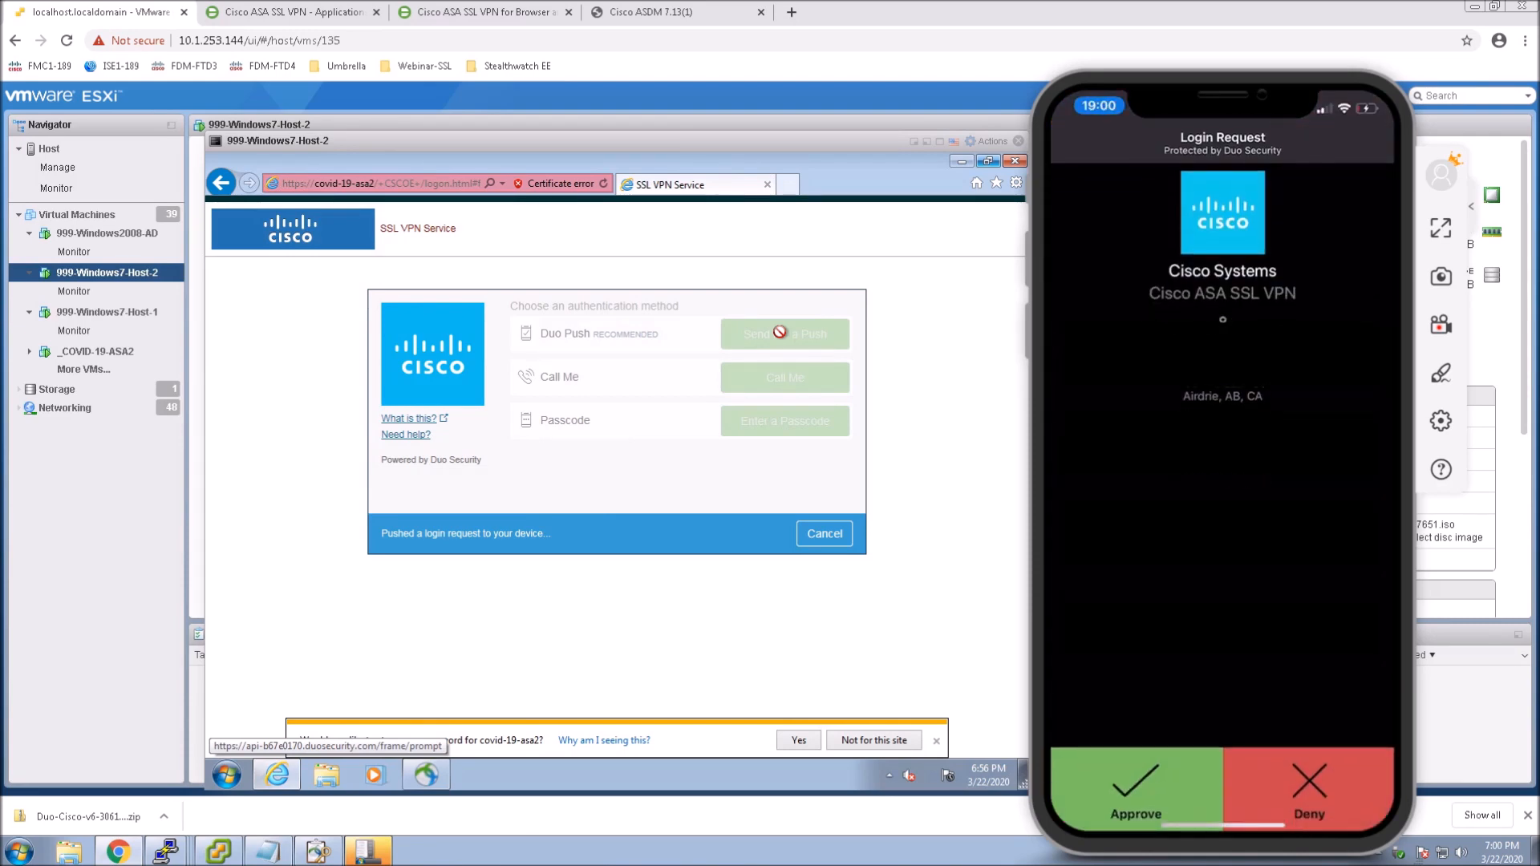
pyautogui.click(1135, 786)
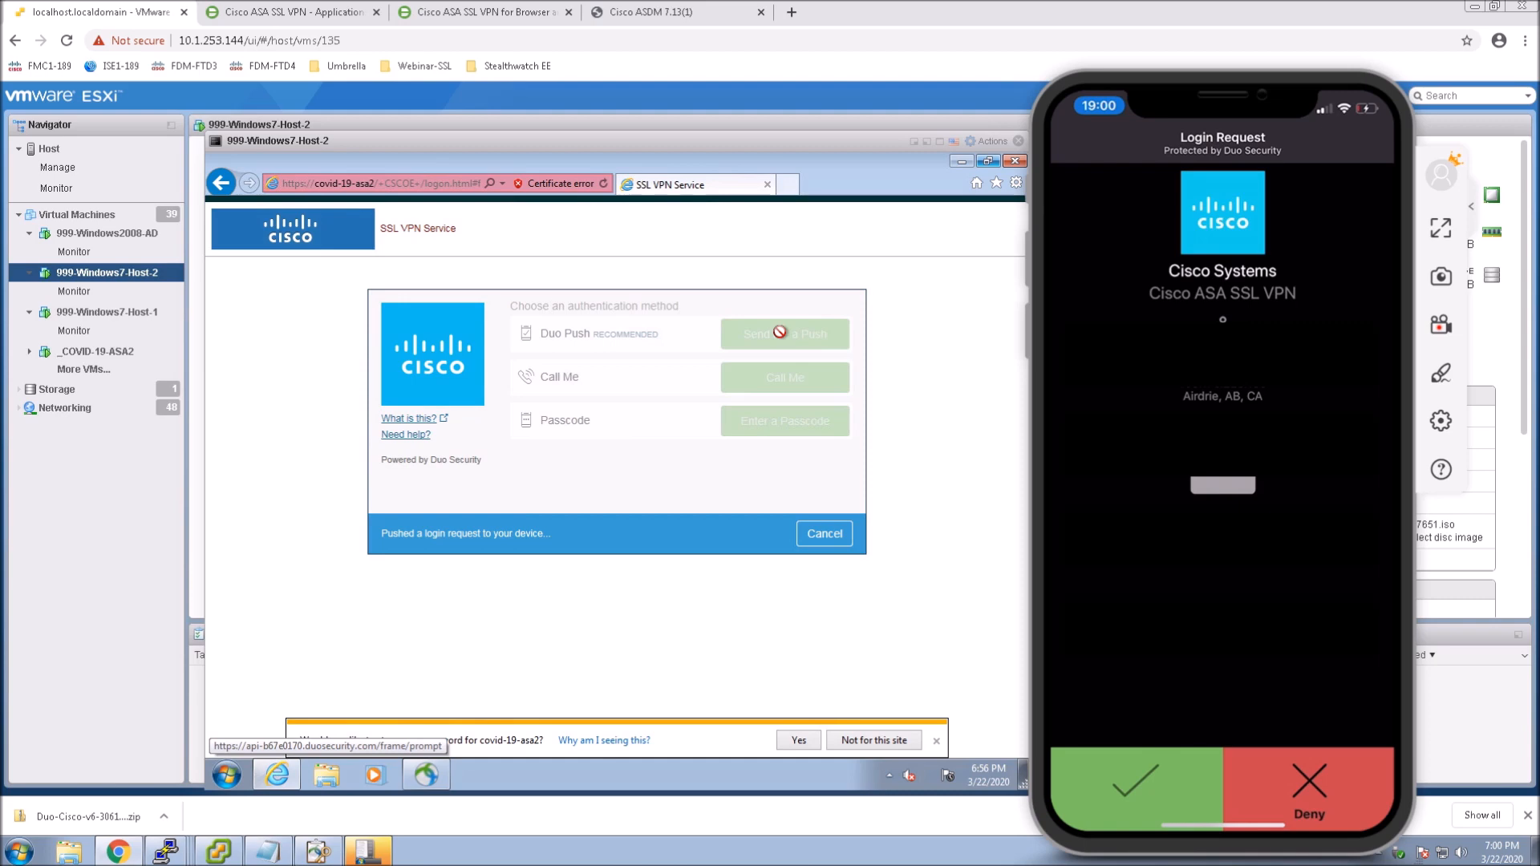
pyautogui.click(1137, 780)
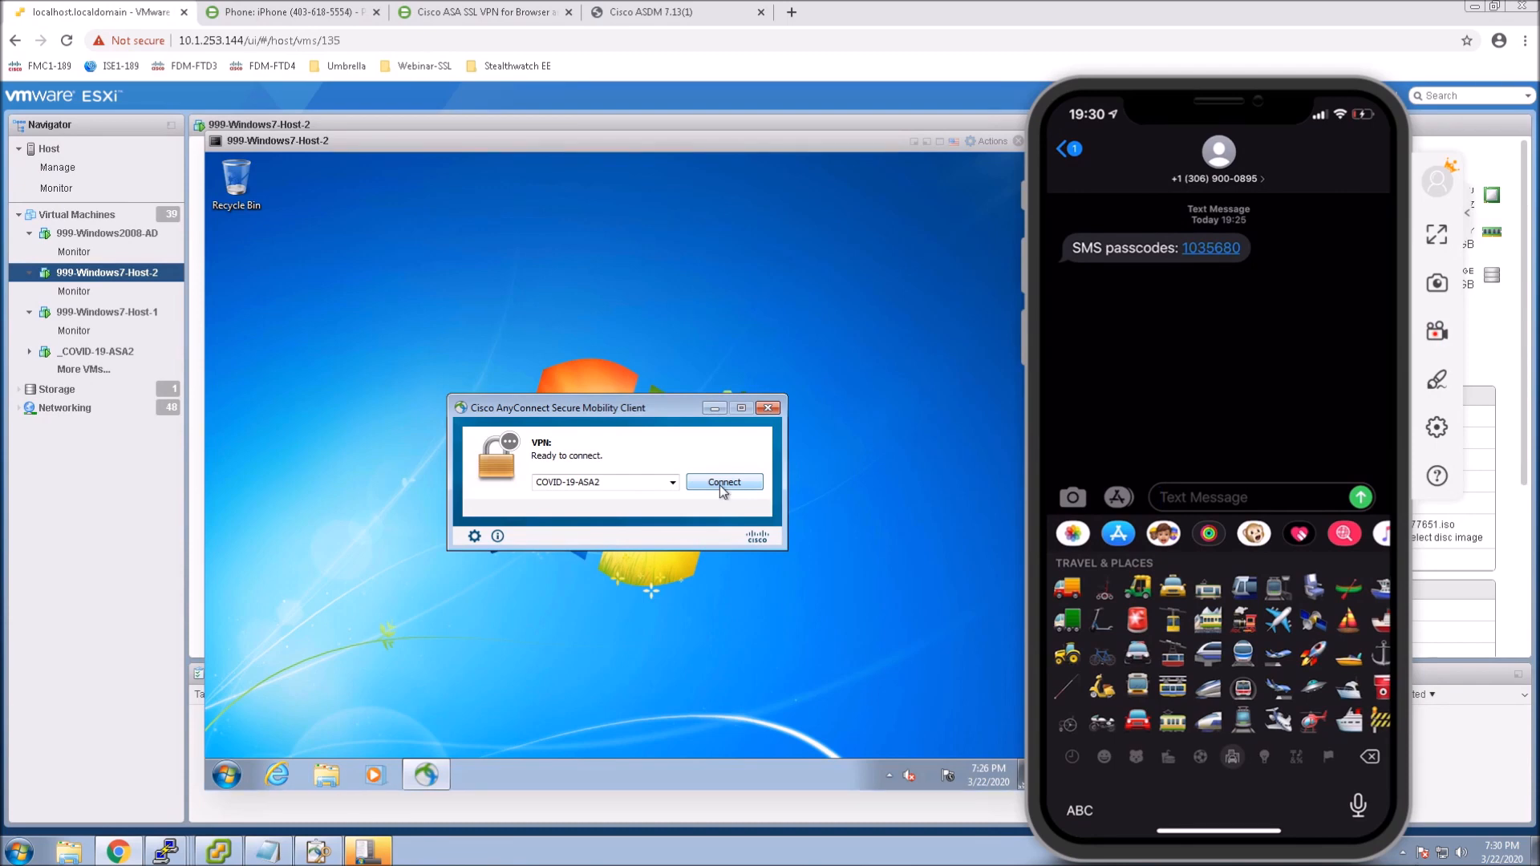
# Start the AnyConnect connection to COVID-19-ASA2, accepting the untrusted certificate warning
pyautogui.click(724, 482)
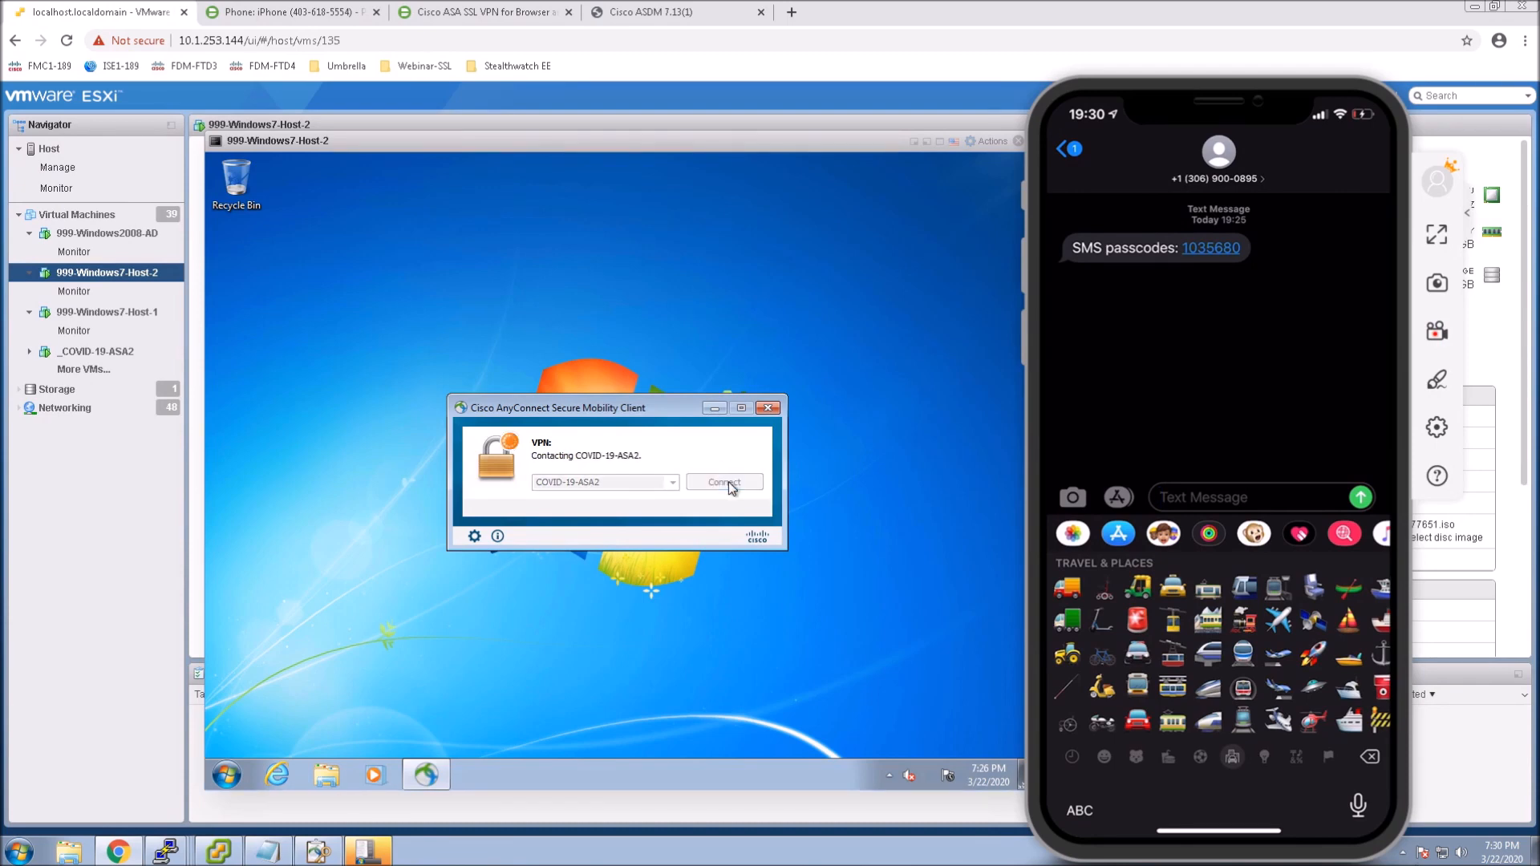
pyautogui.click(724, 482)
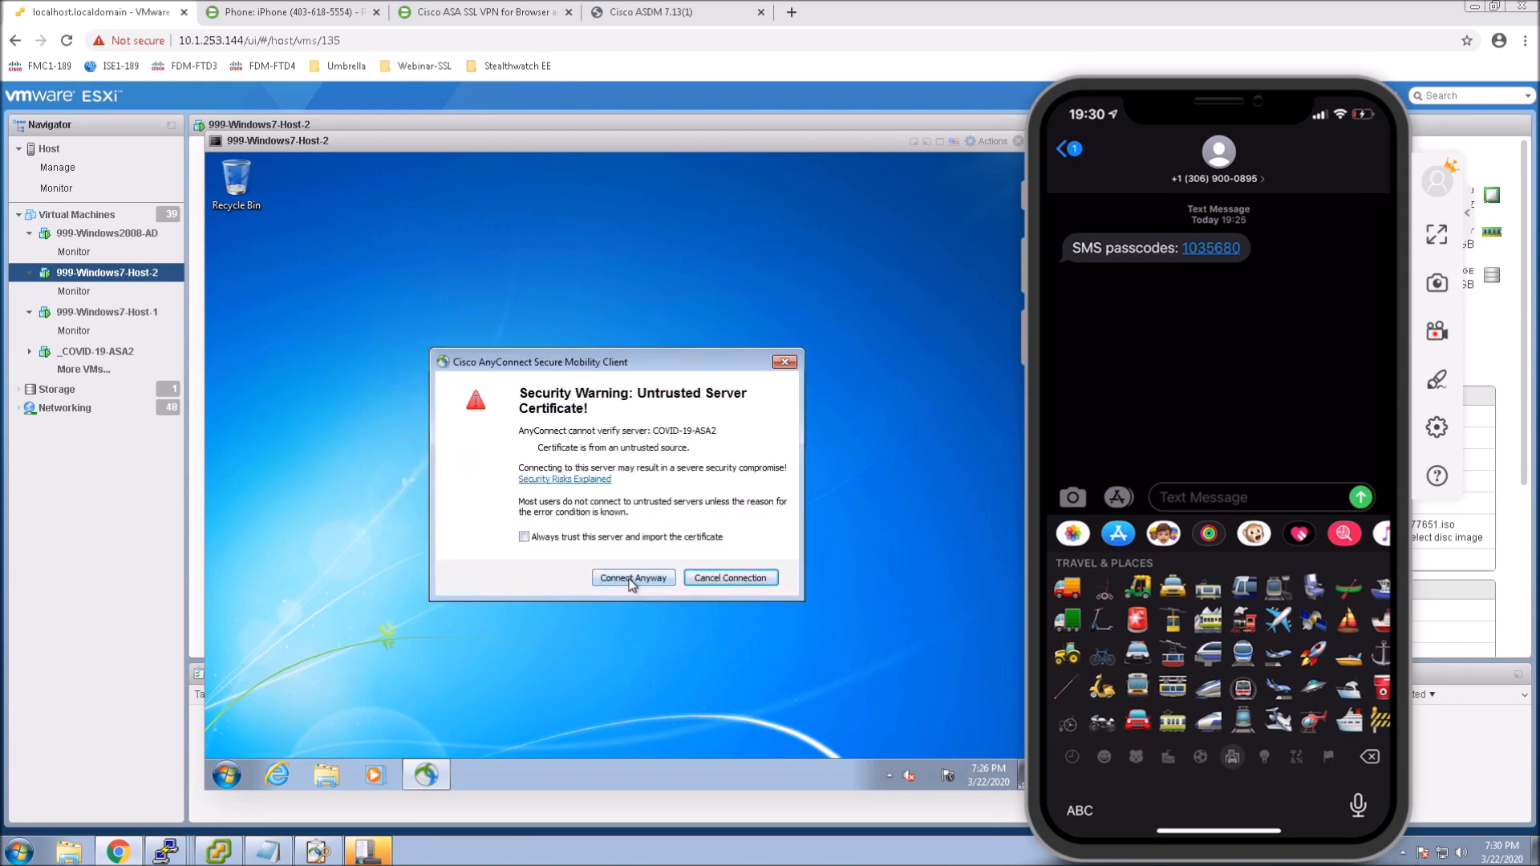
pyautogui.click(633, 578)
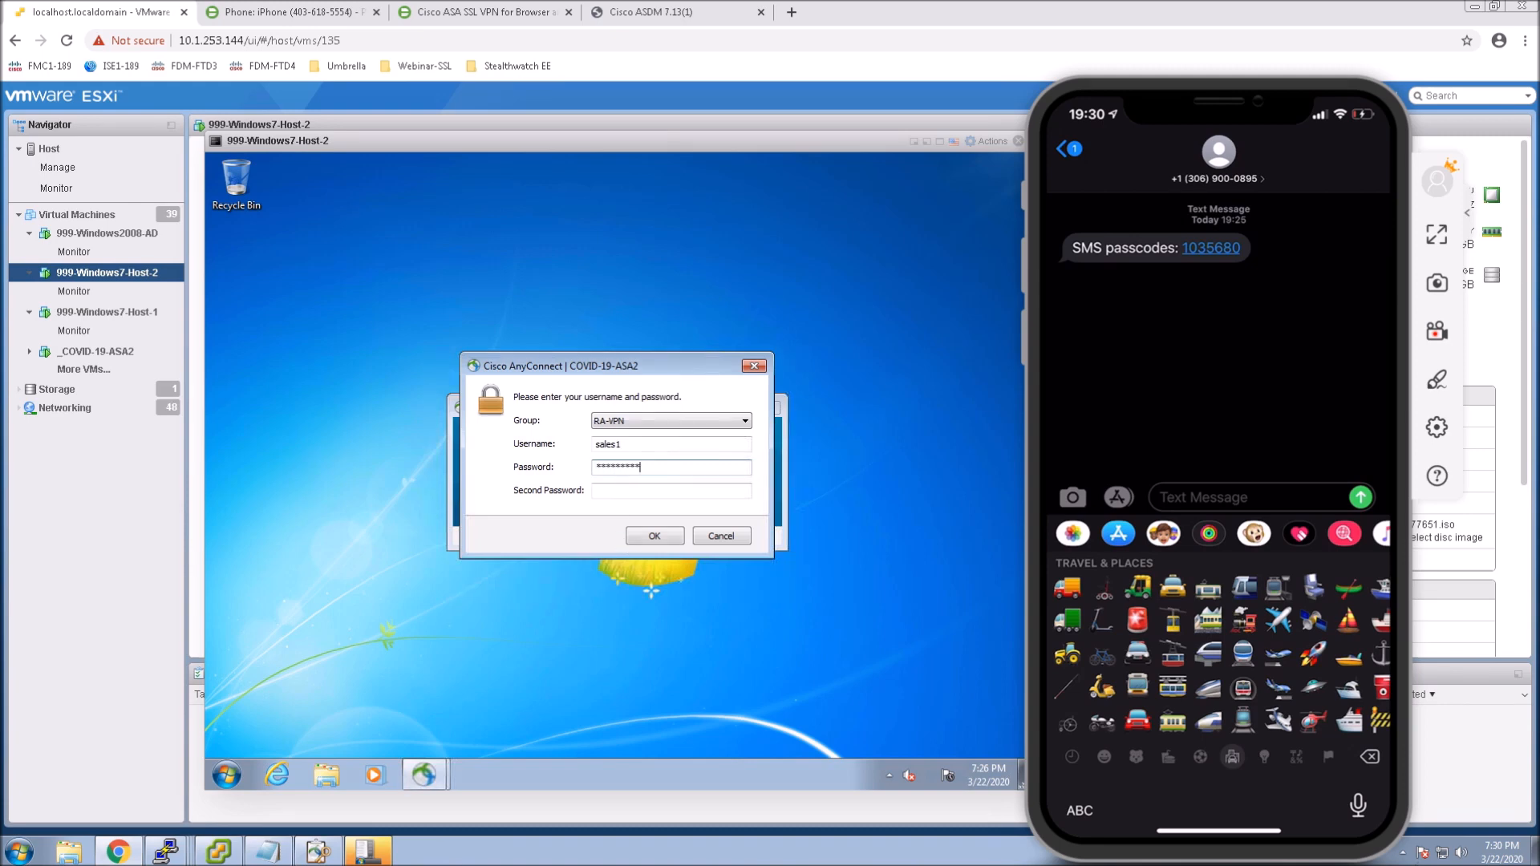
# Enter sales1's password and SMS passcode as the second password and submit
pyautogui.click(670, 490)
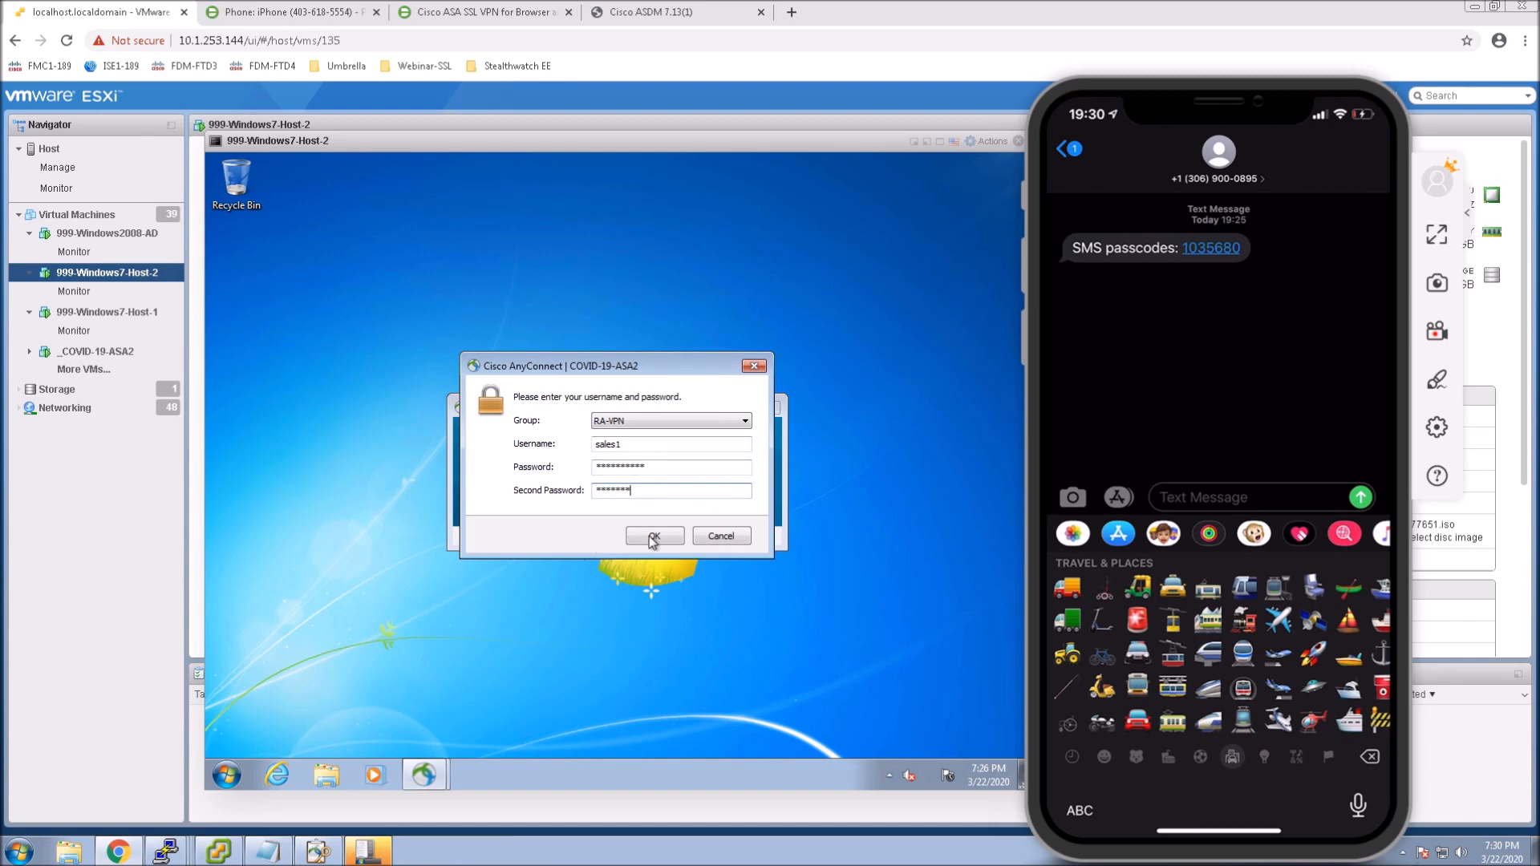
pyautogui.click(655, 537)
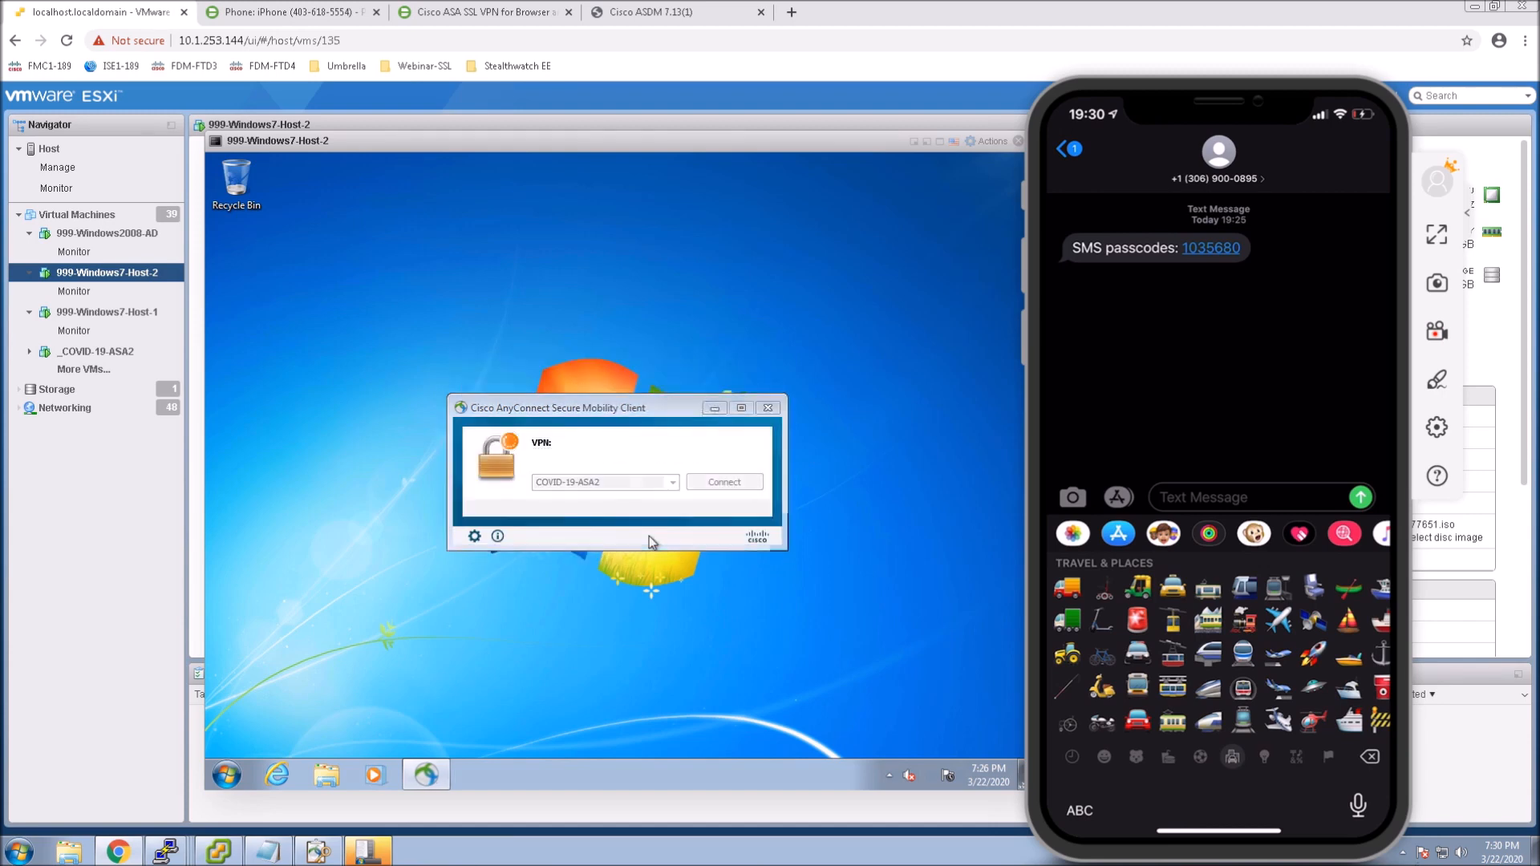
pyautogui.click(723, 482)
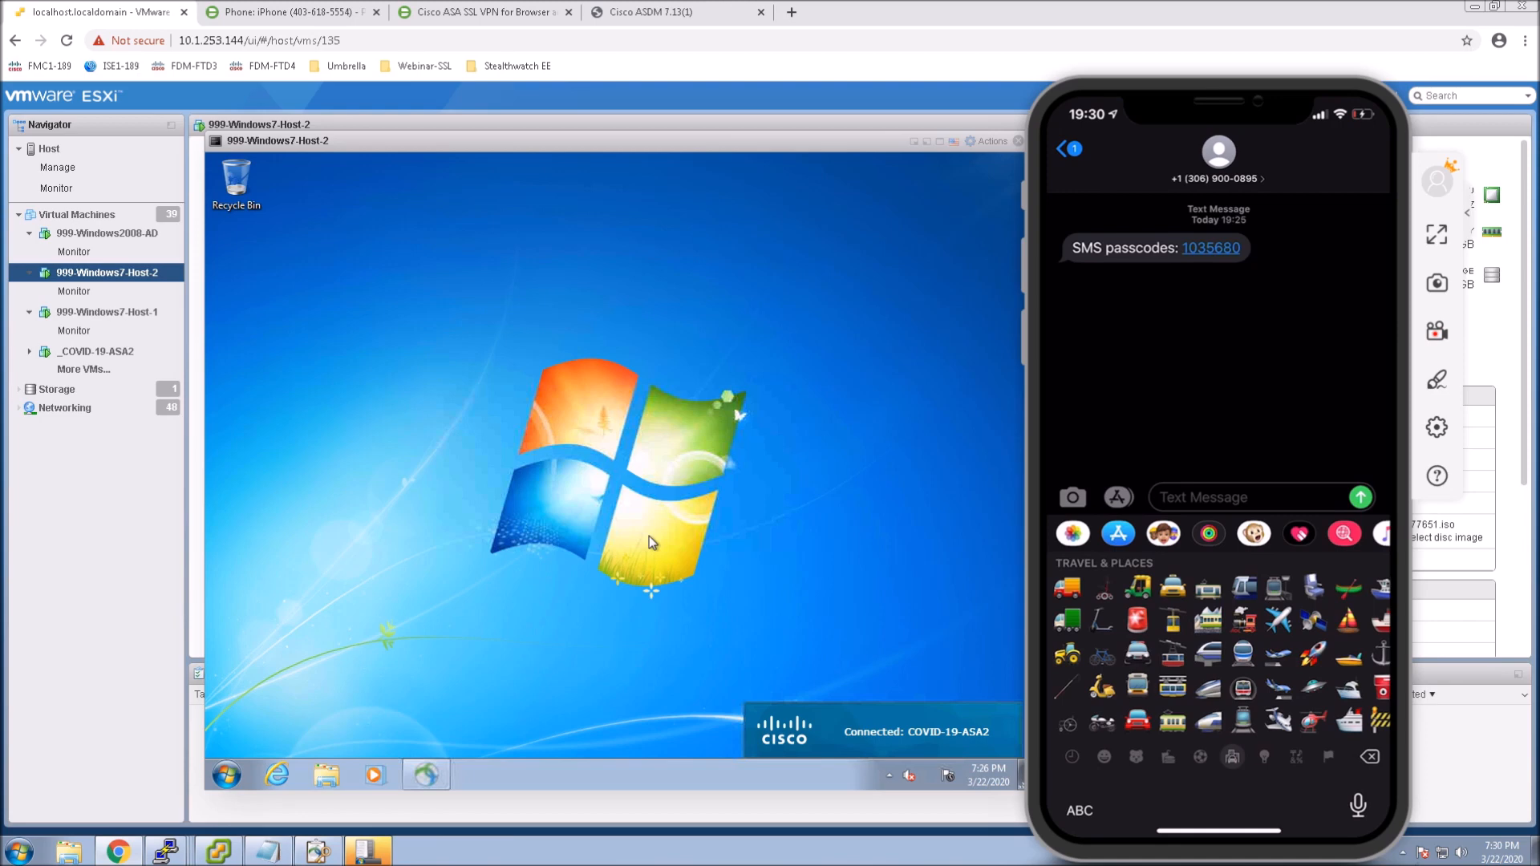